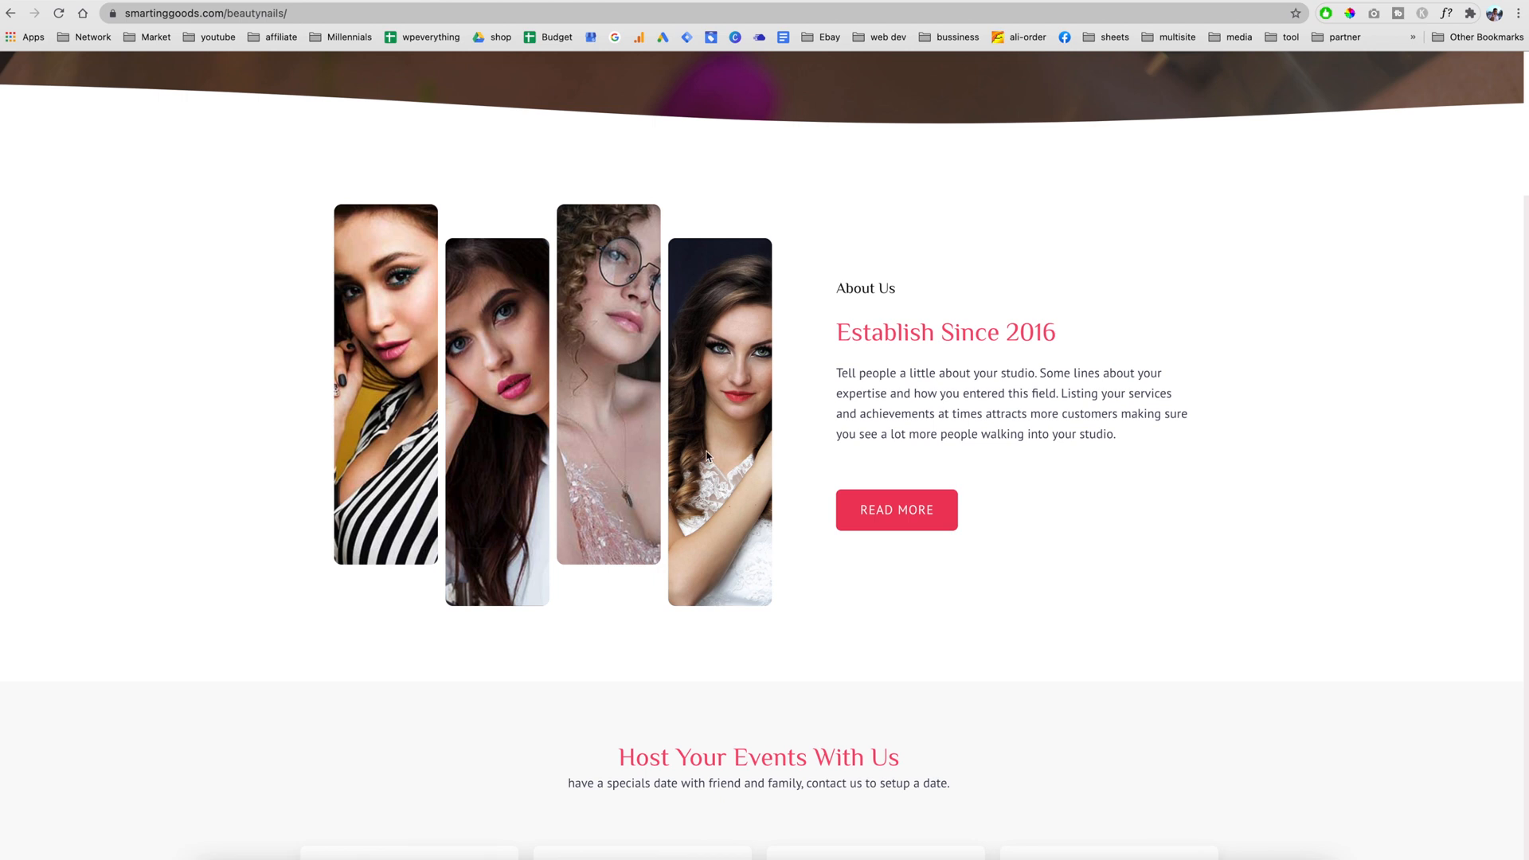
- Scroll the salon homepage and highlight the About Us heading and paragraph
scroll("up", 3)
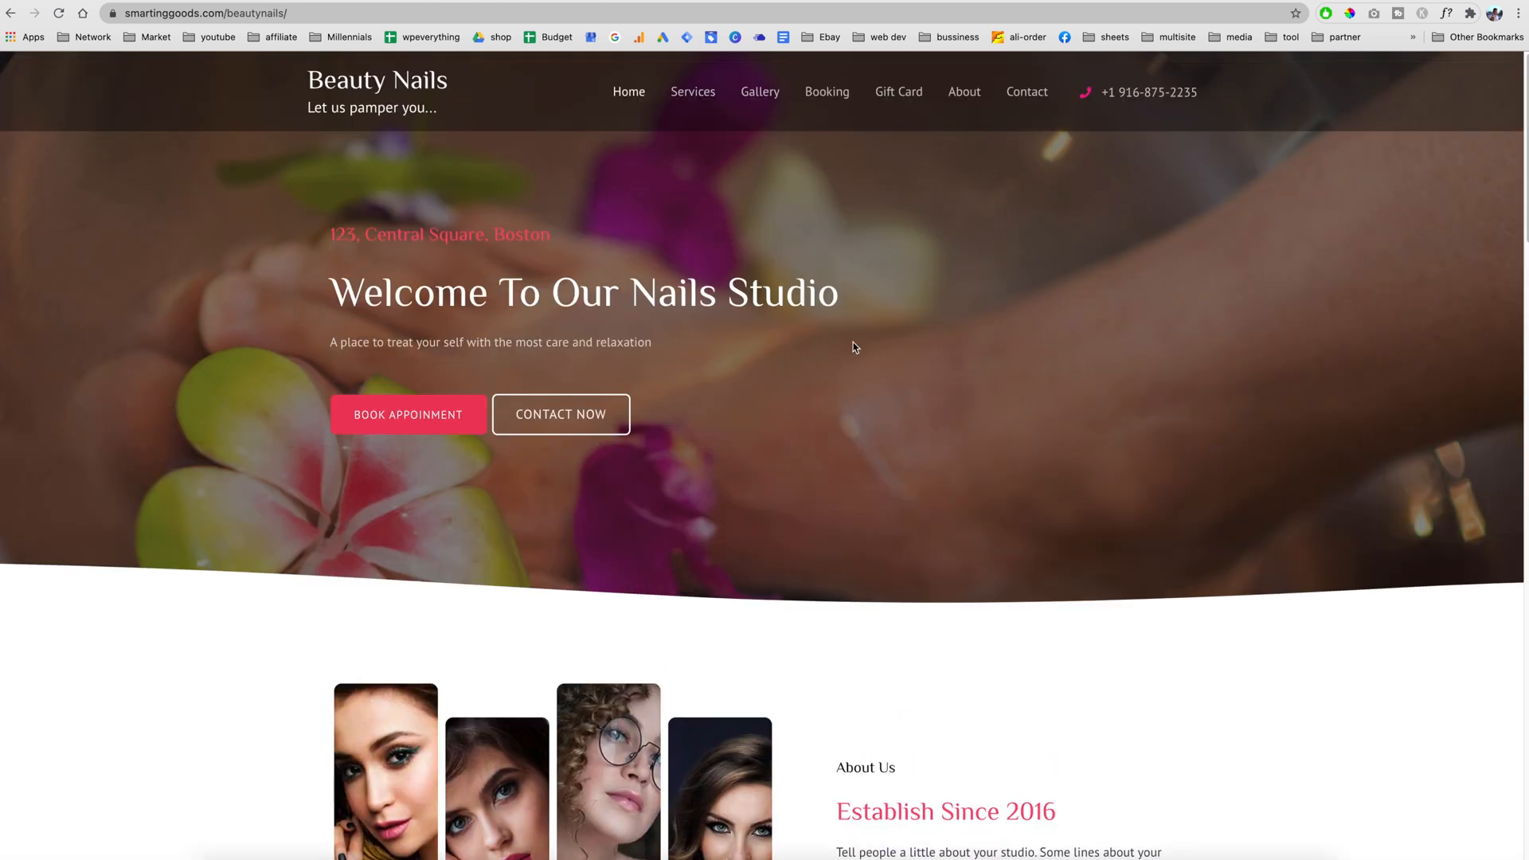
mouse_move(848, 269)
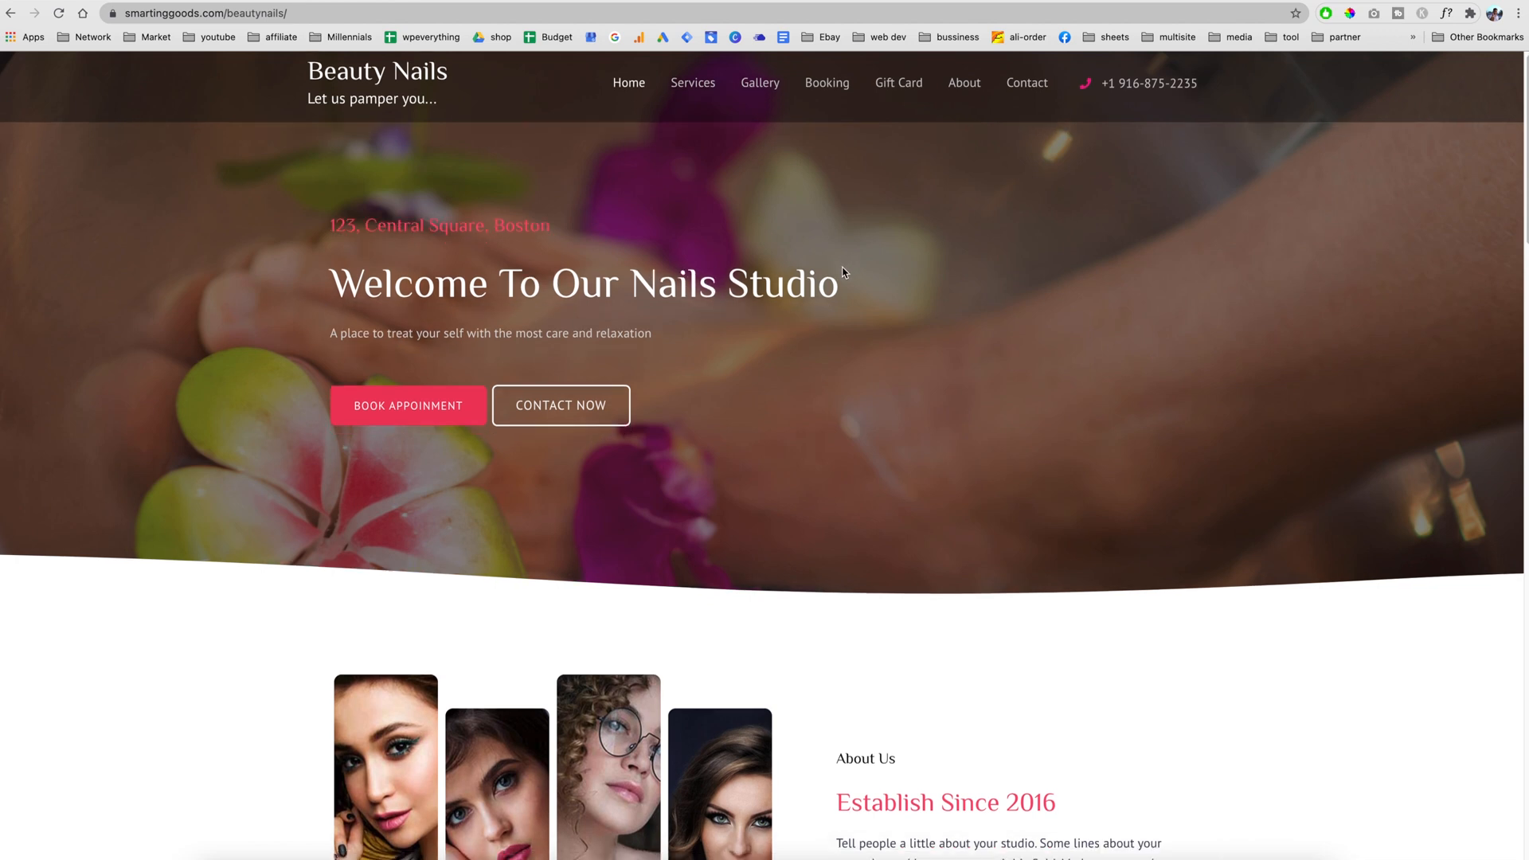
scroll("down", 3)
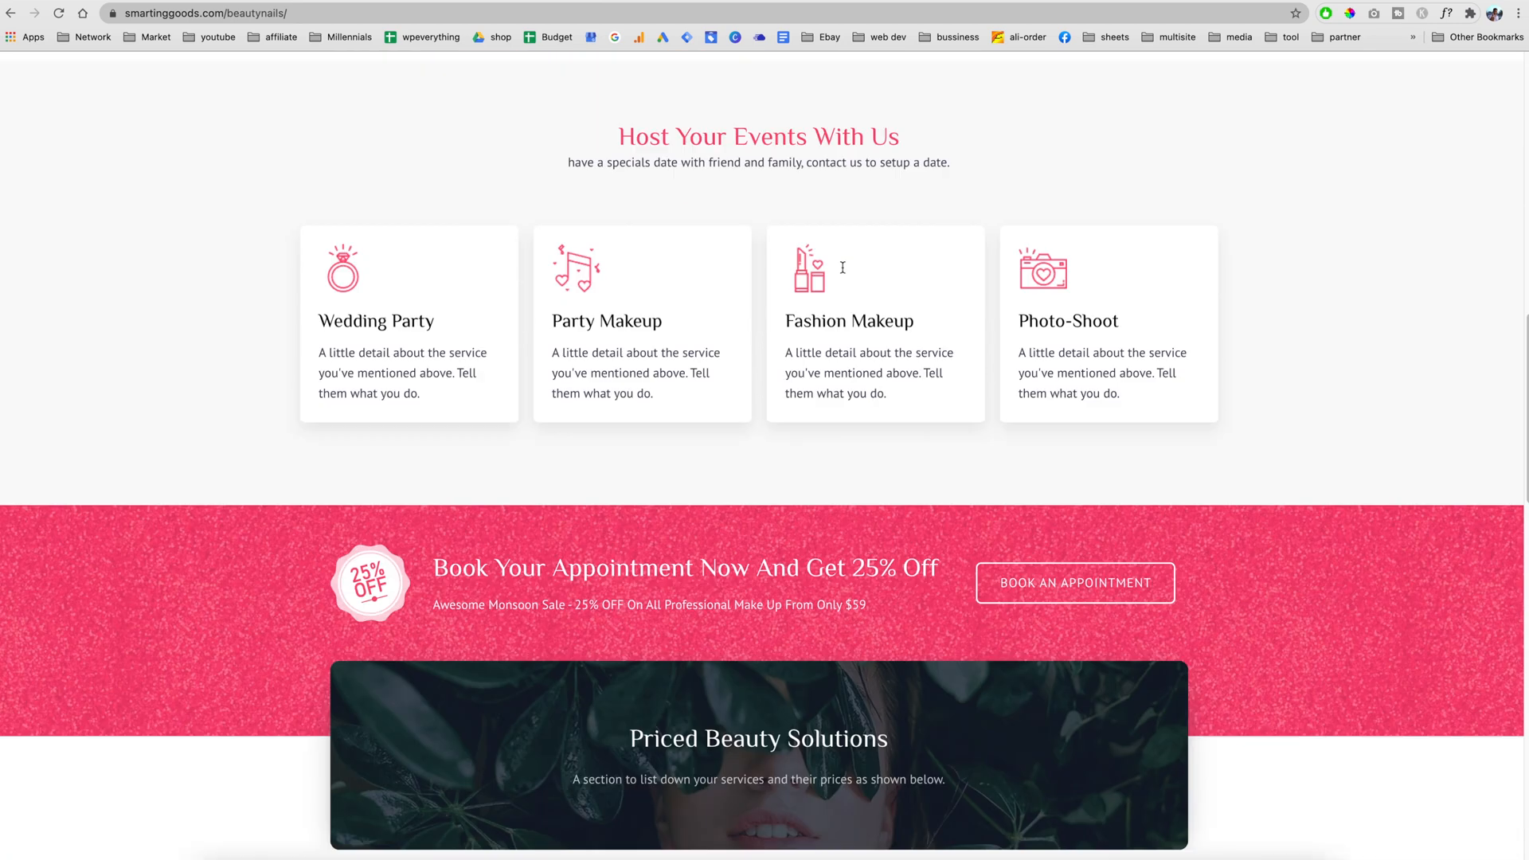
scroll("down", 3)
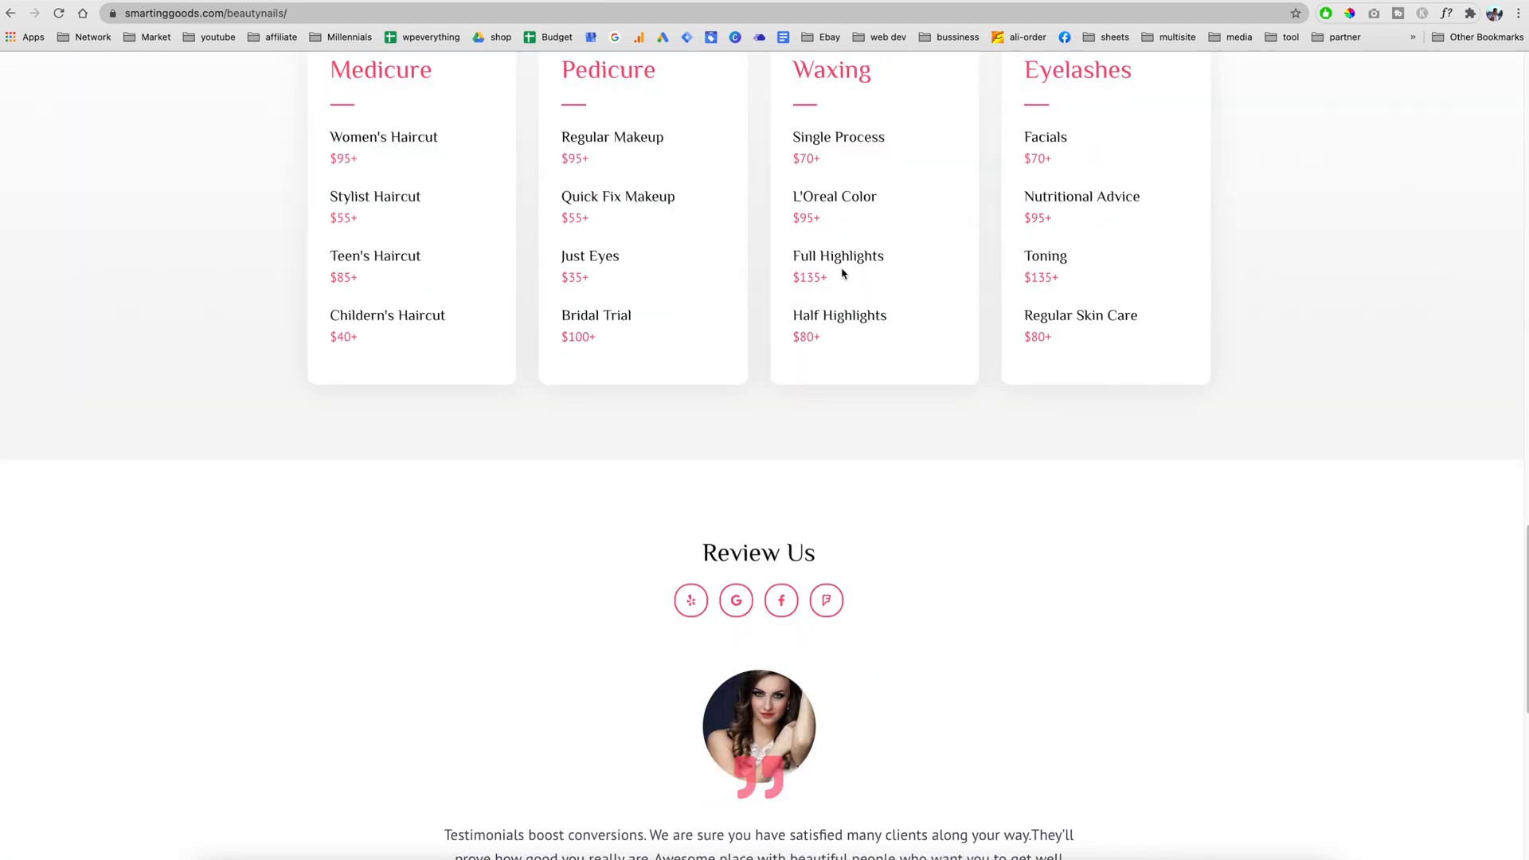
scroll("down", 3)
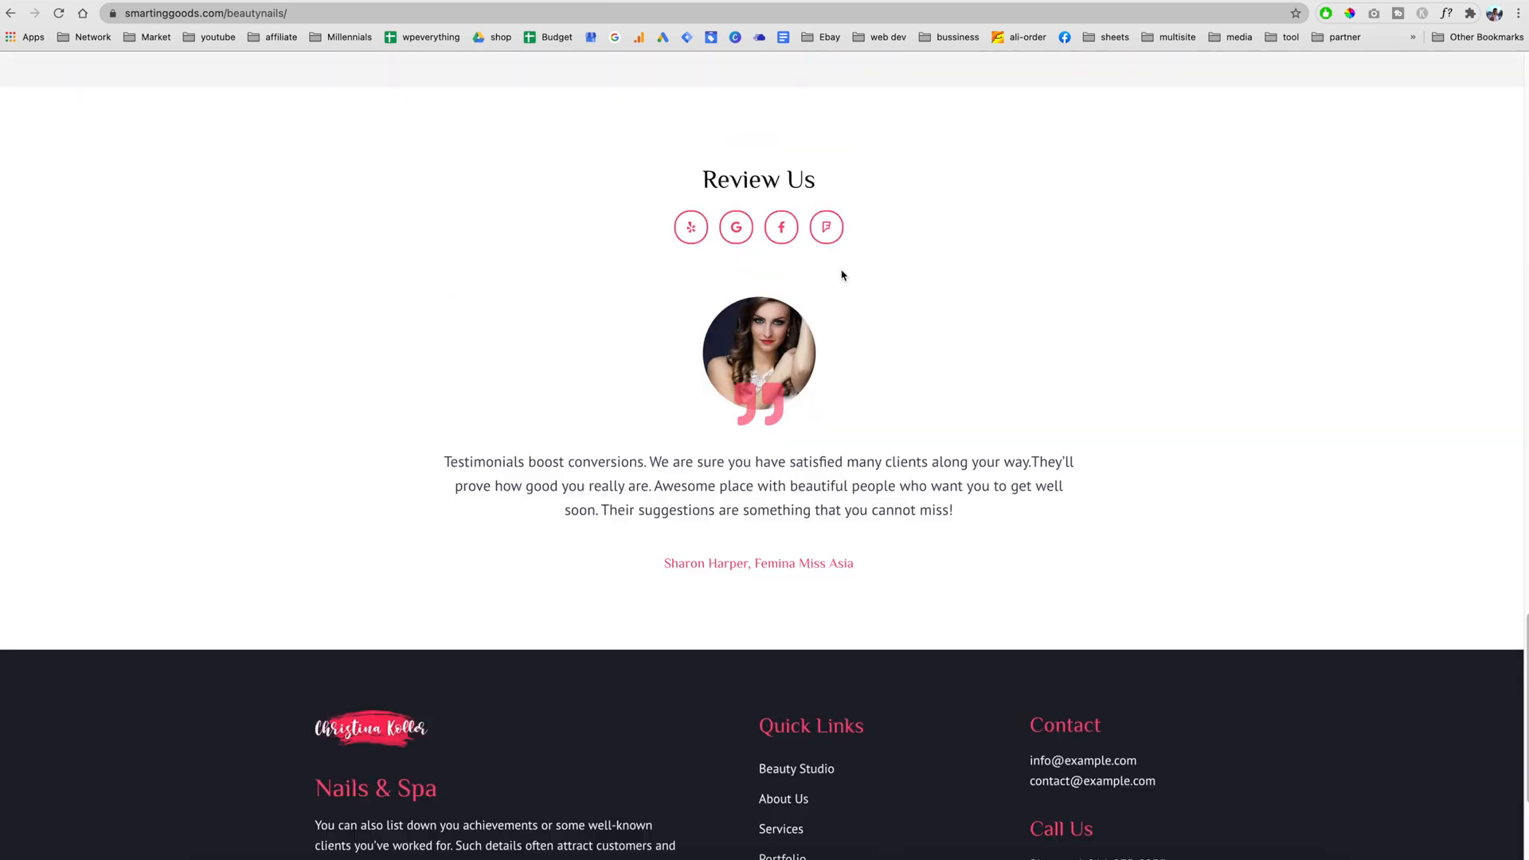
scroll("up", 3)
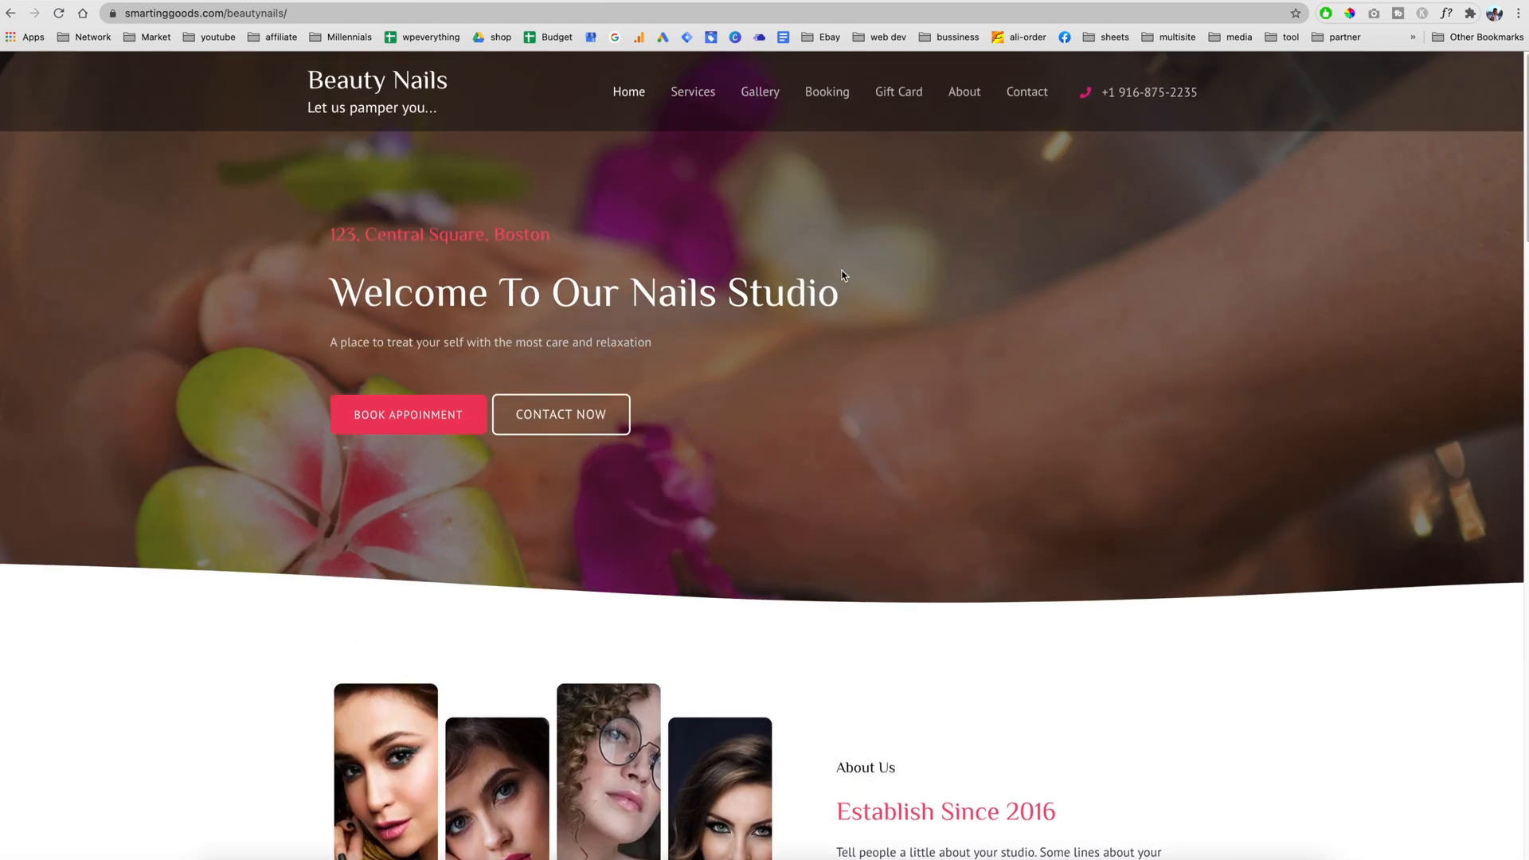
mouse_move(634, 369)
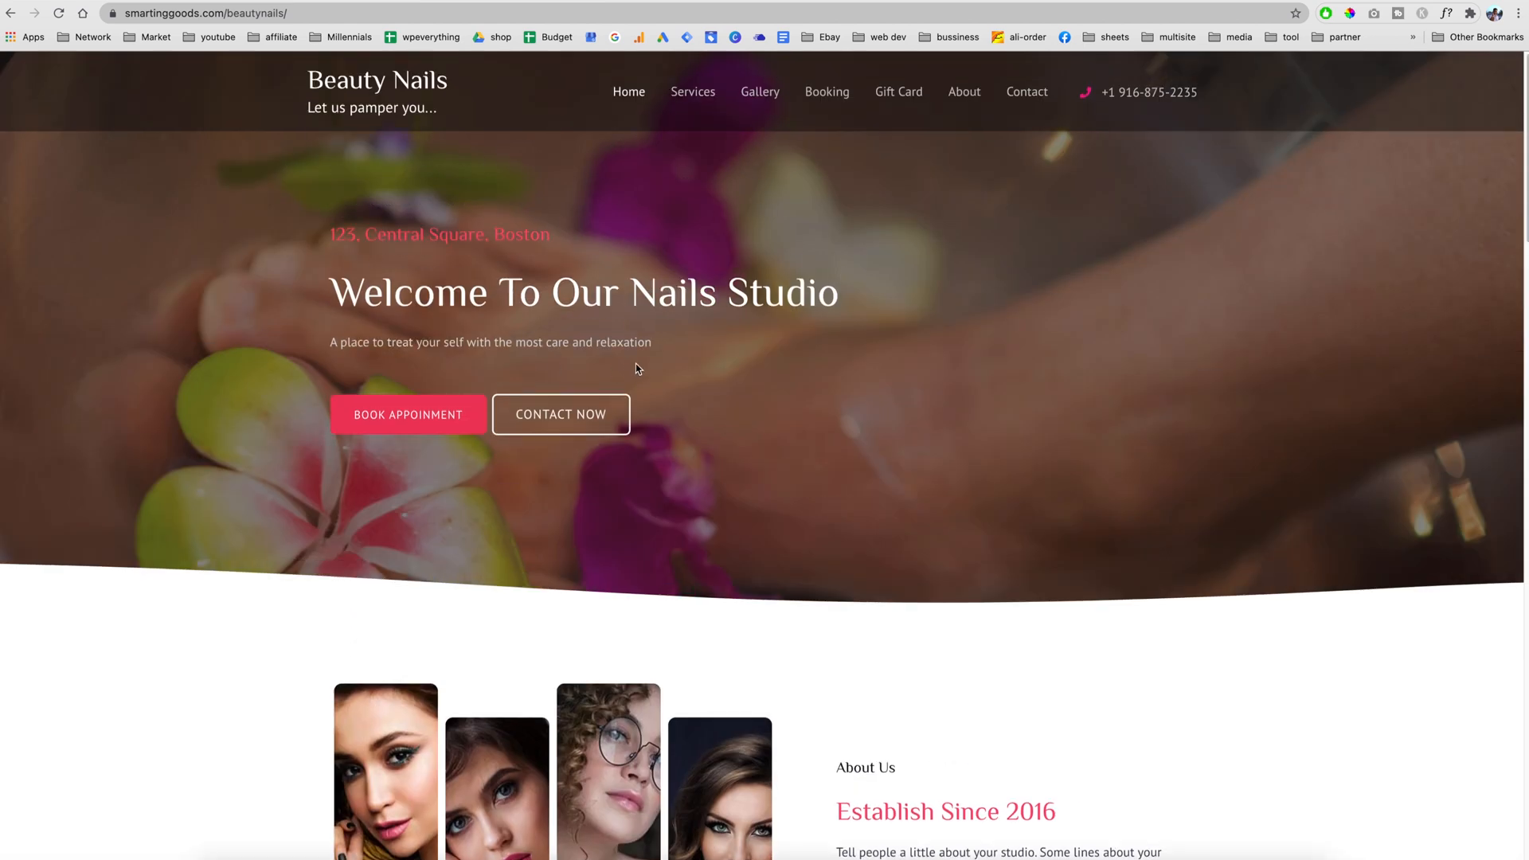
mouse_move(575, 381)
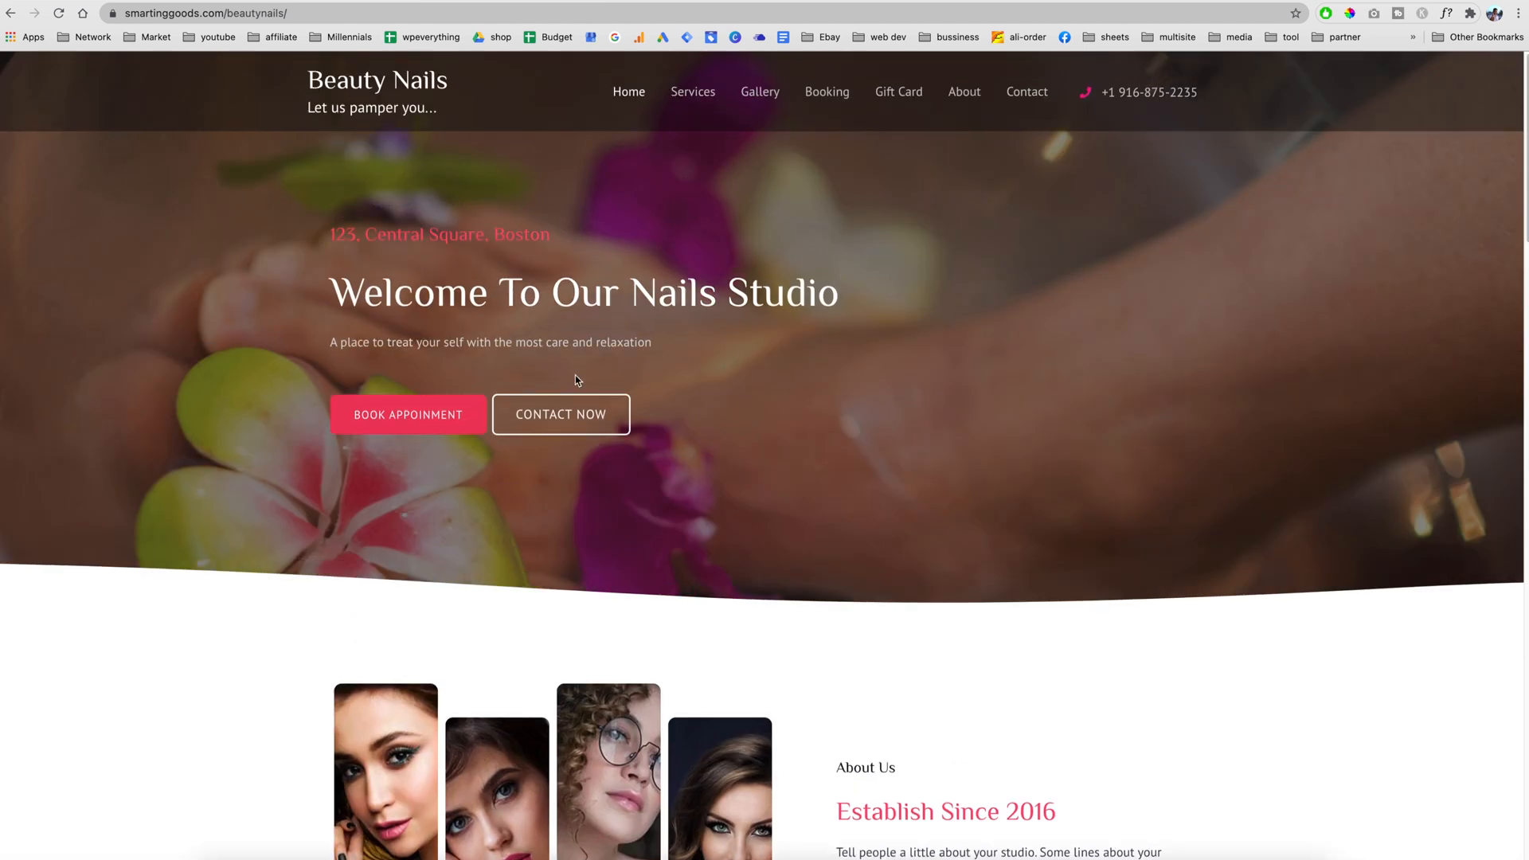
mouse_move(276, 227)
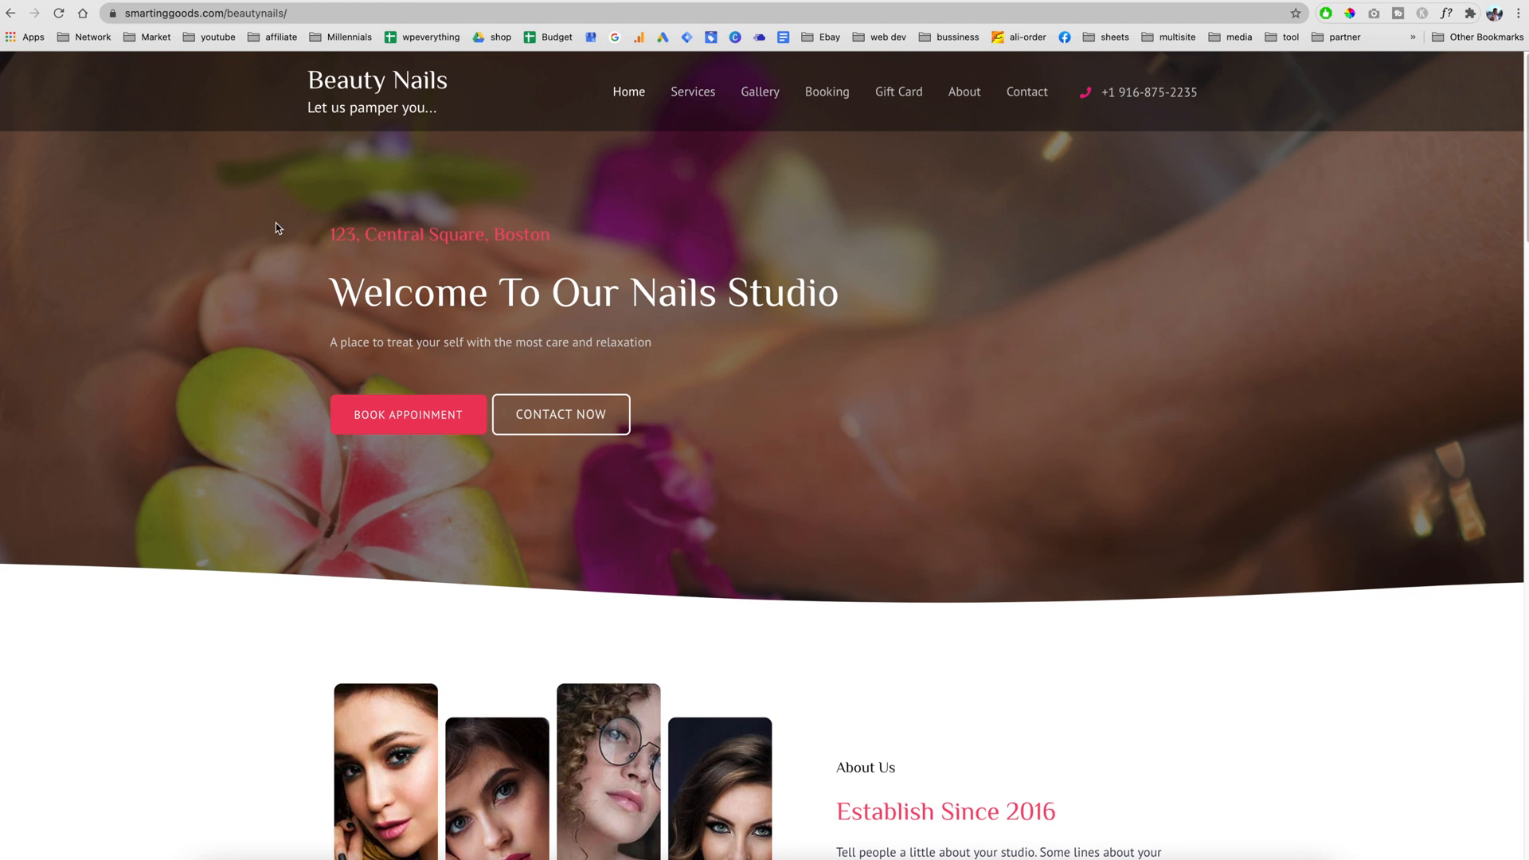
mouse_move(602, 334)
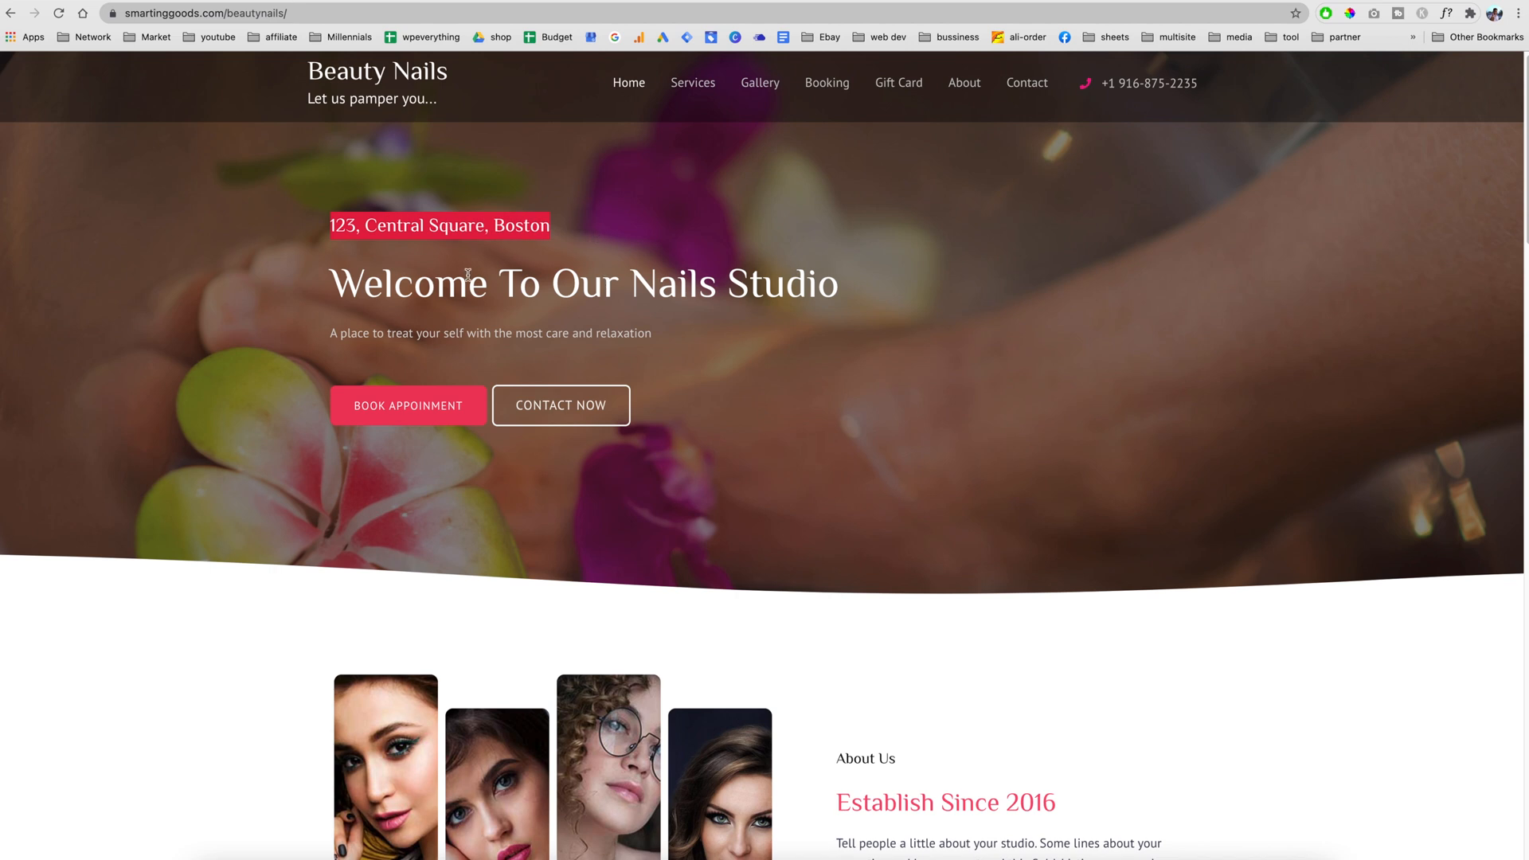
scroll("down", 3)
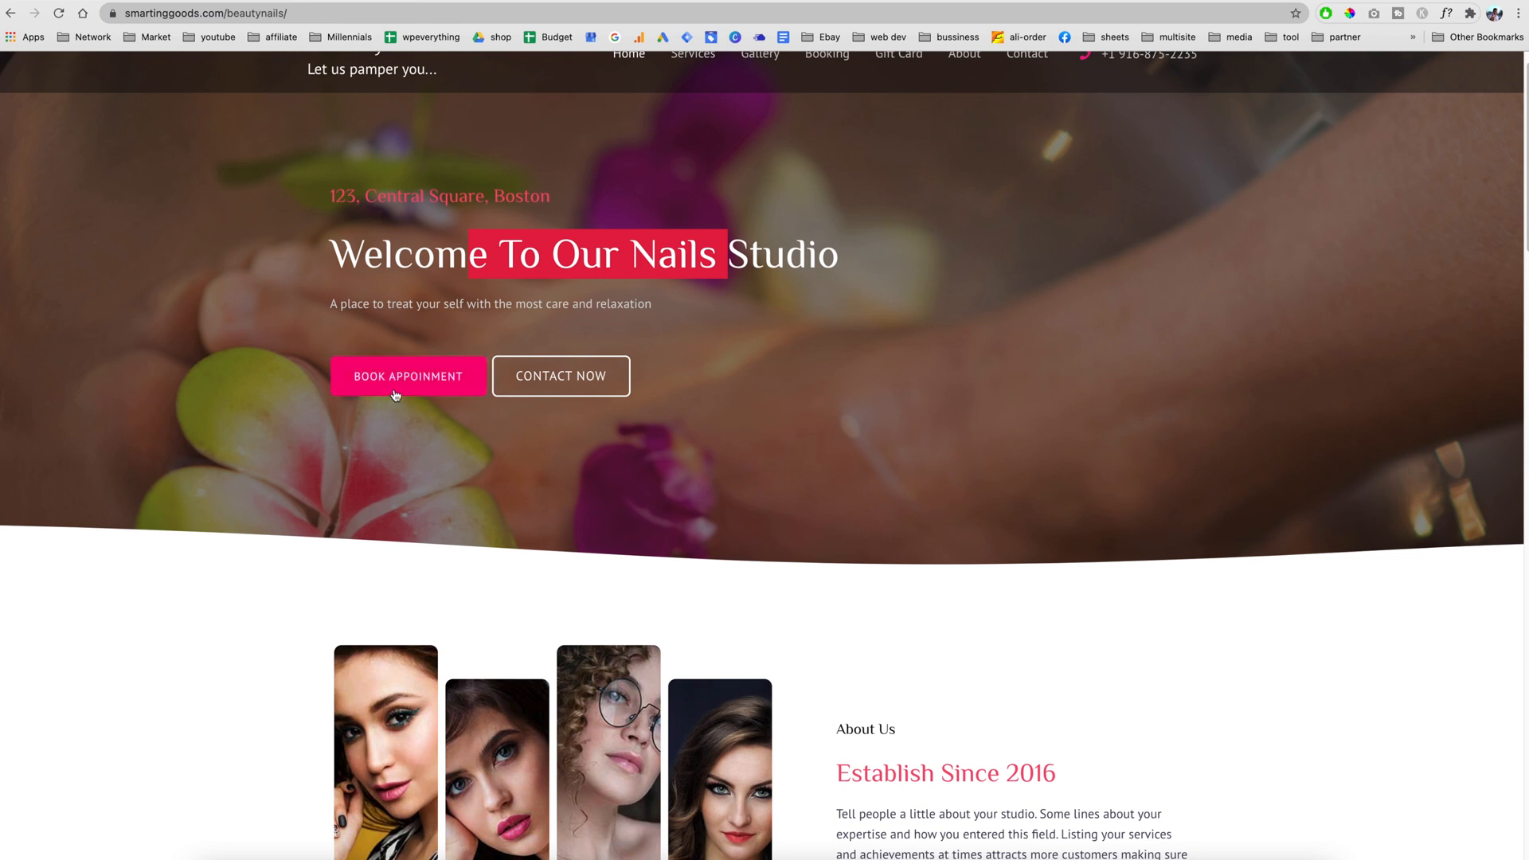
mouse_move(624, 403)
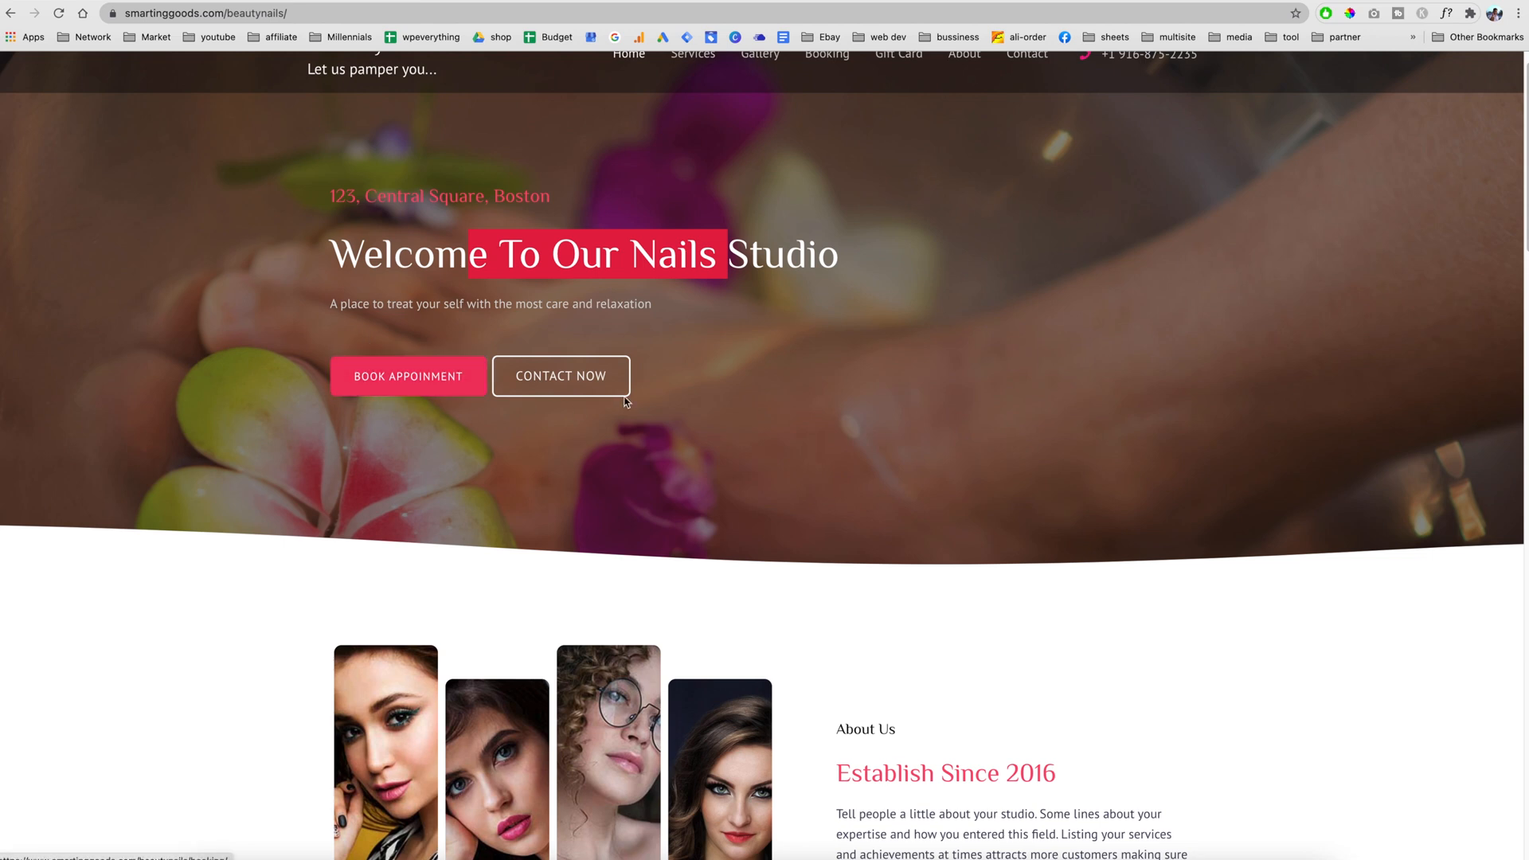
mouse_move(727, 387)
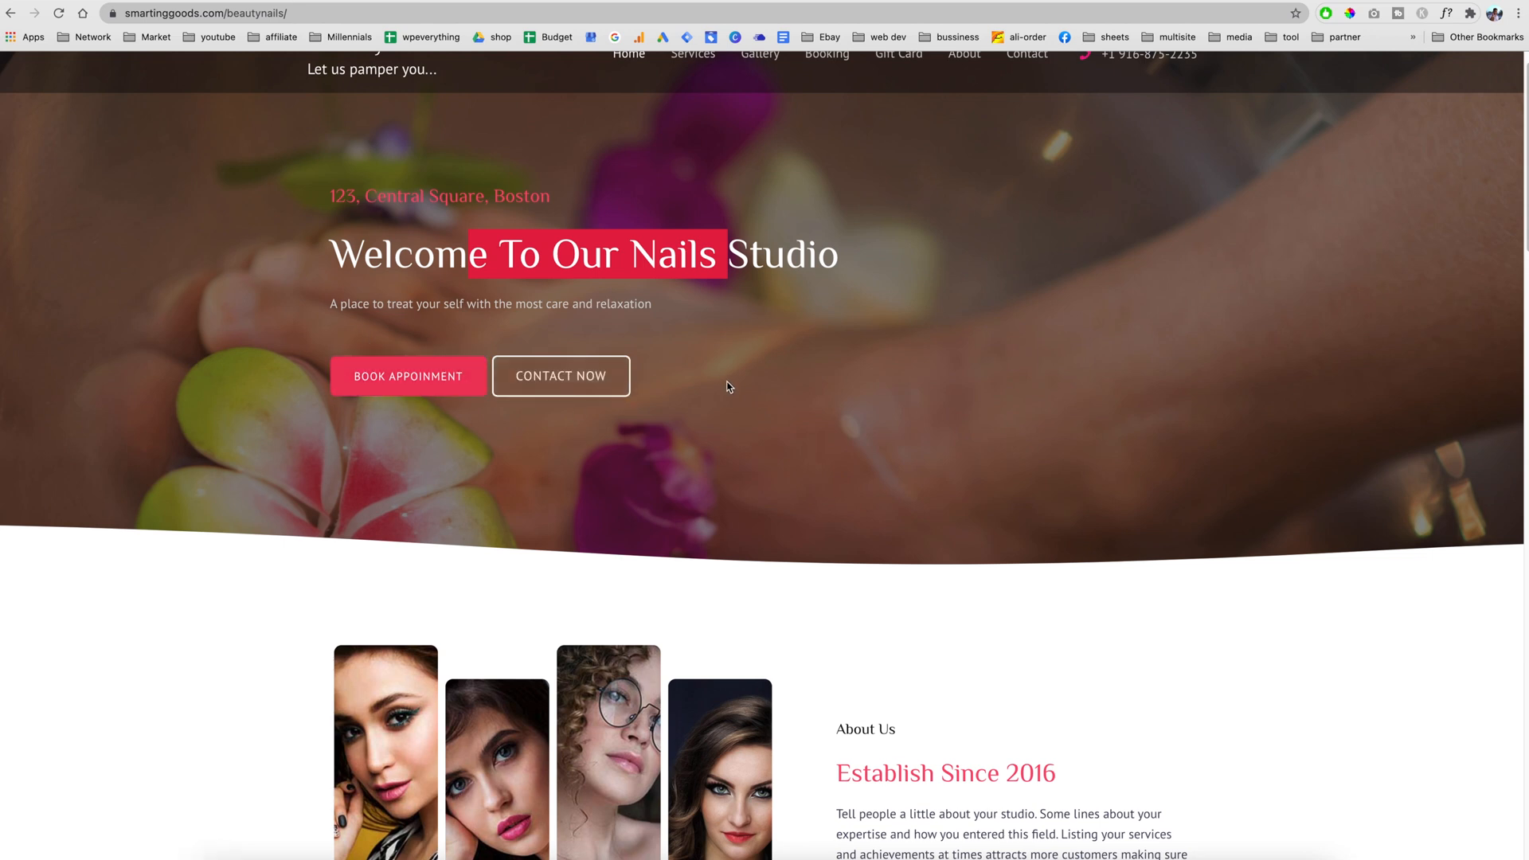
scroll("down", 3)
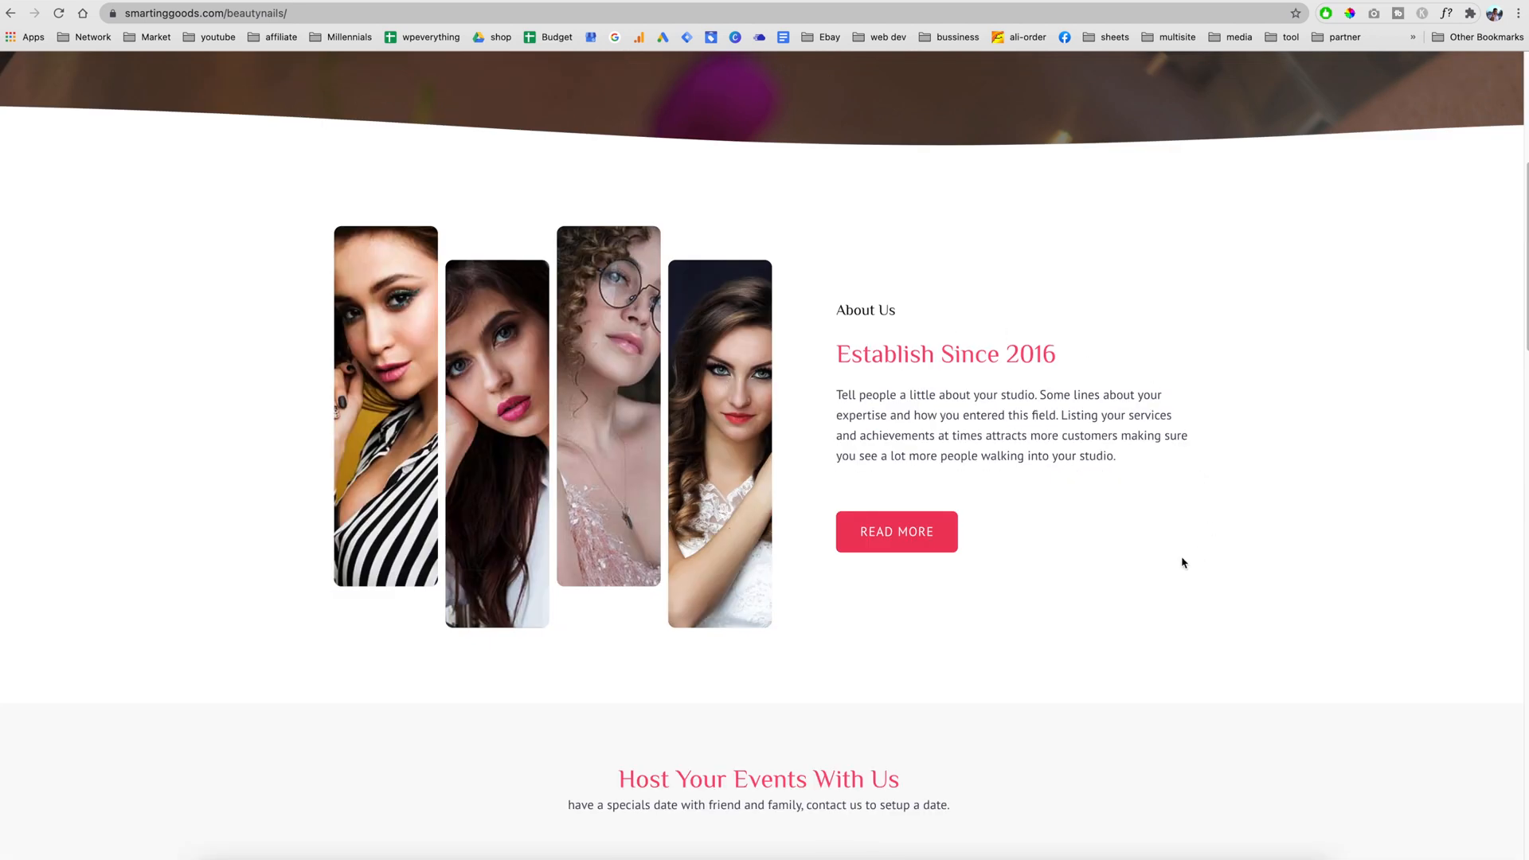
left_click_drag(1017, 436, 1114, 455)
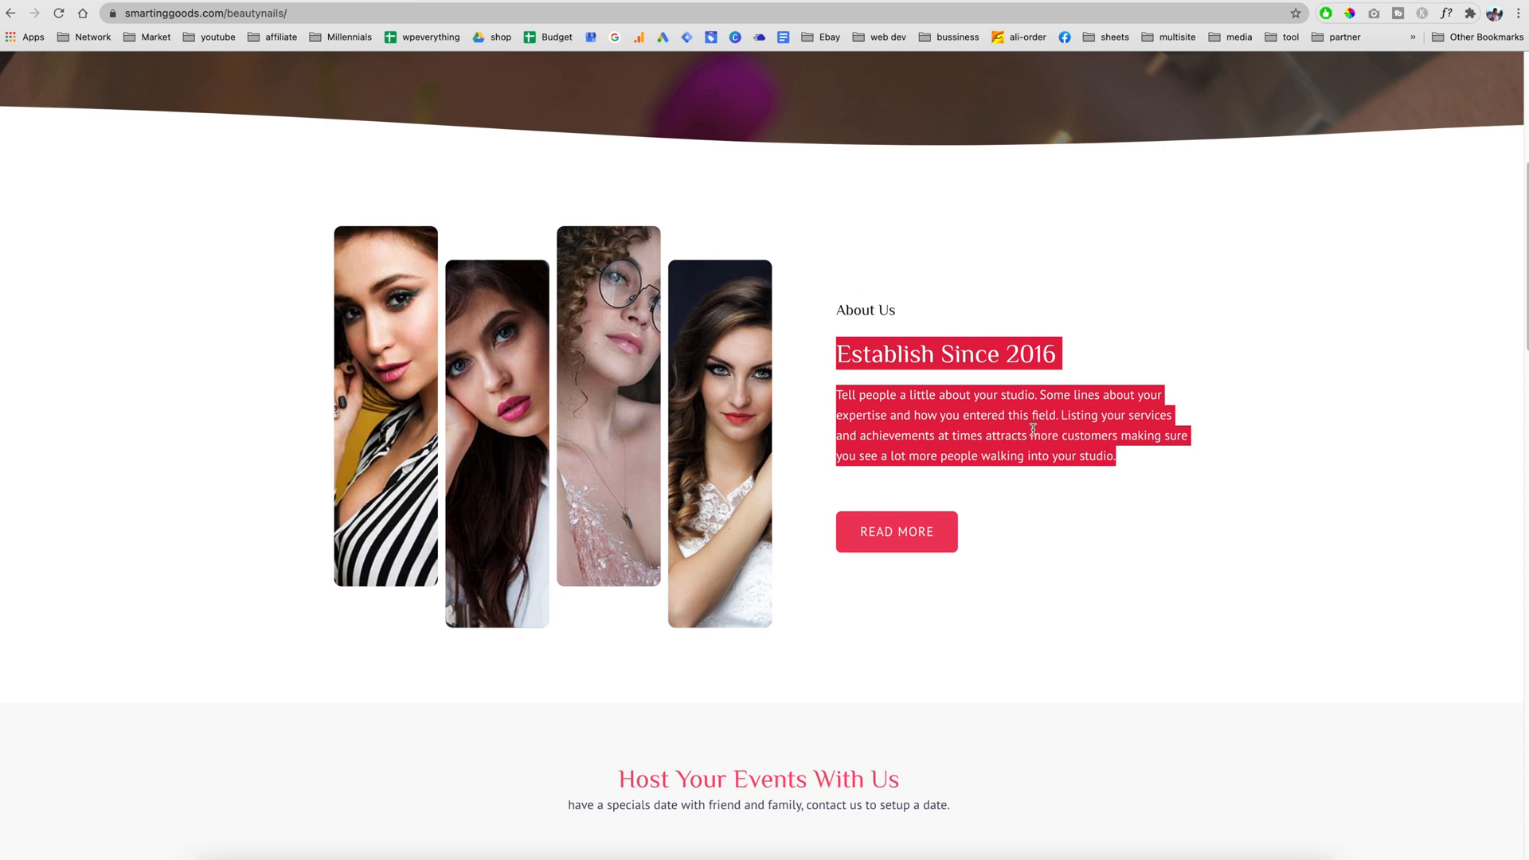
- Scroll further down through the rest of the salon homepage
scroll("down", 3)
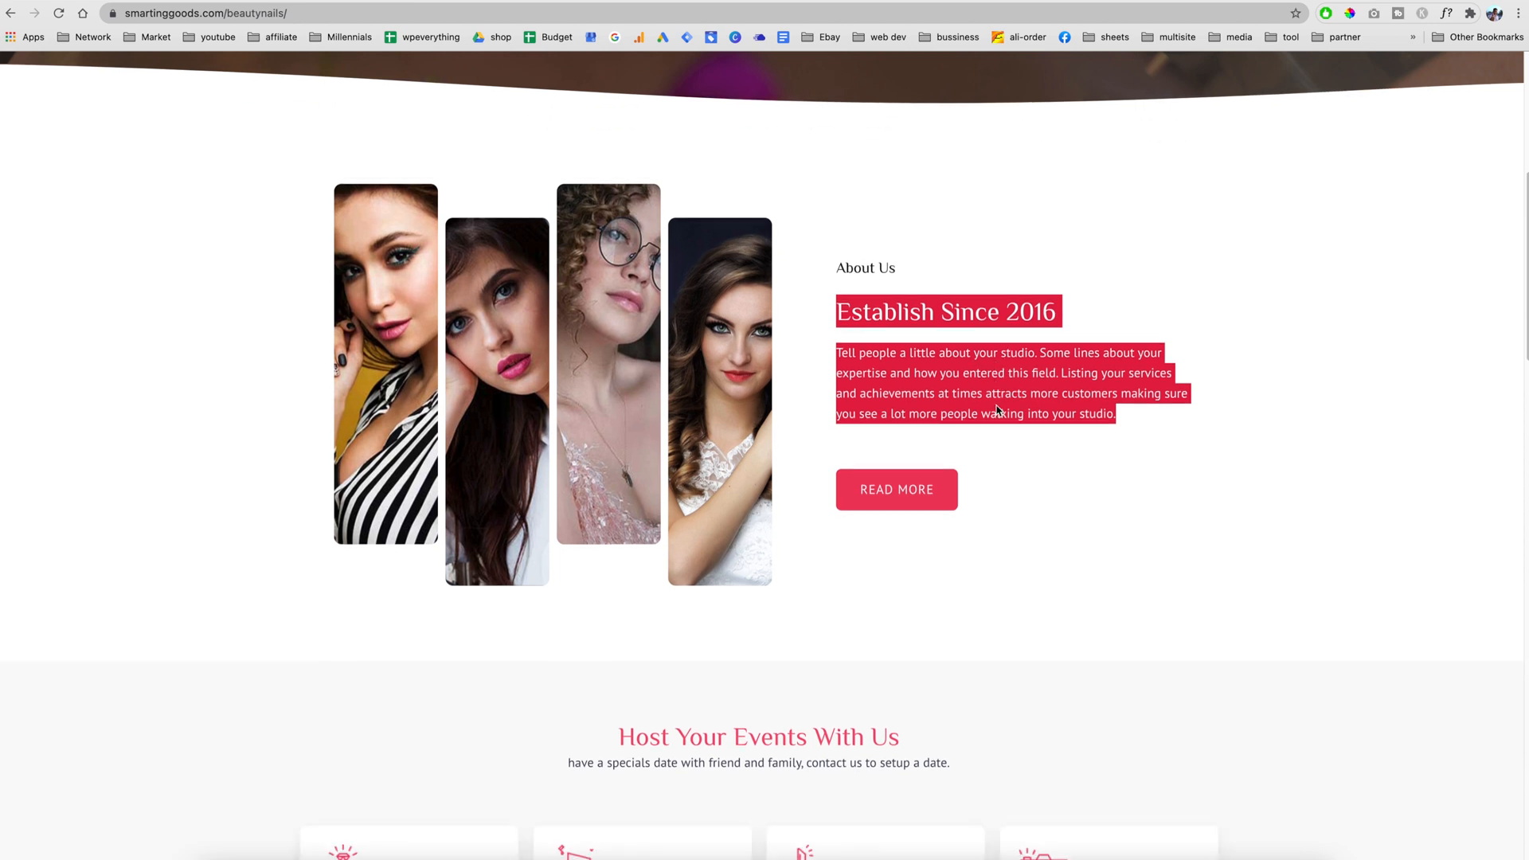
scroll("down", 3)
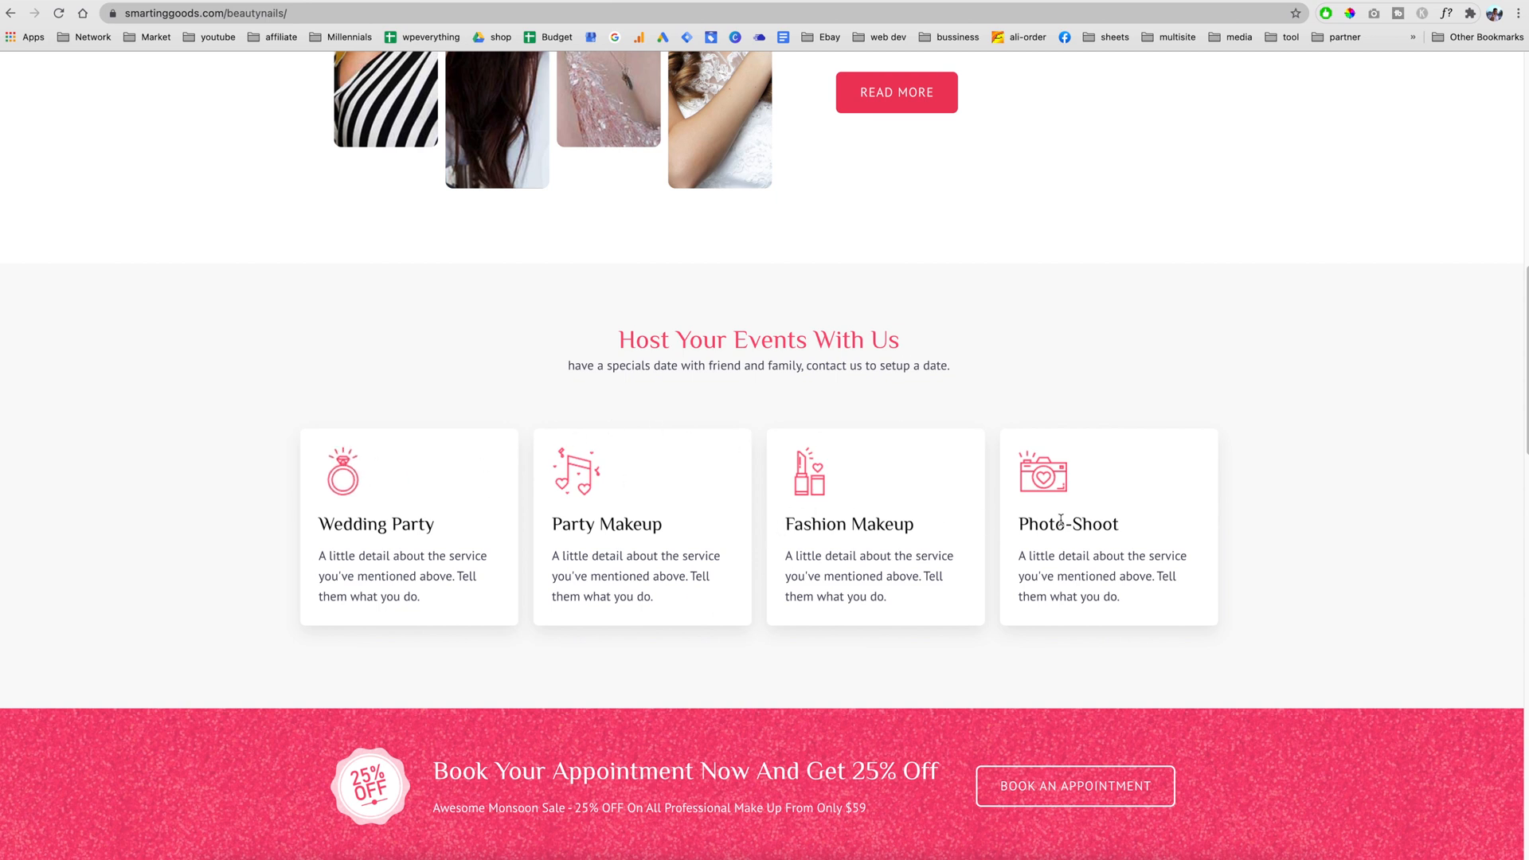
scroll("down", 3)
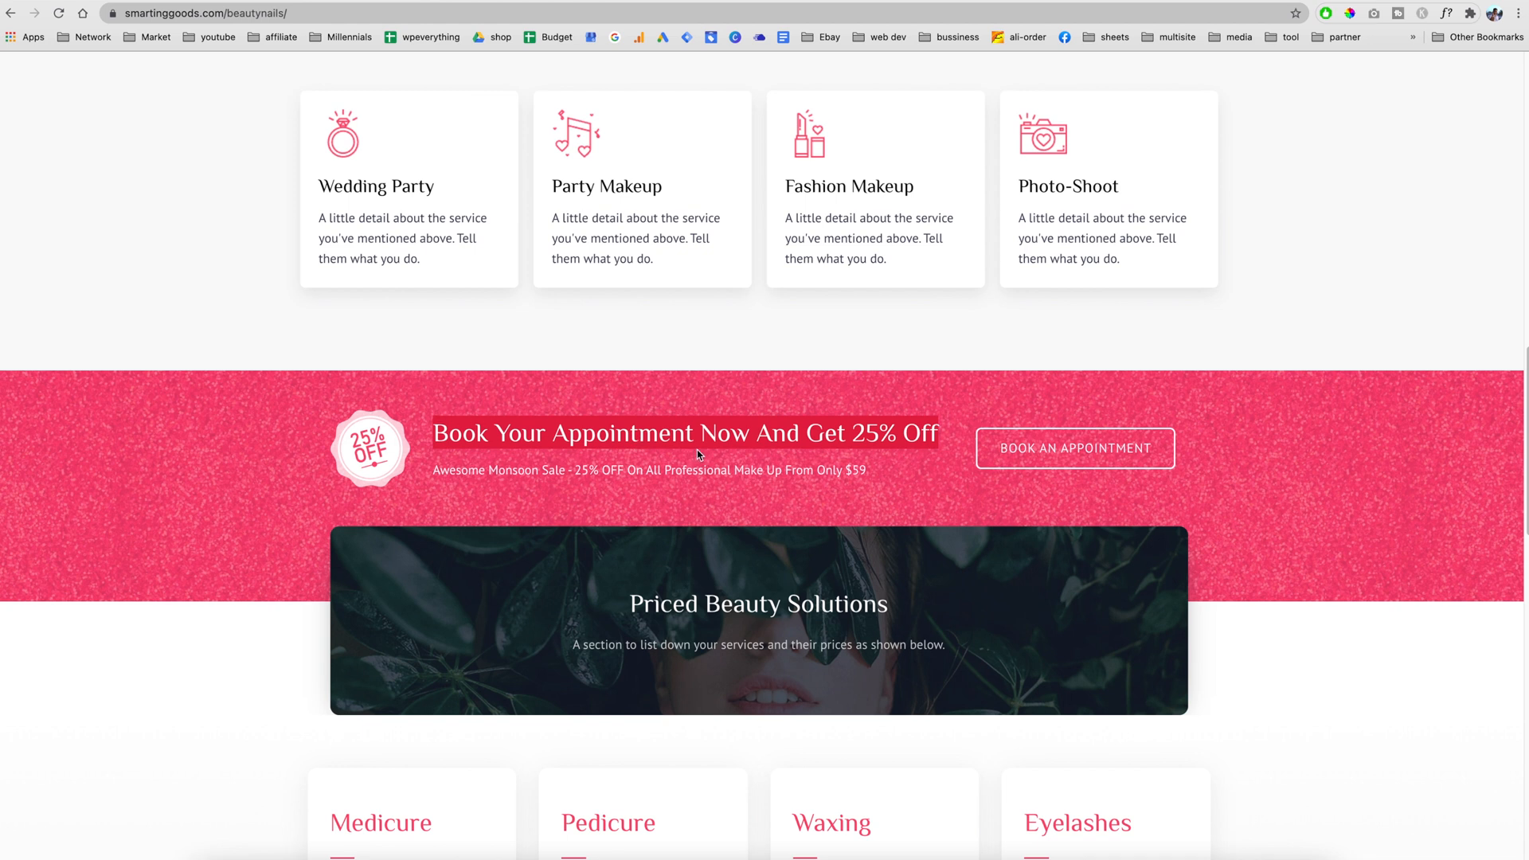
scroll("down", 3)
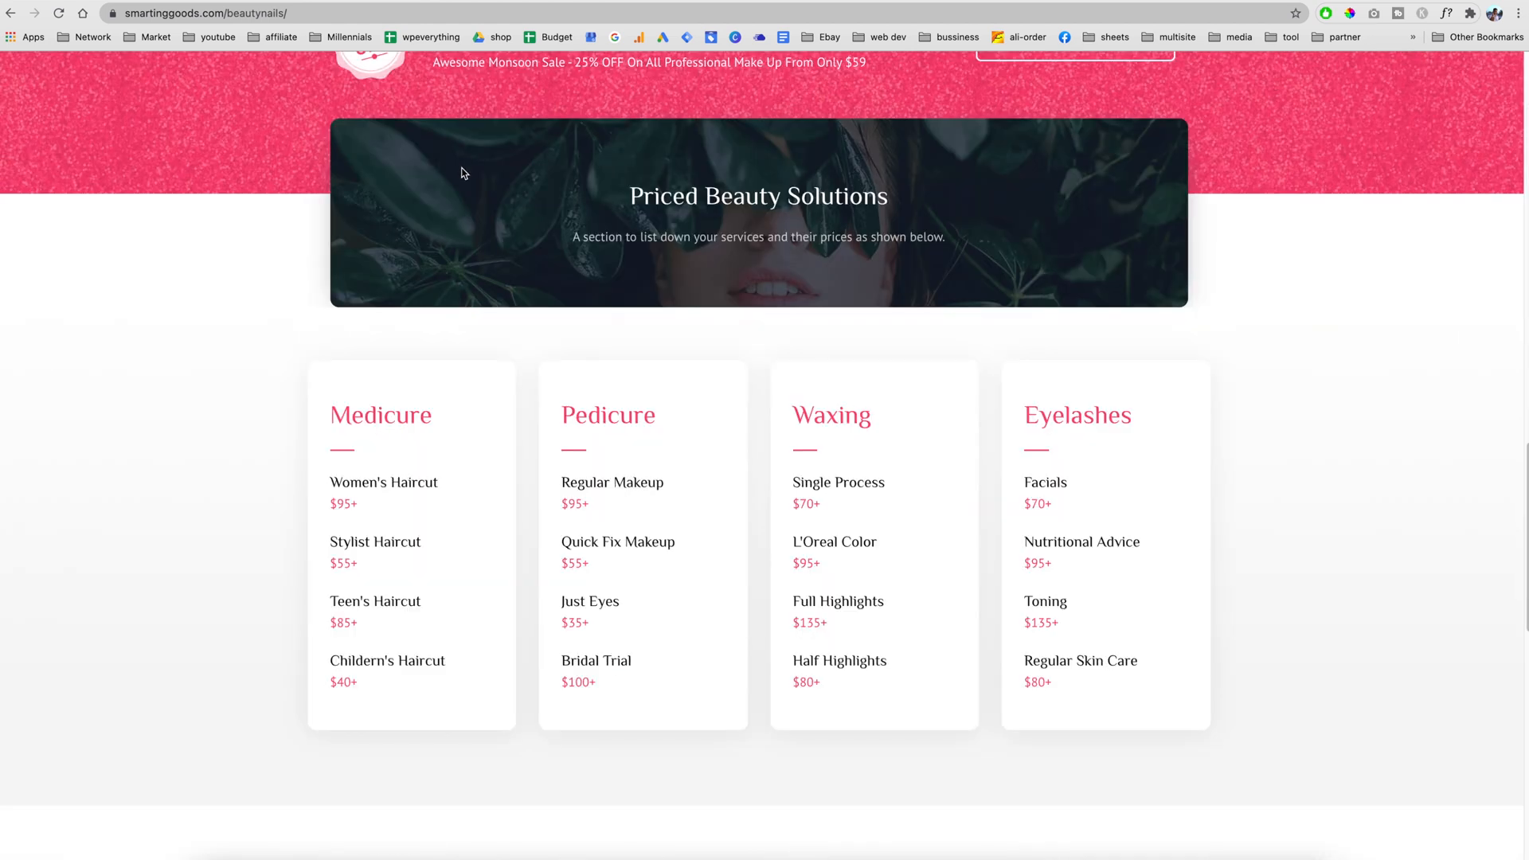
scroll("down", 3)
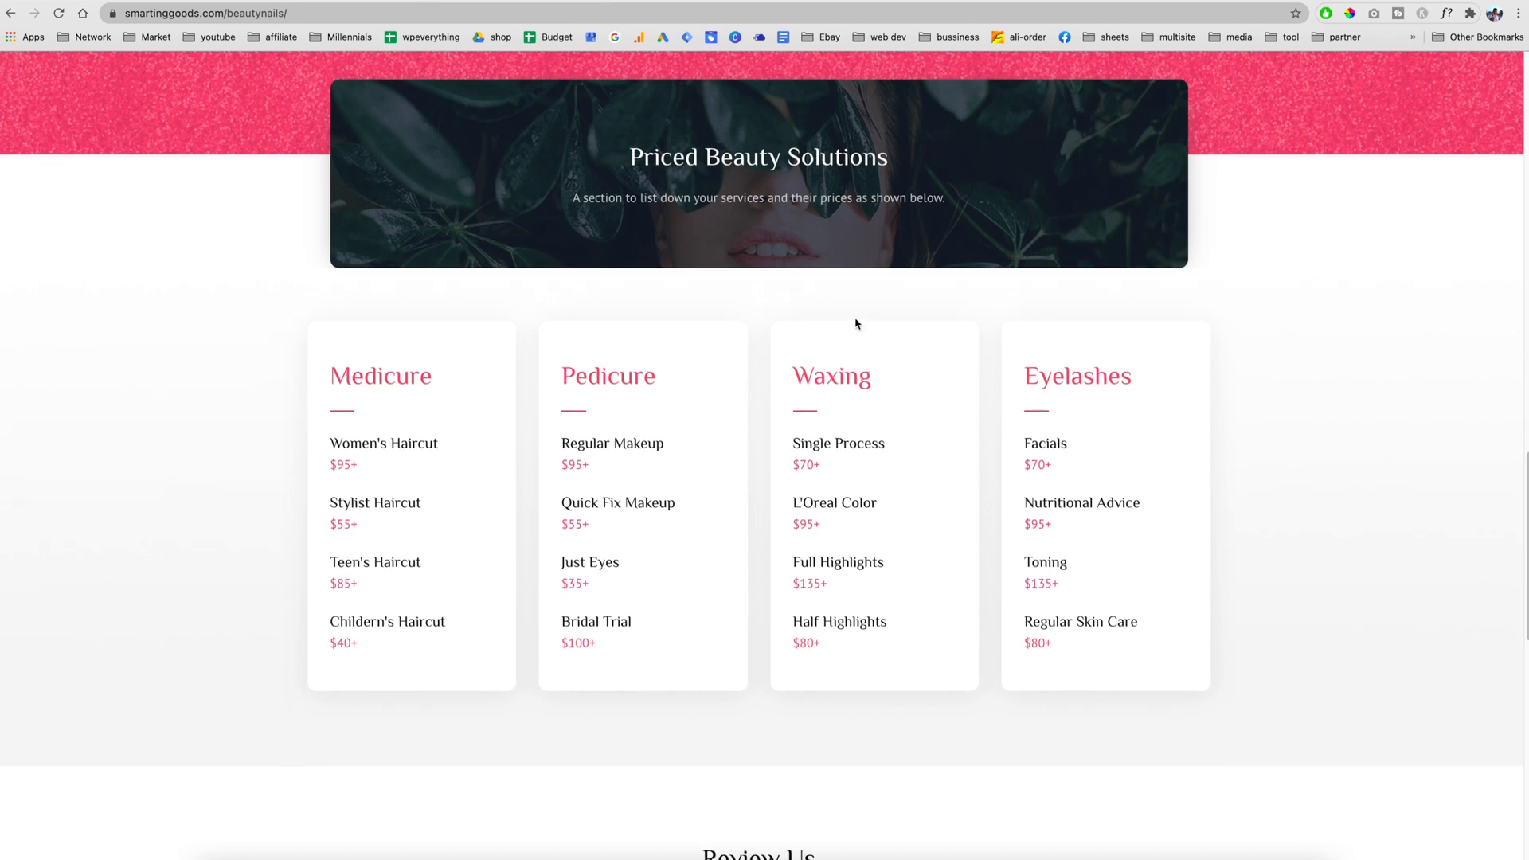
scroll("down", 3)
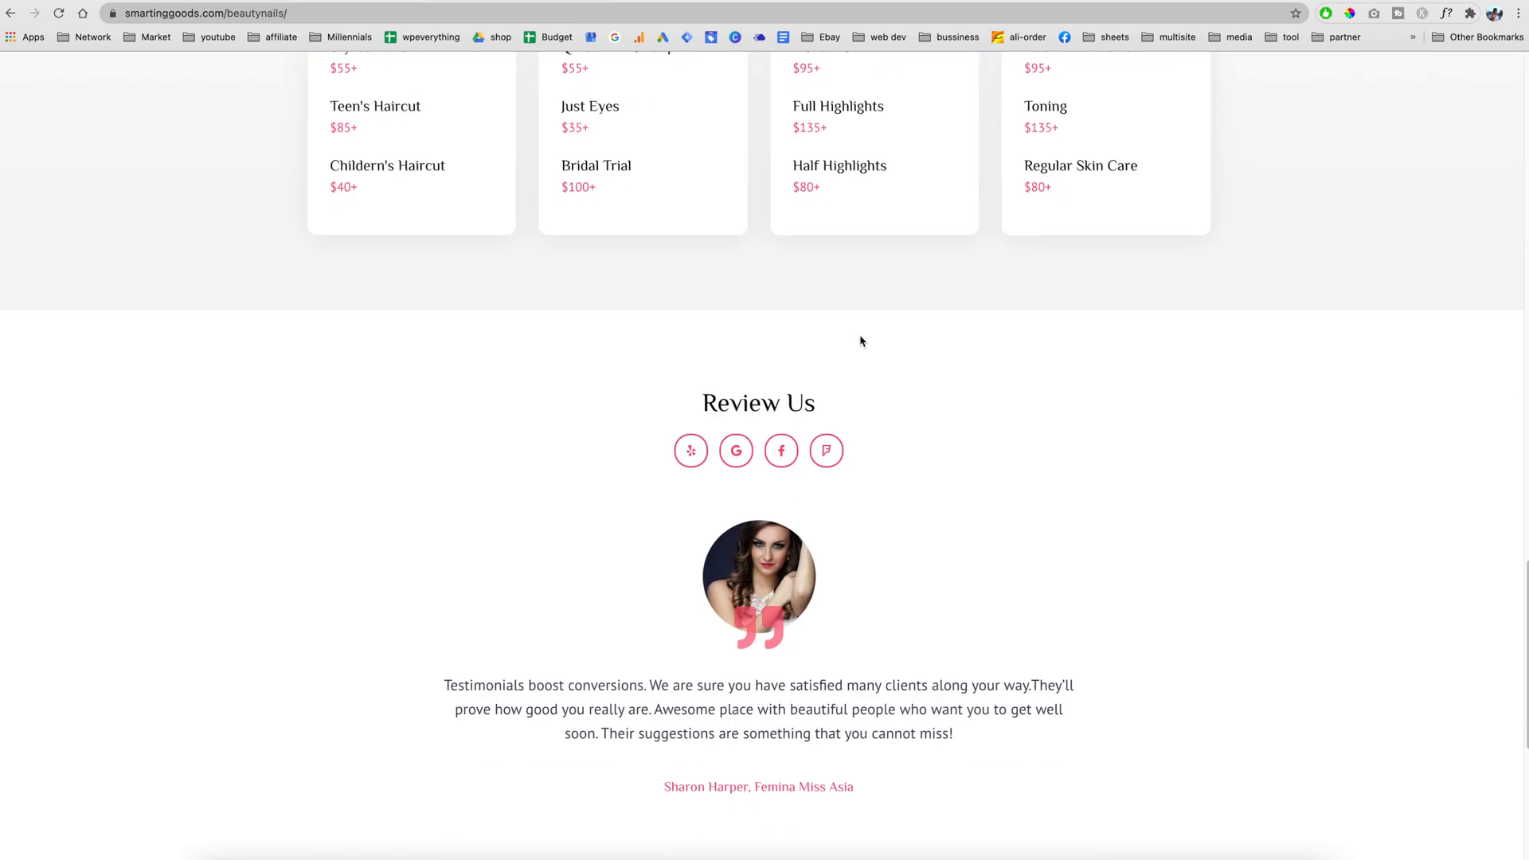
scroll("down", 3)
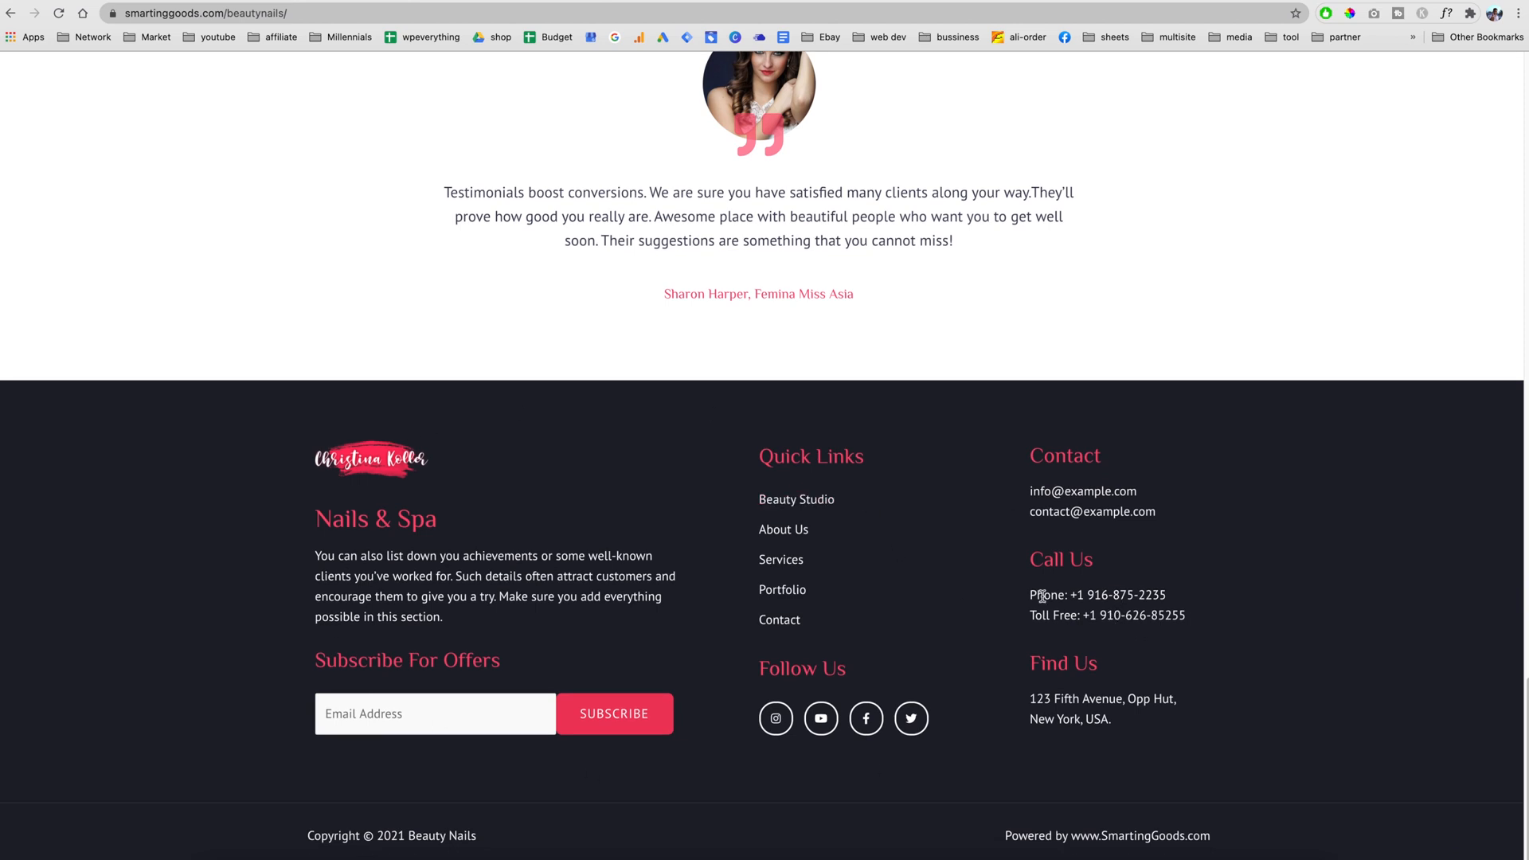
mouse_move(329, 547)
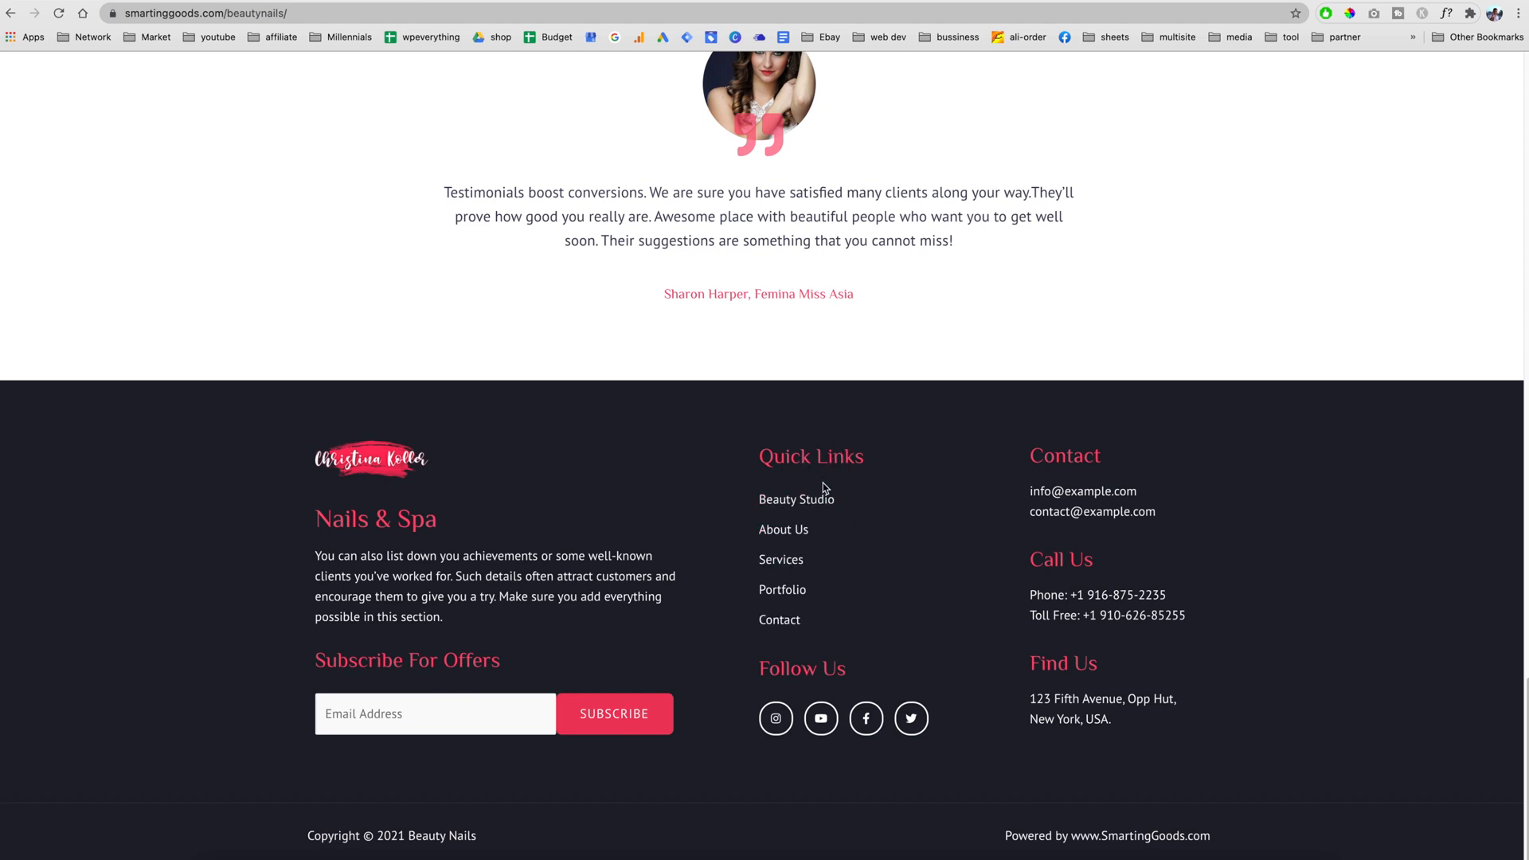
mouse_move(781, 559)
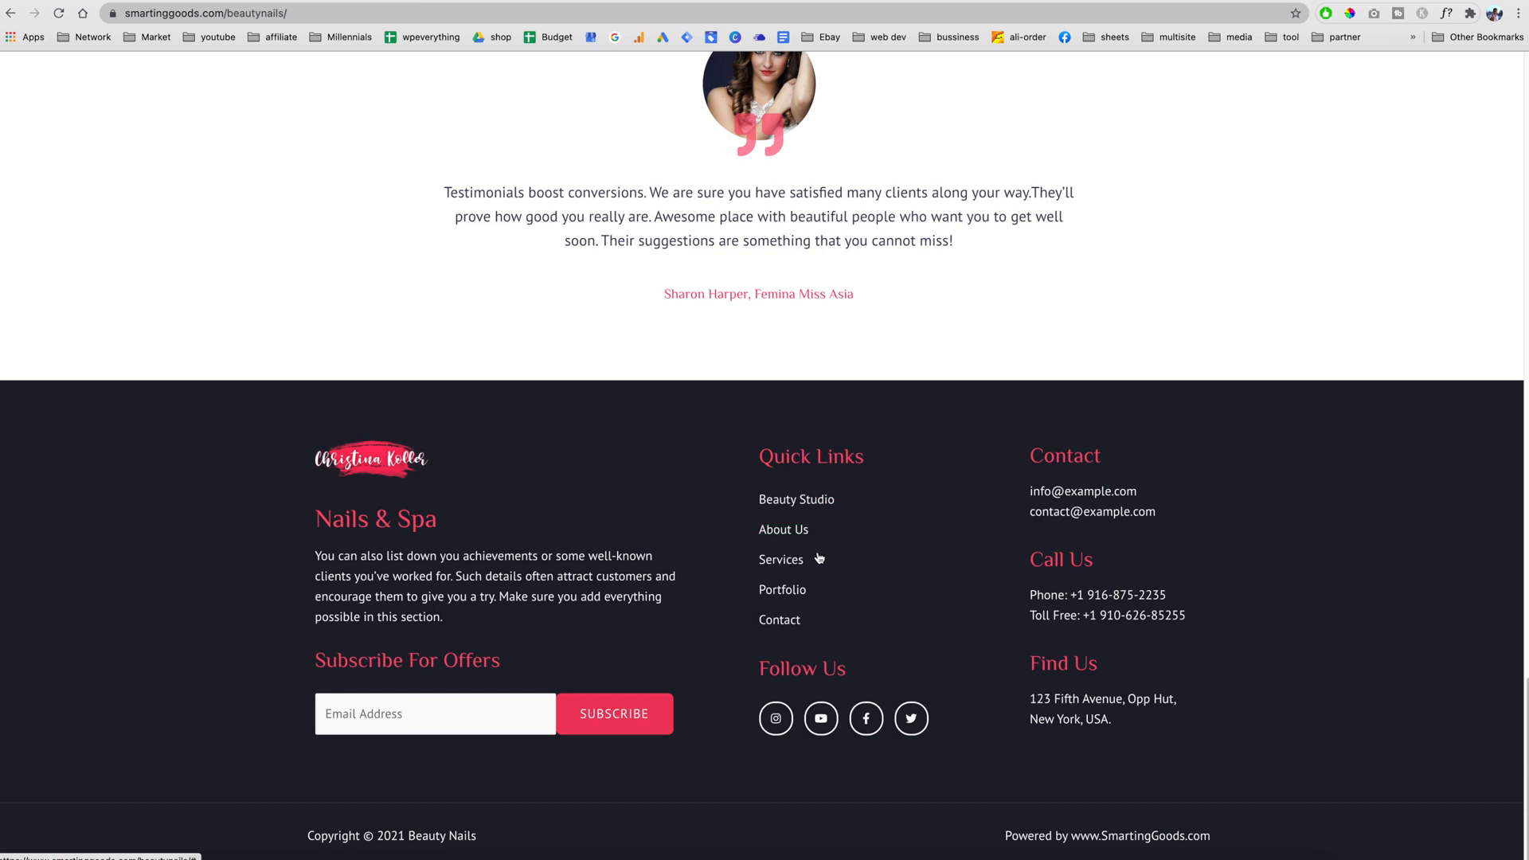
mouse_move(820, 718)
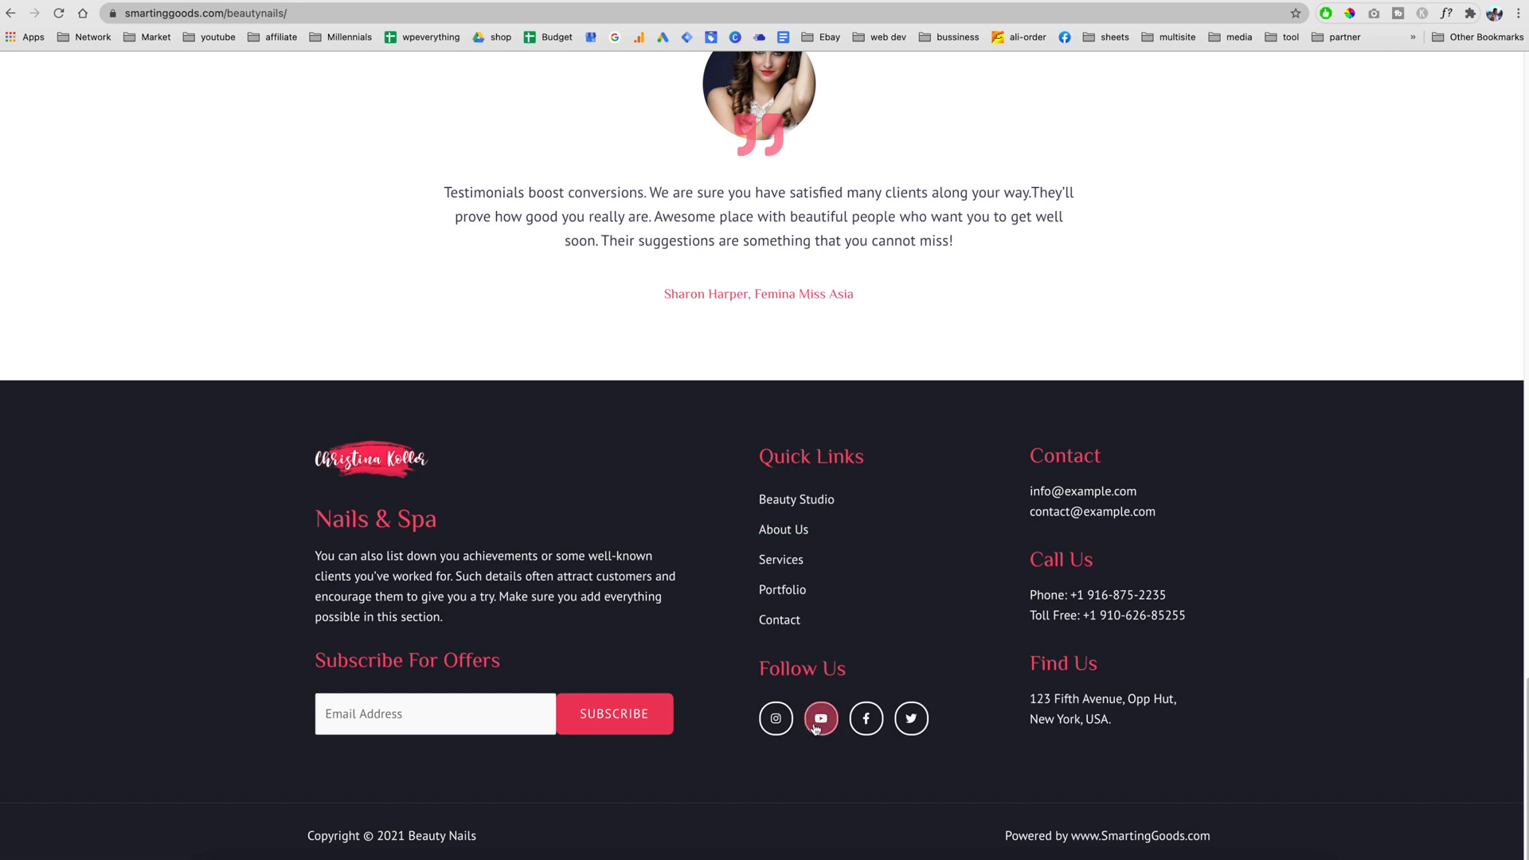
mouse_move(1055, 496)
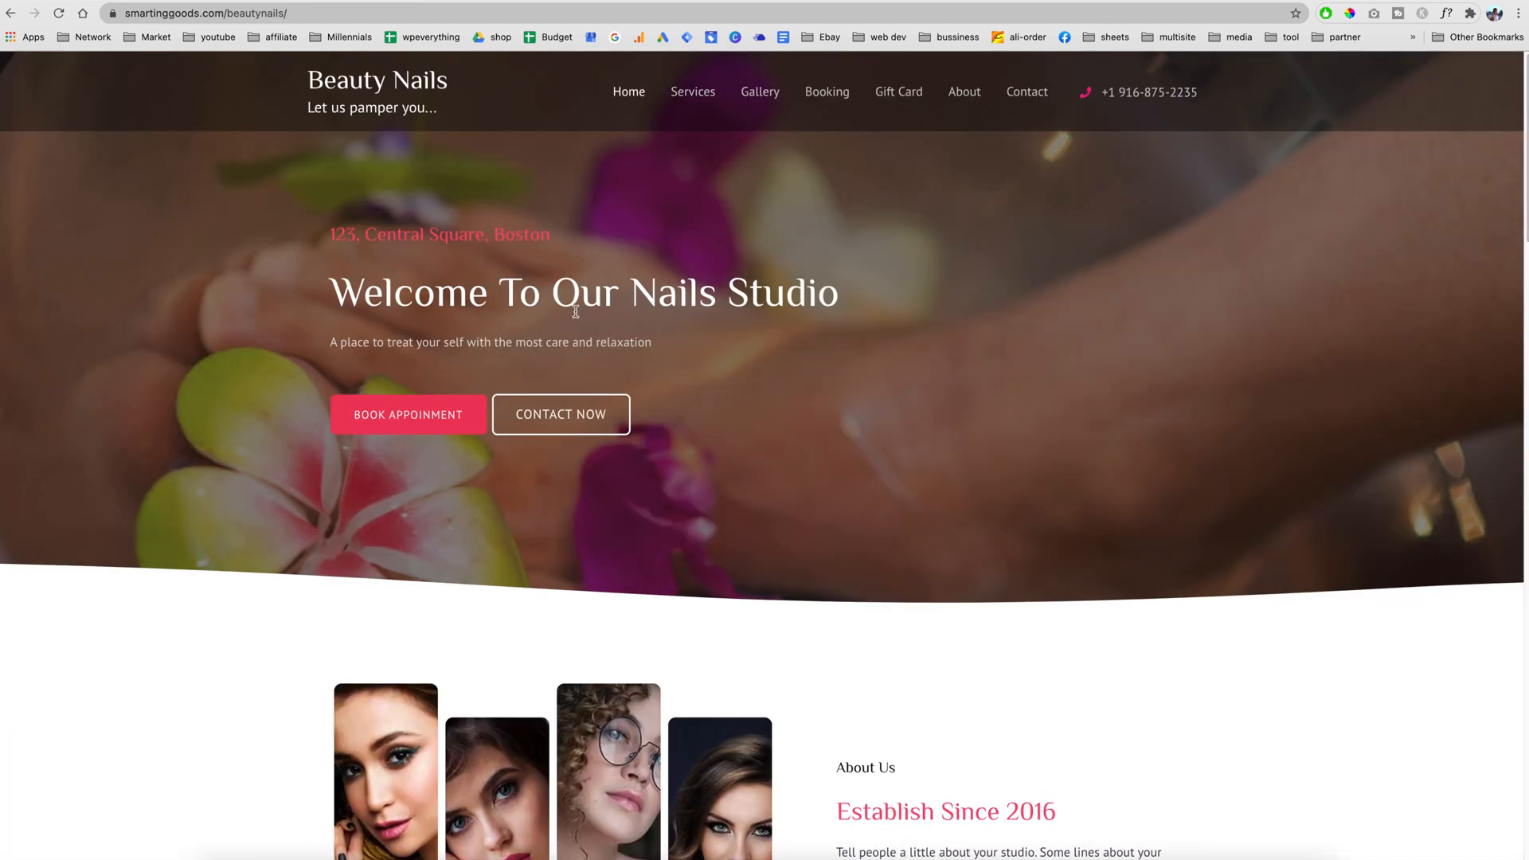
- Open the appointment booking page and choose 18 February 2021 at 10:00am
left_click(408, 414)
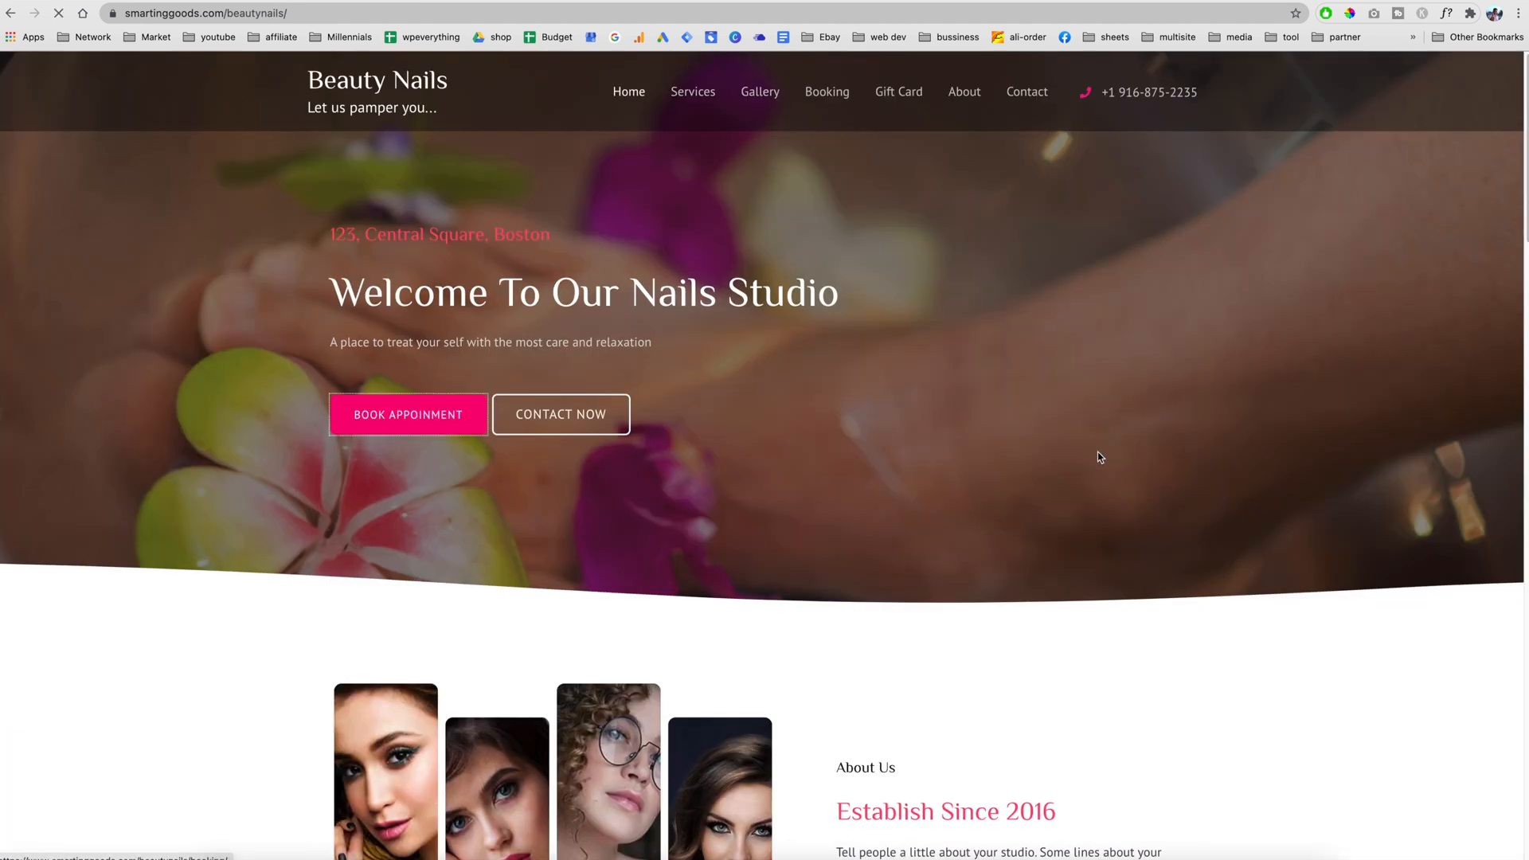
left_click(408, 414)
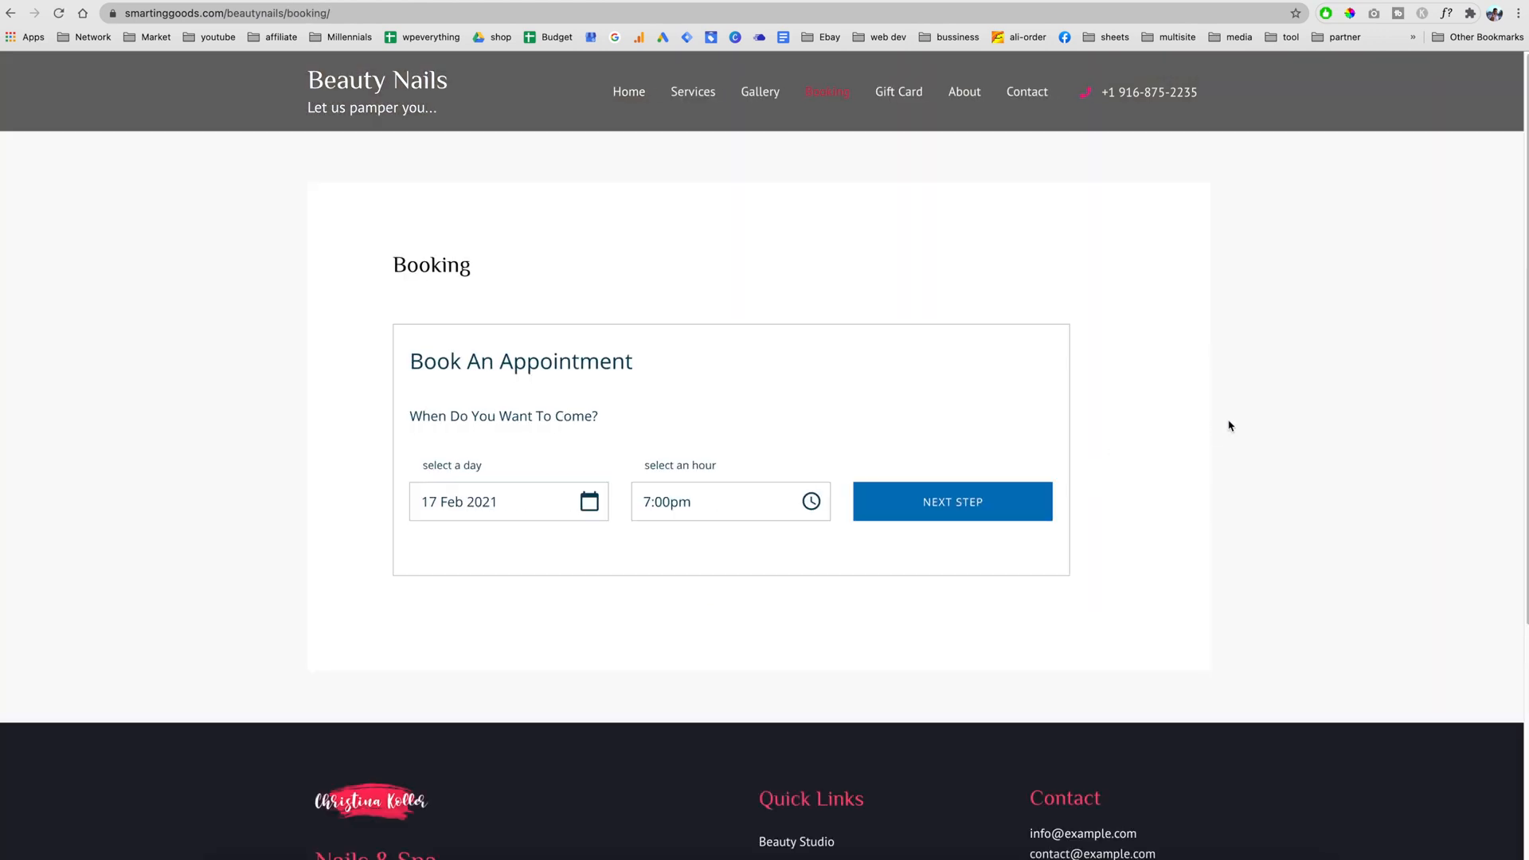
mouse_move(1131, 344)
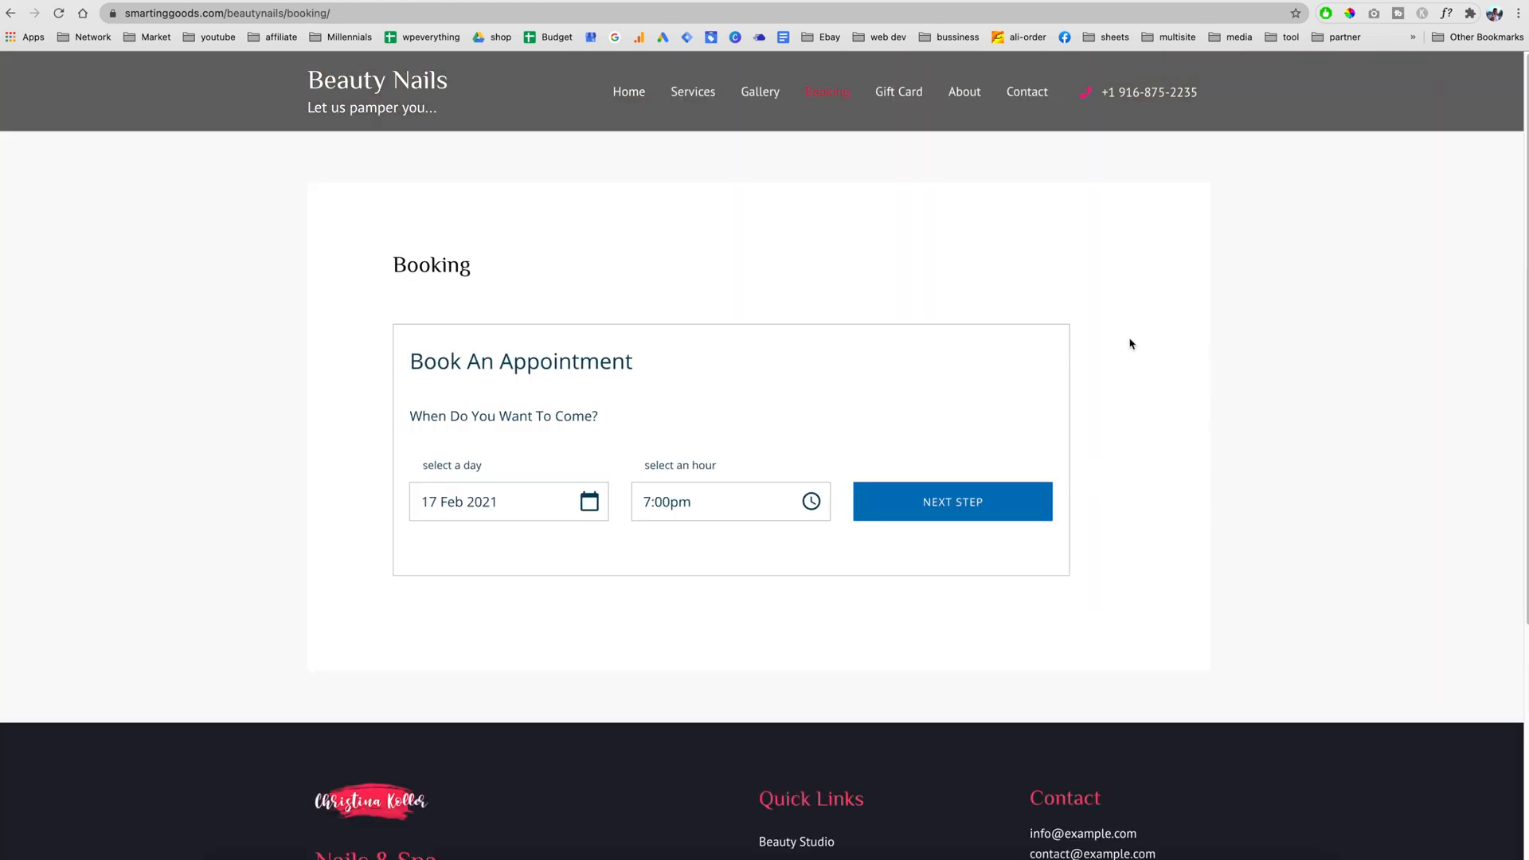
mouse_move(673, 353)
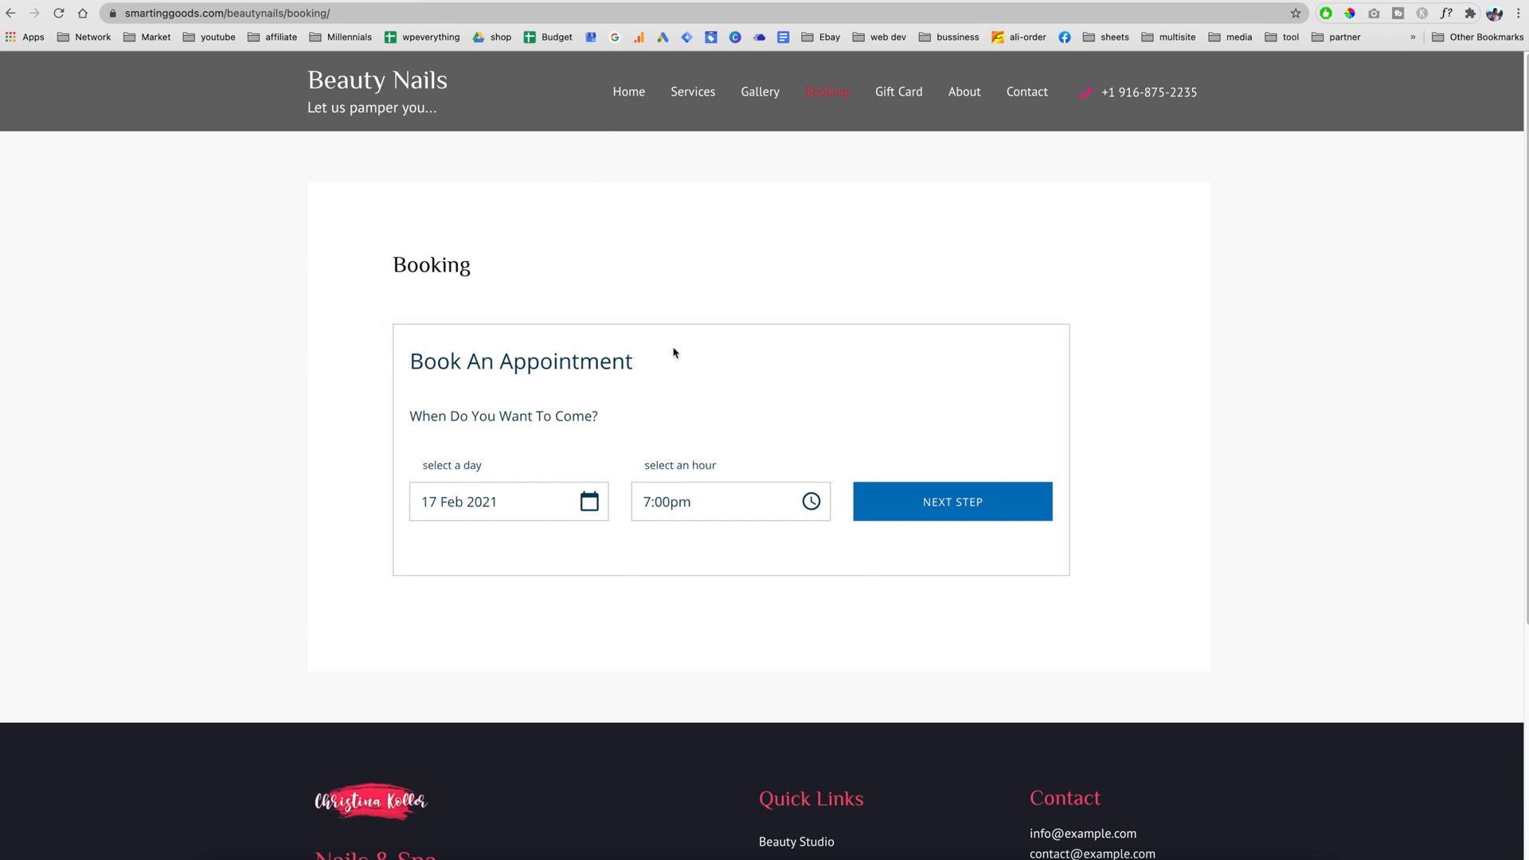
mouse_move(672, 381)
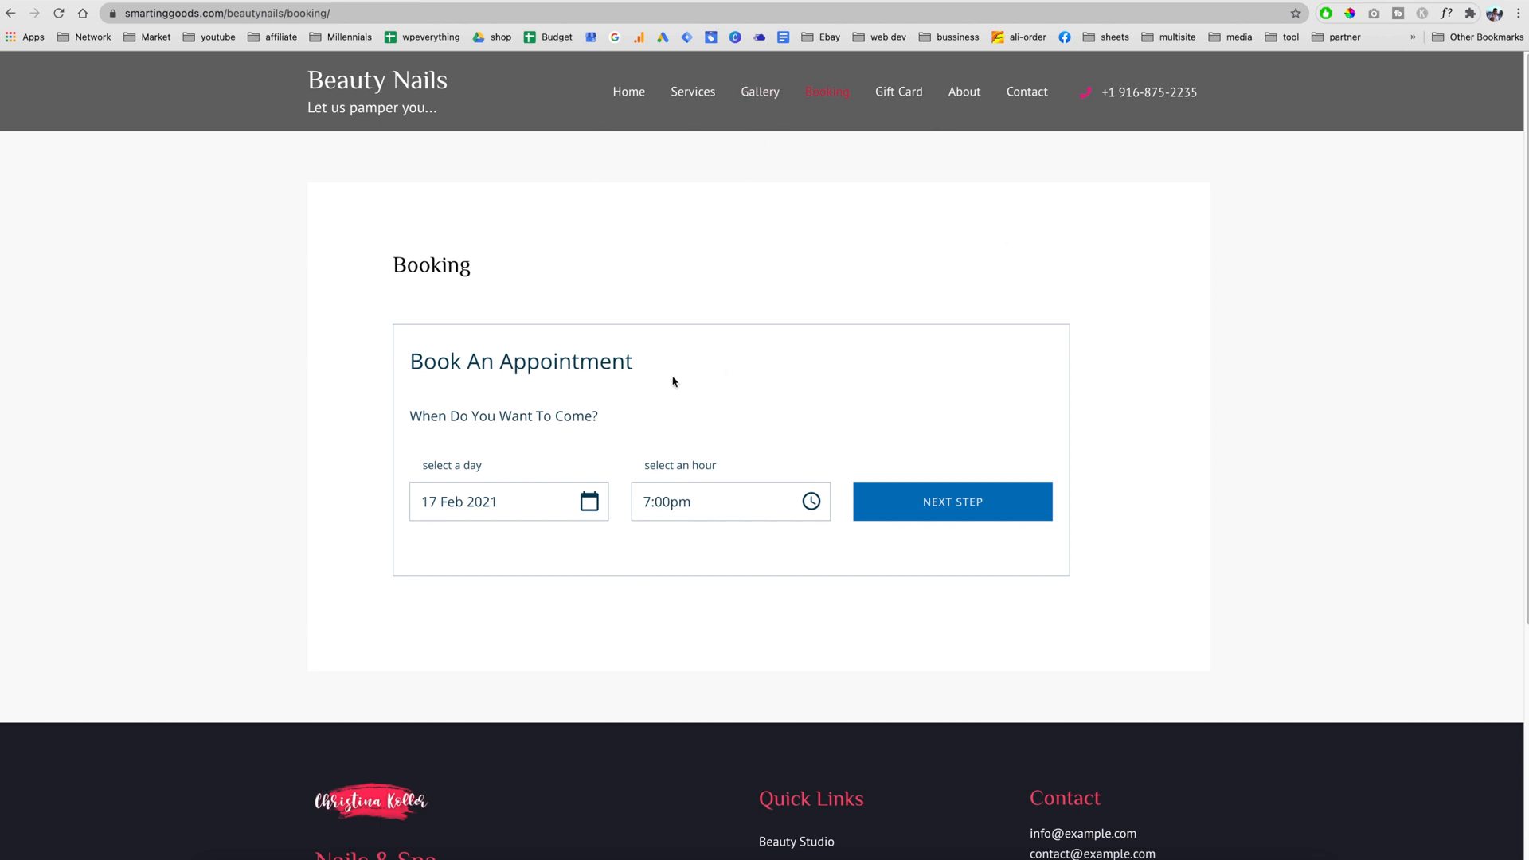
mouse_move(676, 517)
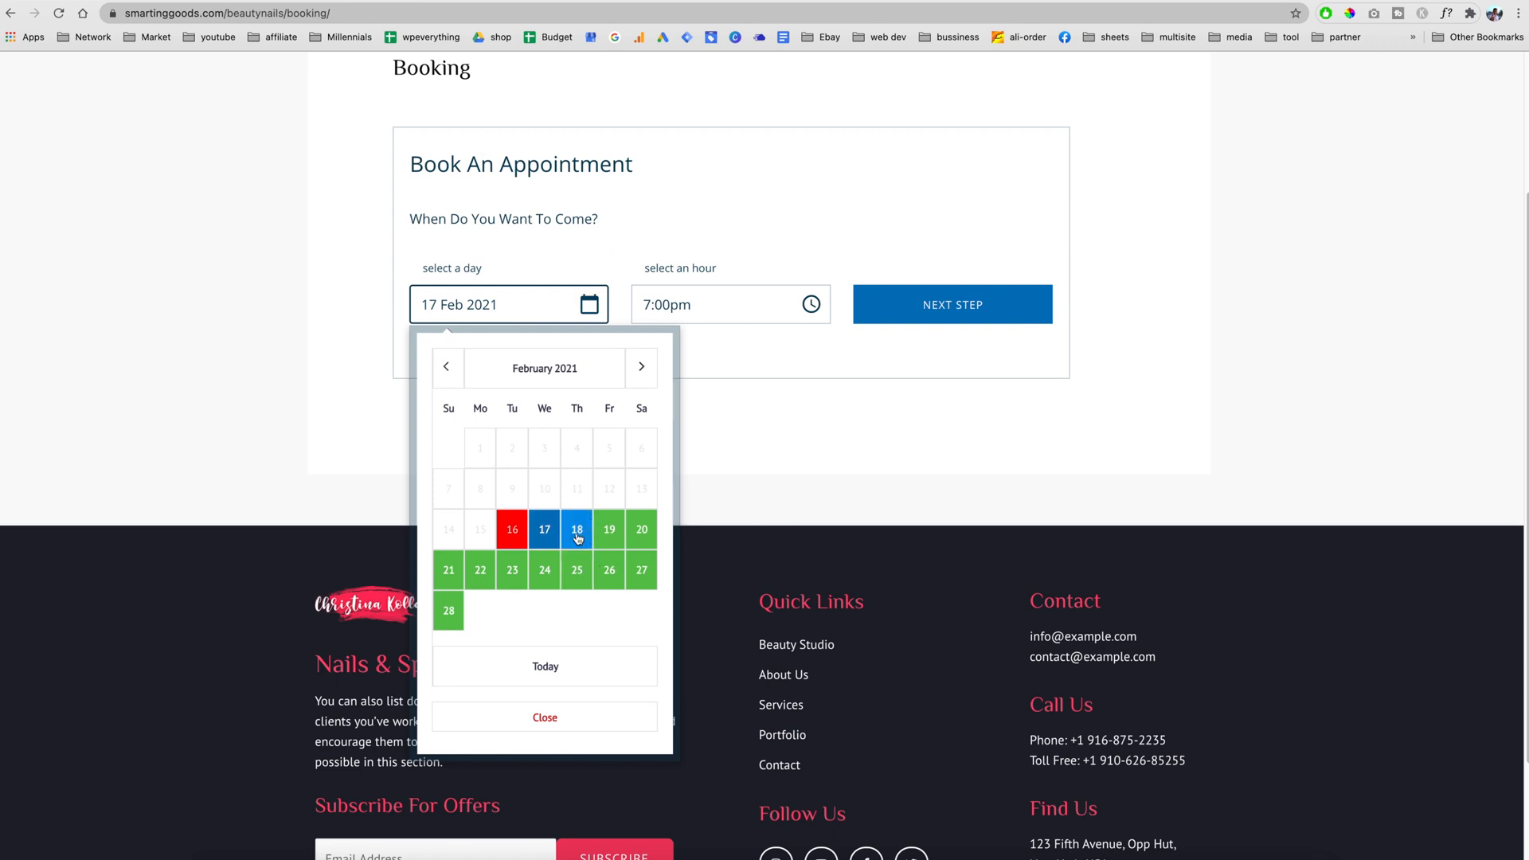
left_click(577, 529)
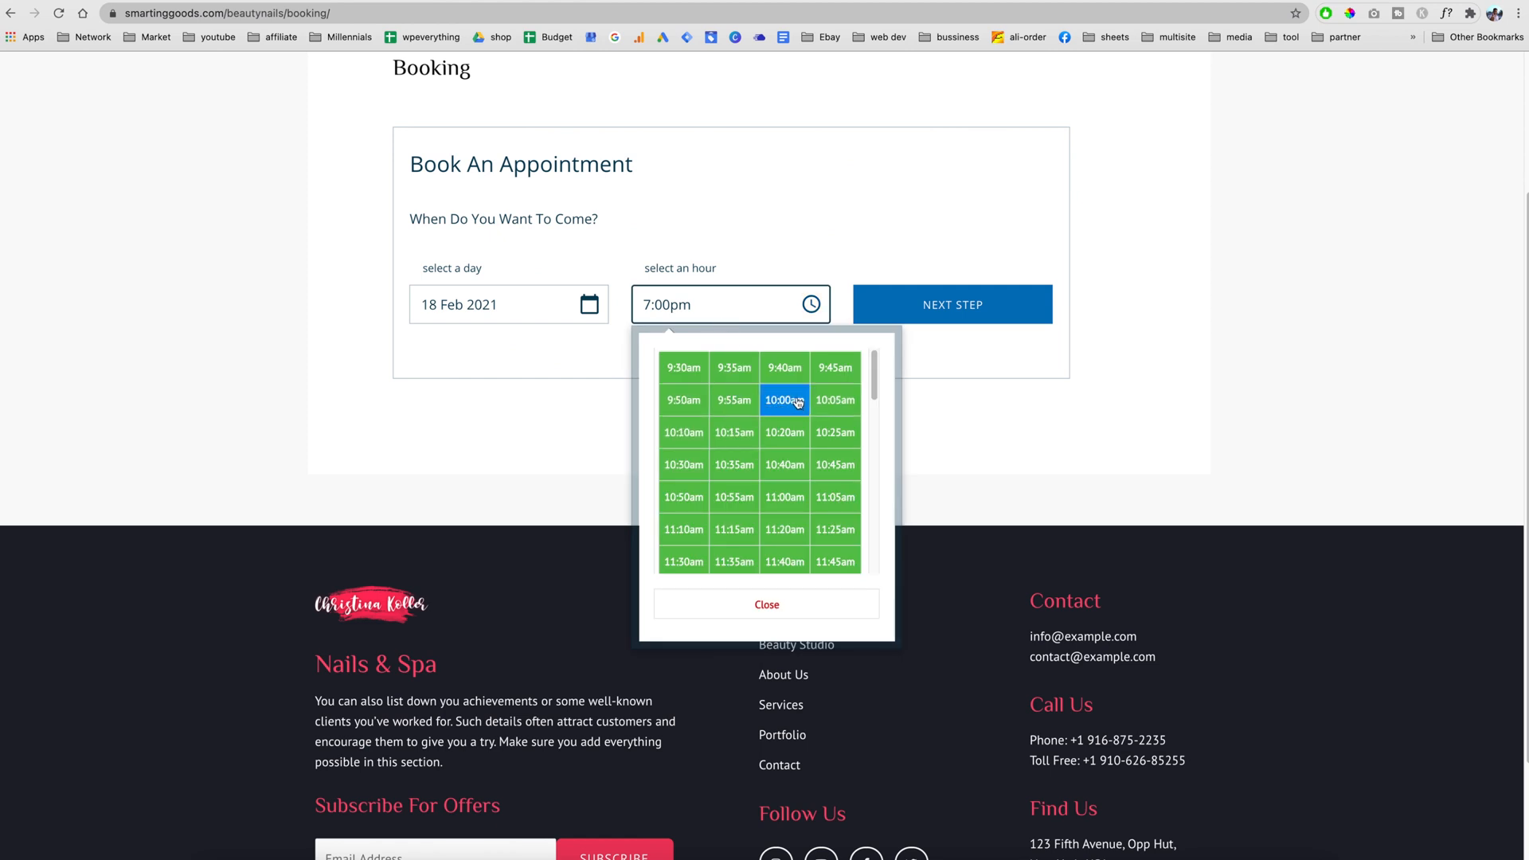
left_click(783, 400)
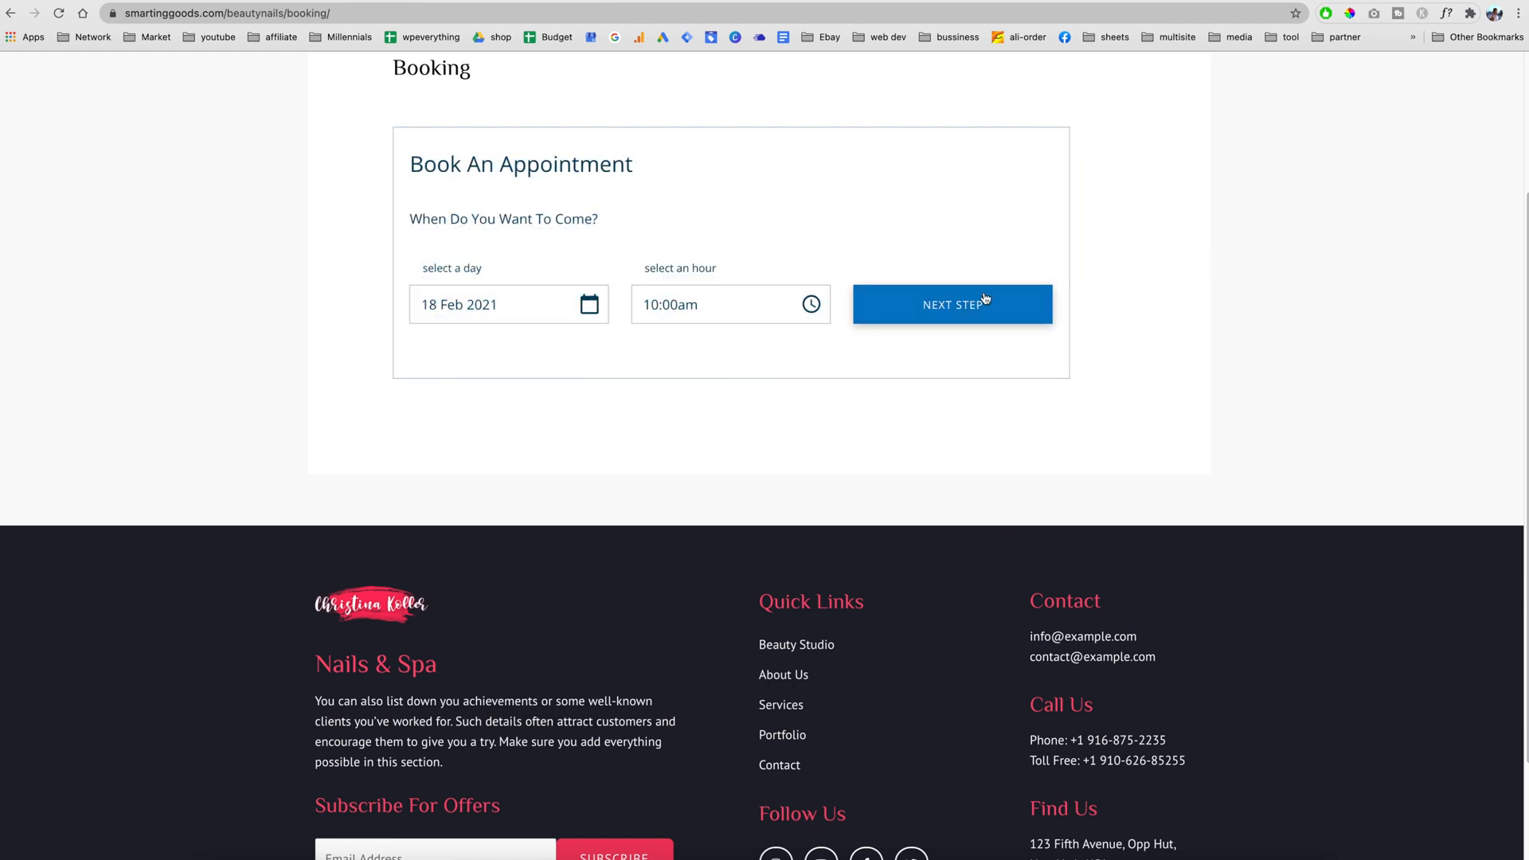
- Under Manicure & Pedicure, add Regular Manicure and Regular Mani & Pedi, reaching 138 $
left_click(951, 303)
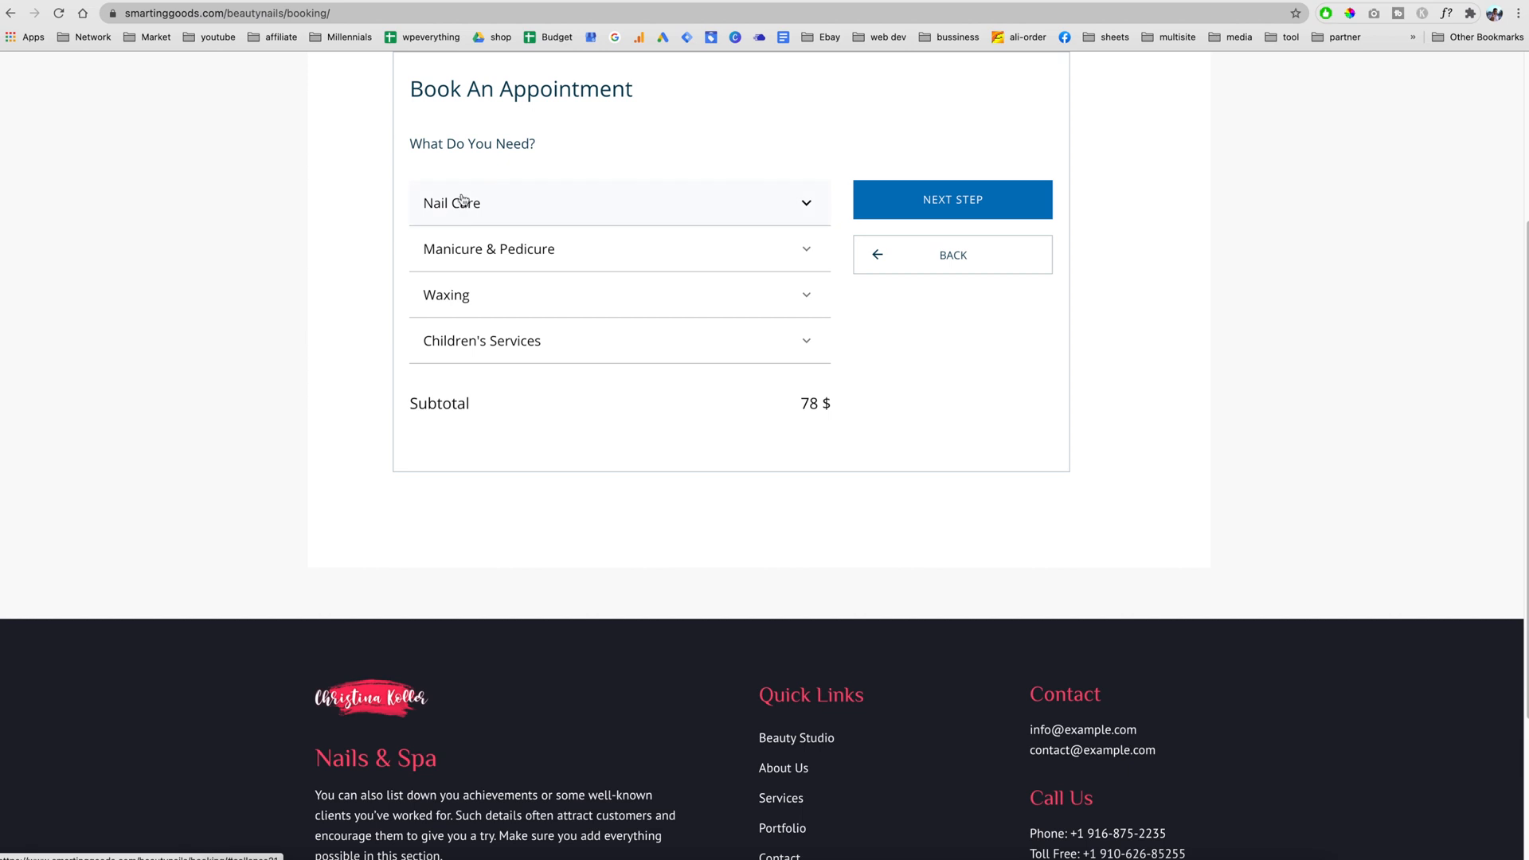
mouse_move(817, 264)
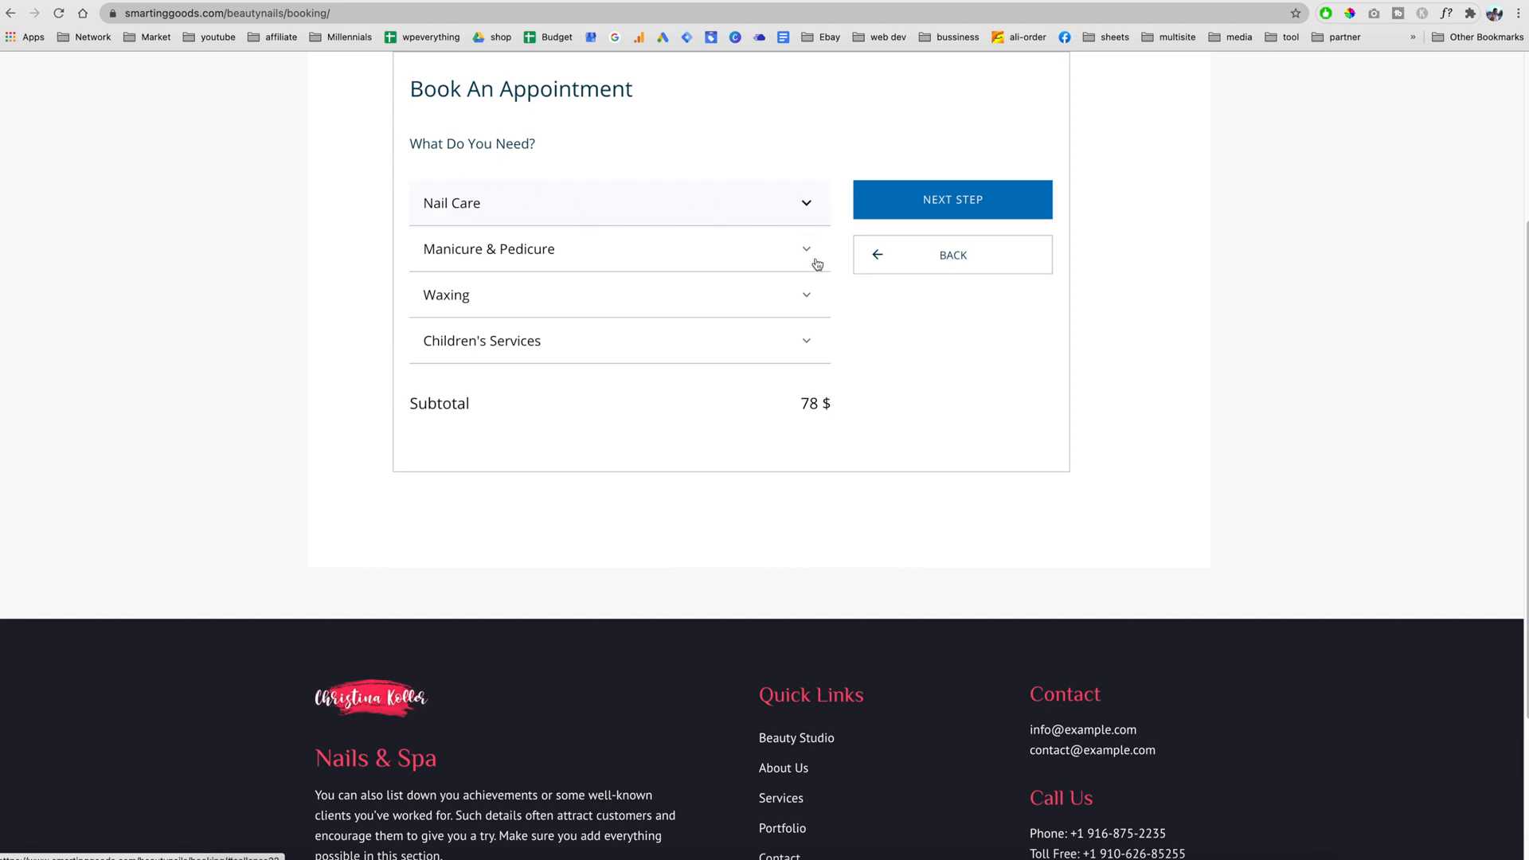
left_click(618, 249)
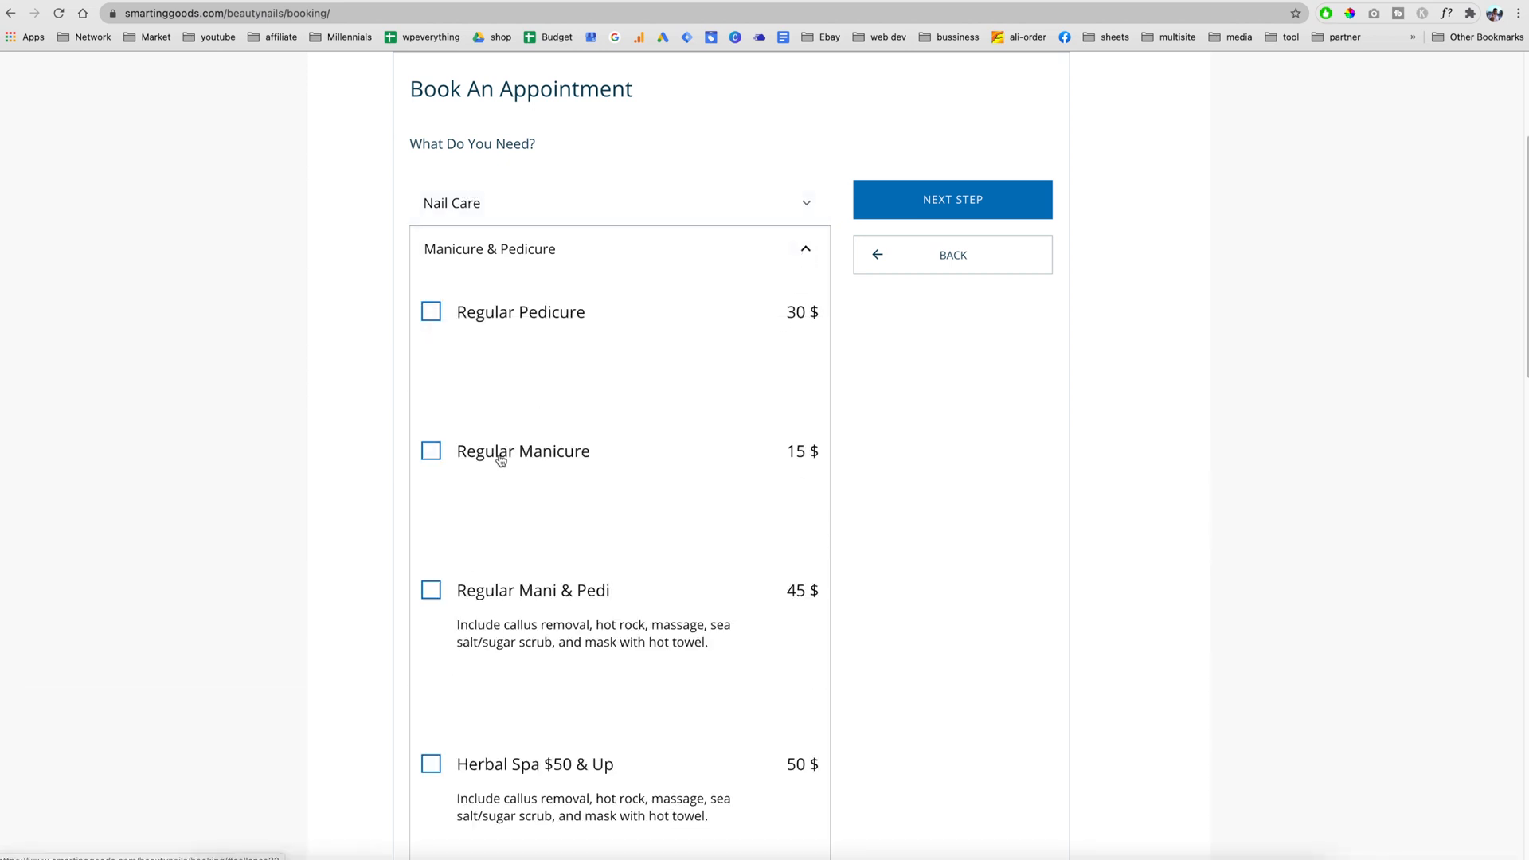
left_click(431, 451)
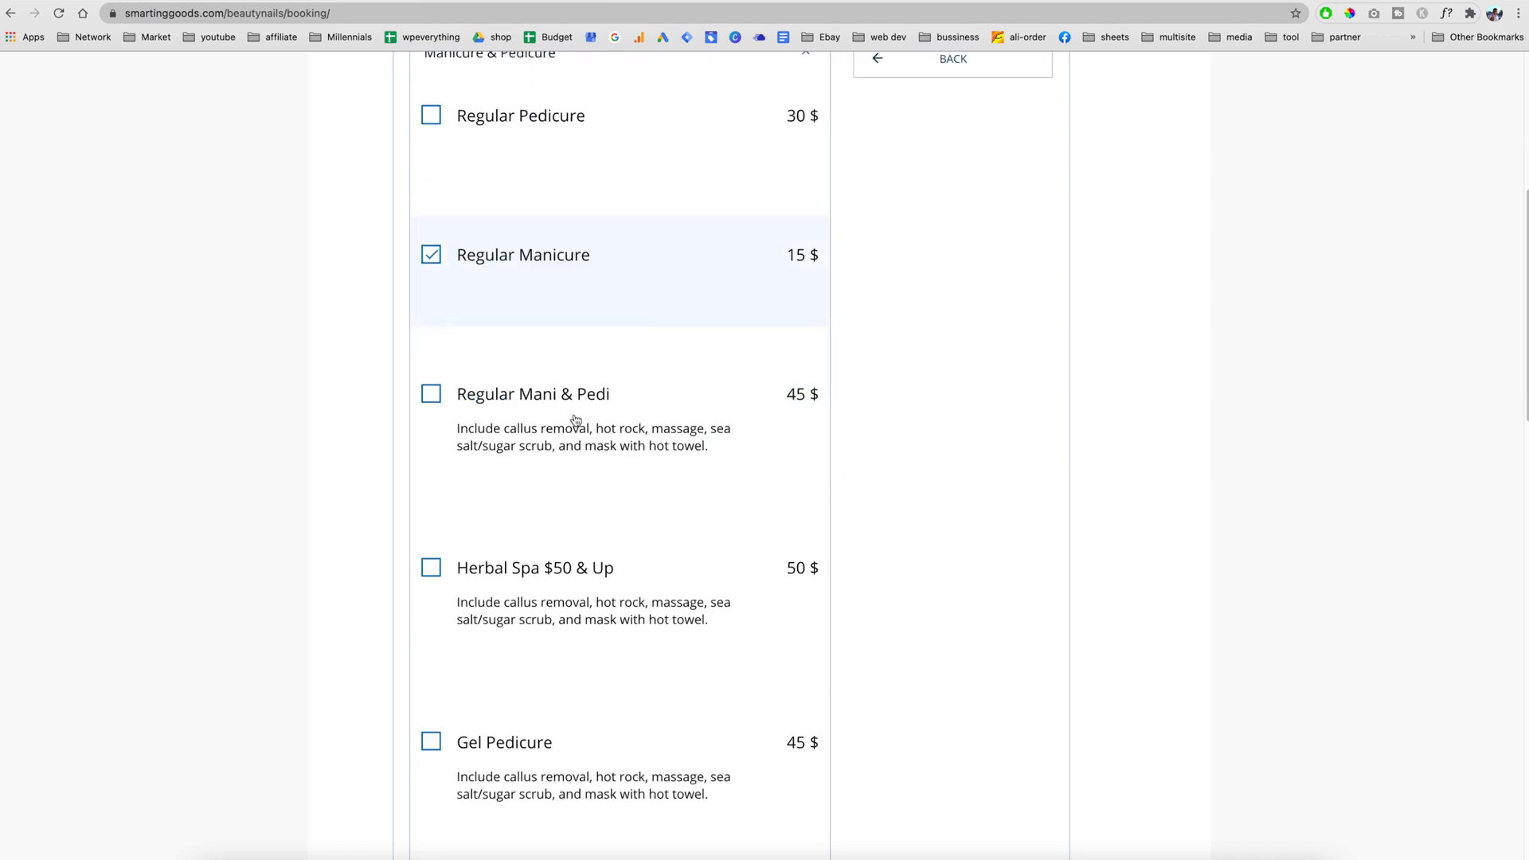
left_click(430, 394)
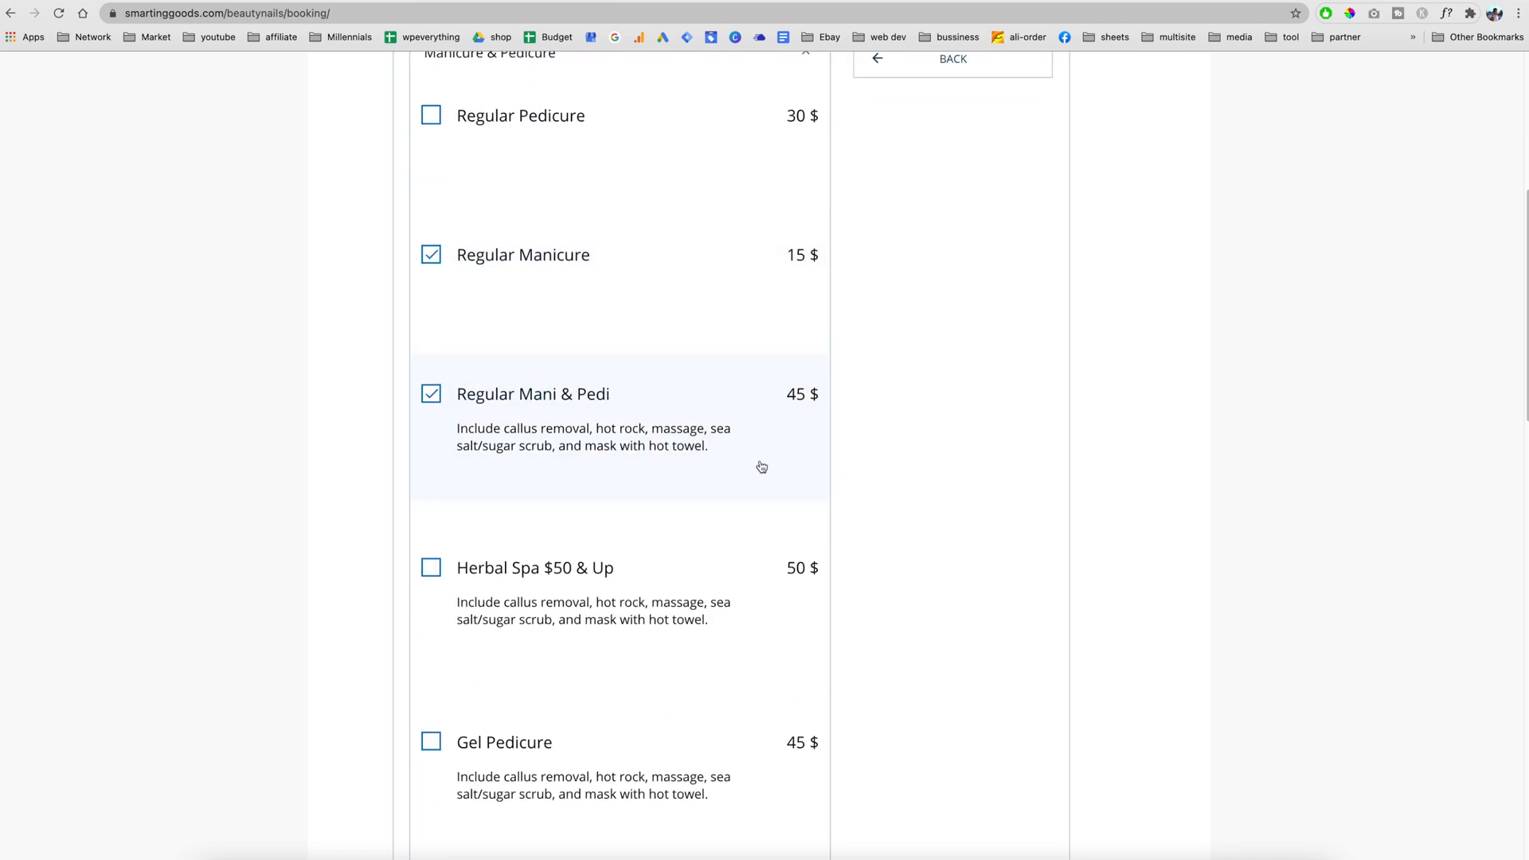
mouse_move(467, 434)
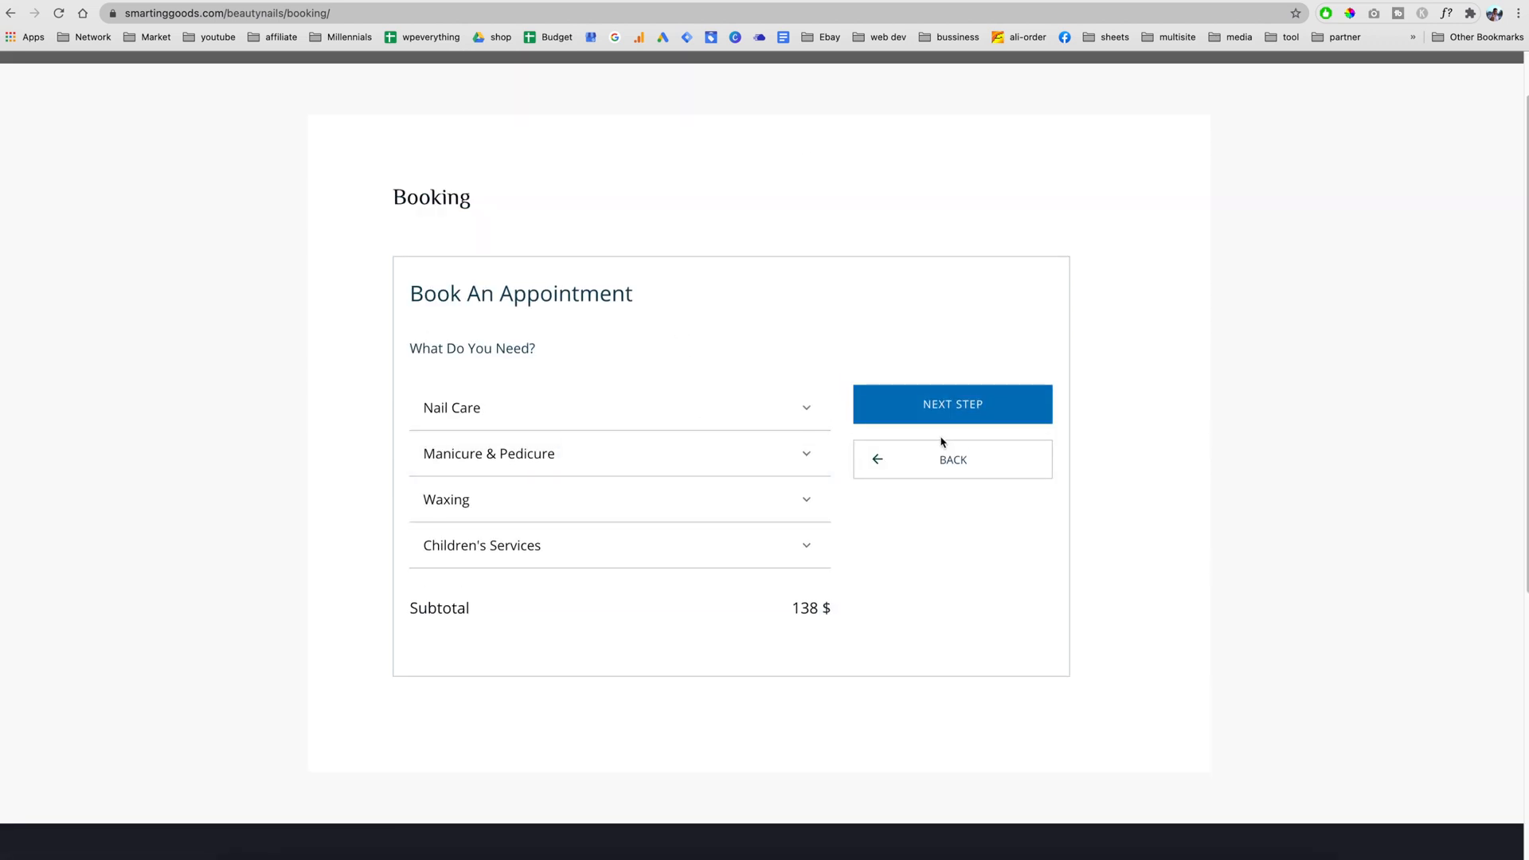
scroll("down", 3)
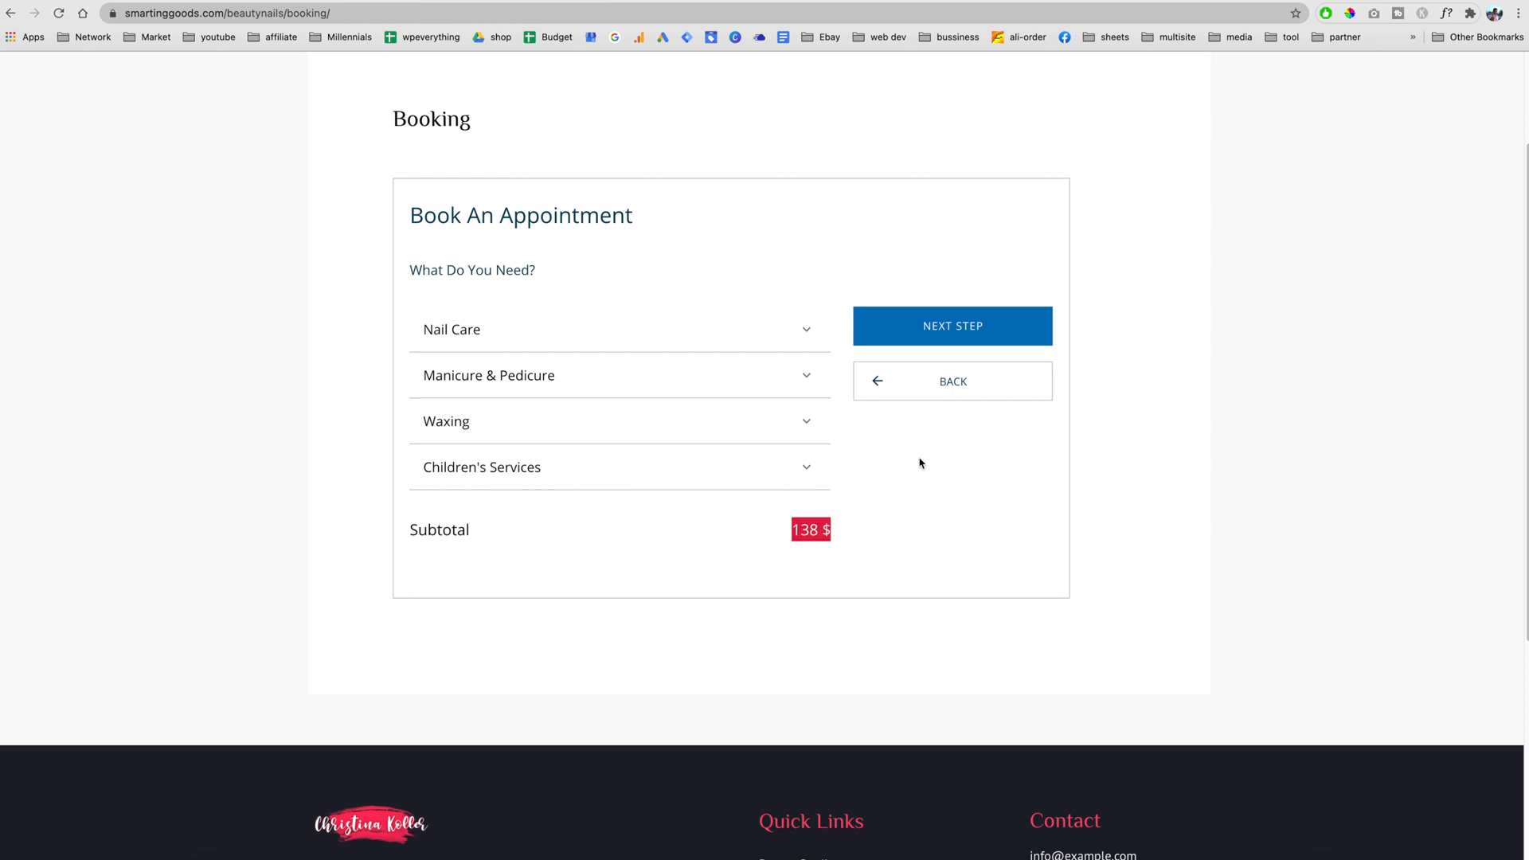
mouse_move(1046, 355)
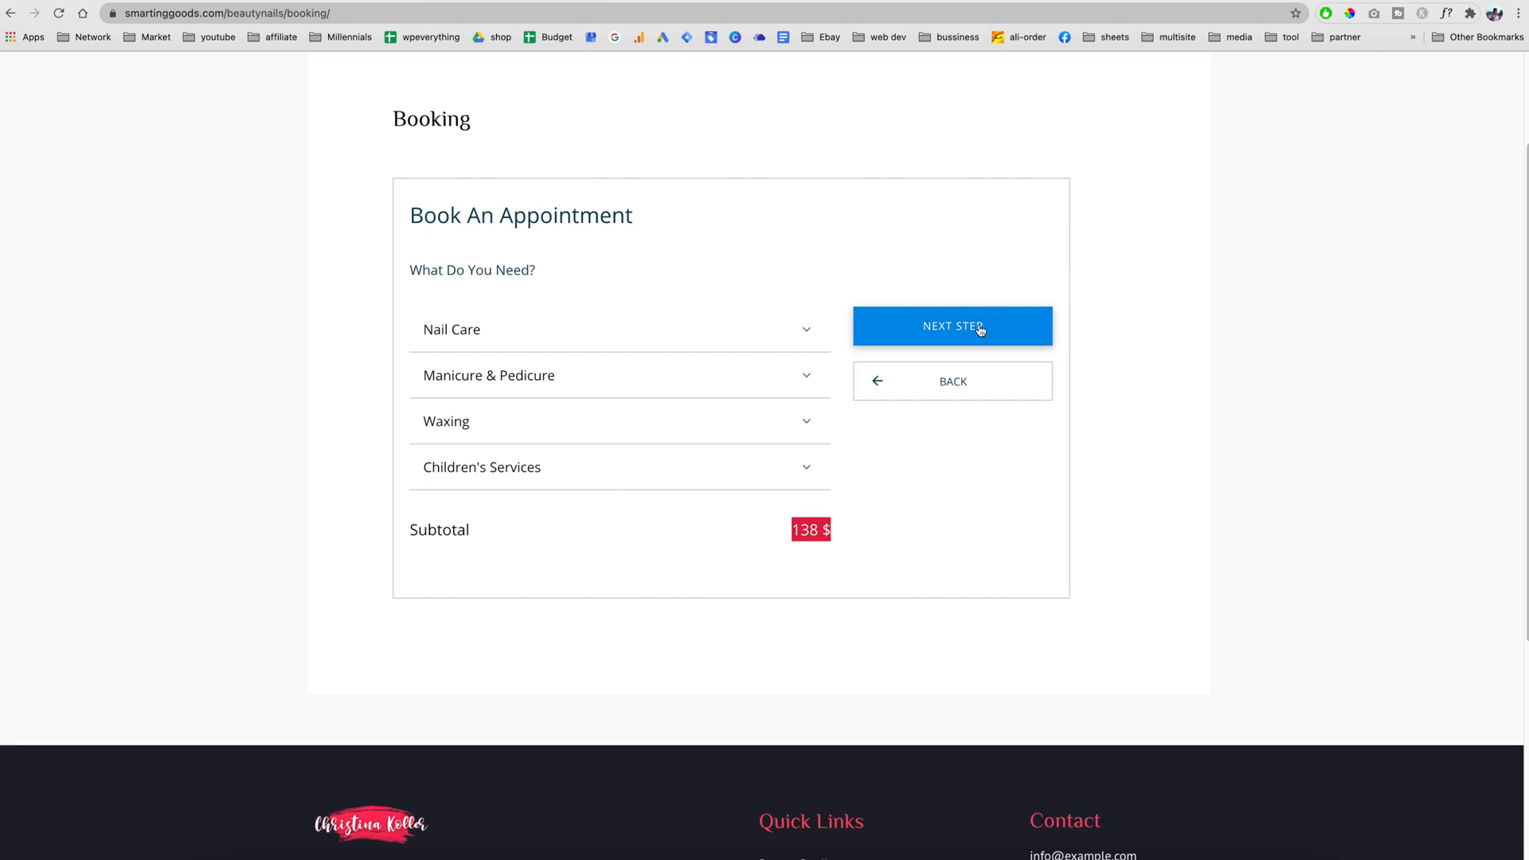
- Move to the optional extras and add the Take Off service
left_click(952, 326)
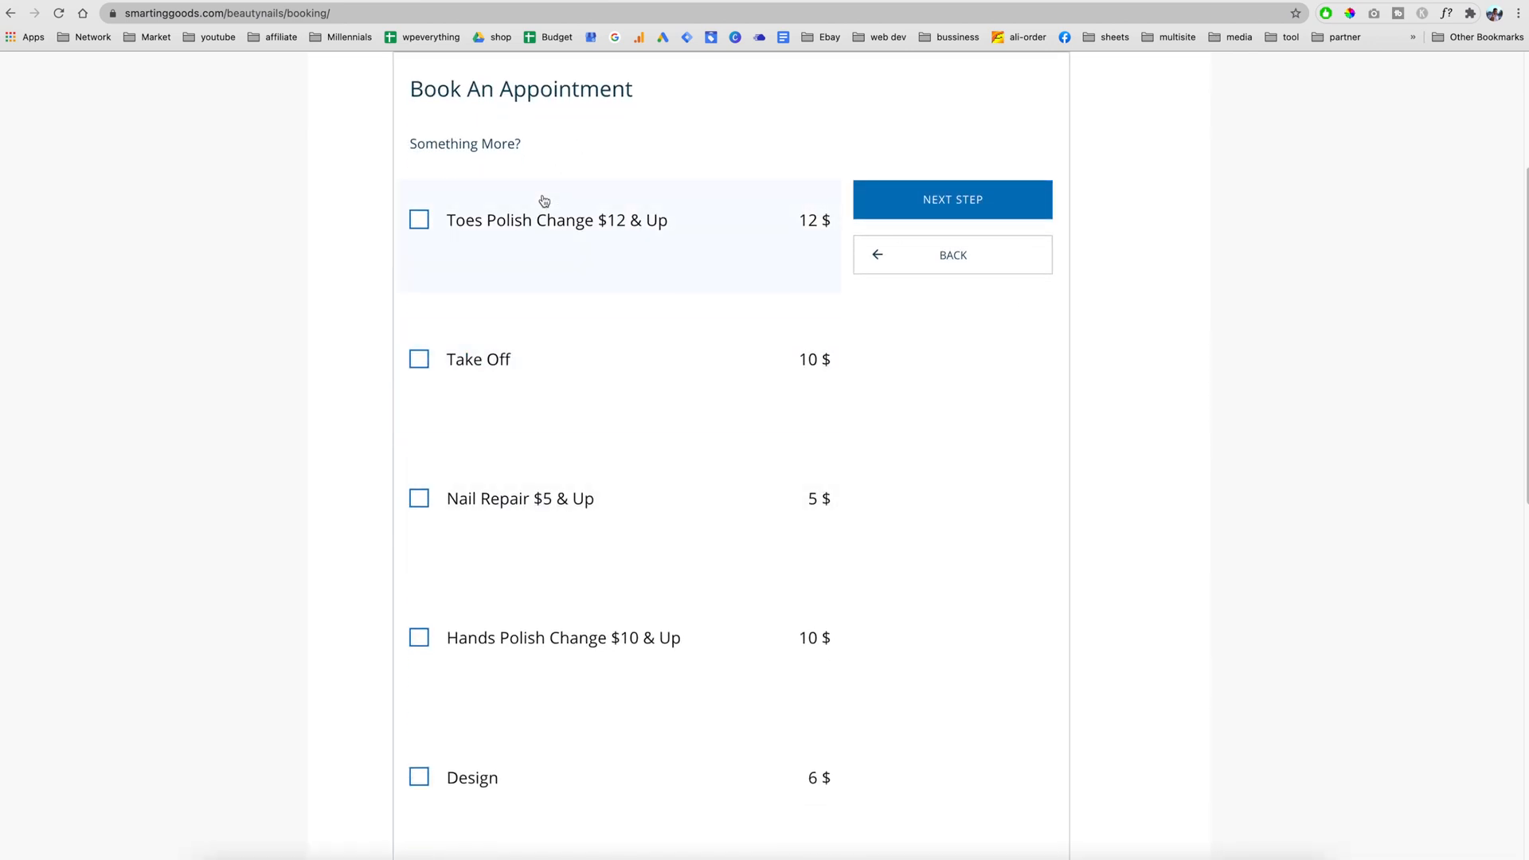
scroll("down", 3)
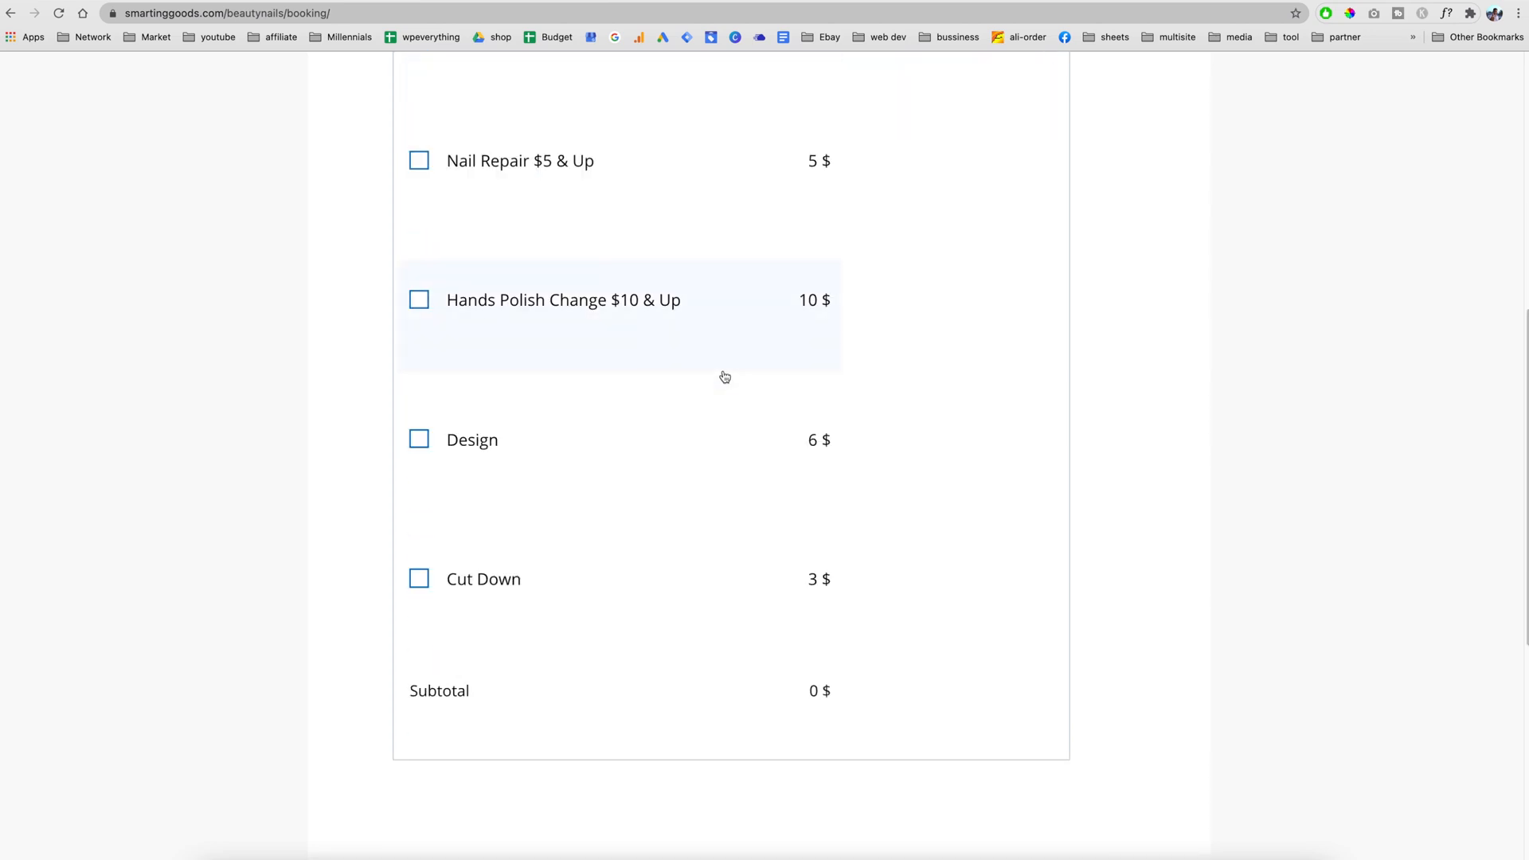
scroll("up", 3)
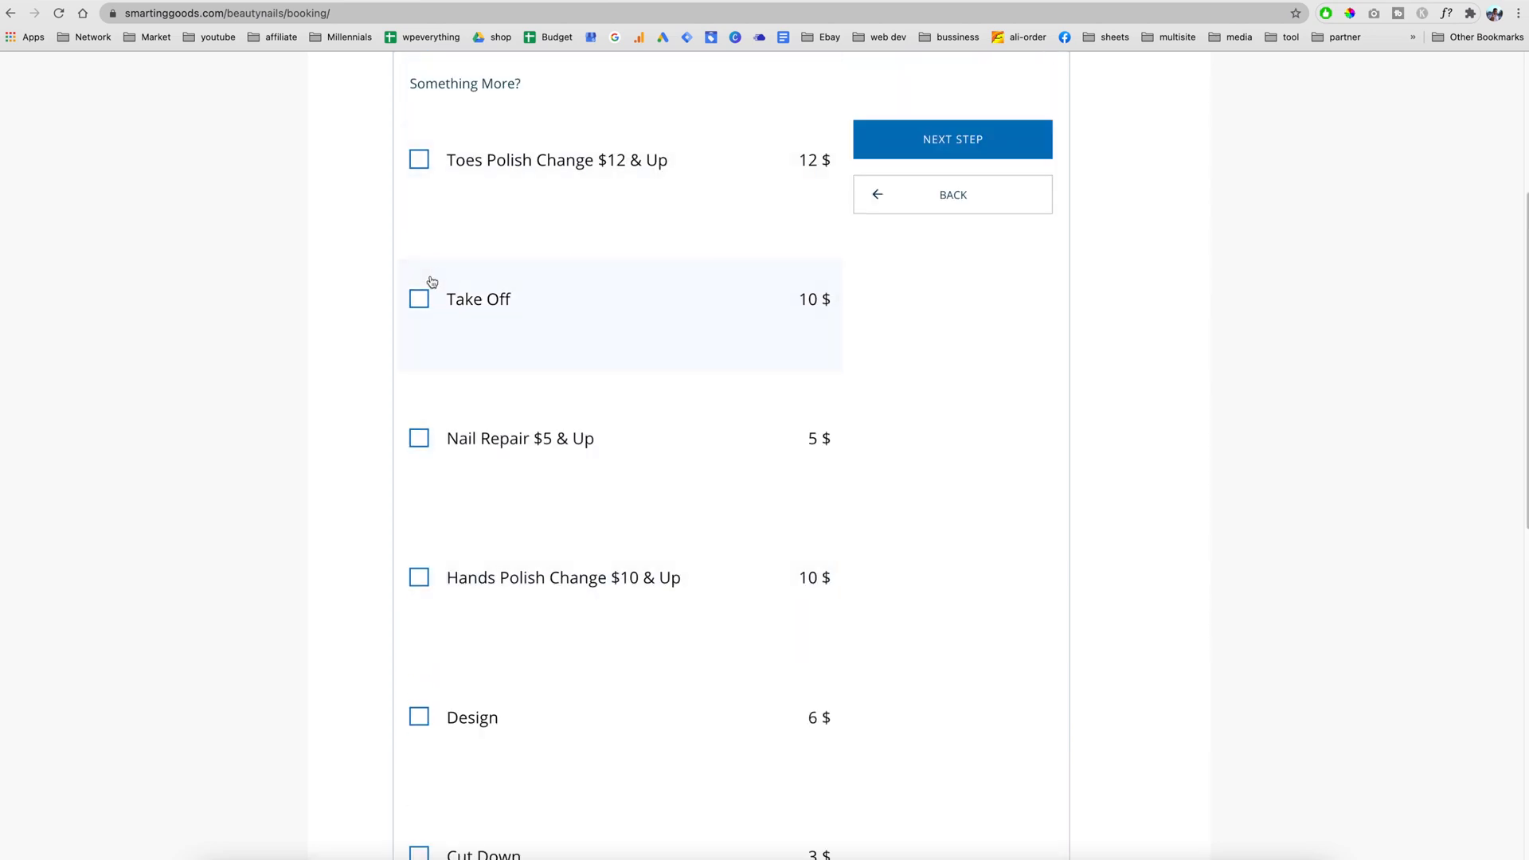
mouse_move(1134, 330)
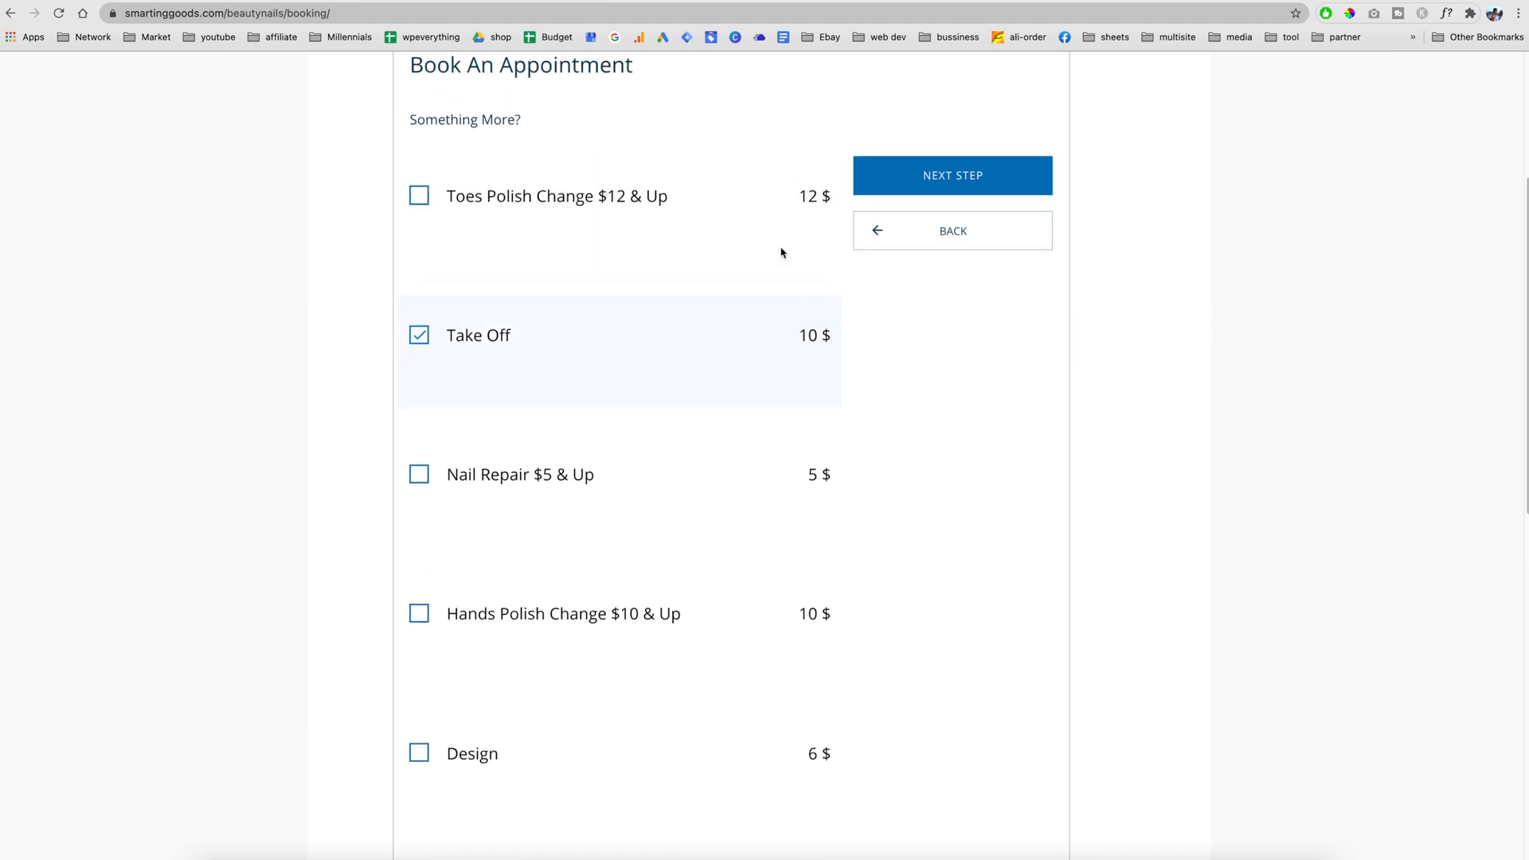
left_click(952, 175)
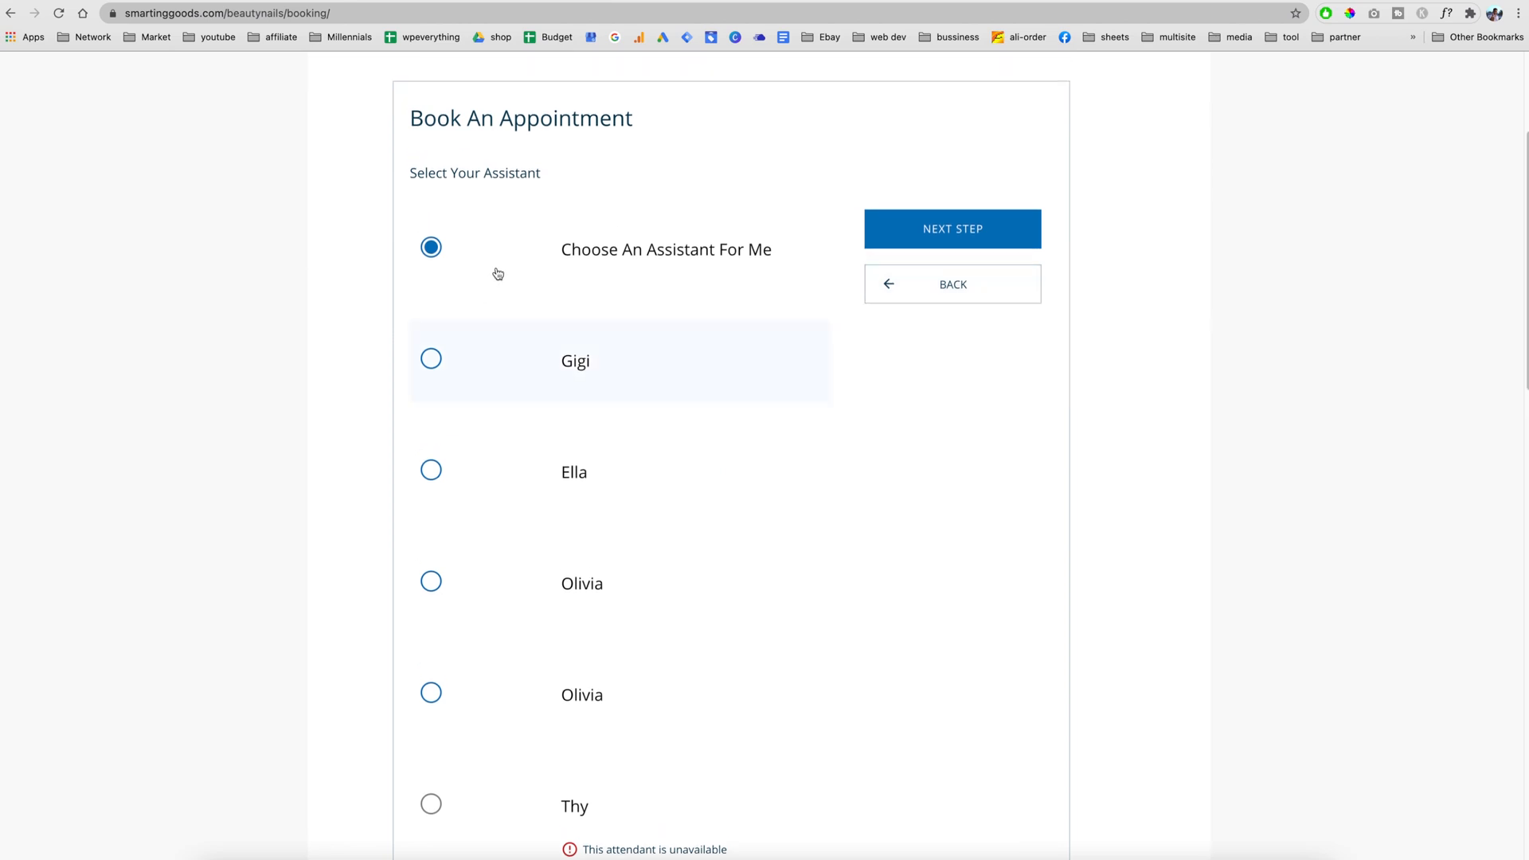
scroll("down", 3)
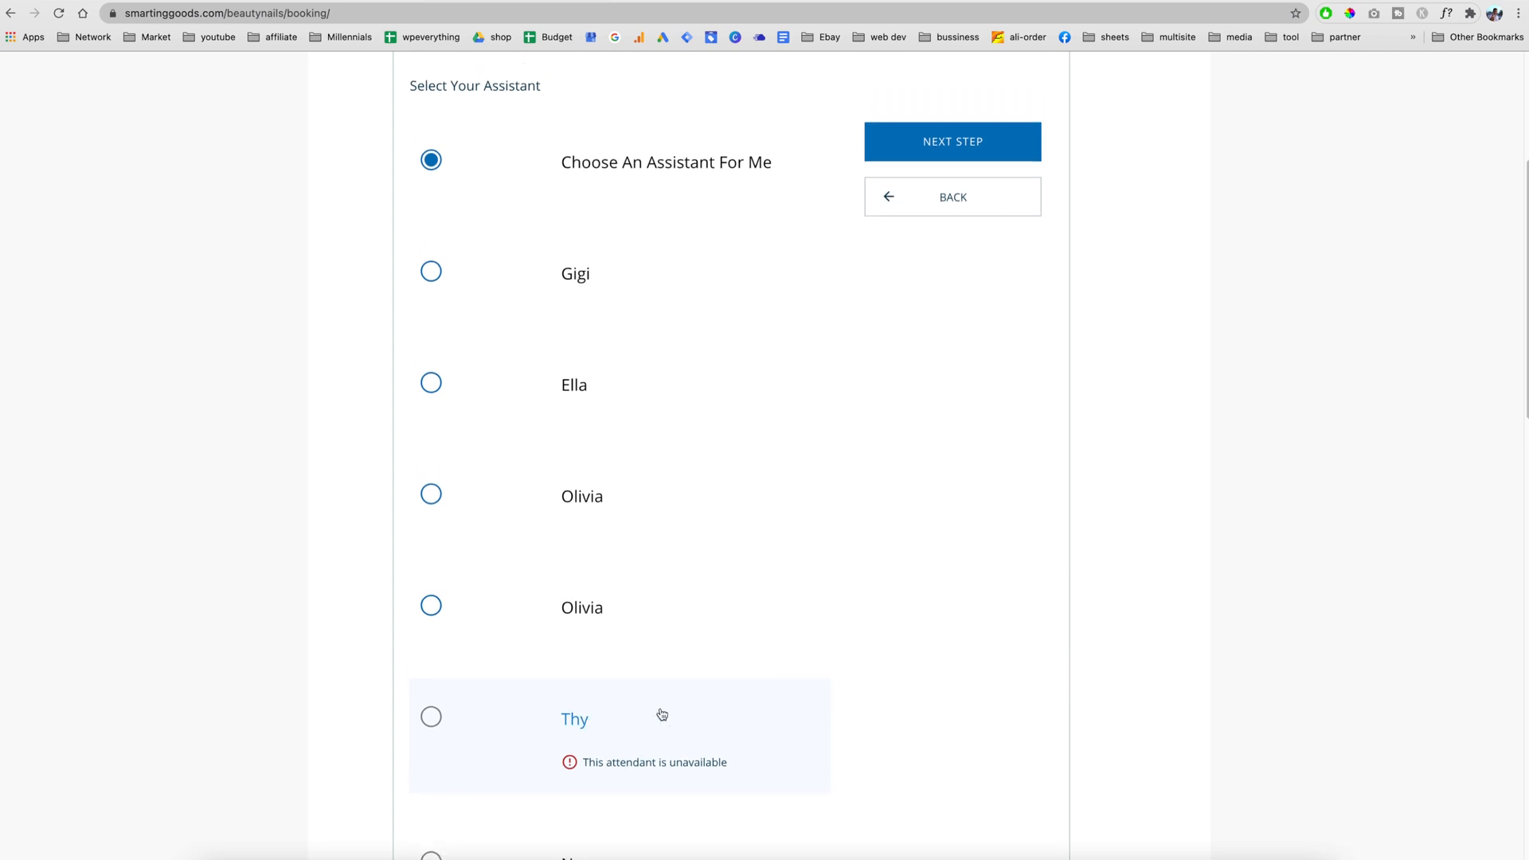
mouse_move(1047, 543)
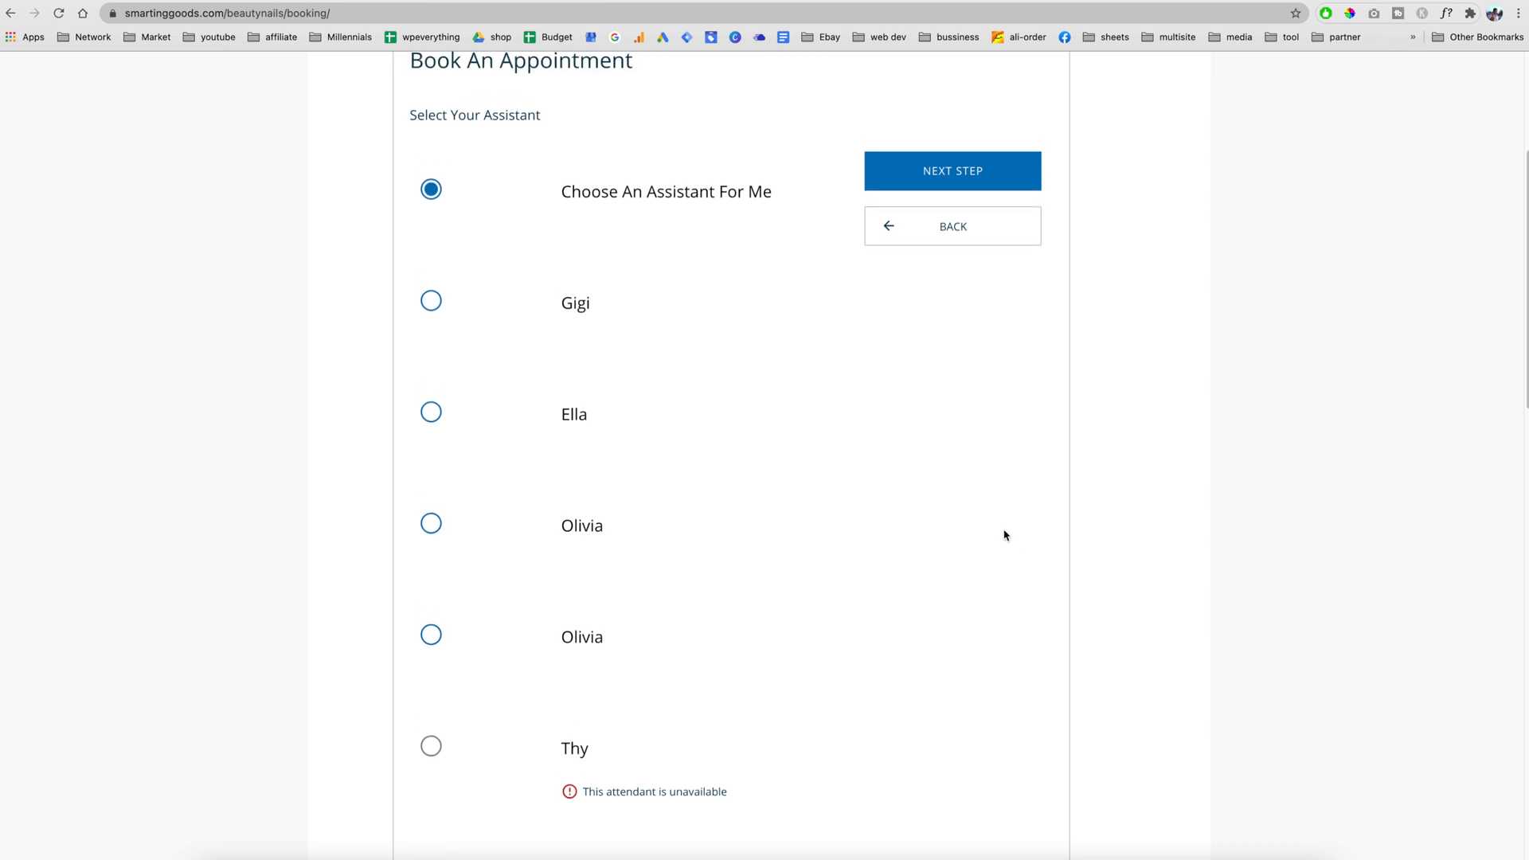
mouse_move(1050, 687)
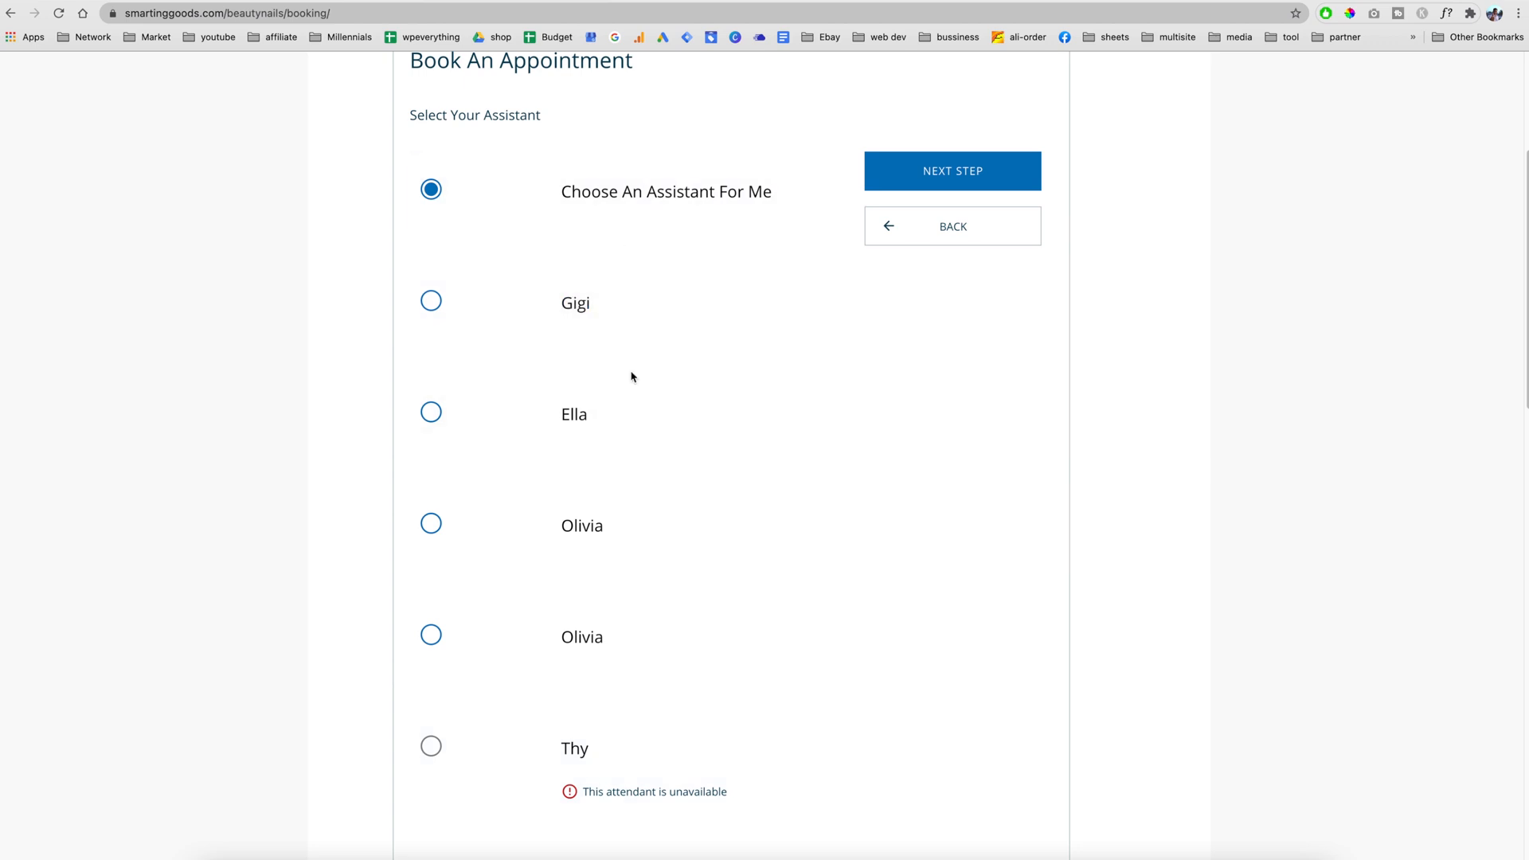
- Select Gigi as assistant, then switch to Choose An Assistant For Me
left_click(430, 301)
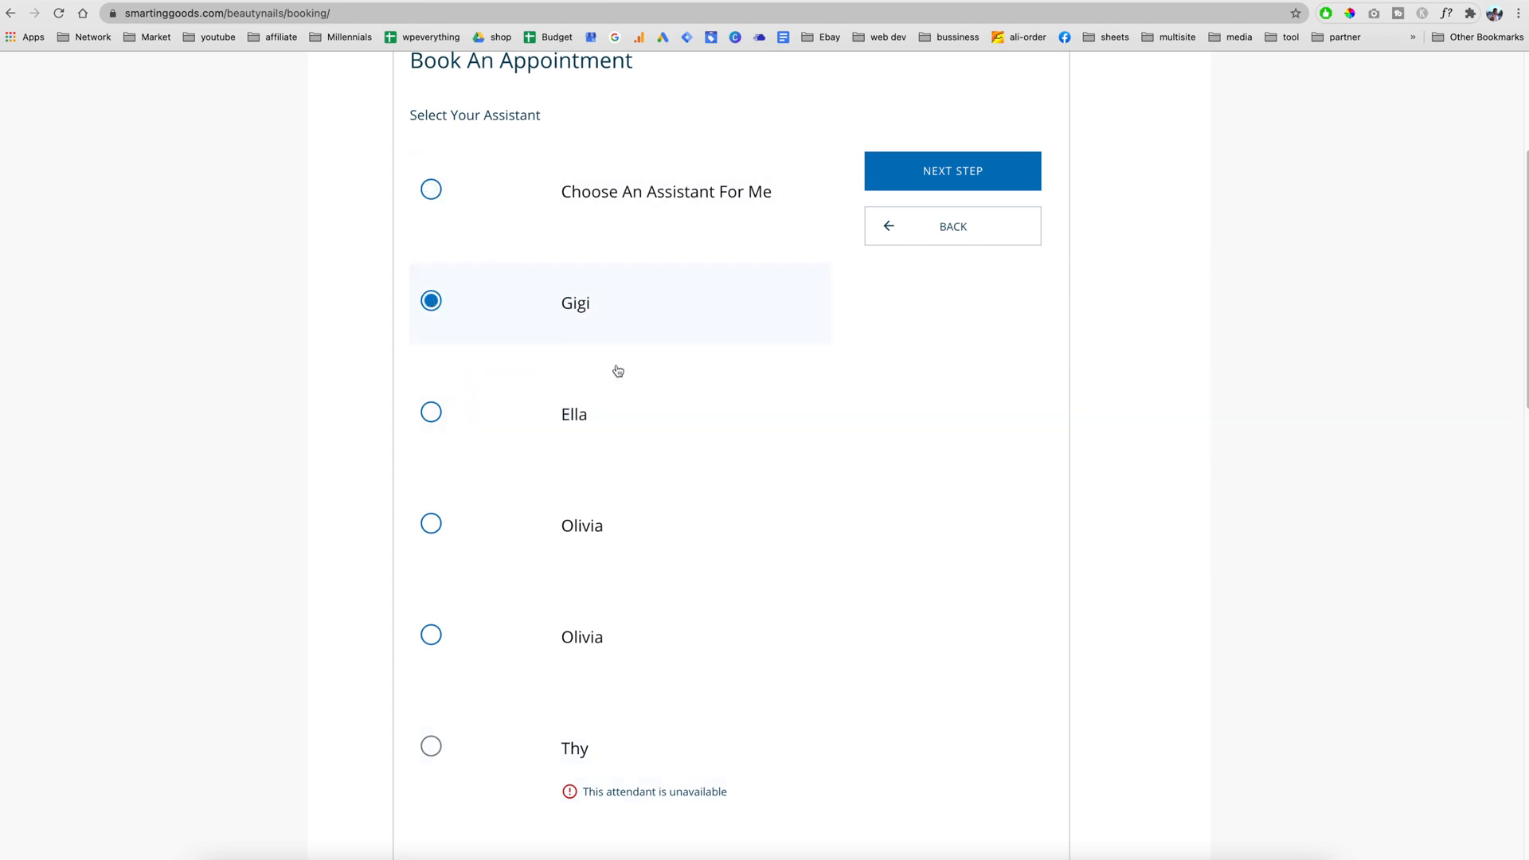
mouse_move(698, 325)
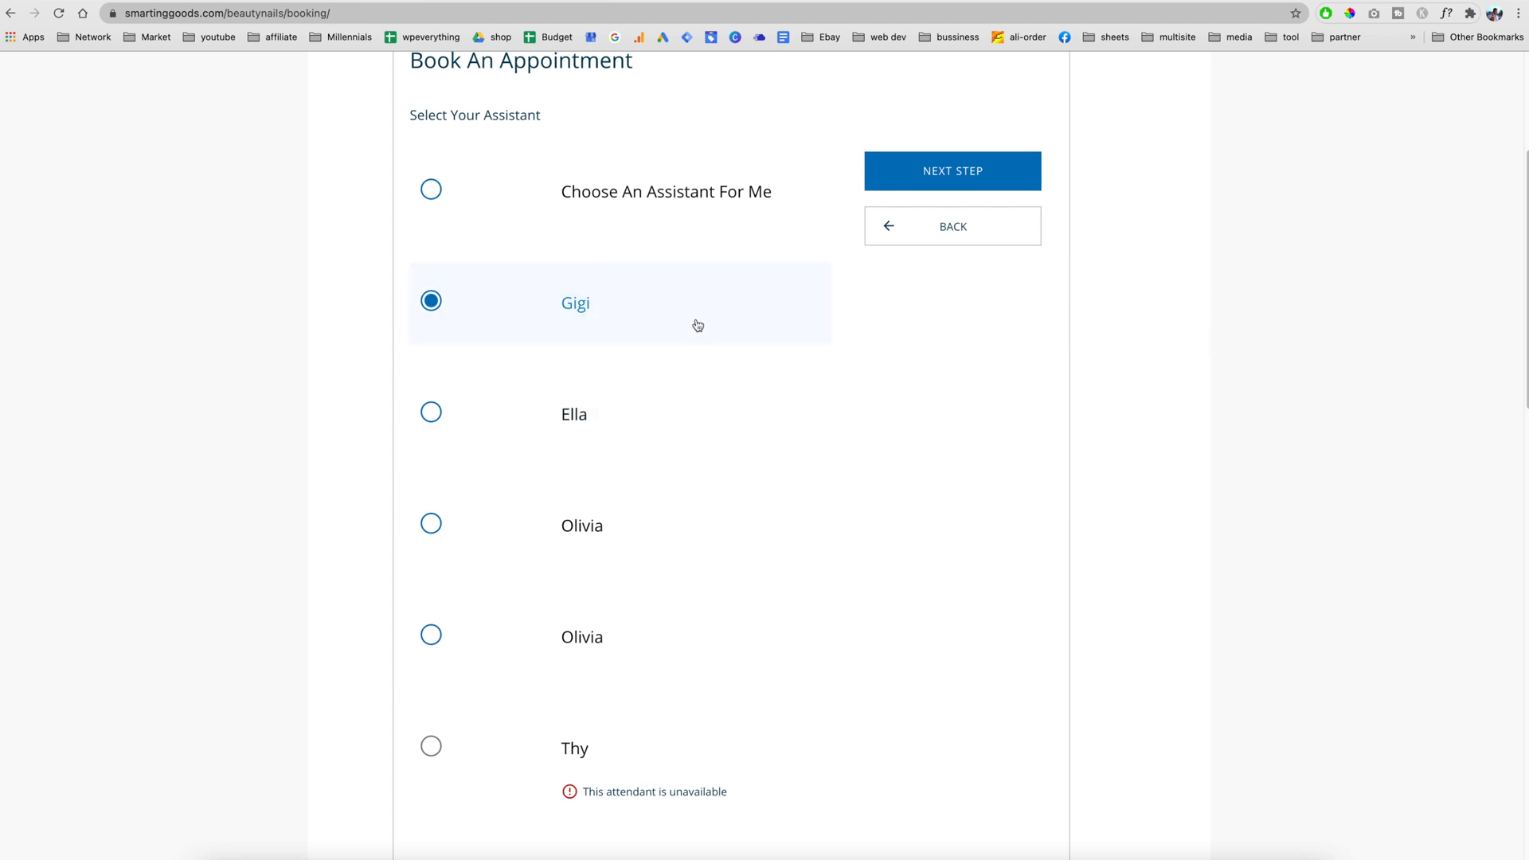
scroll("down", 3)
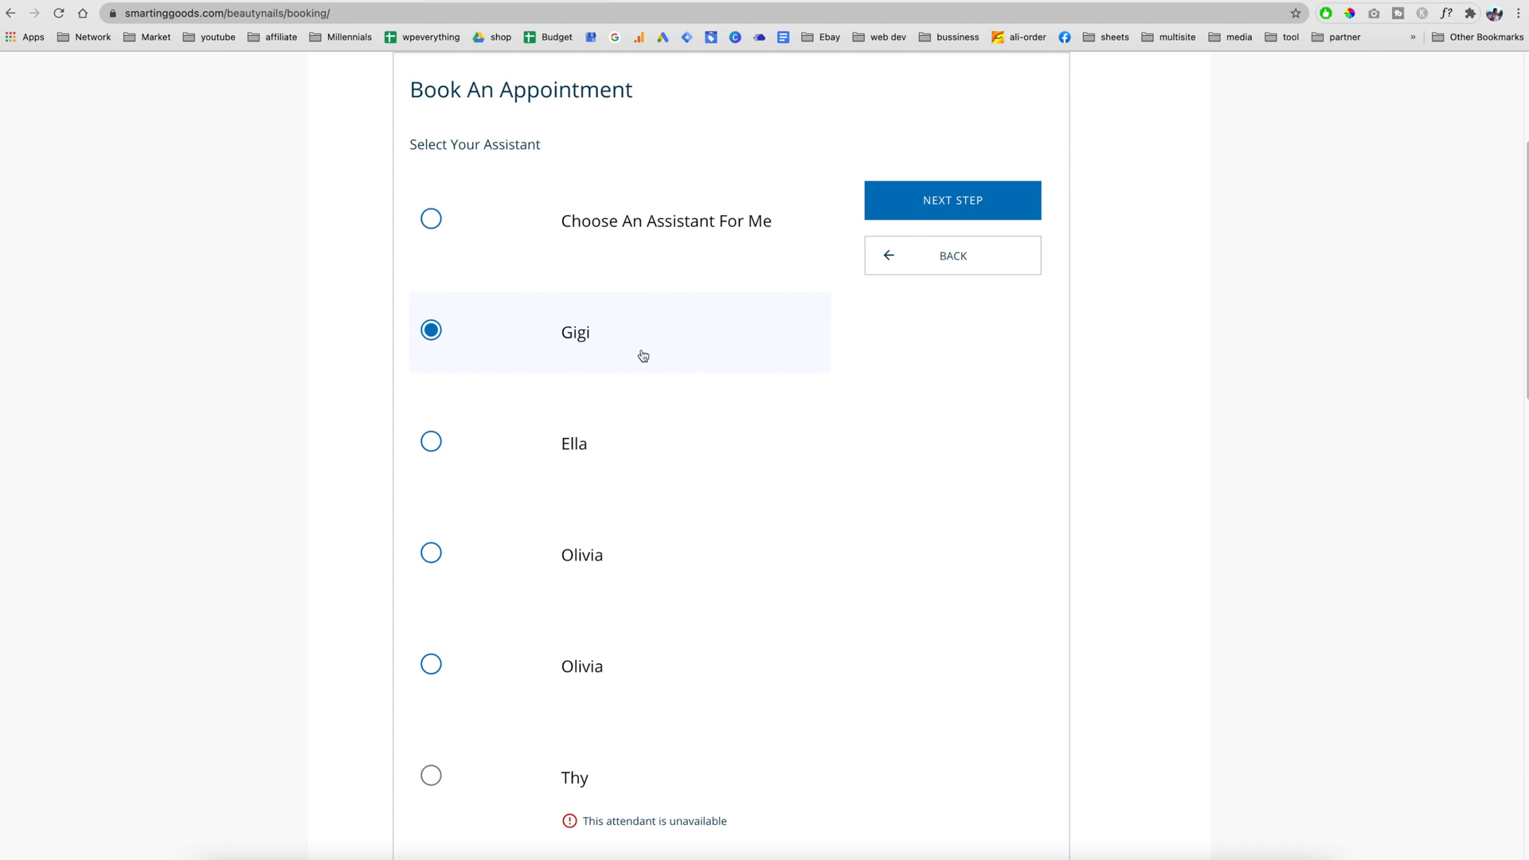
left_click(430, 218)
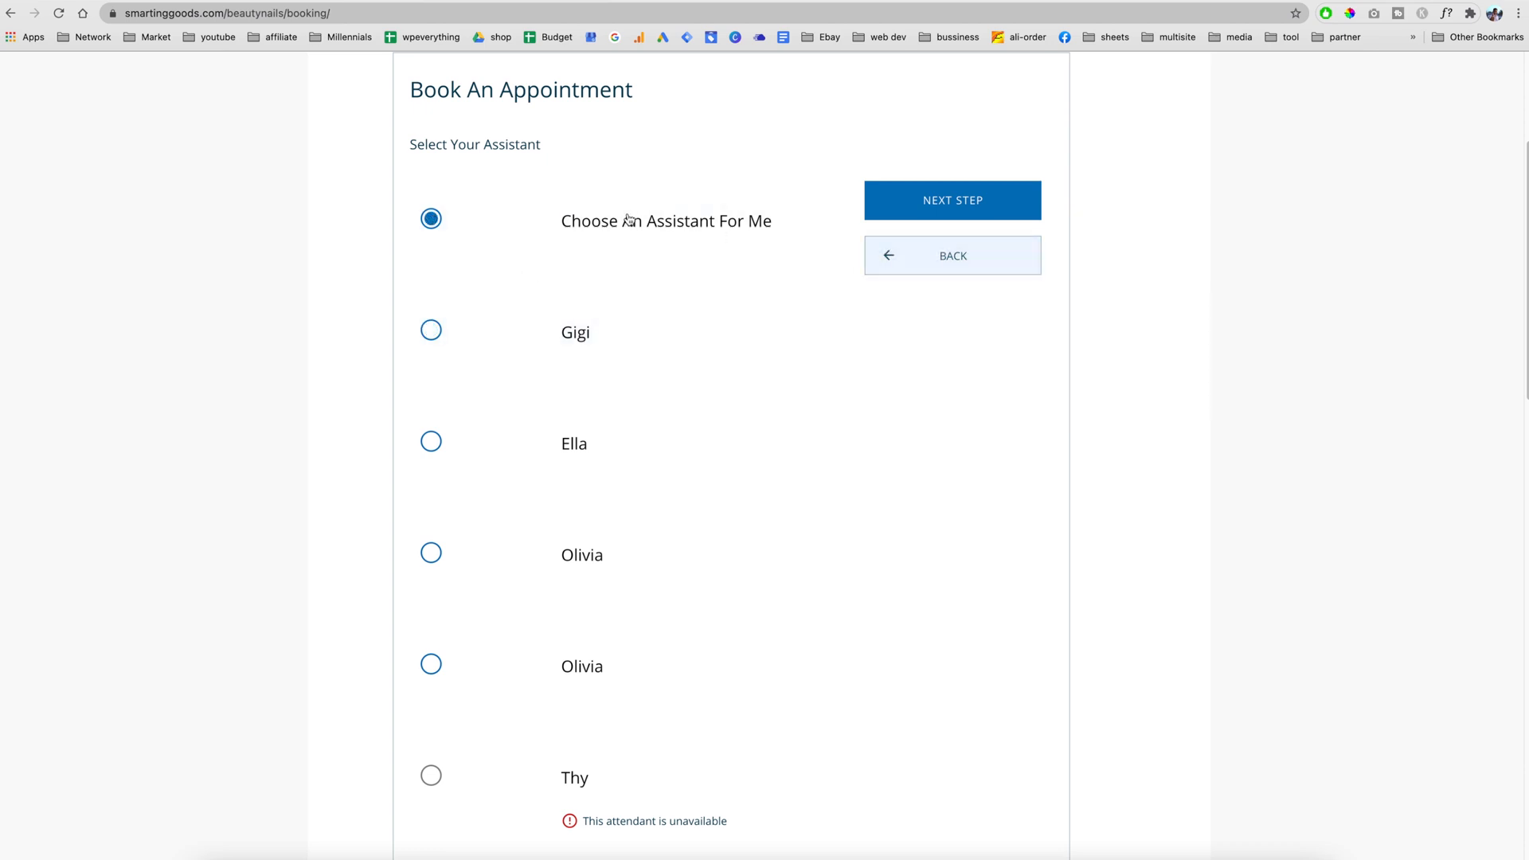
mouse_move(750, 542)
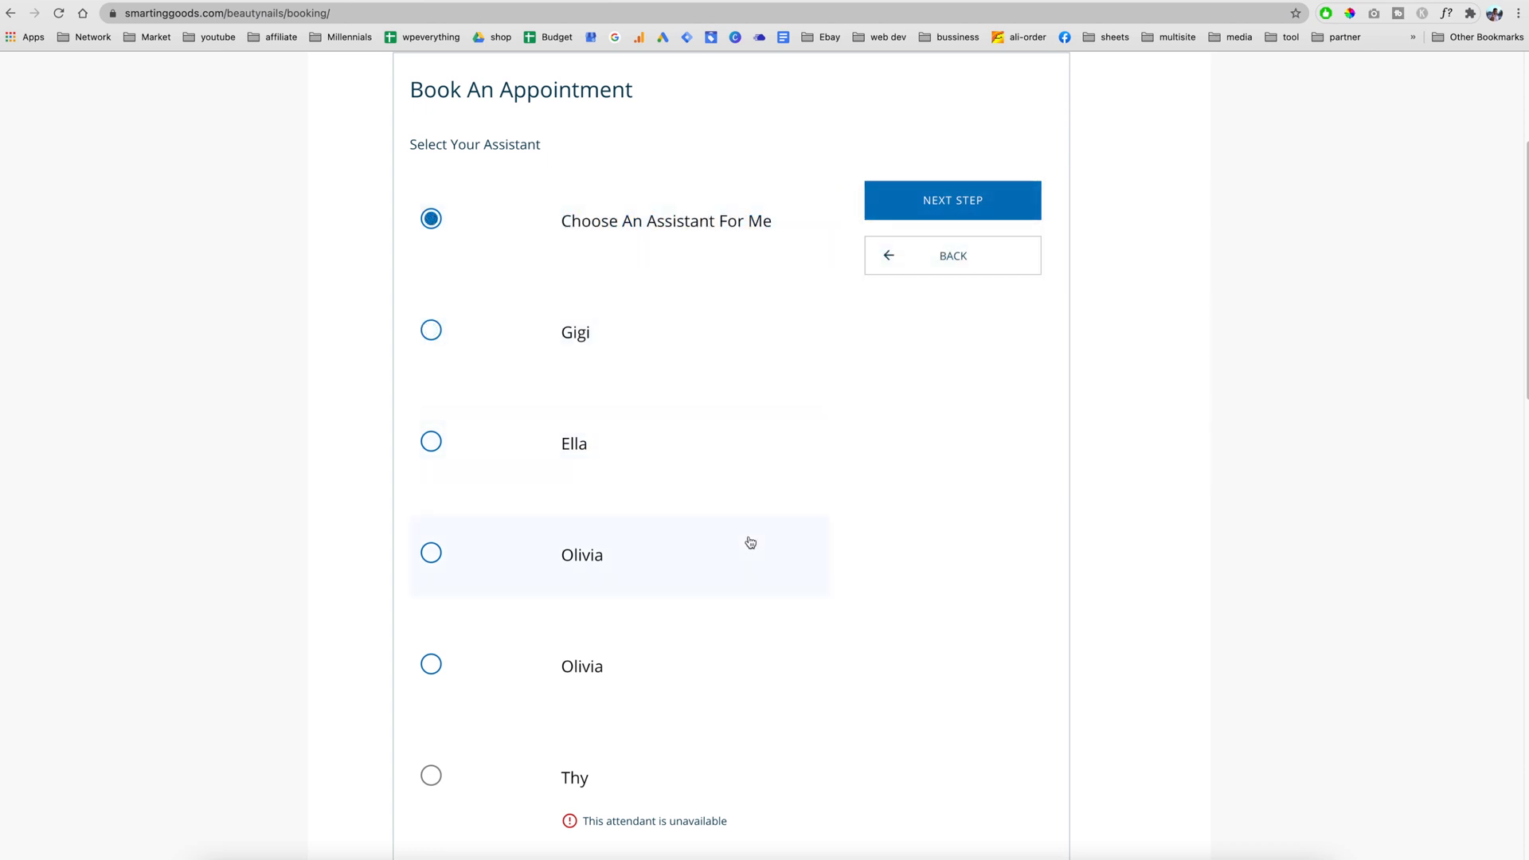
scroll("down", 3)
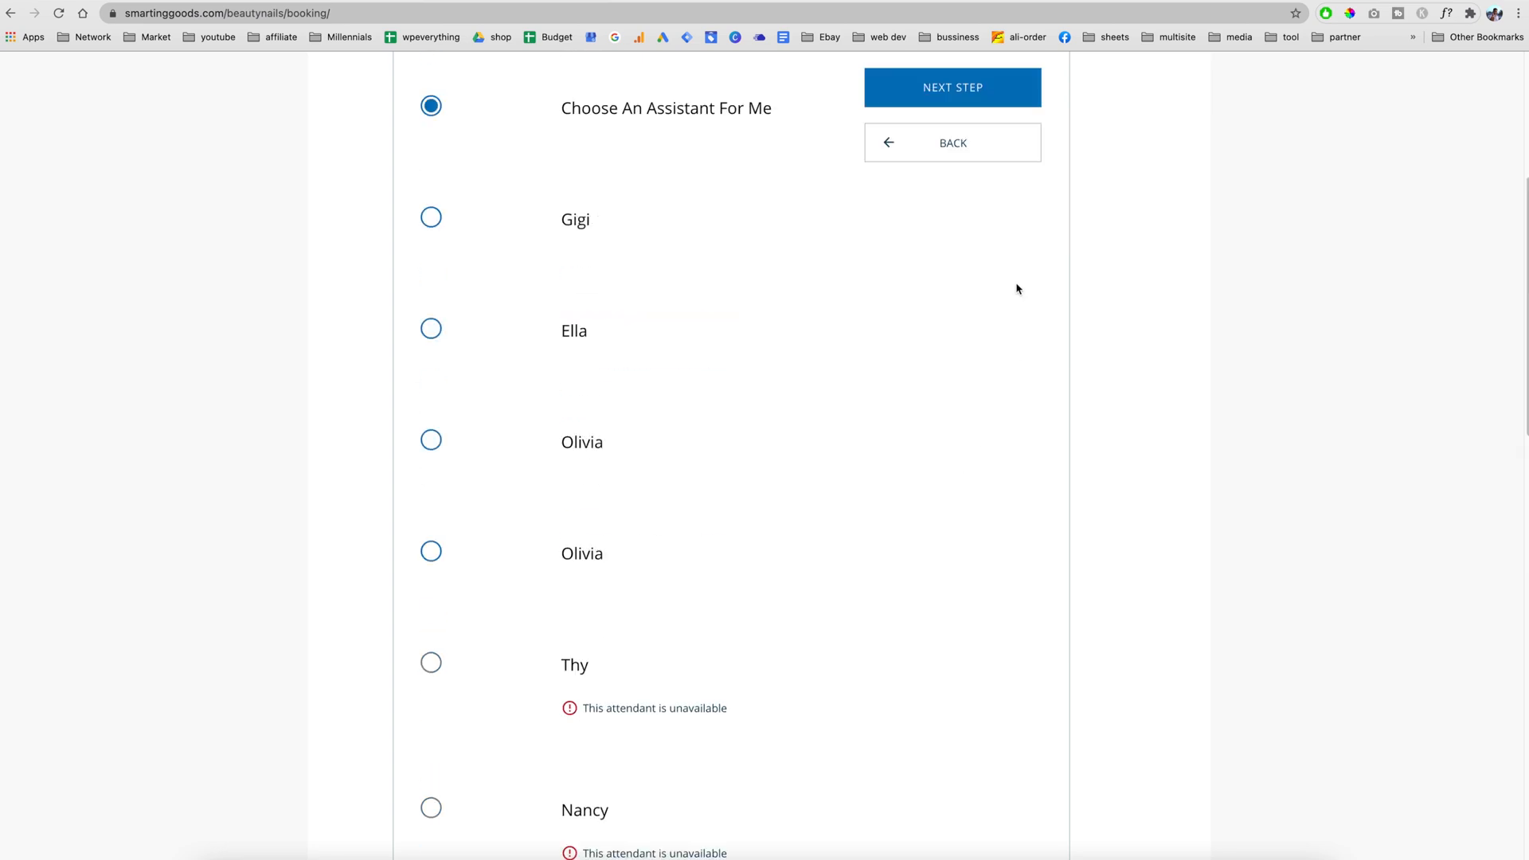
left_click(952, 87)
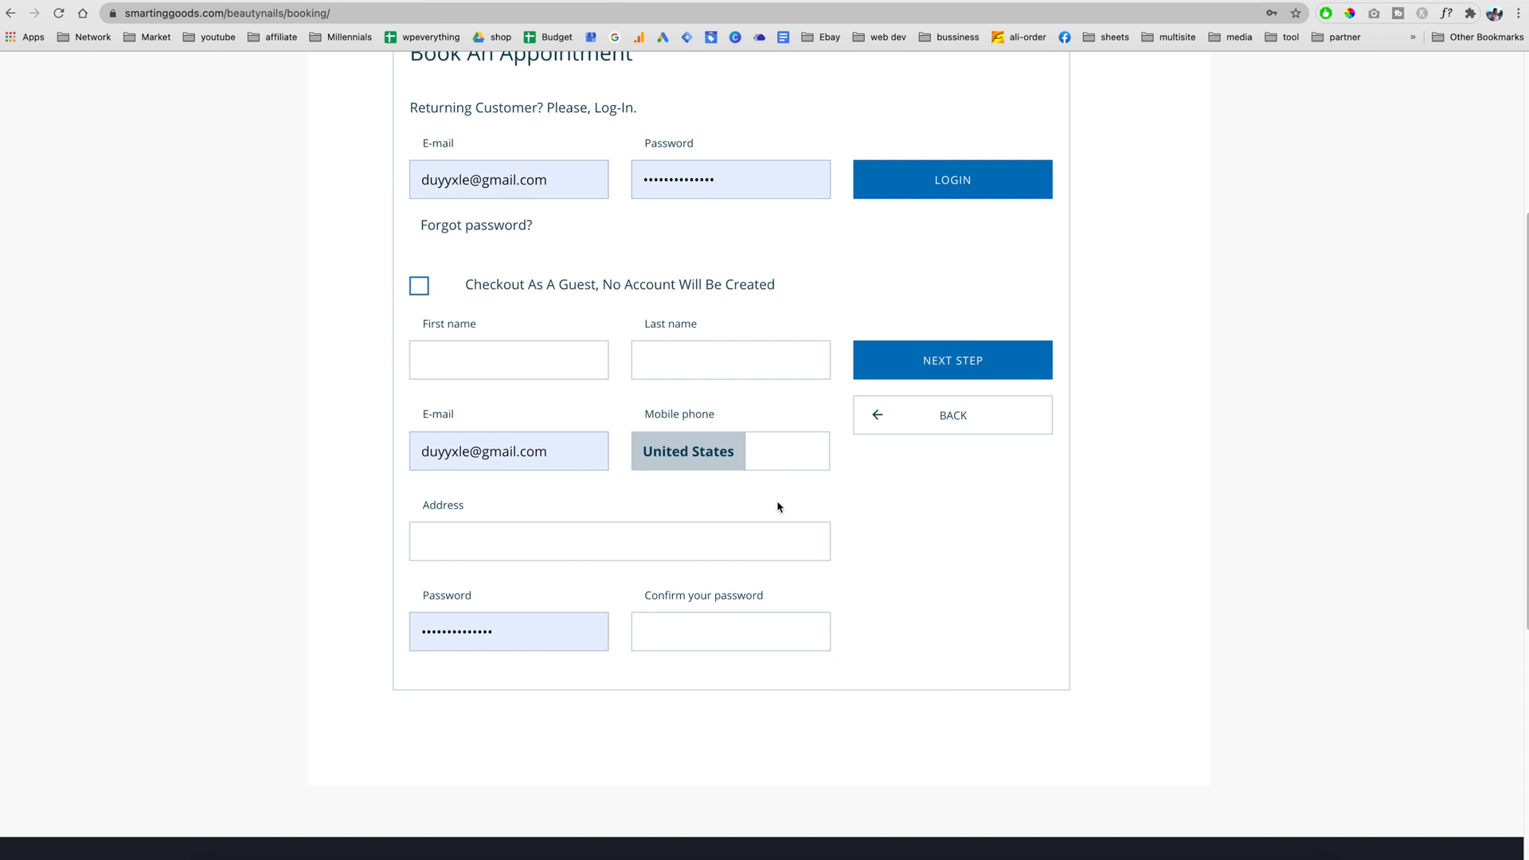
left_click(419, 286)
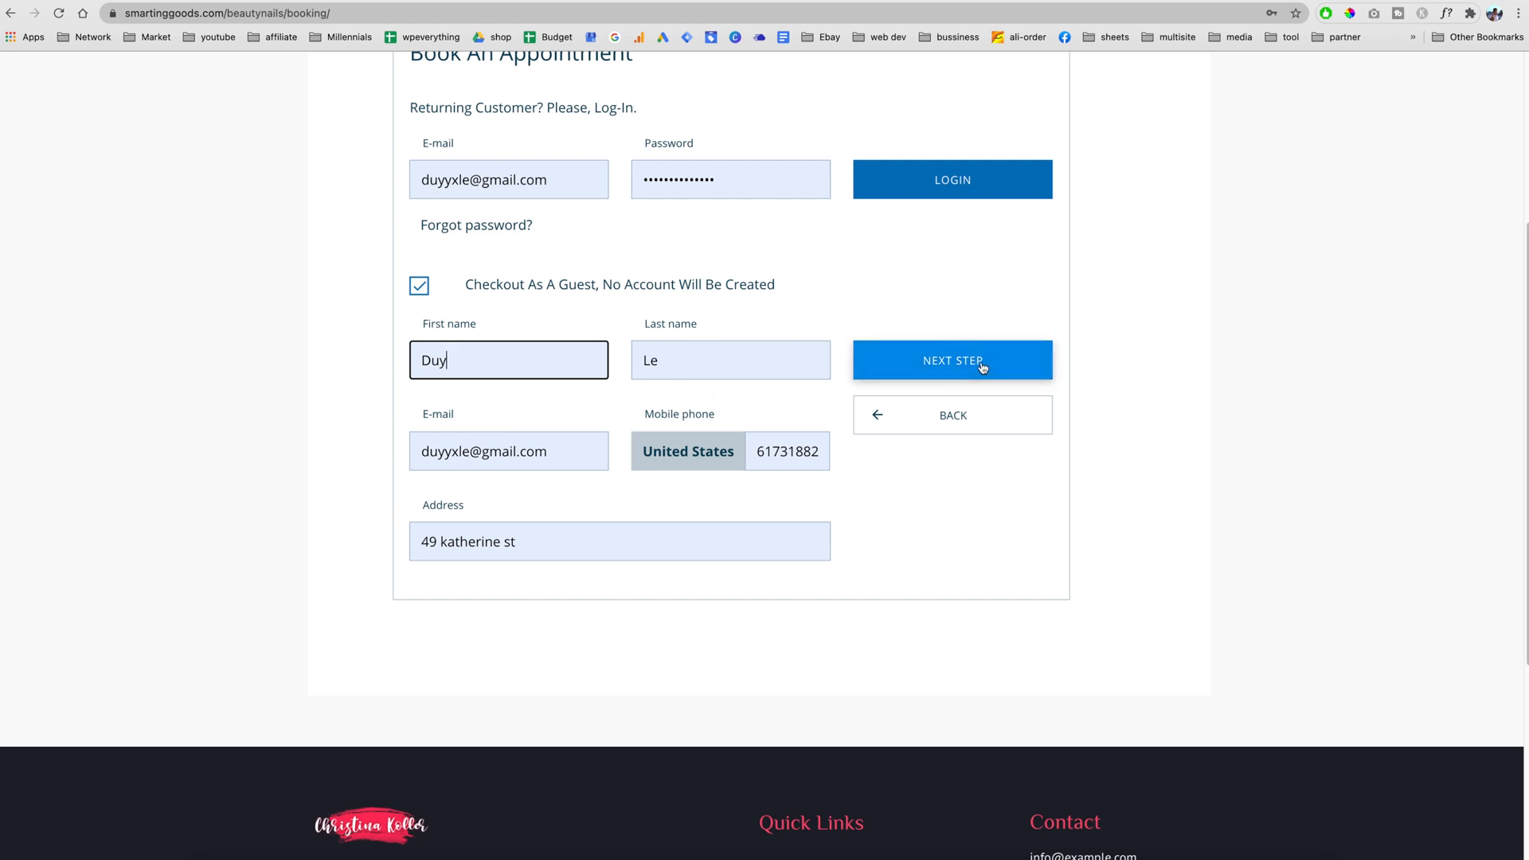
left_click(950, 360)
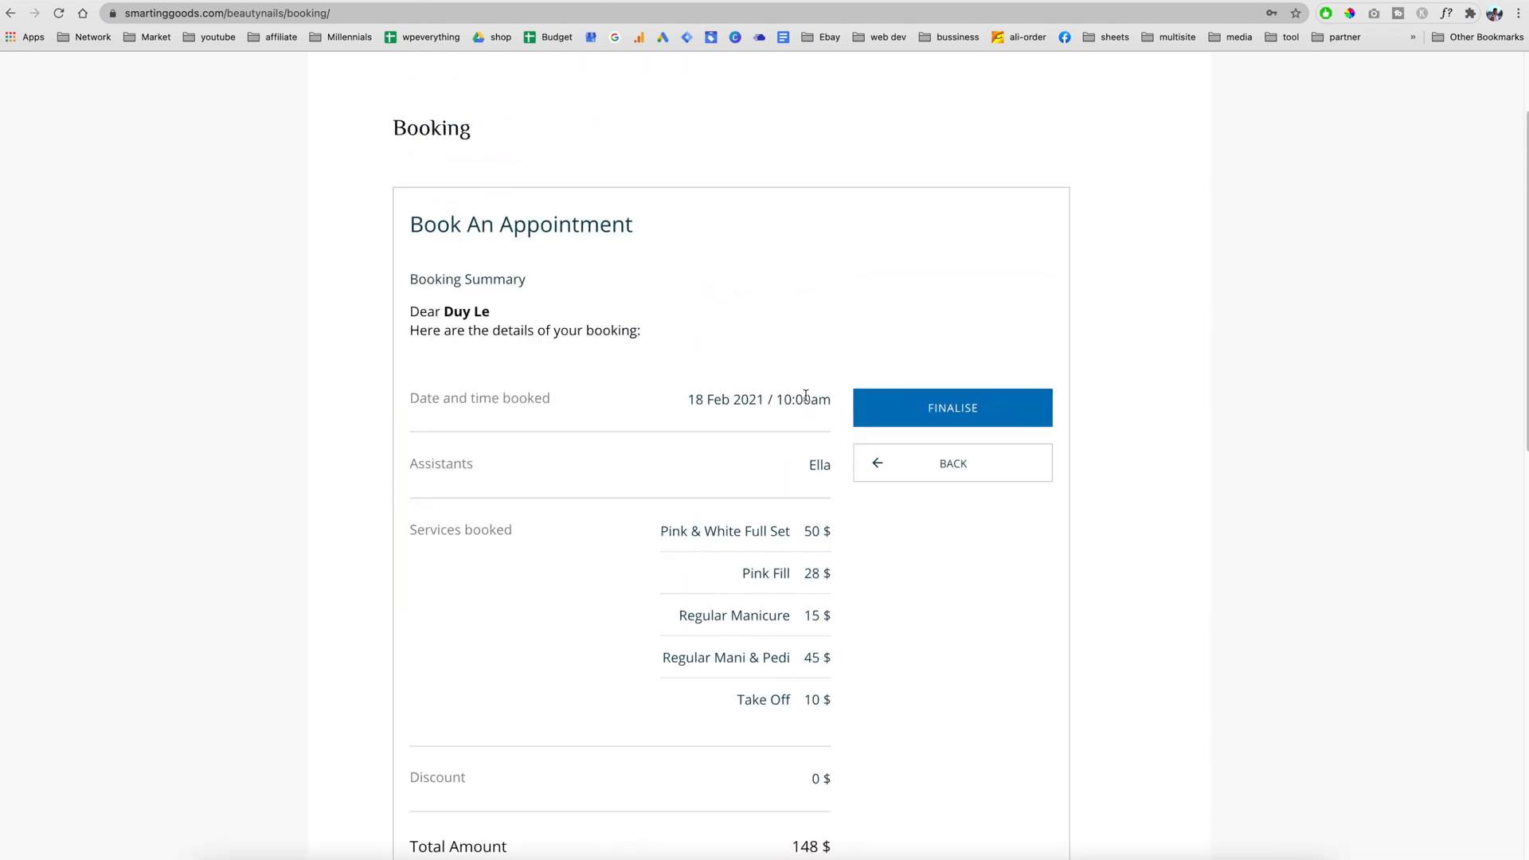
mouse_move(449, 271)
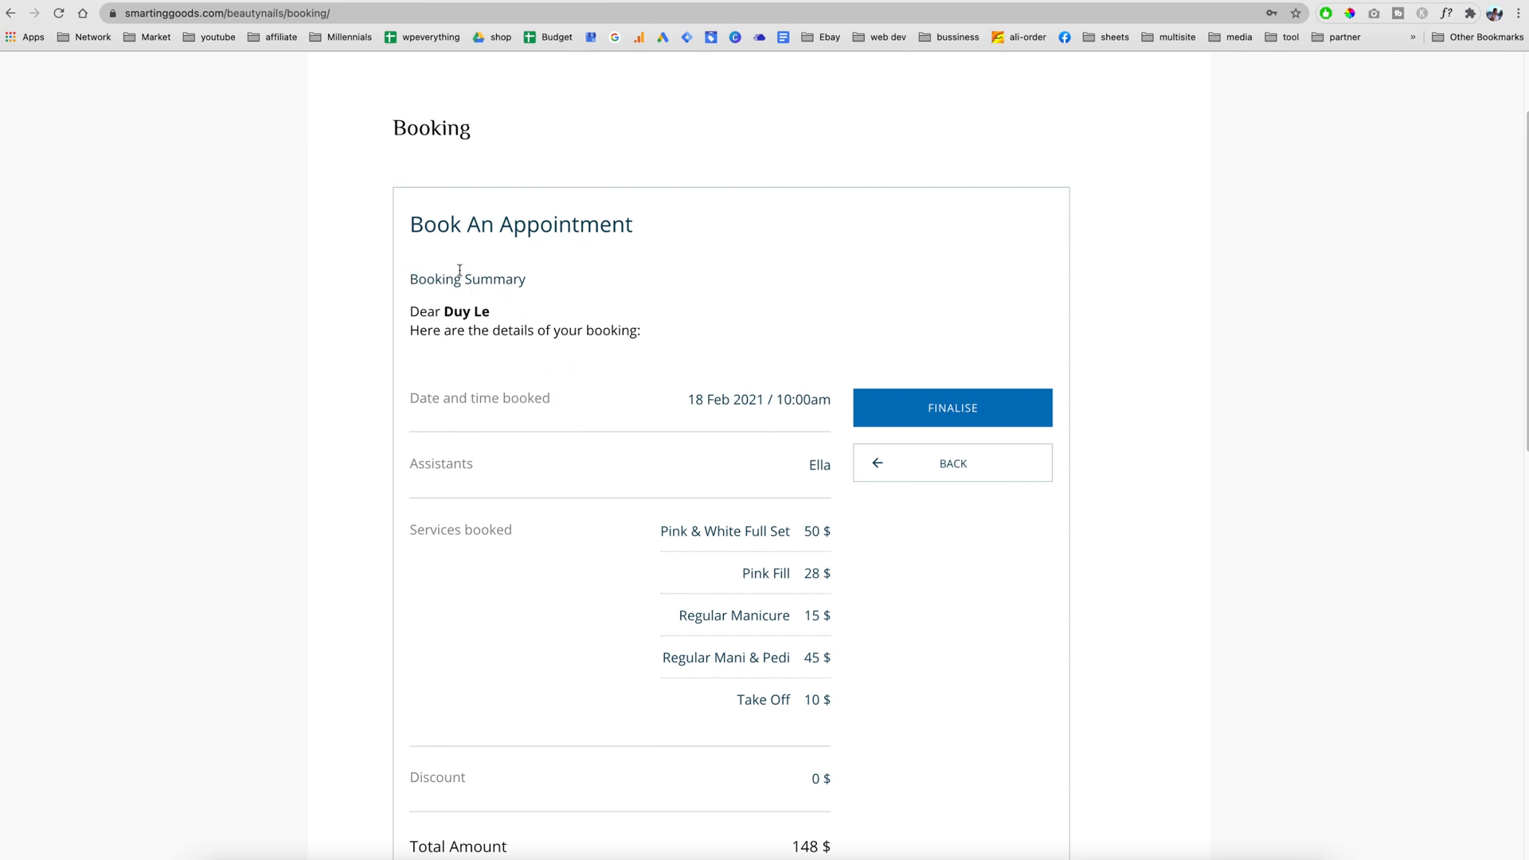
scroll("down", 3)
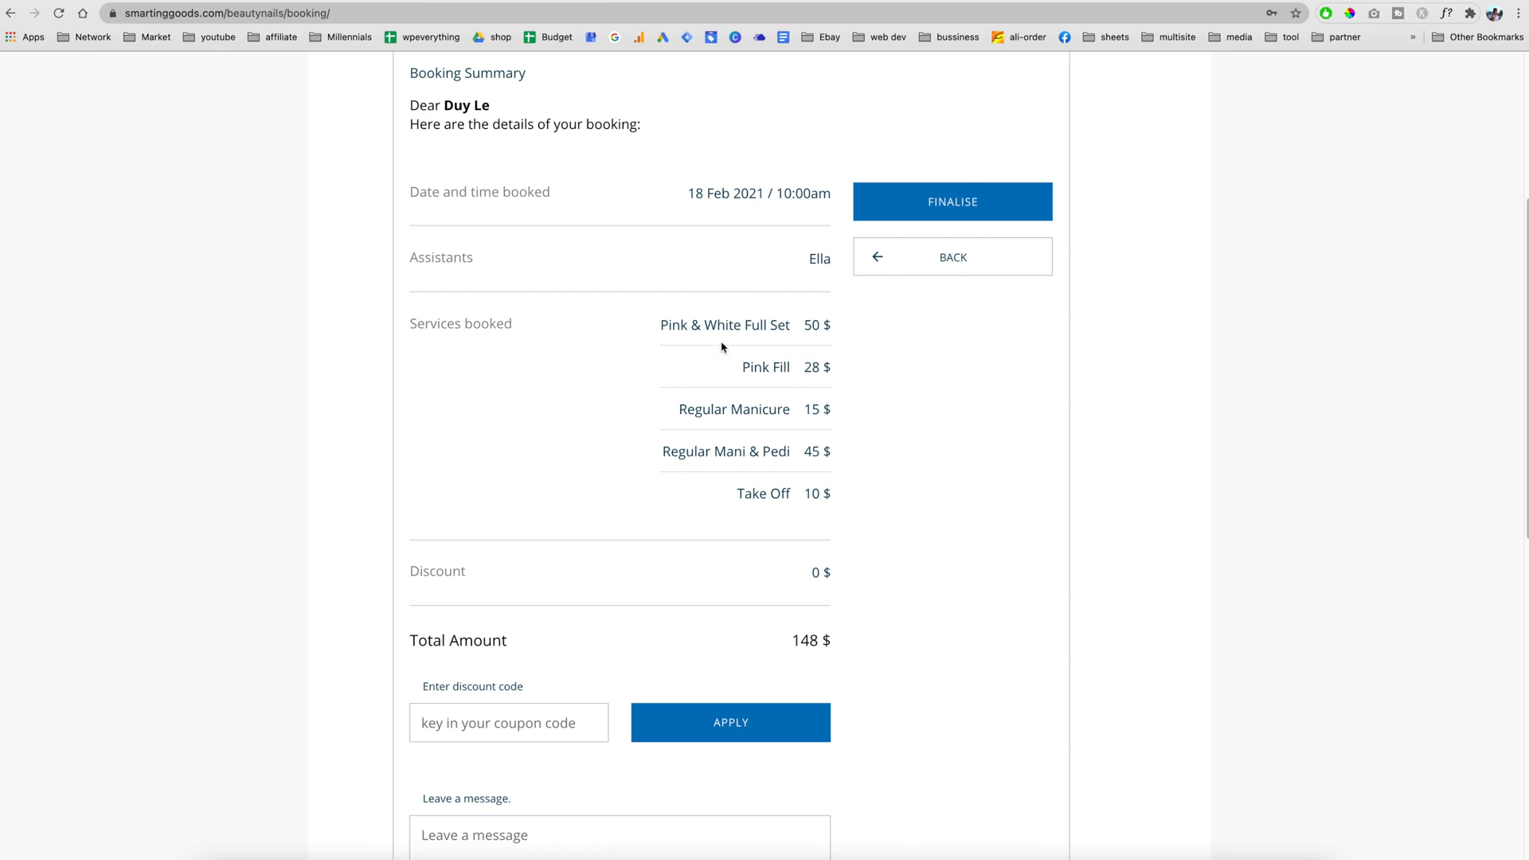
mouse_move(790, 535)
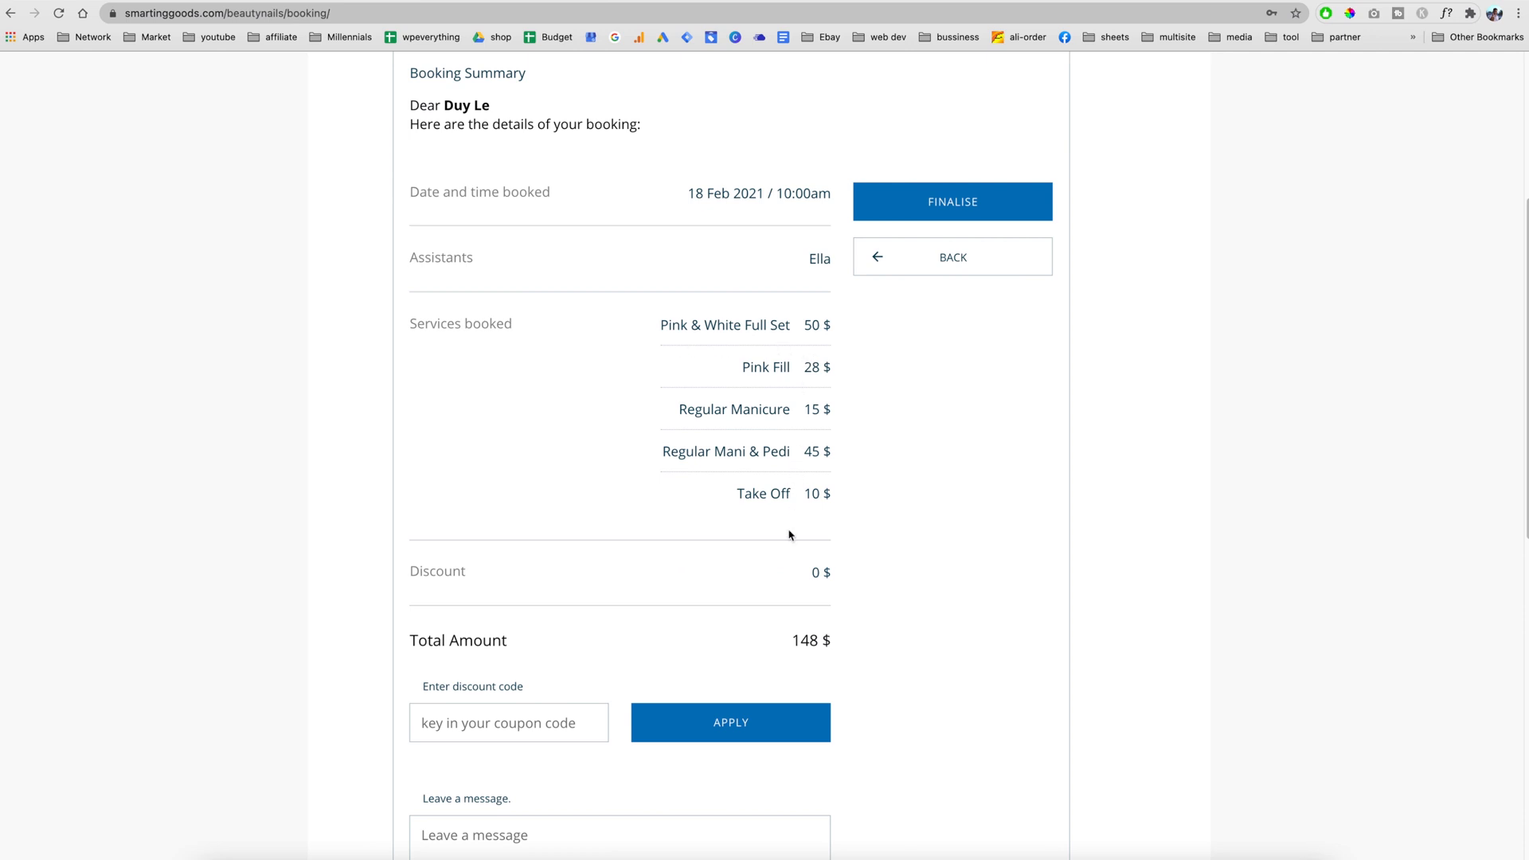
scroll("down", 3)
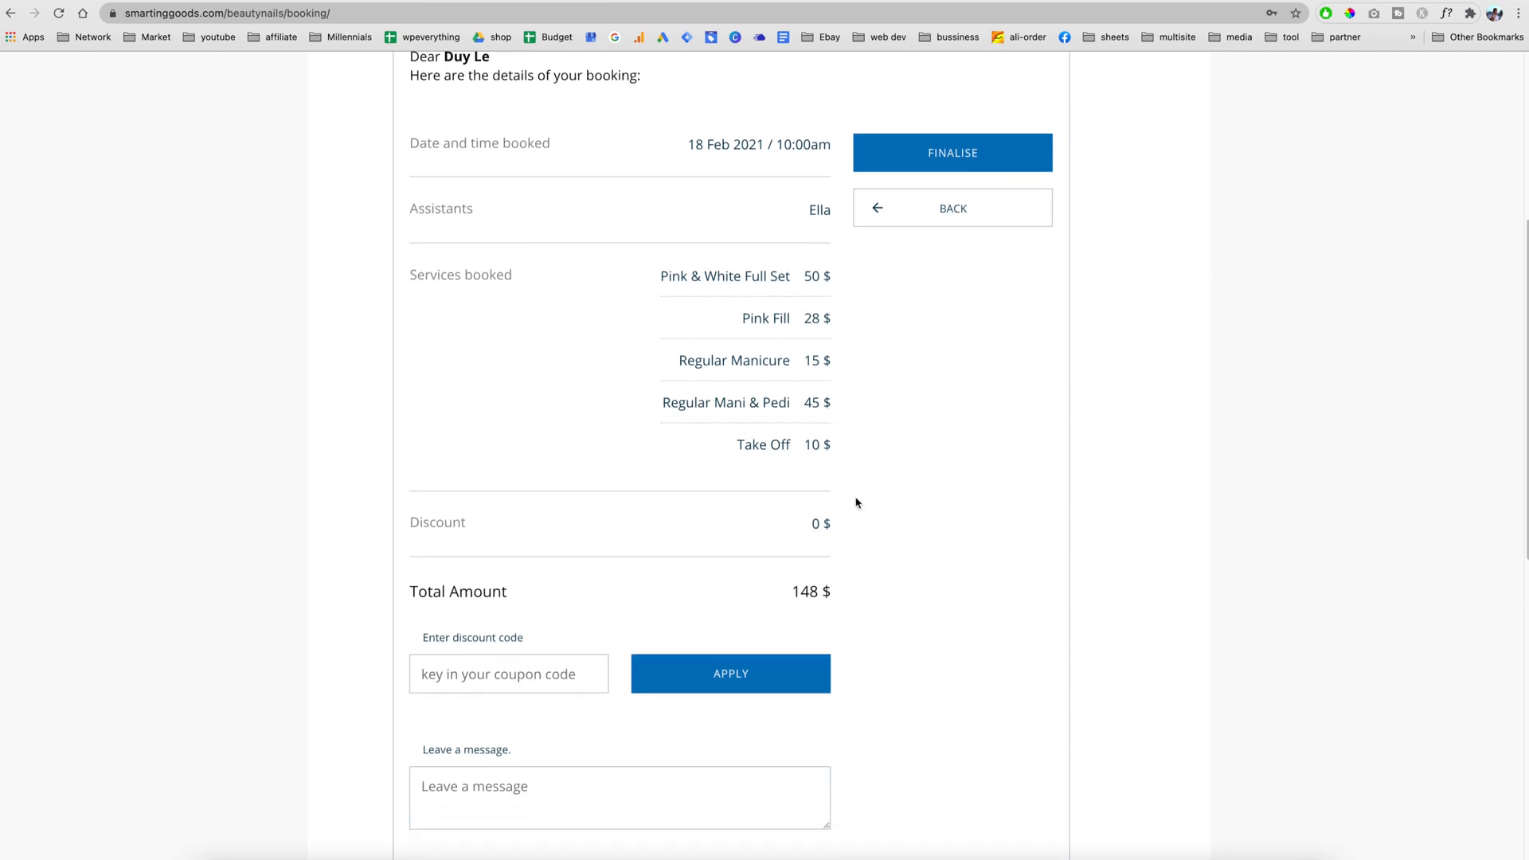
scroll("down", 3)
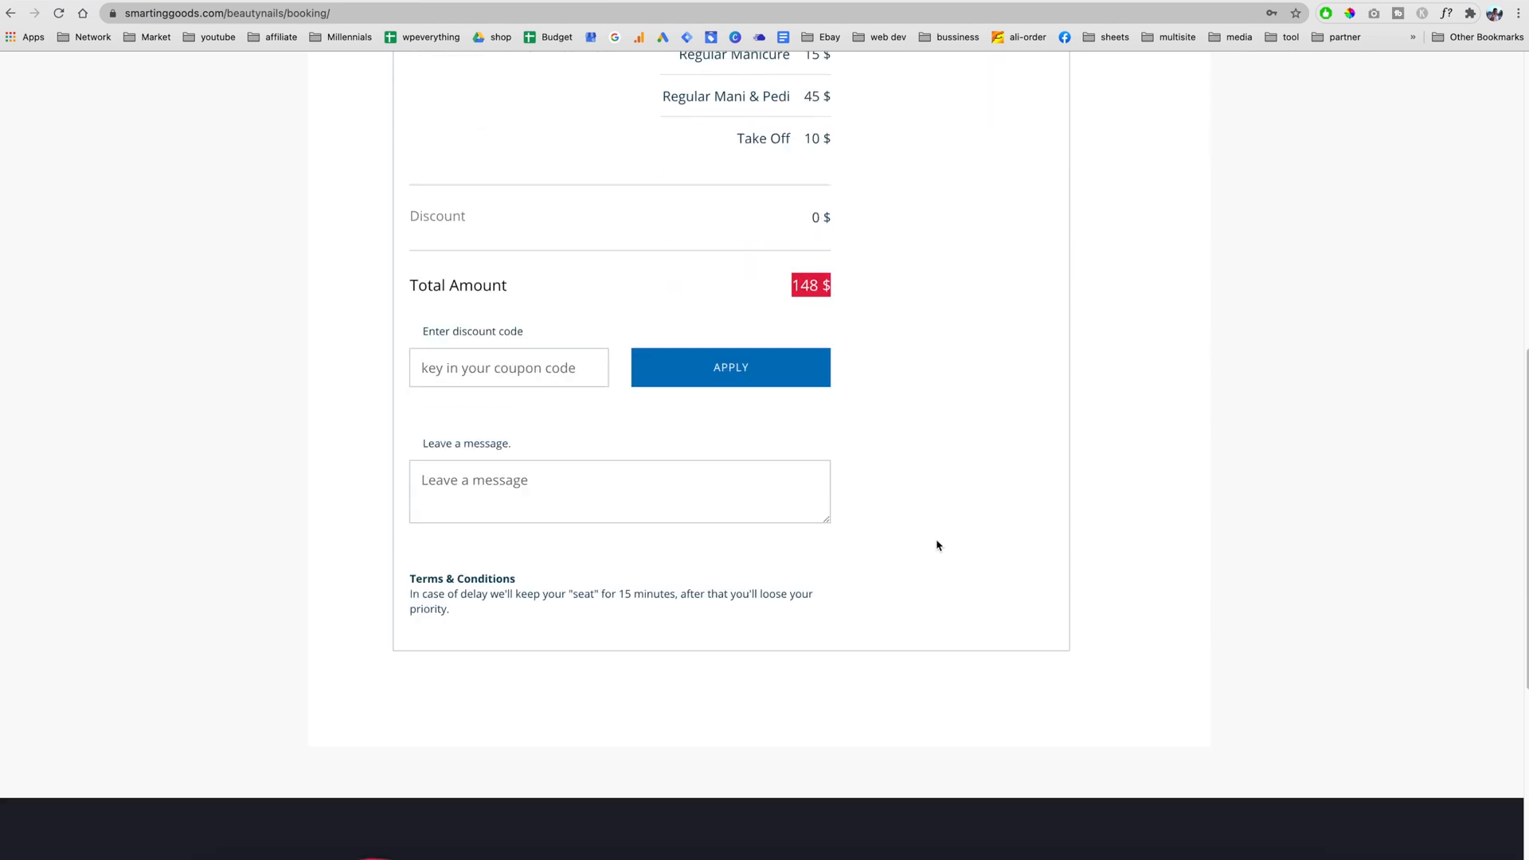
left_click(508, 368)
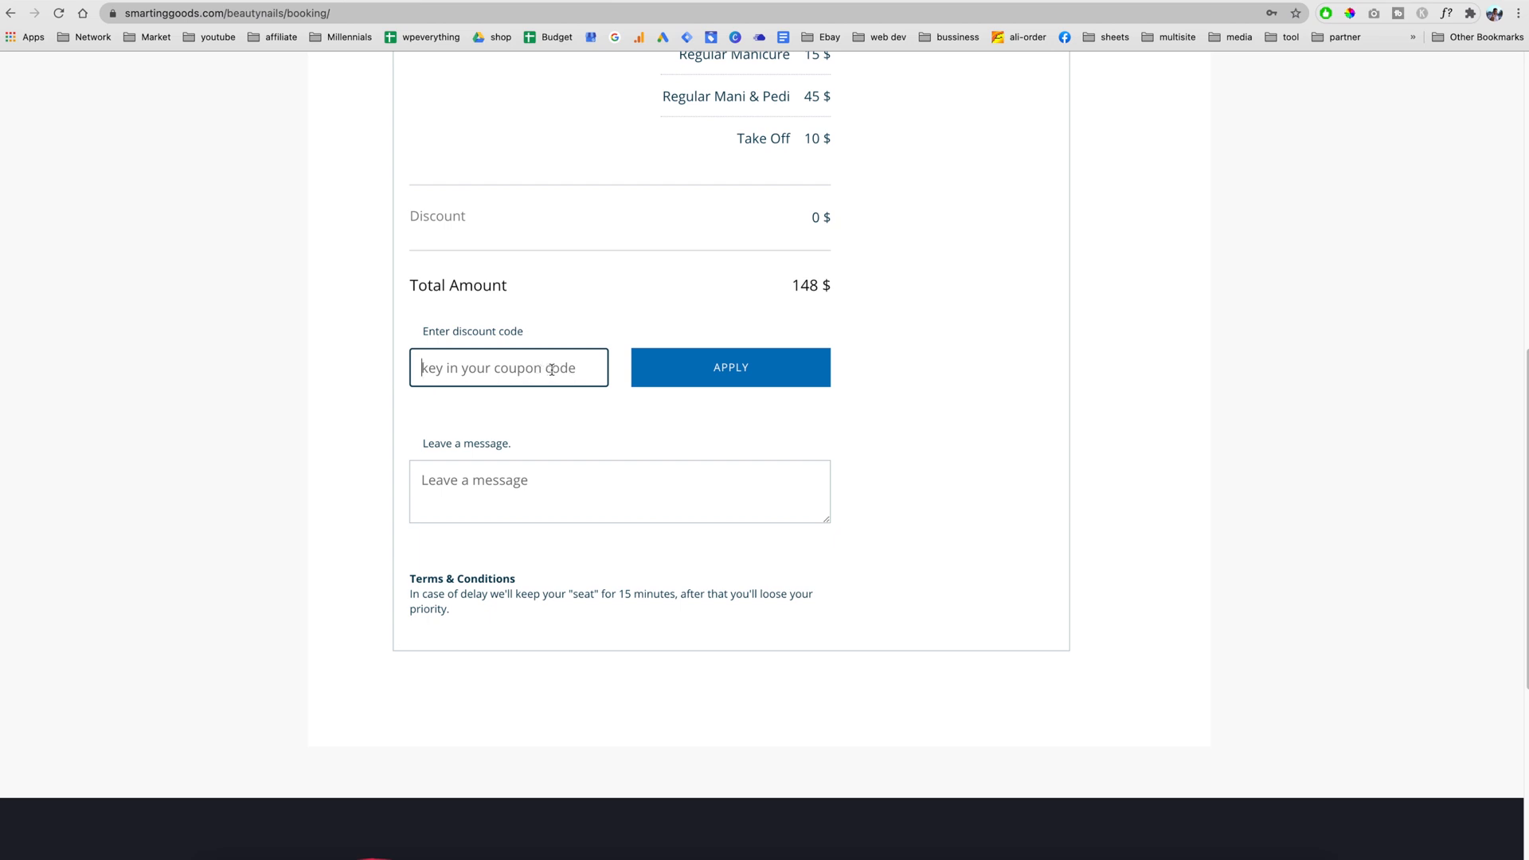
left_click(619, 490)
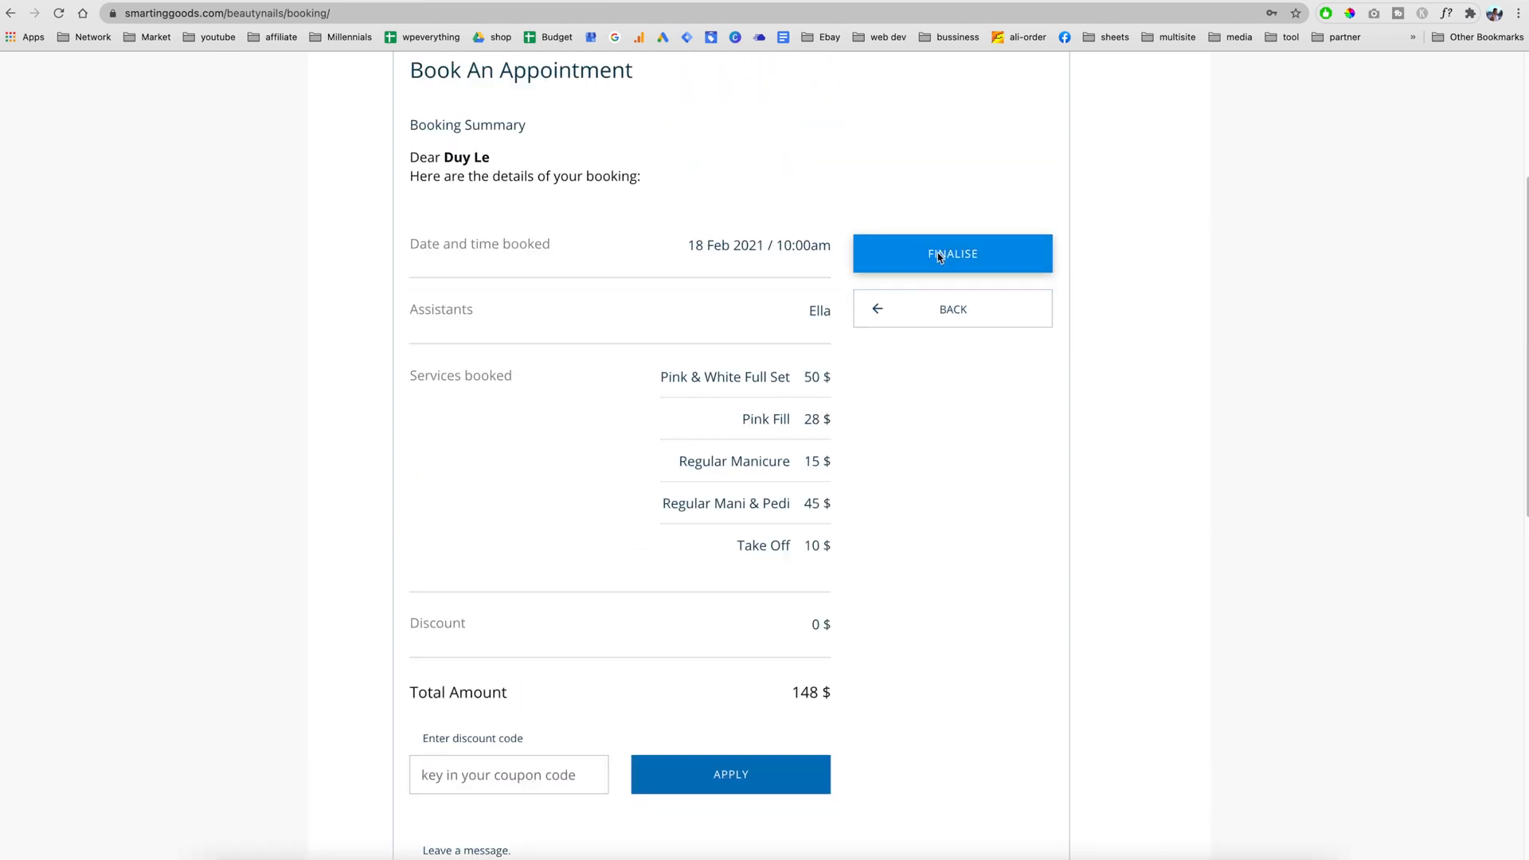
left_click(950, 253)
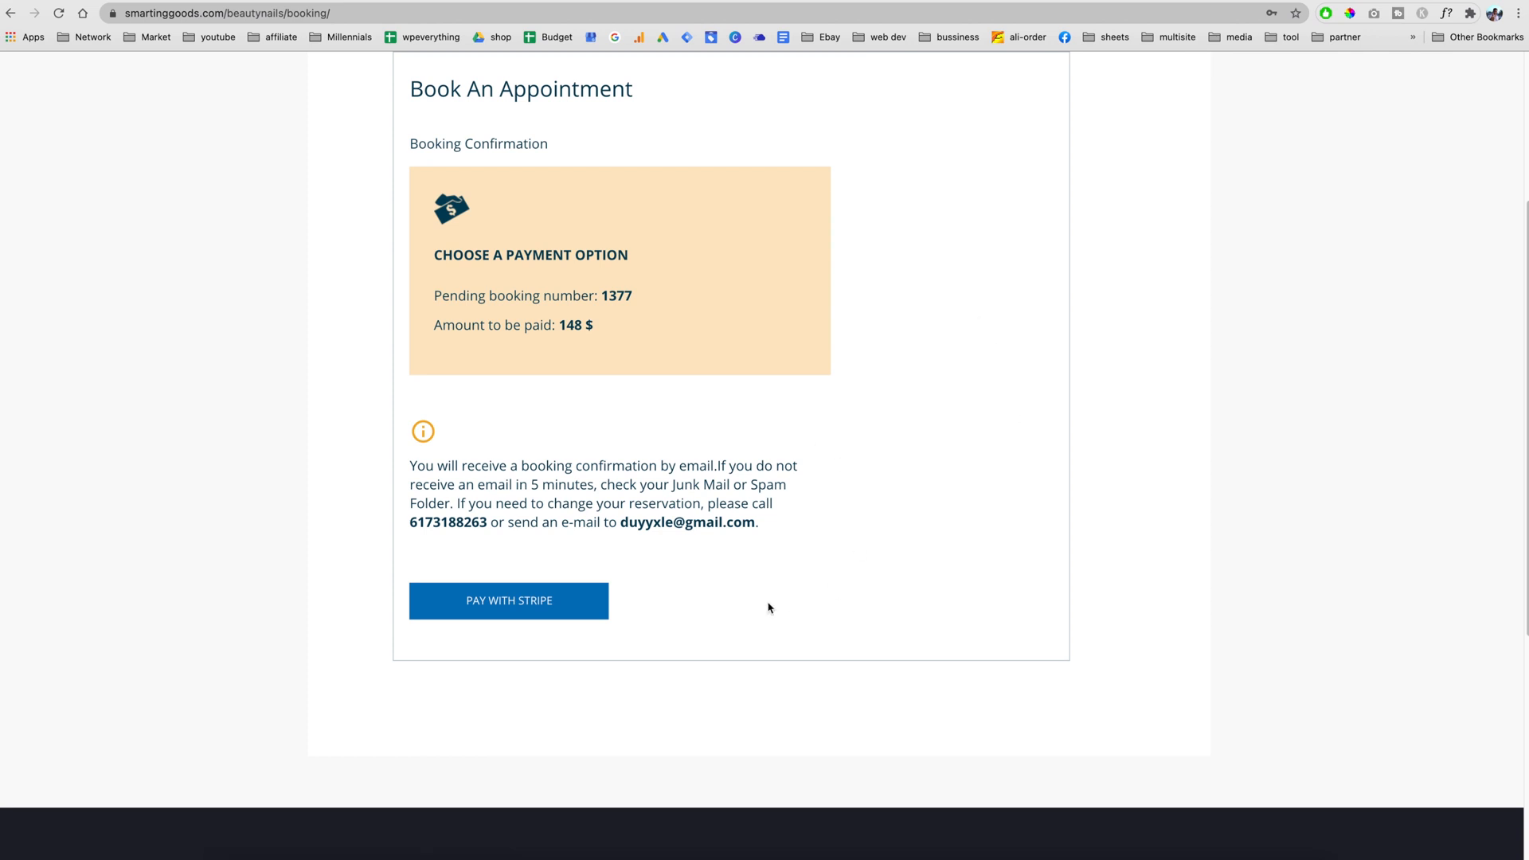
mouse_move(587, 506)
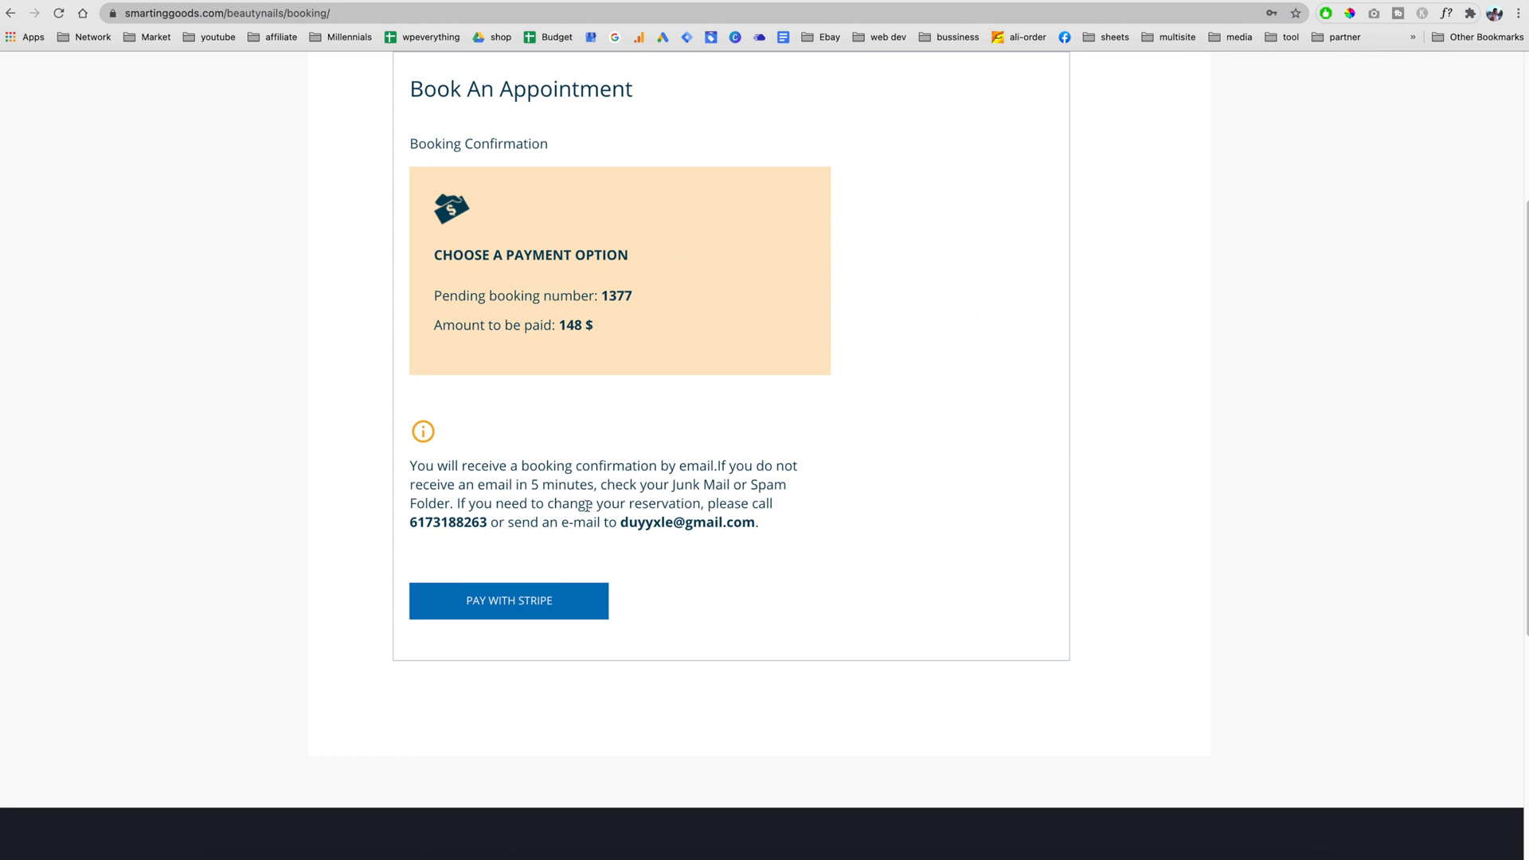
mouse_move(717, 538)
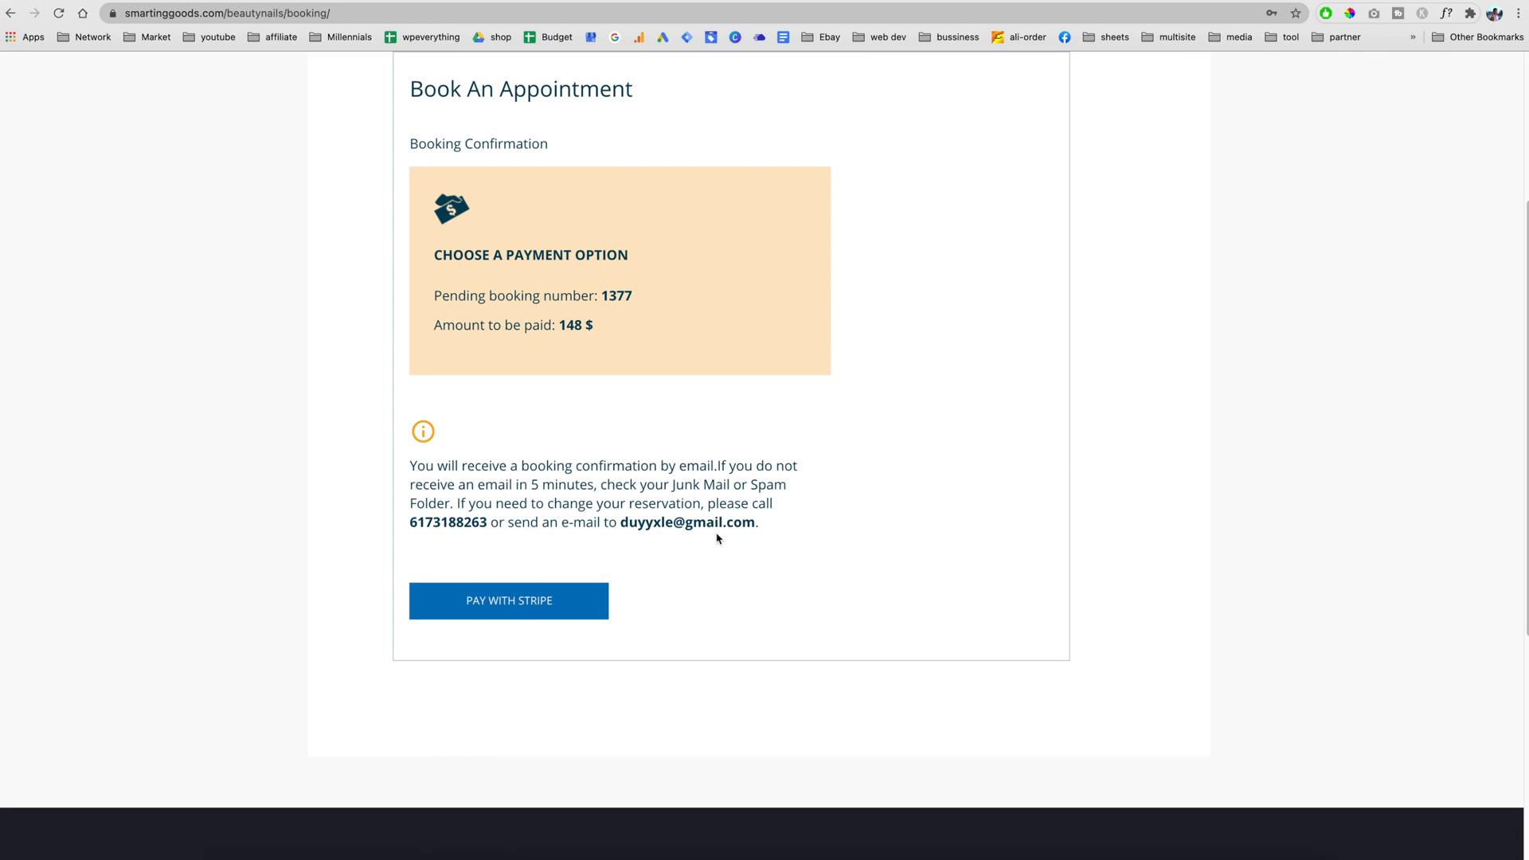
mouse_move(738, 281)
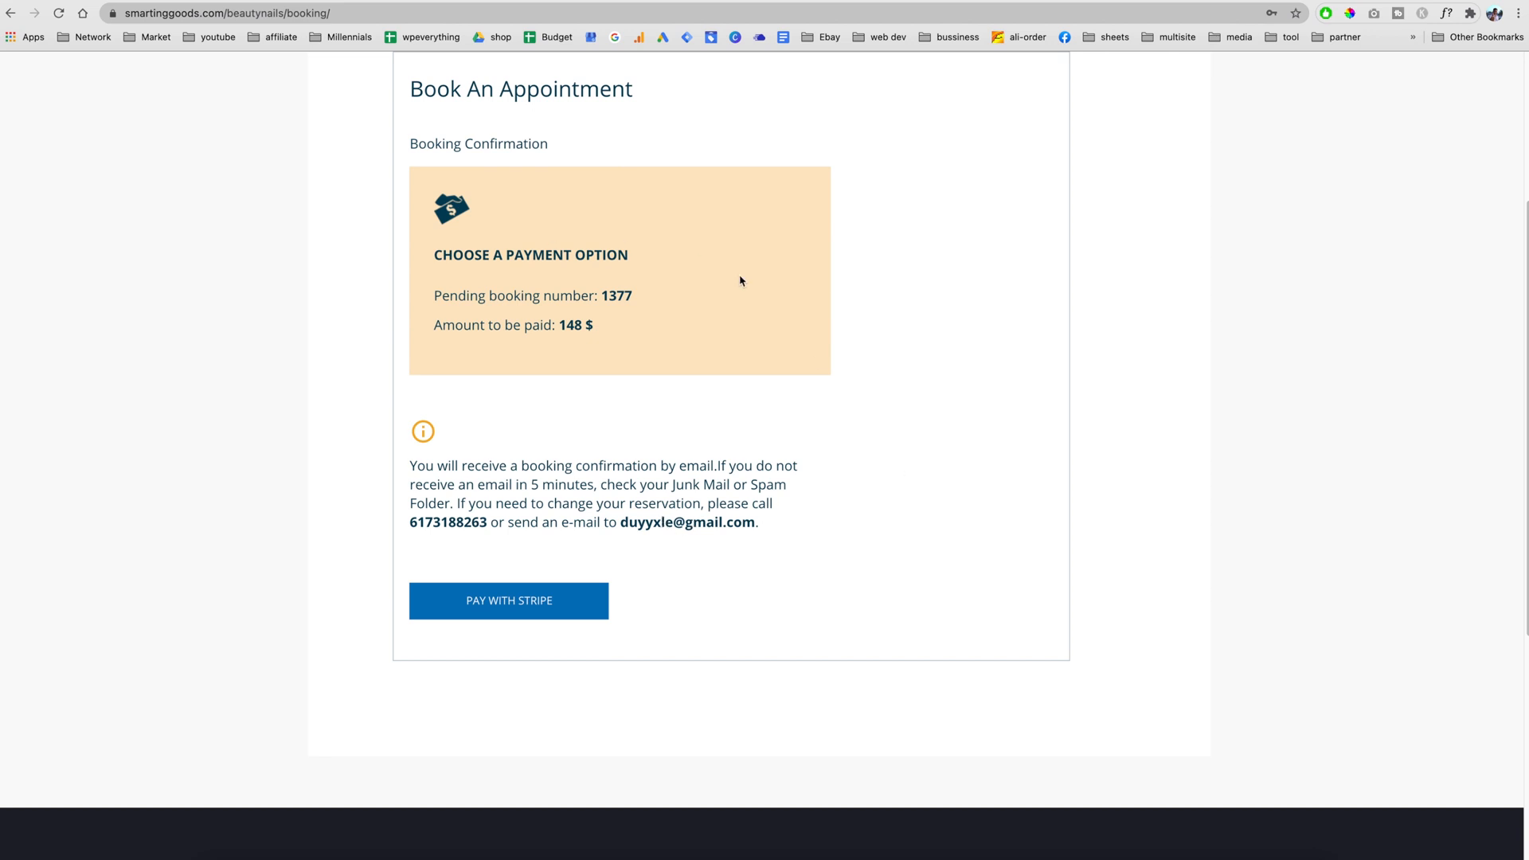
mouse_move(660, 294)
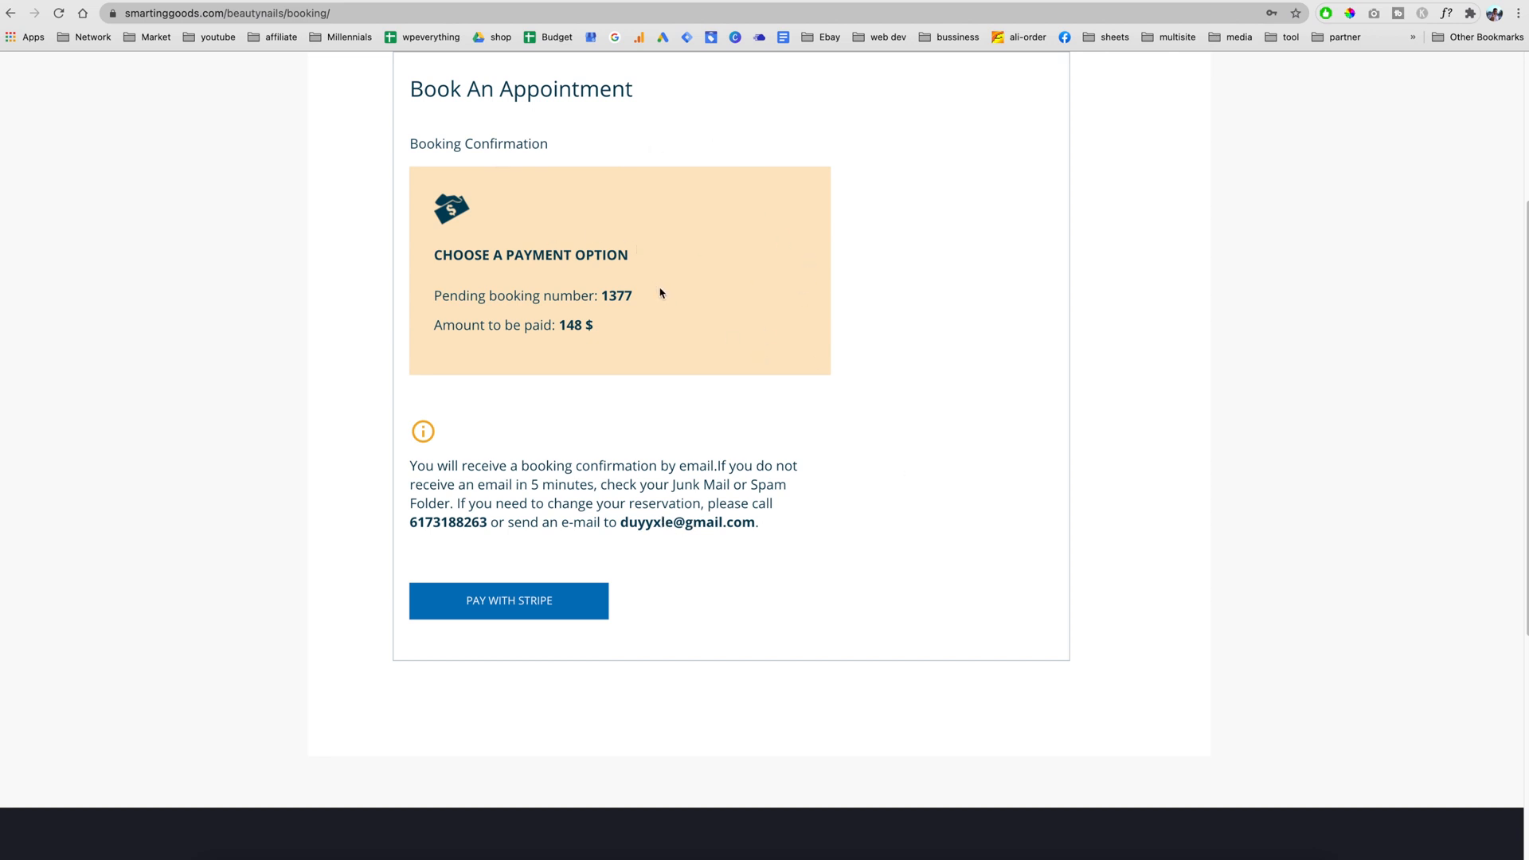
mouse_move(725, 292)
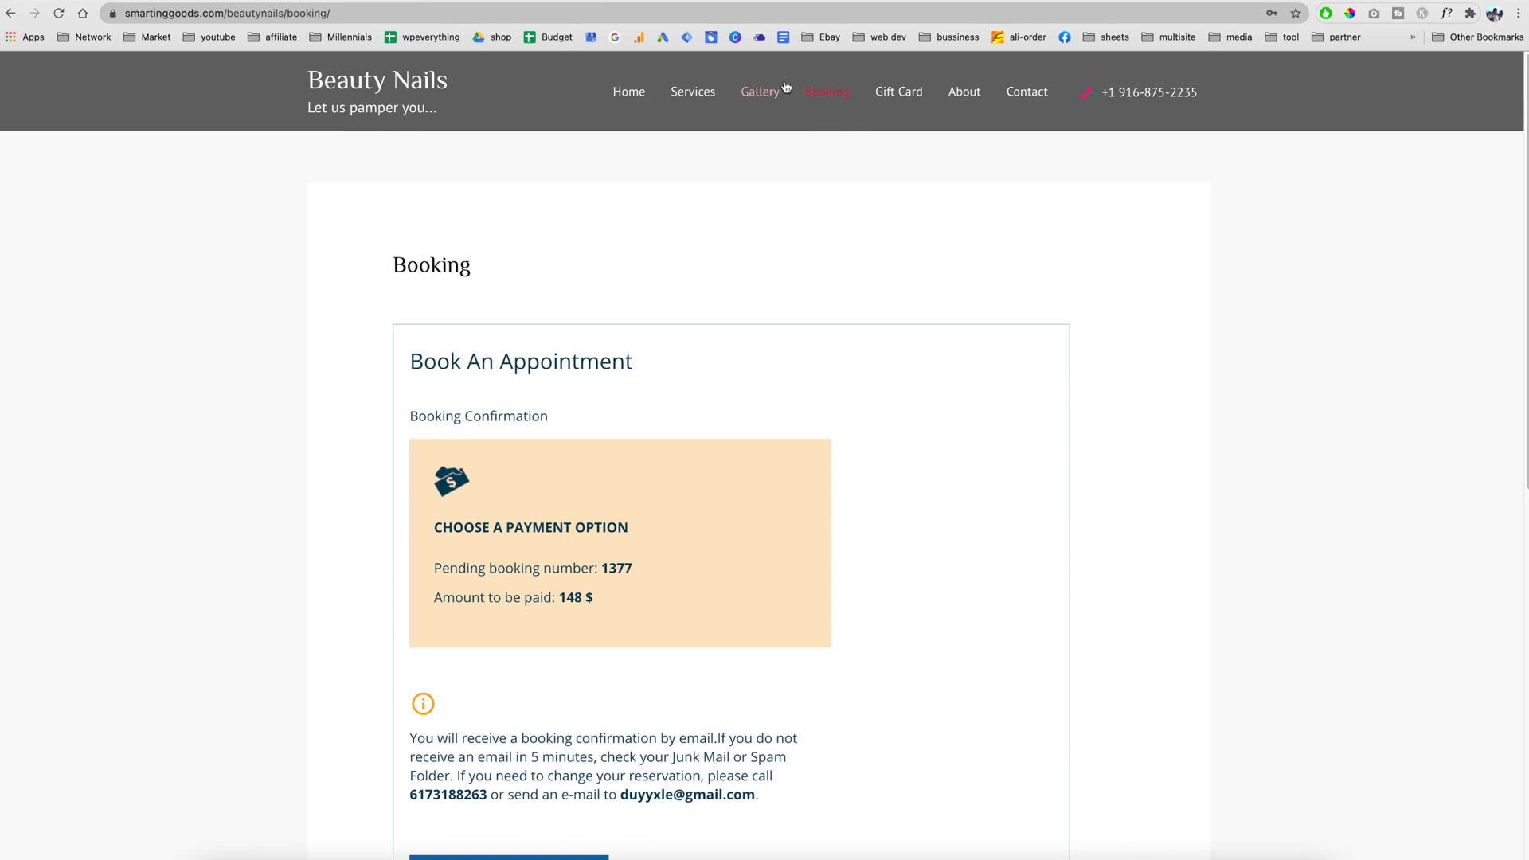
- Open the salon's Services page and scroll through it
left_click(692, 92)
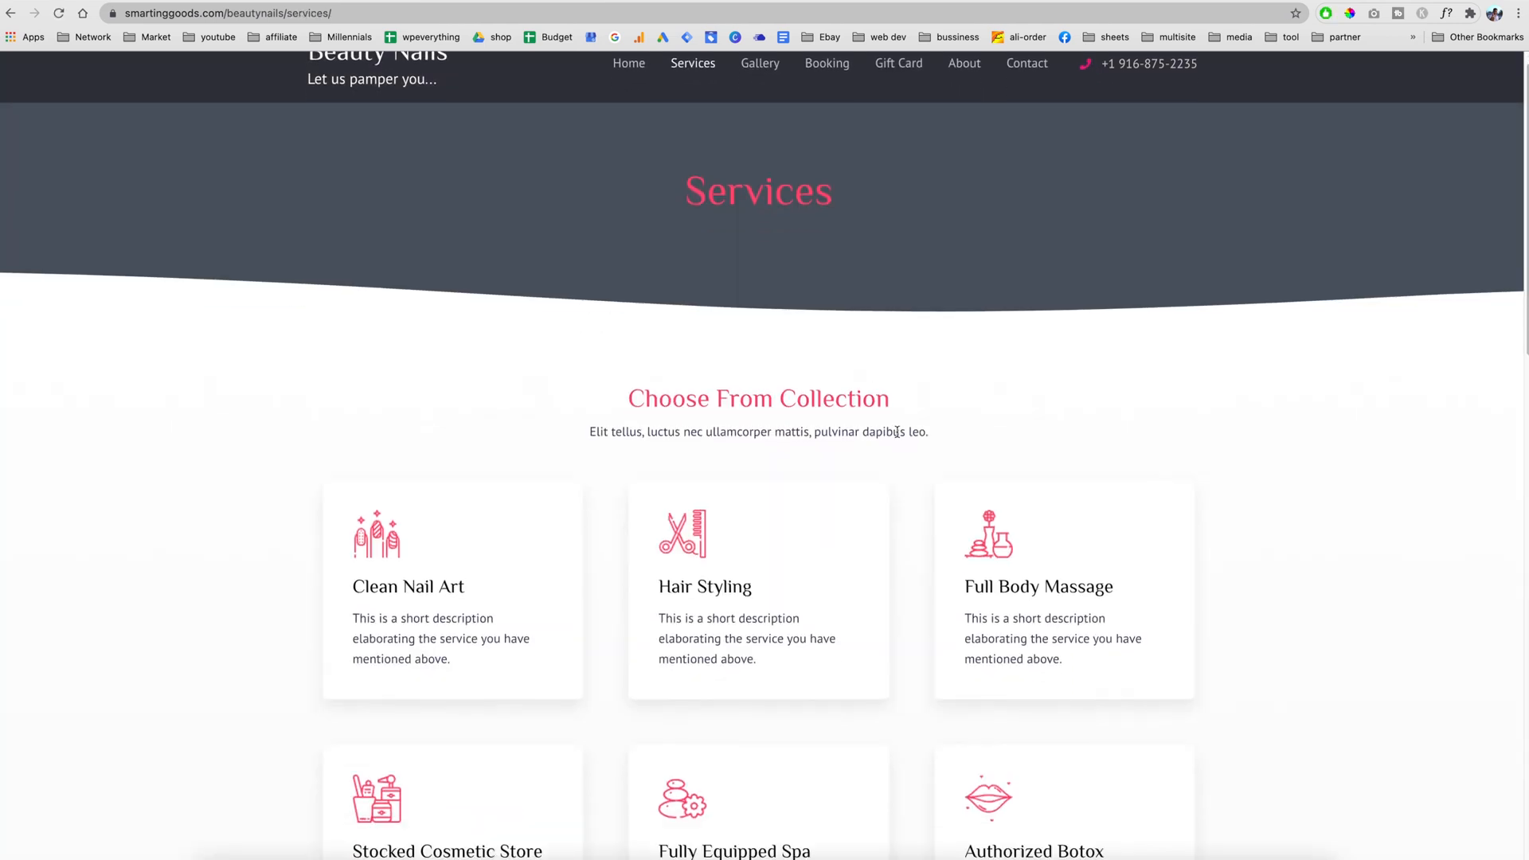
scroll("down", 3)
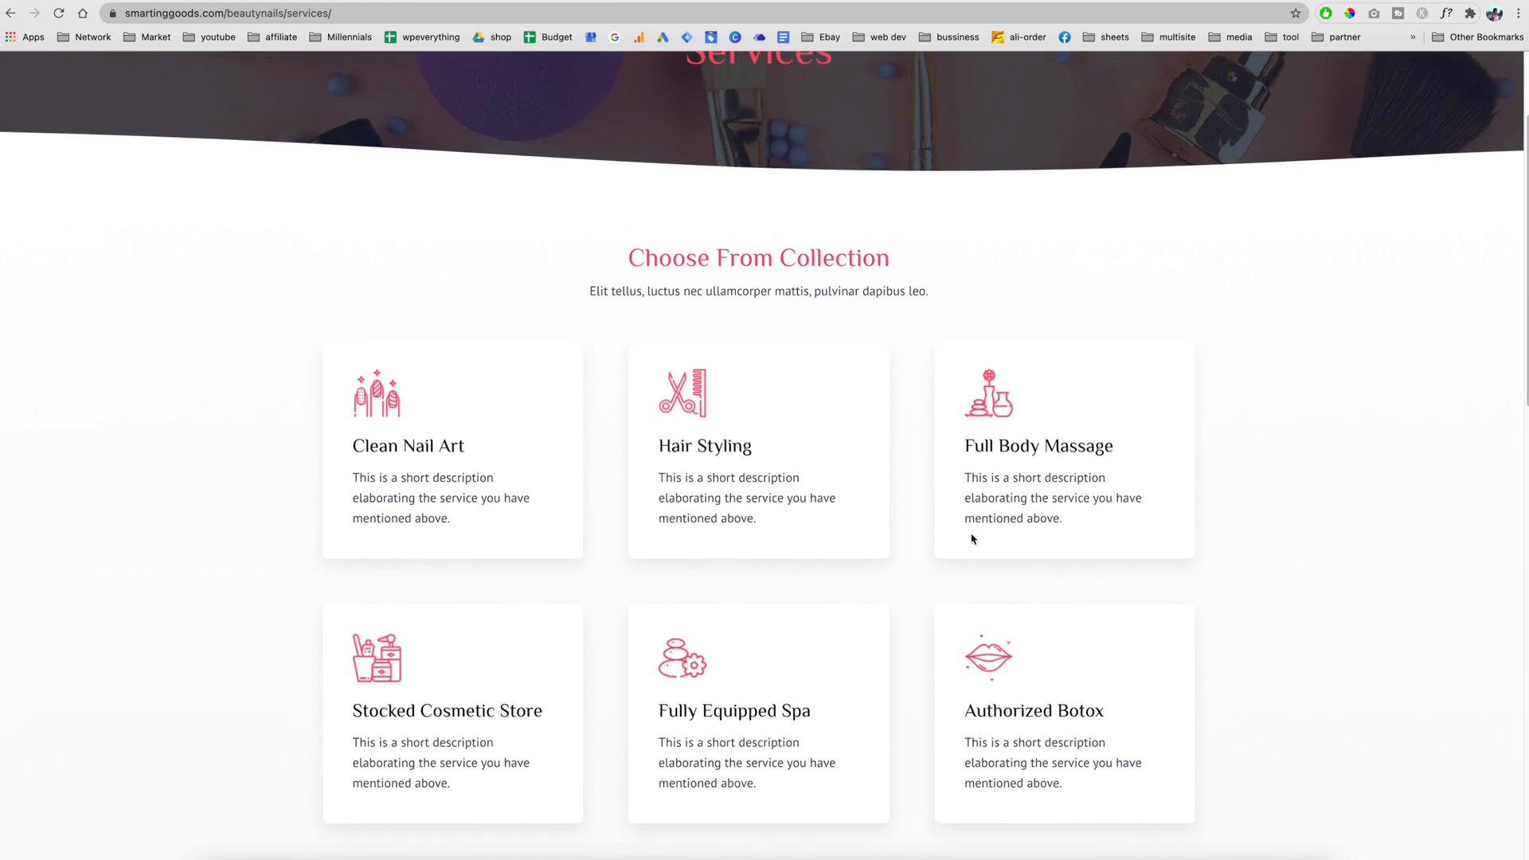
scroll("down", 3)
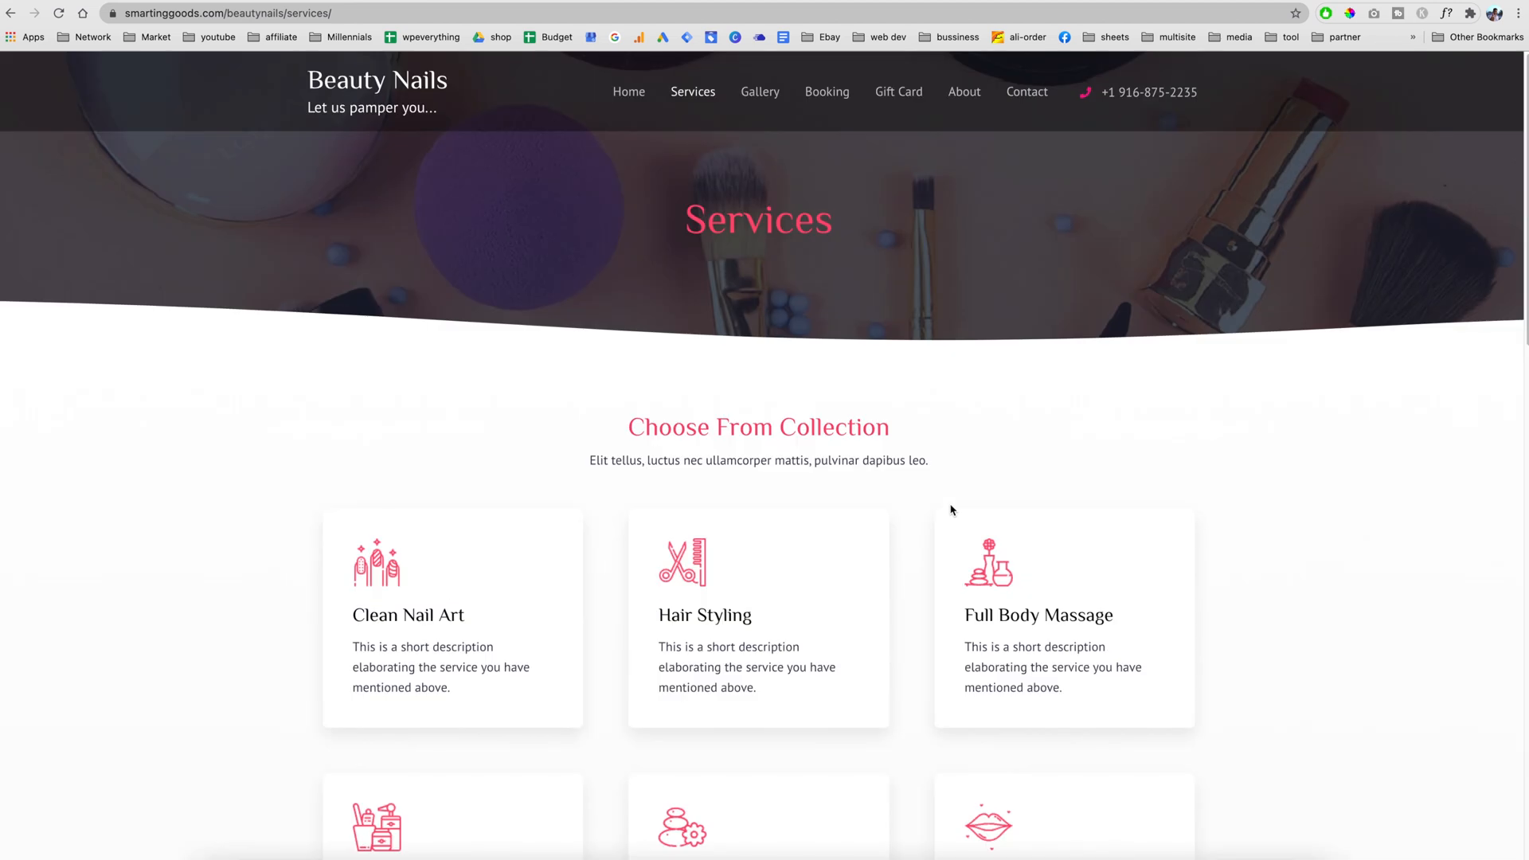
mouse_move(759, 91)
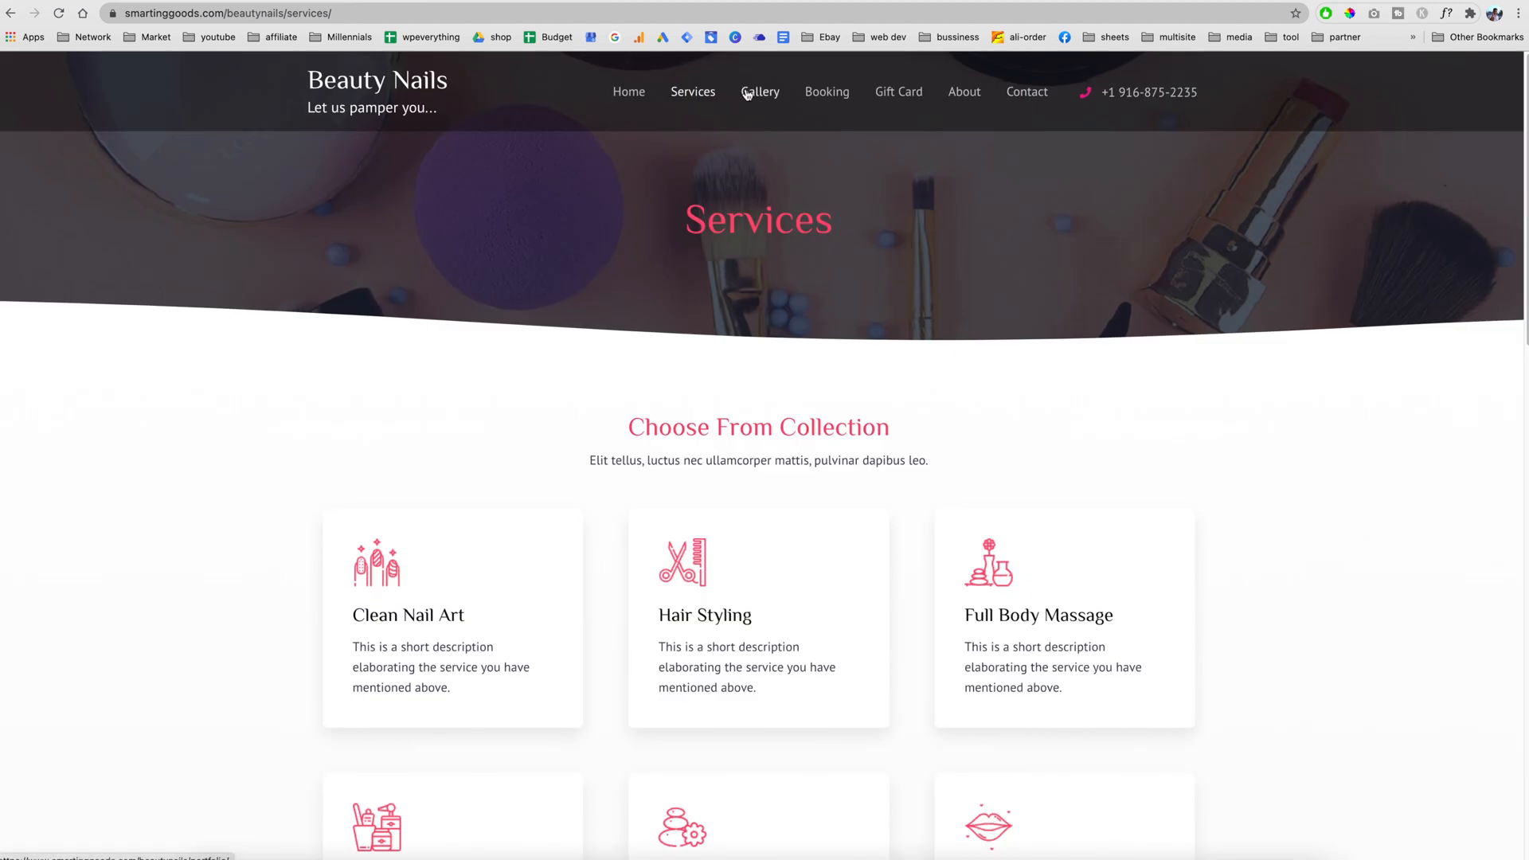
- Browse the Portfolio gallery, then go to the Gift Card page
left_click(760, 92)
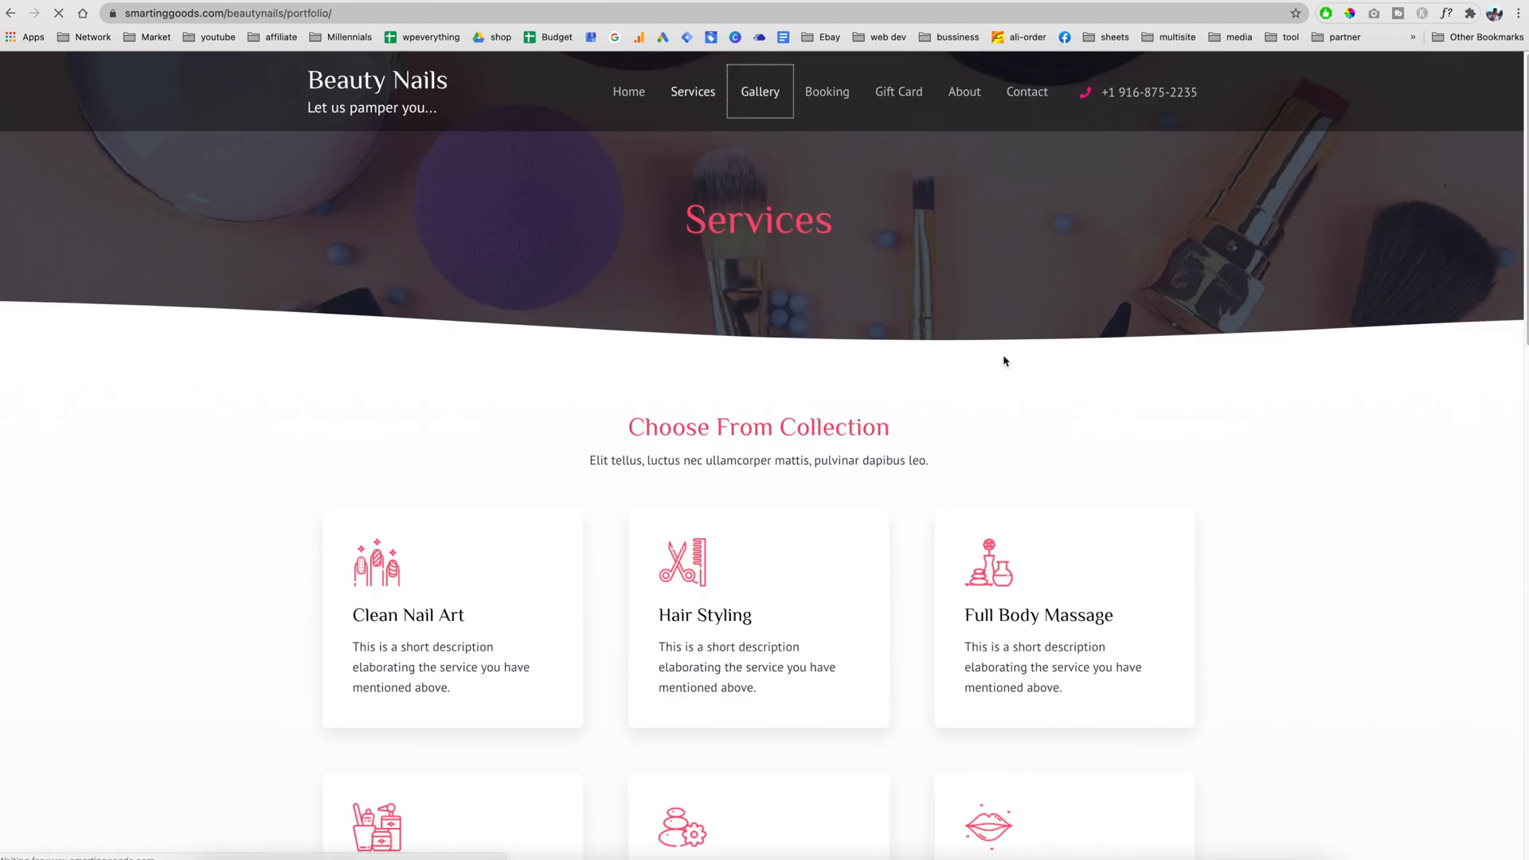
left_click(759, 91)
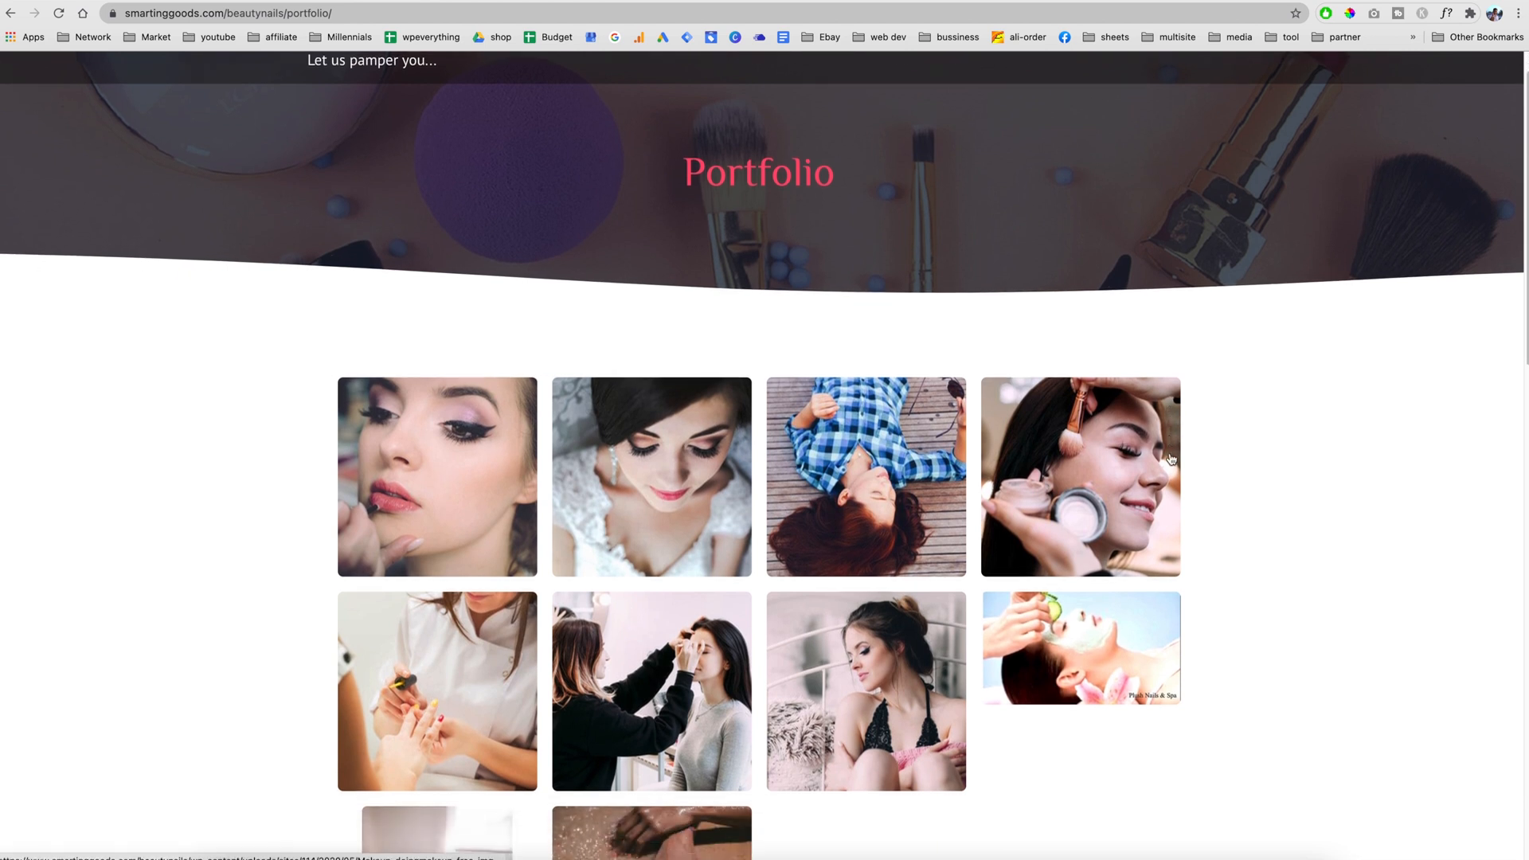
scroll("down", 3)
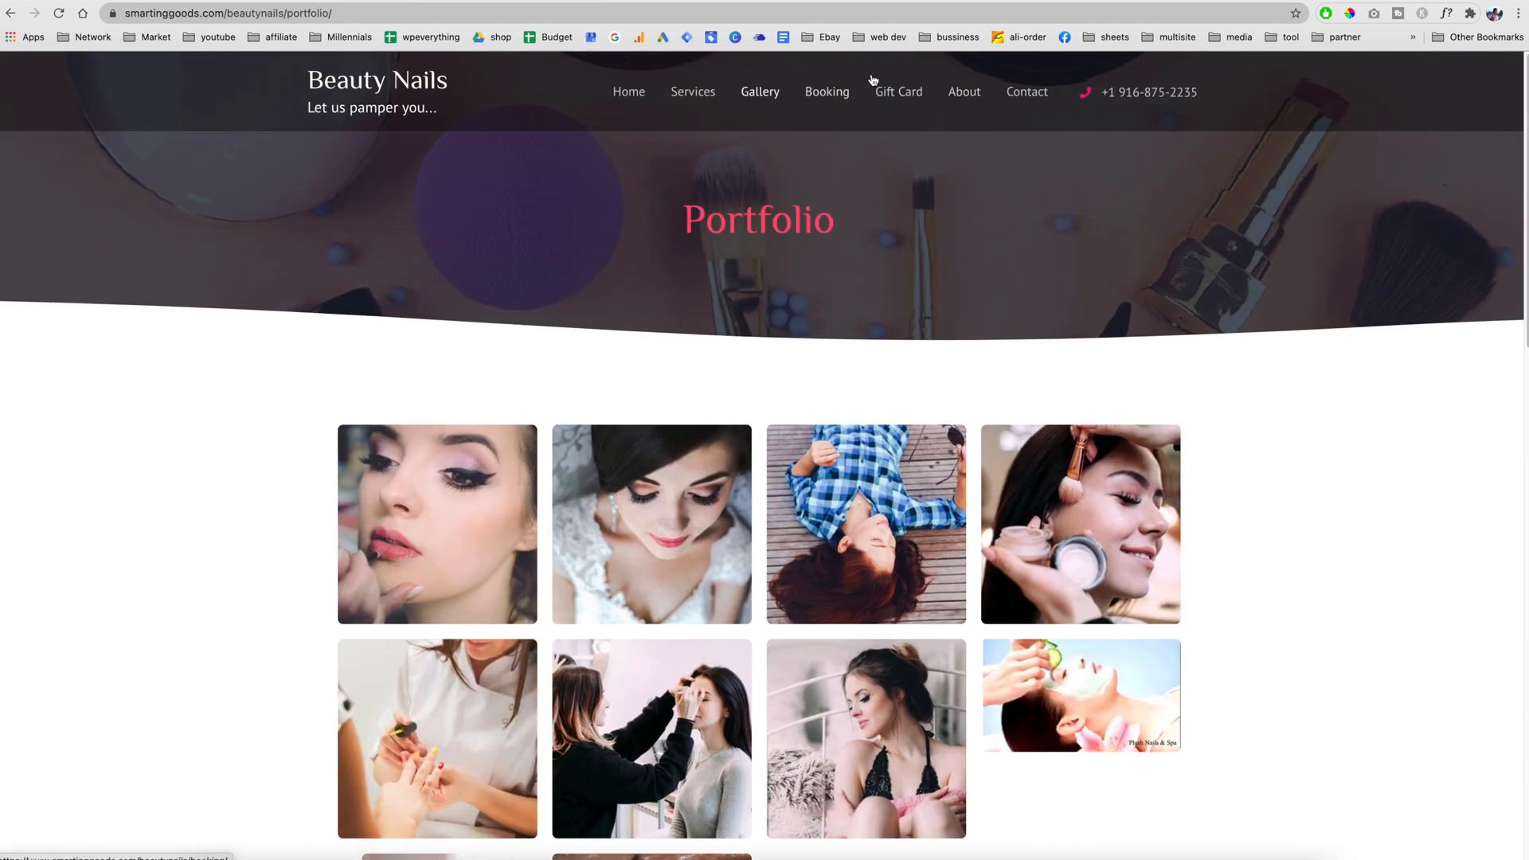
left_click(897, 91)
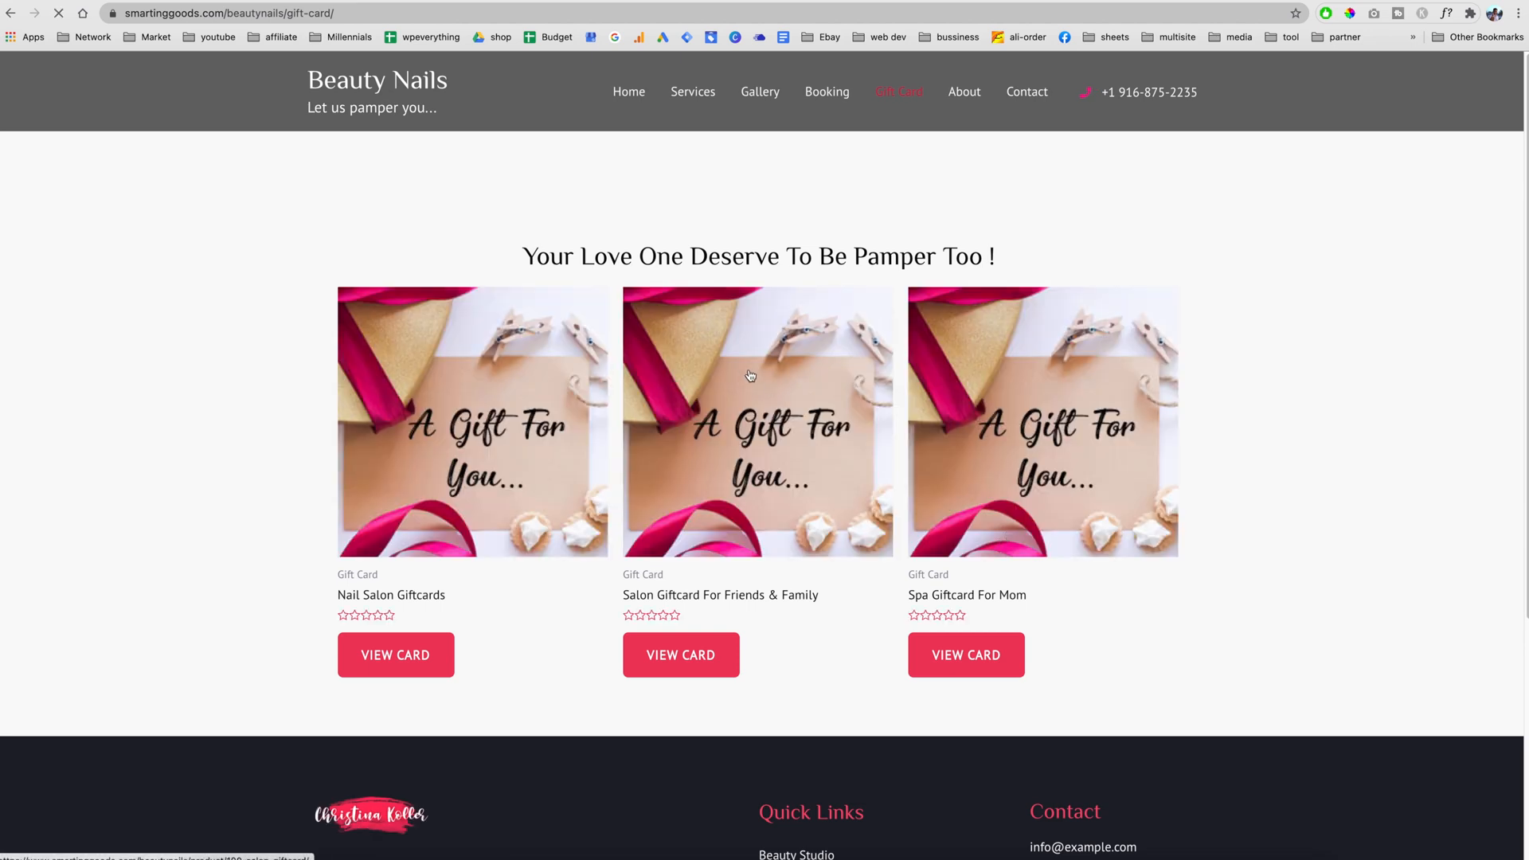
- Open the Friends & Family gift card and fill sender 'duy', gift message, and recipient email
left_click(679, 655)
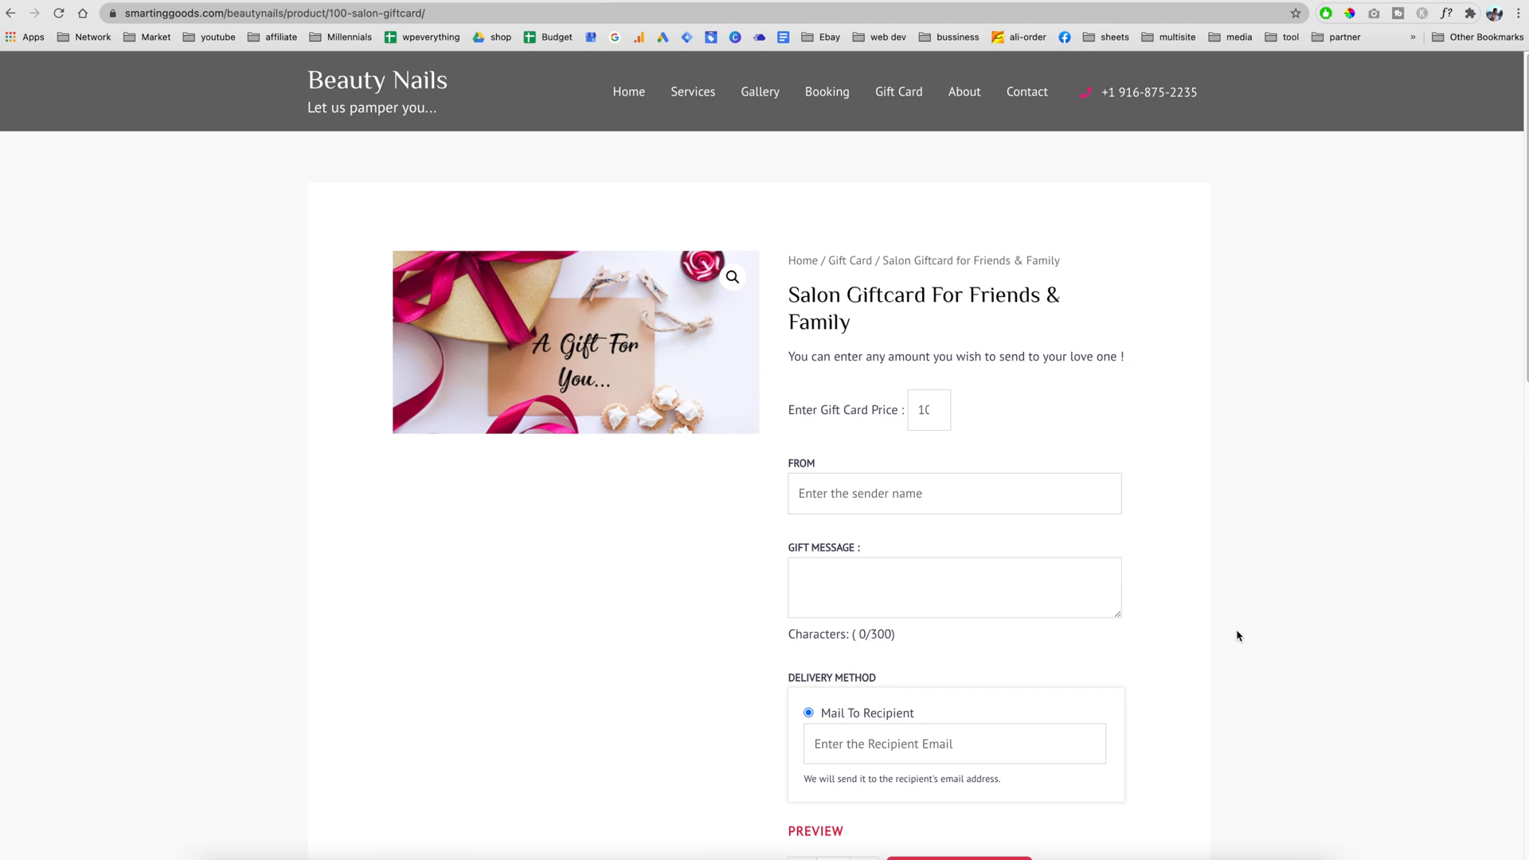
scroll("down", 3)
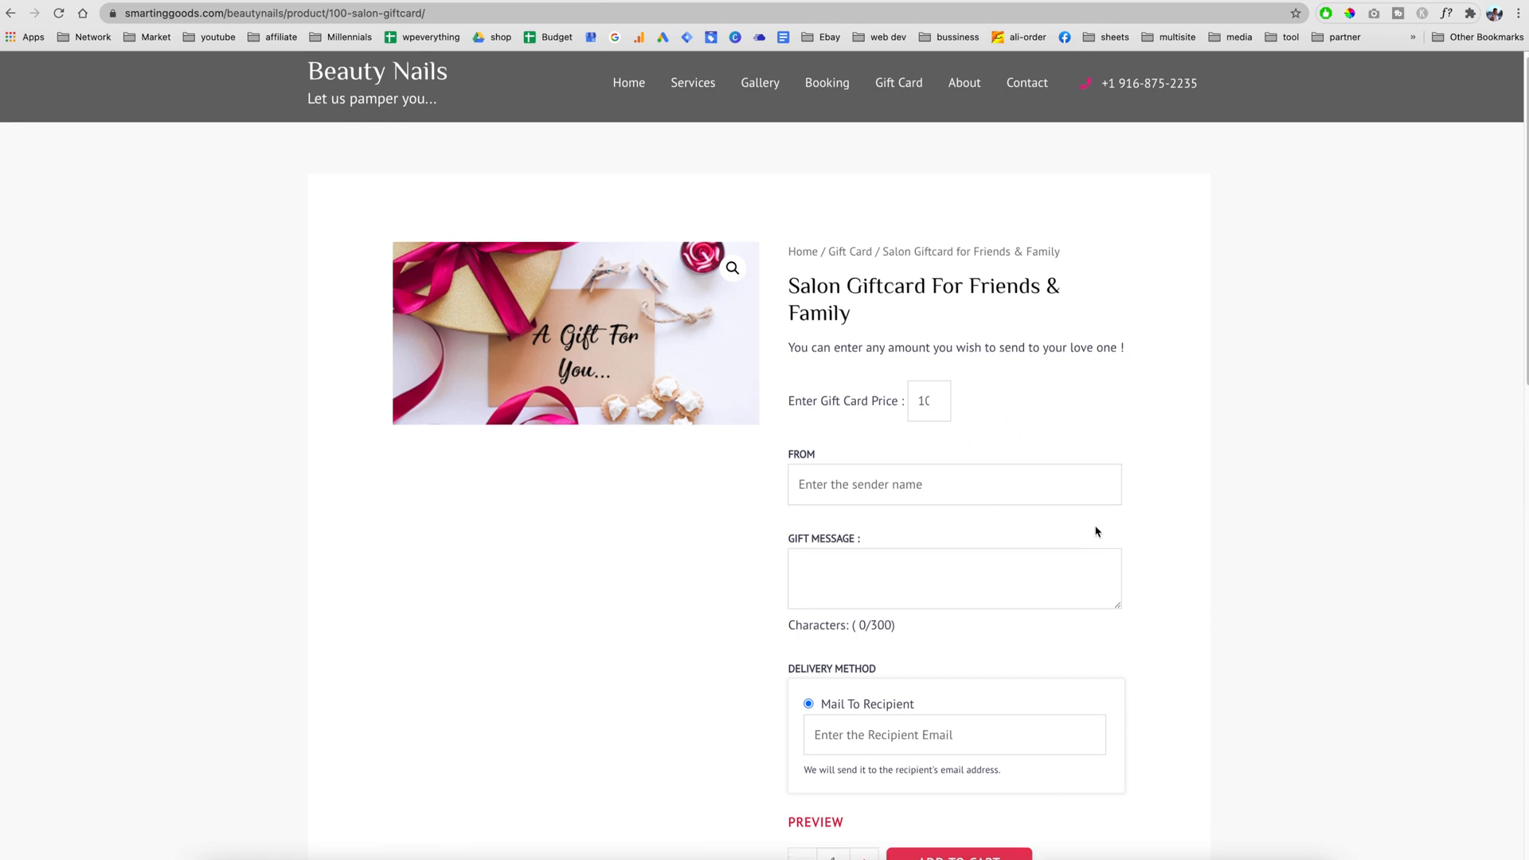
type("duy")
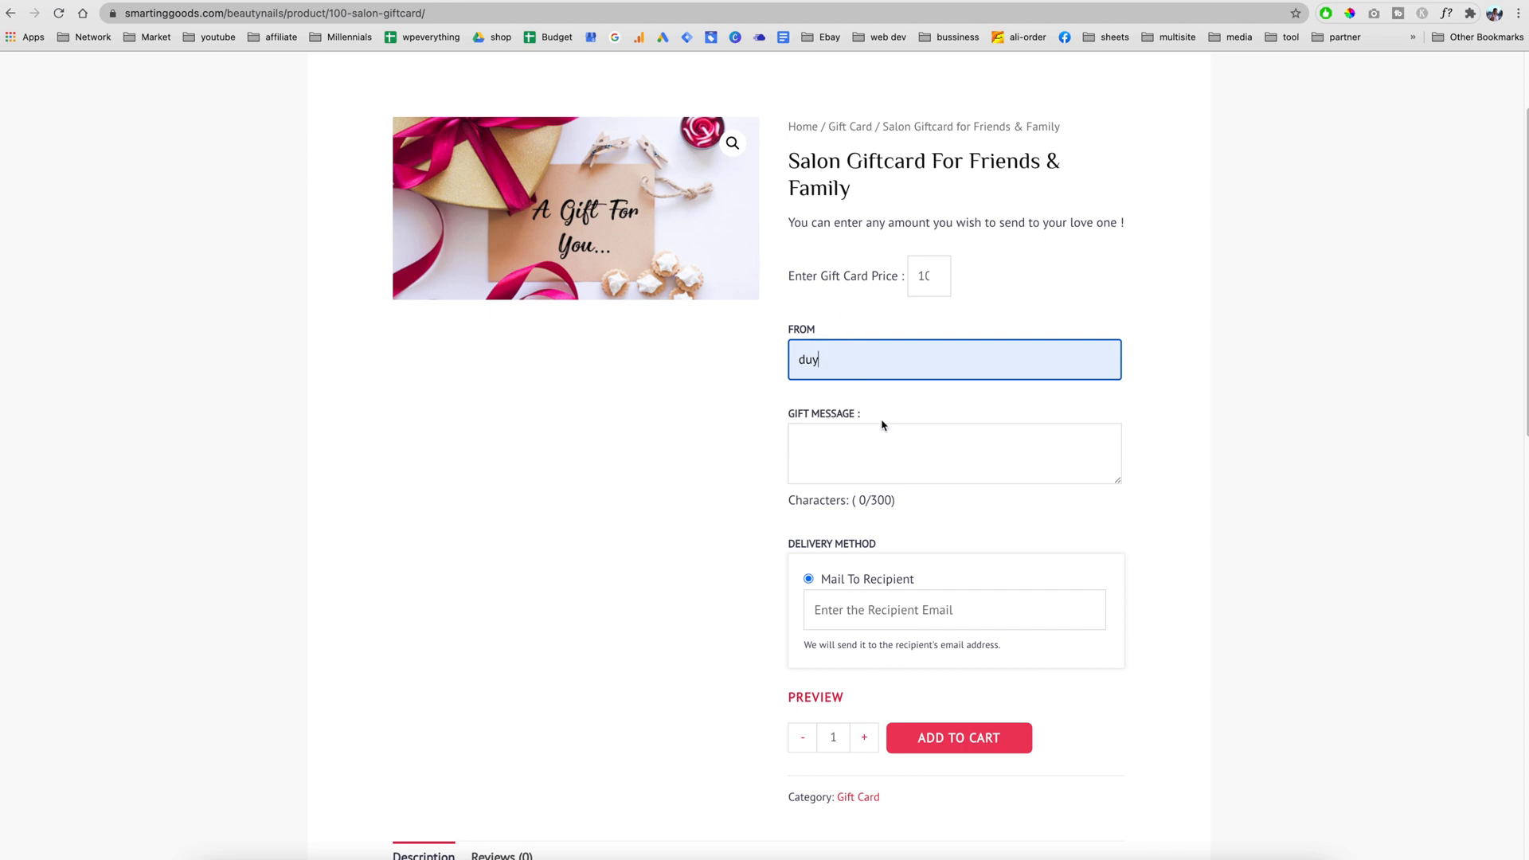
left_click(954, 452)
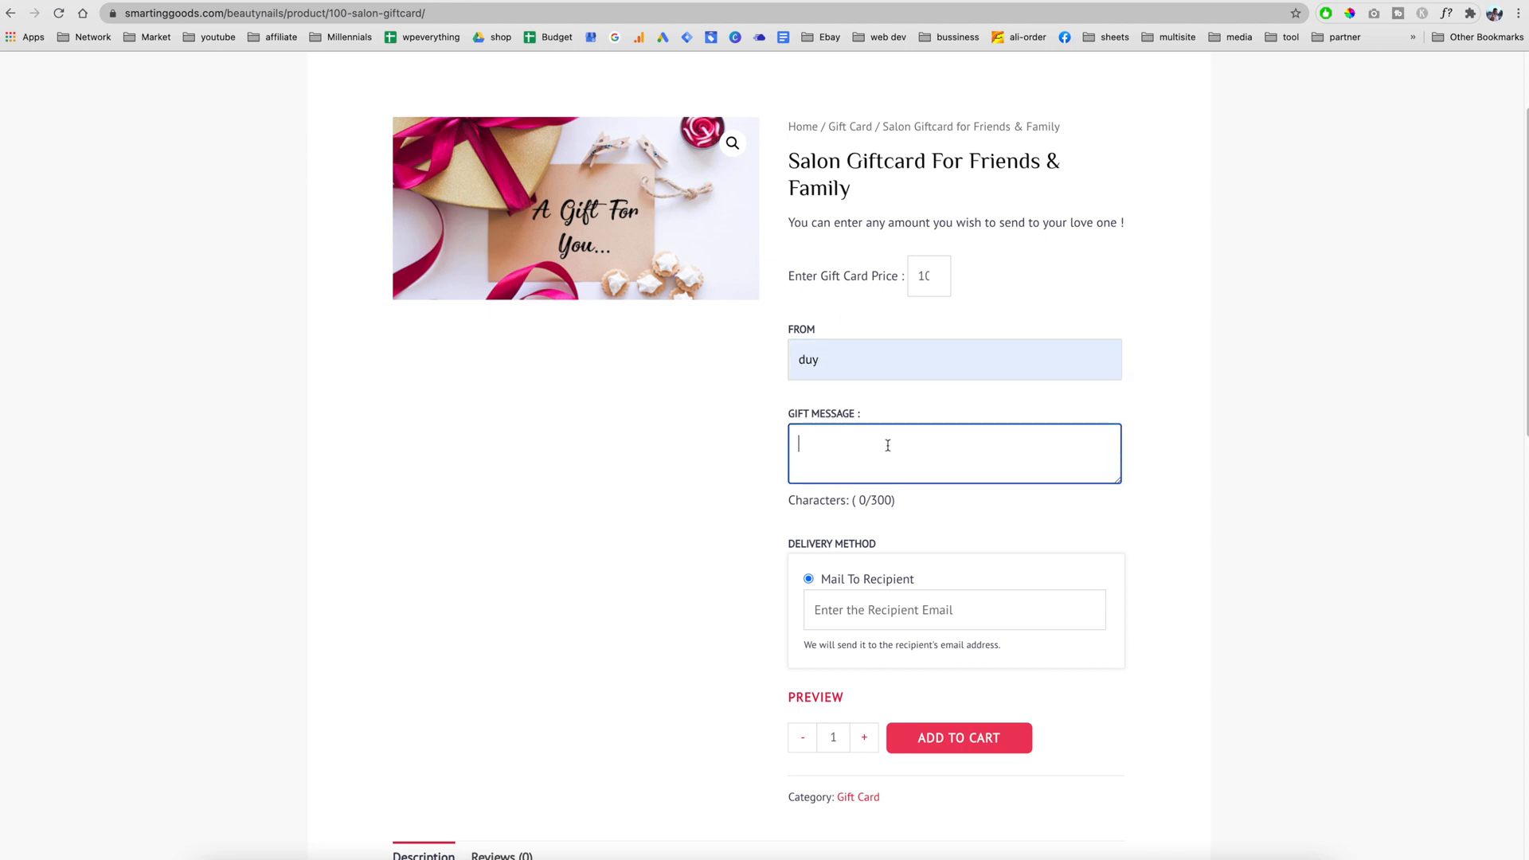
type("hi")
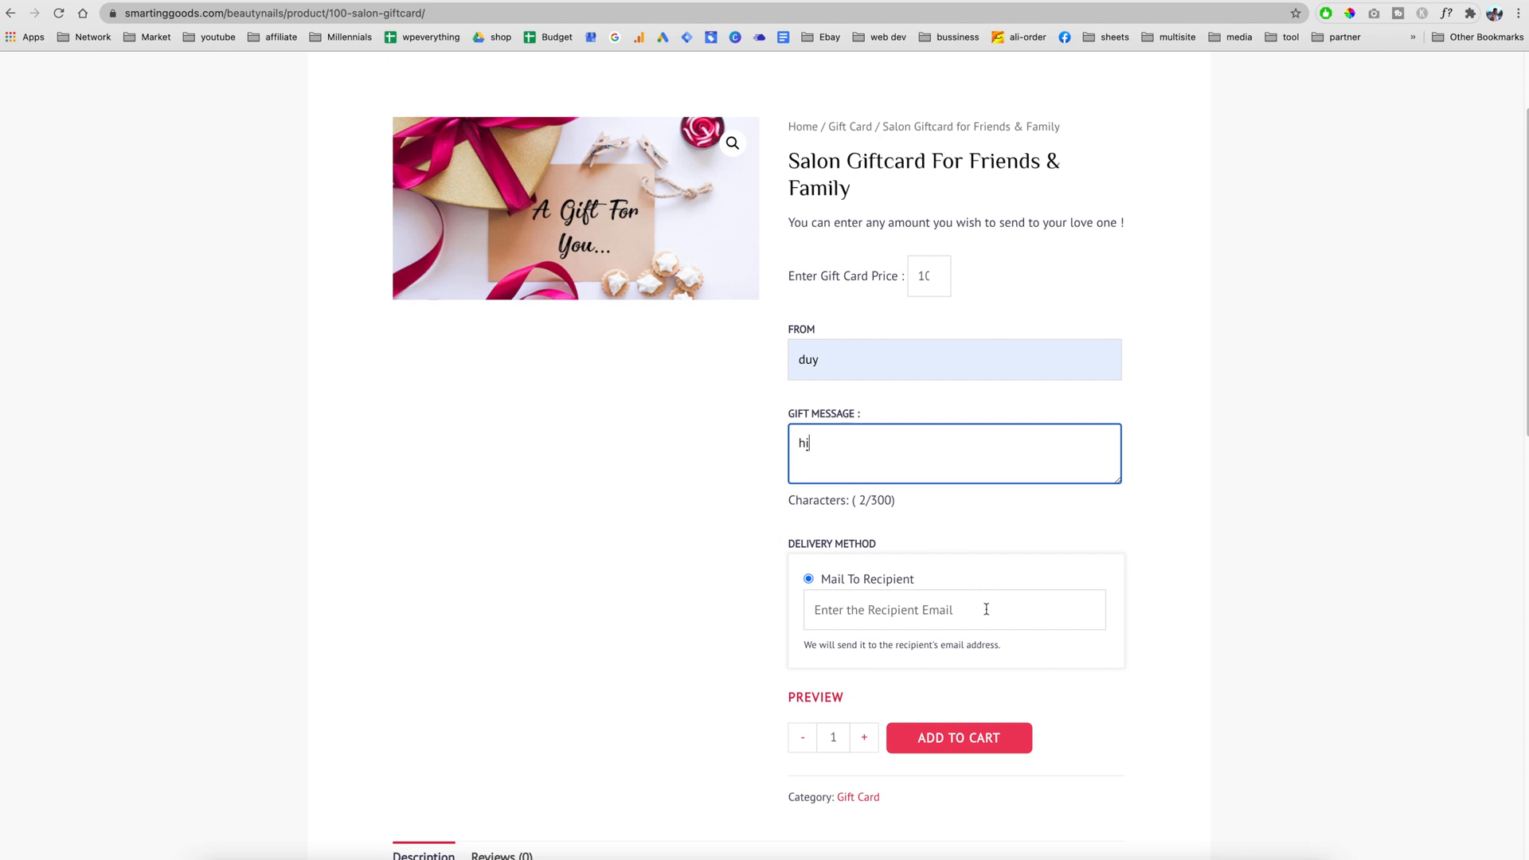
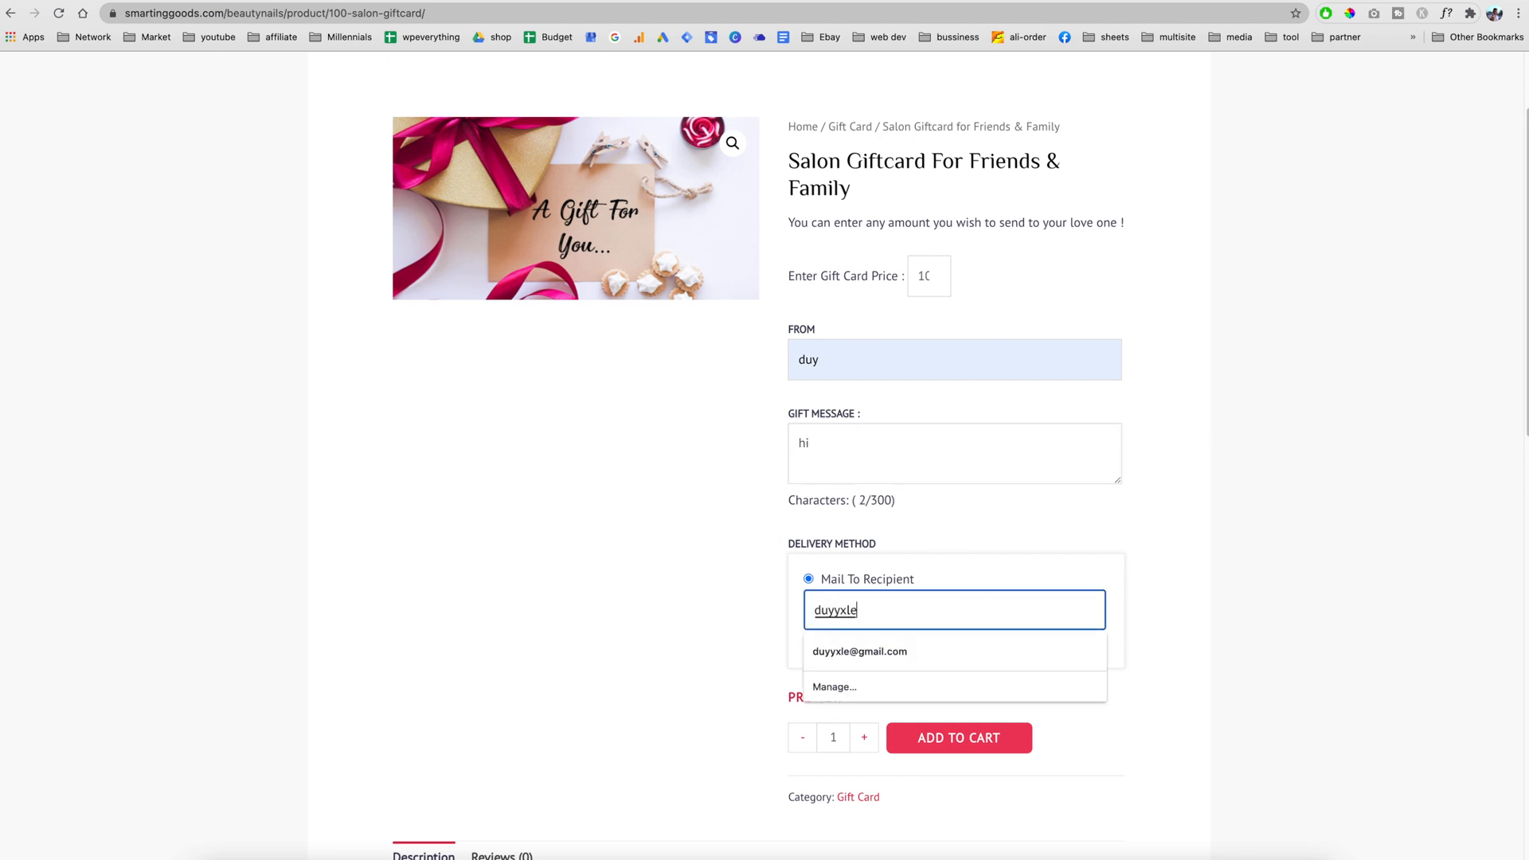
left_click(859, 651)
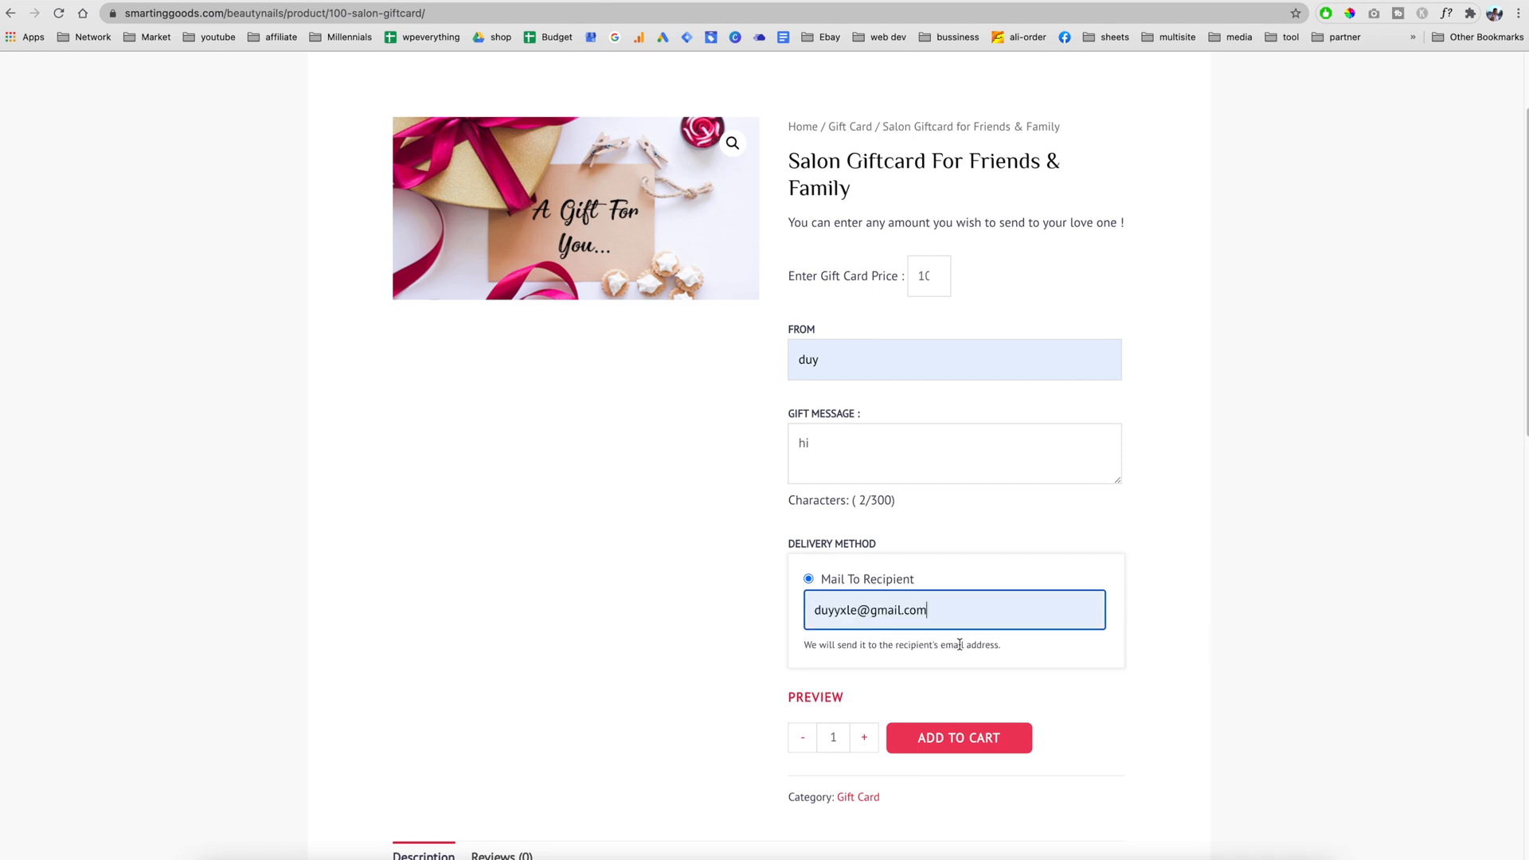
mouse_move(847, 586)
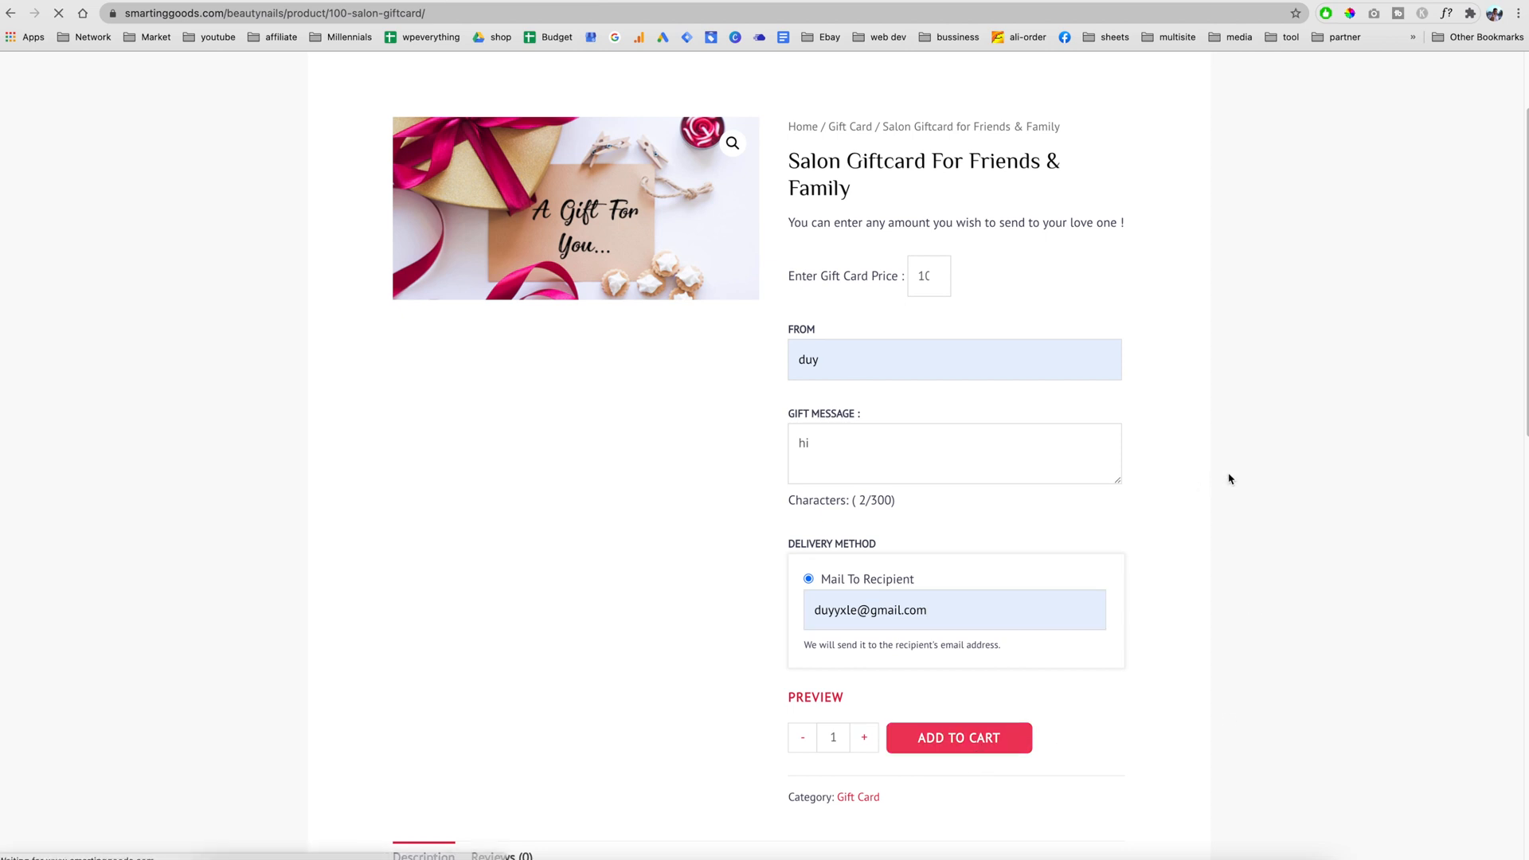
- Add the gift card to the cart and click the price amount field
left_click(957, 737)
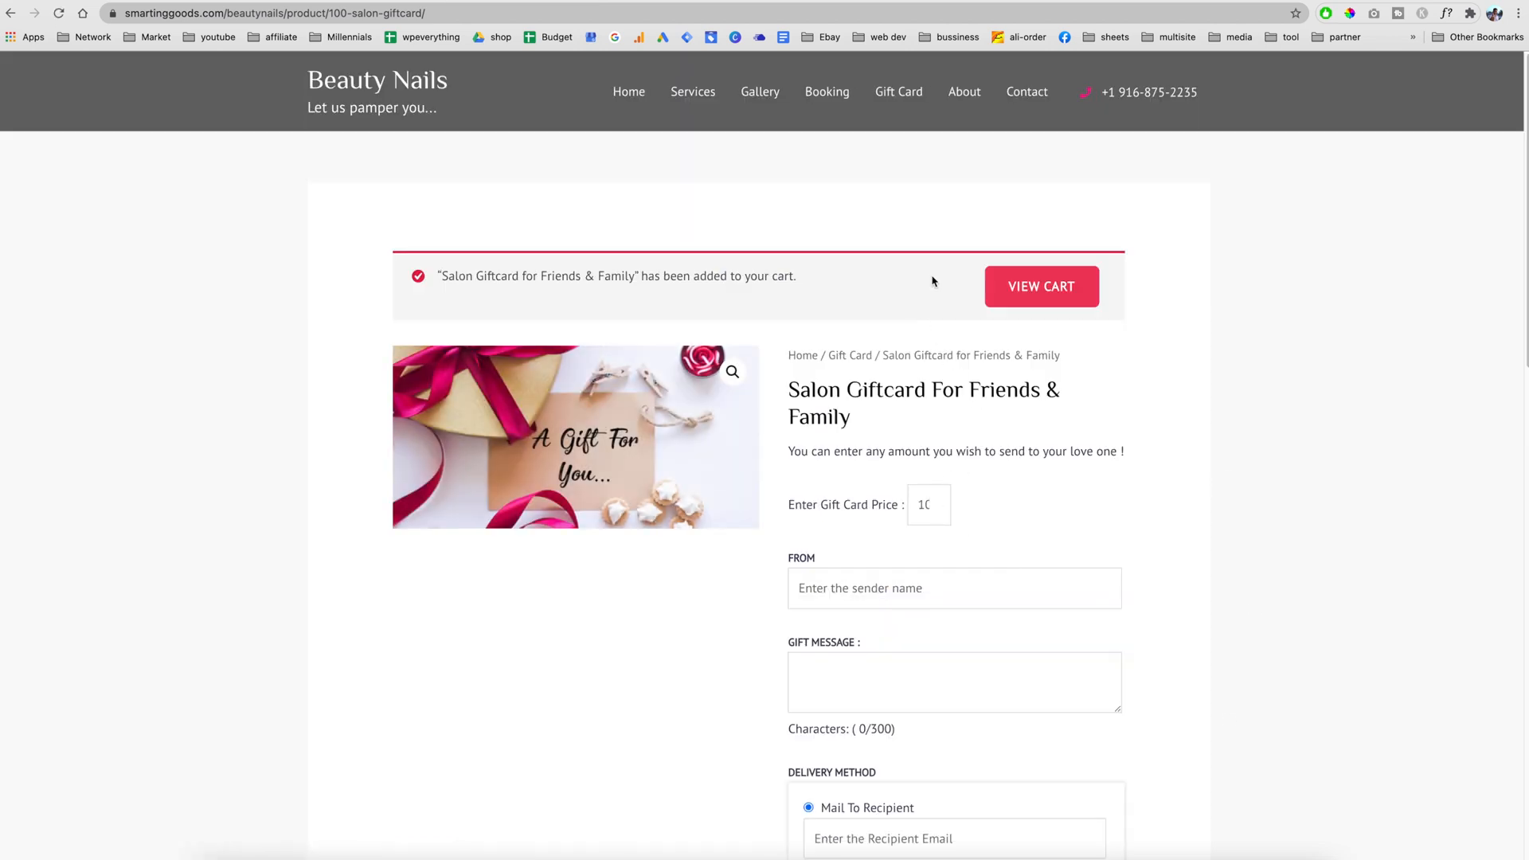
left_click(925, 504)
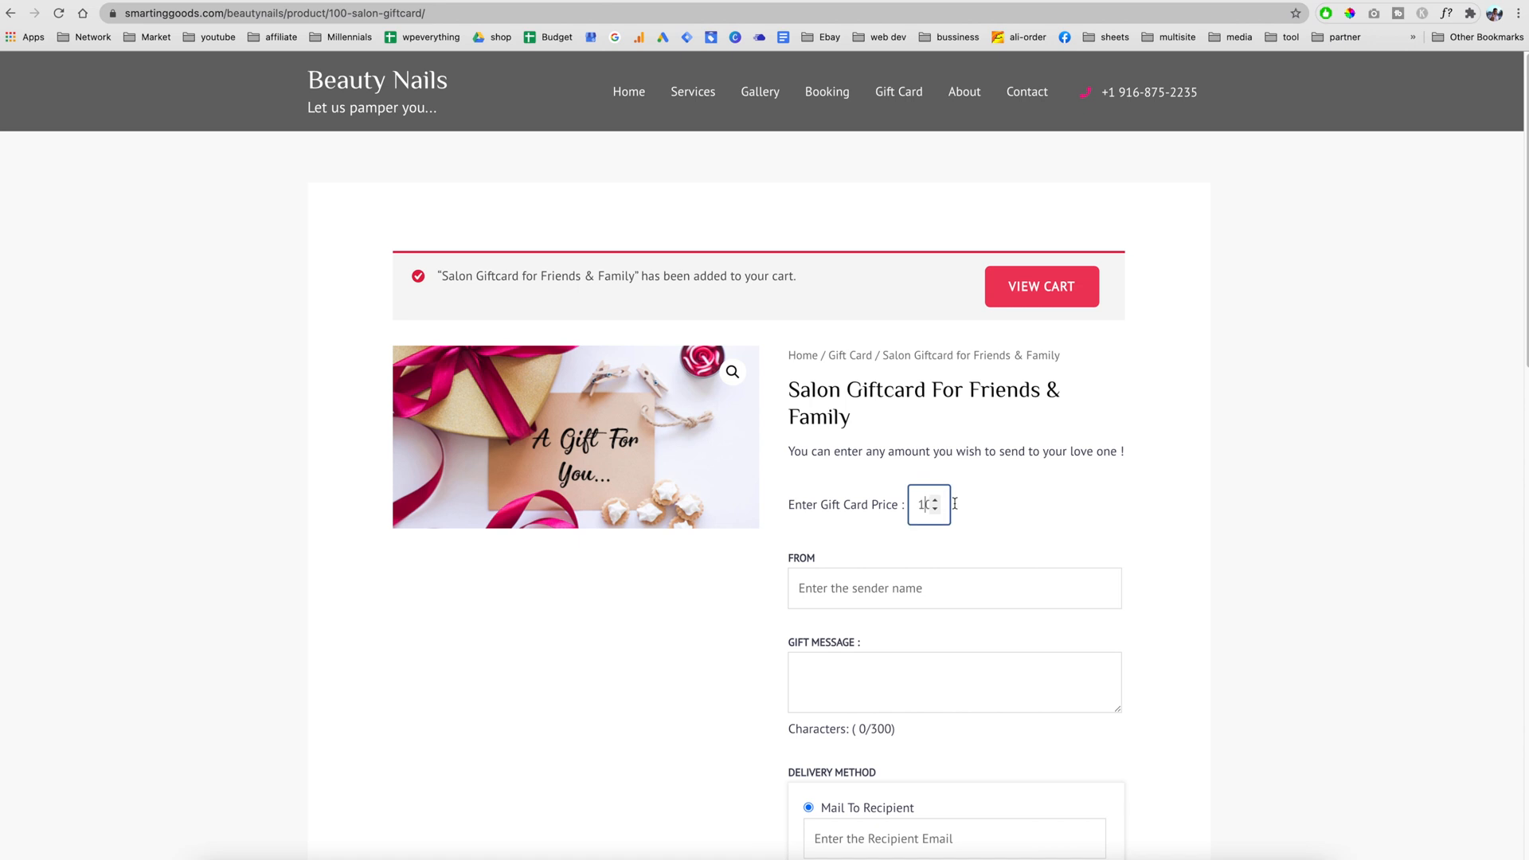
left_click(1041, 285)
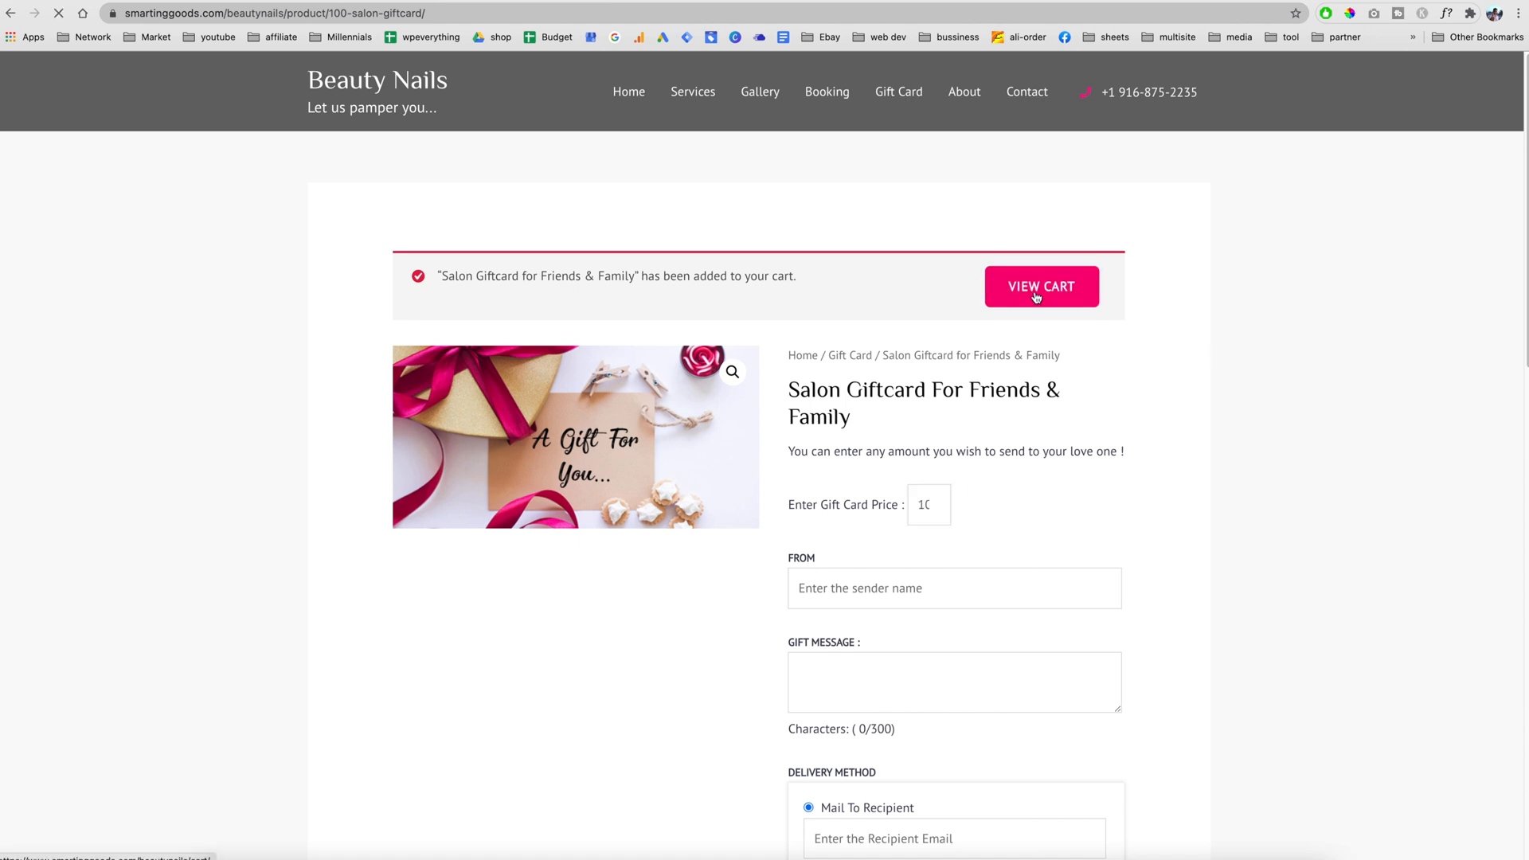
- Proceed from the cart to checkout and review billing details and the $100 order
left_click(1041, 286)
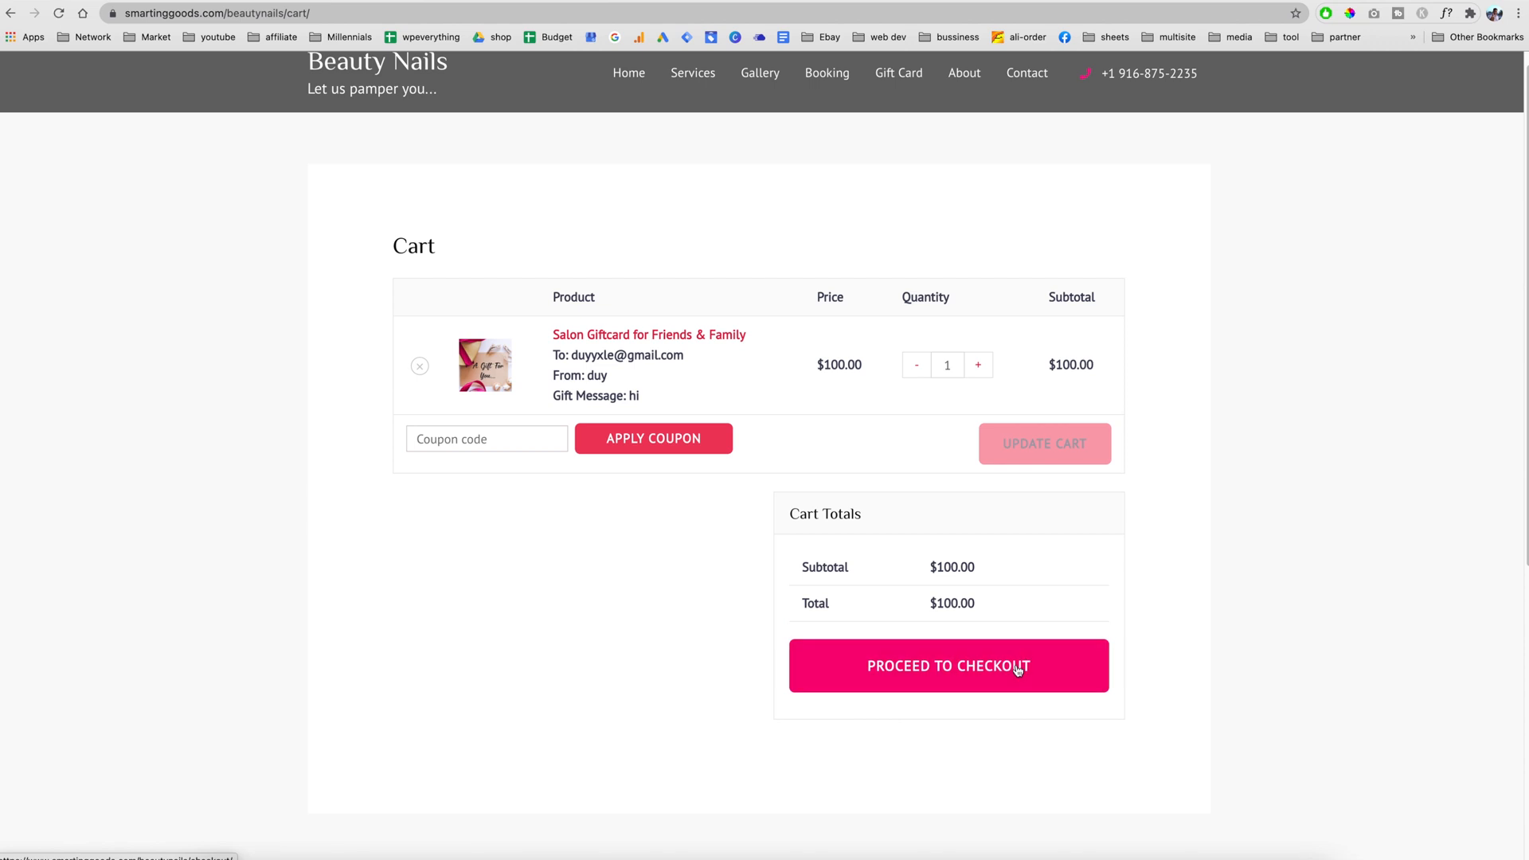
left_click(947, 665)
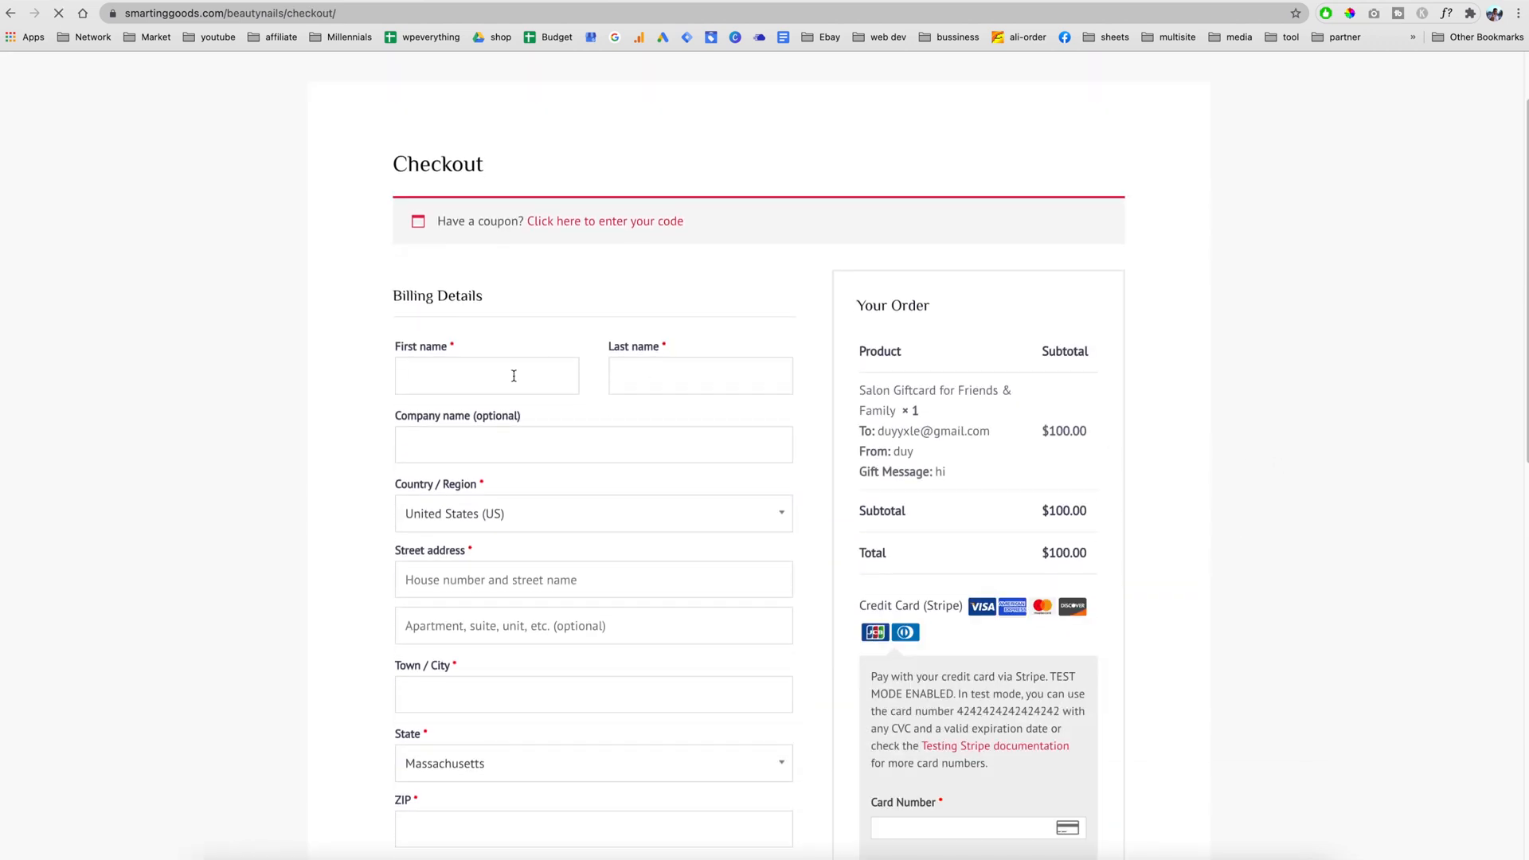
scroll("down", 3)
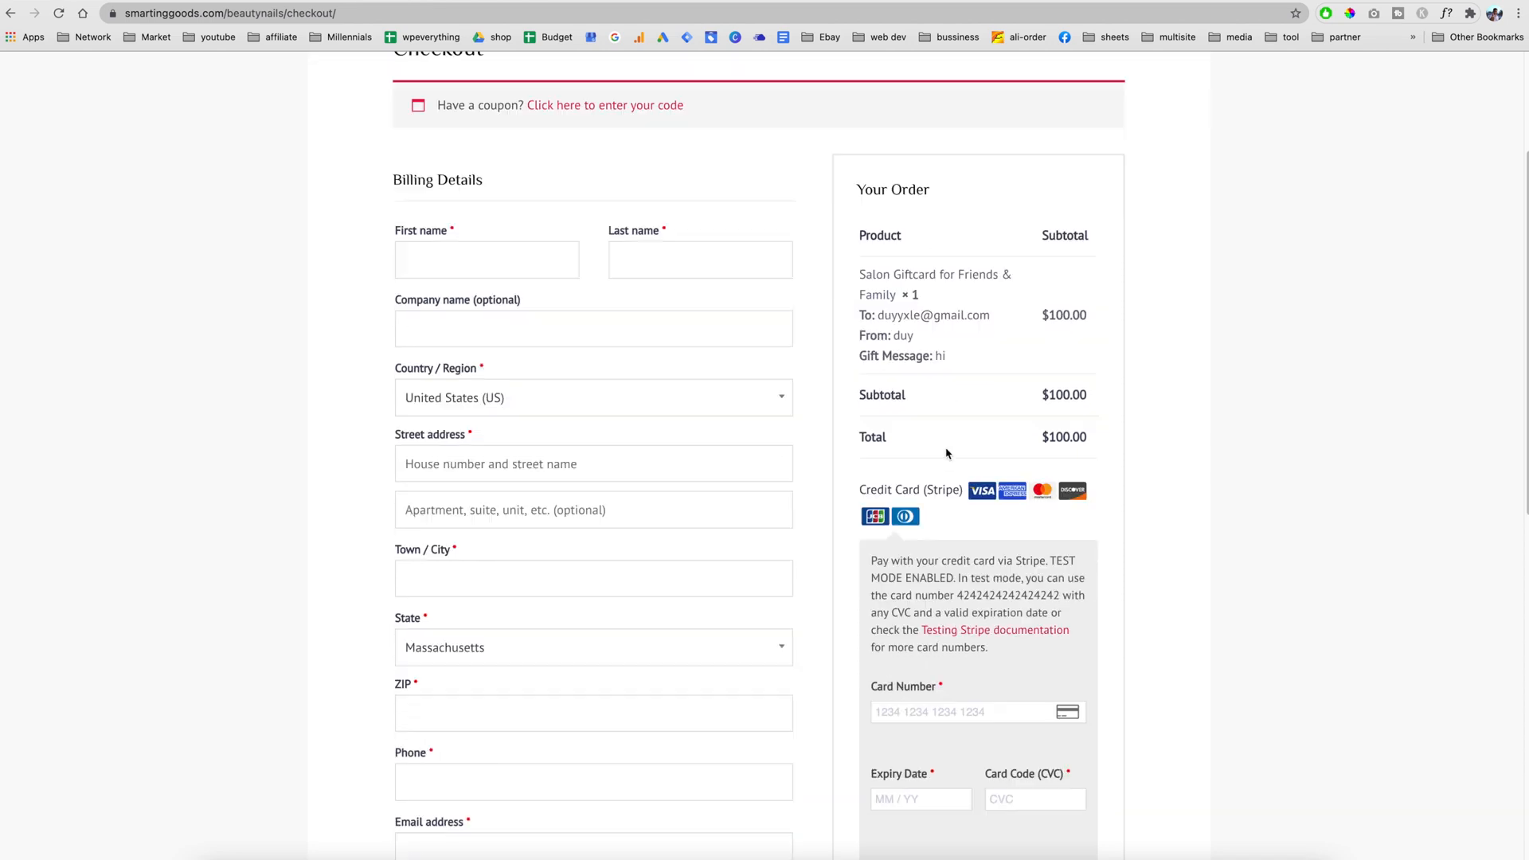
scroll("down", 3)
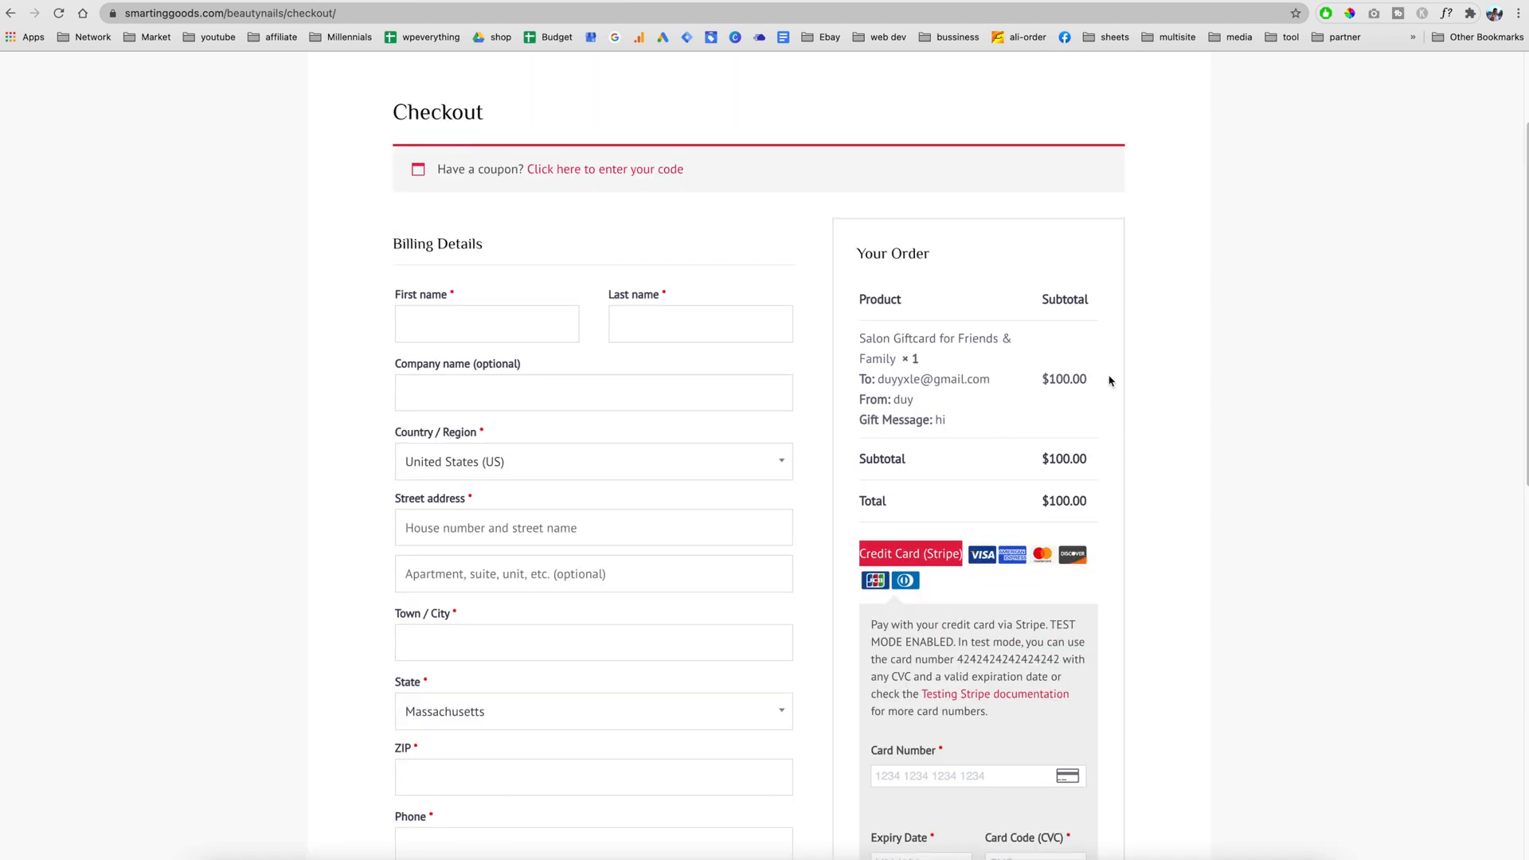
scroll("down", 3)
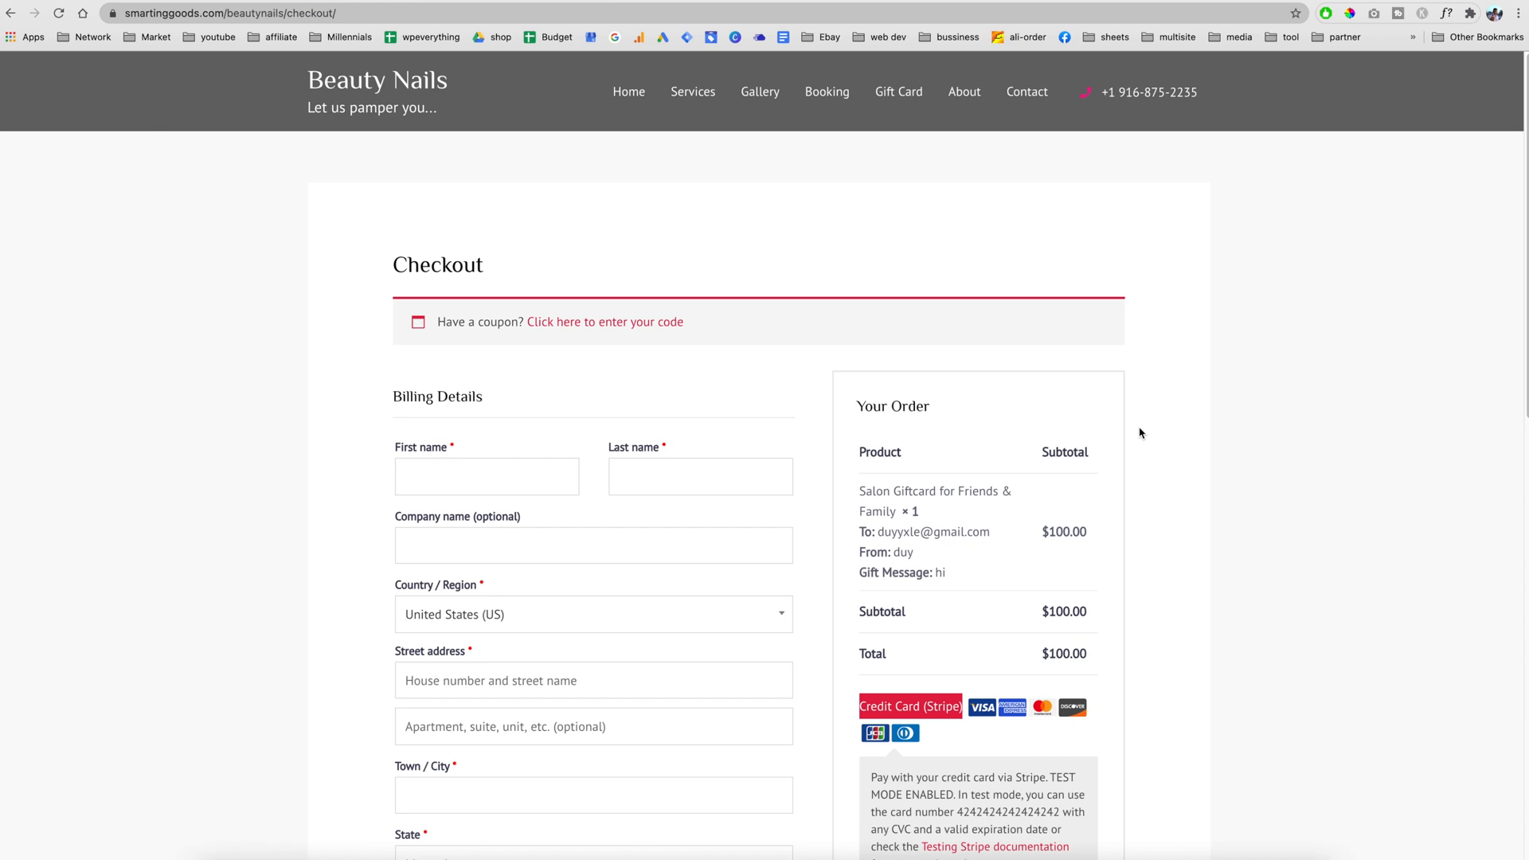
left_click(963, 92)
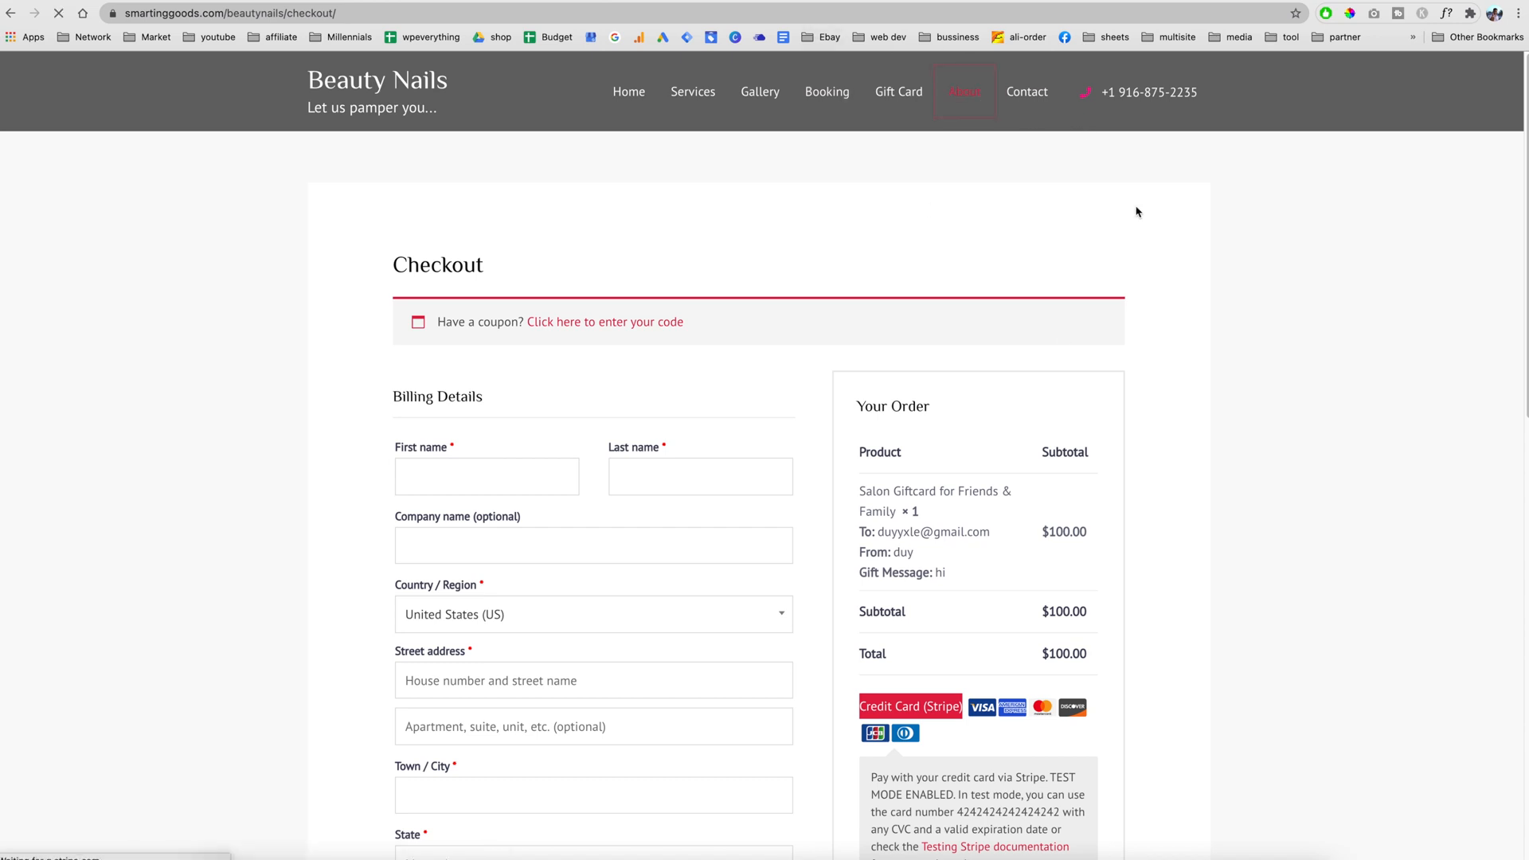
- Load About Us and scroll to the Christina Koller and Janet Brooks story
left_click(964, 92)
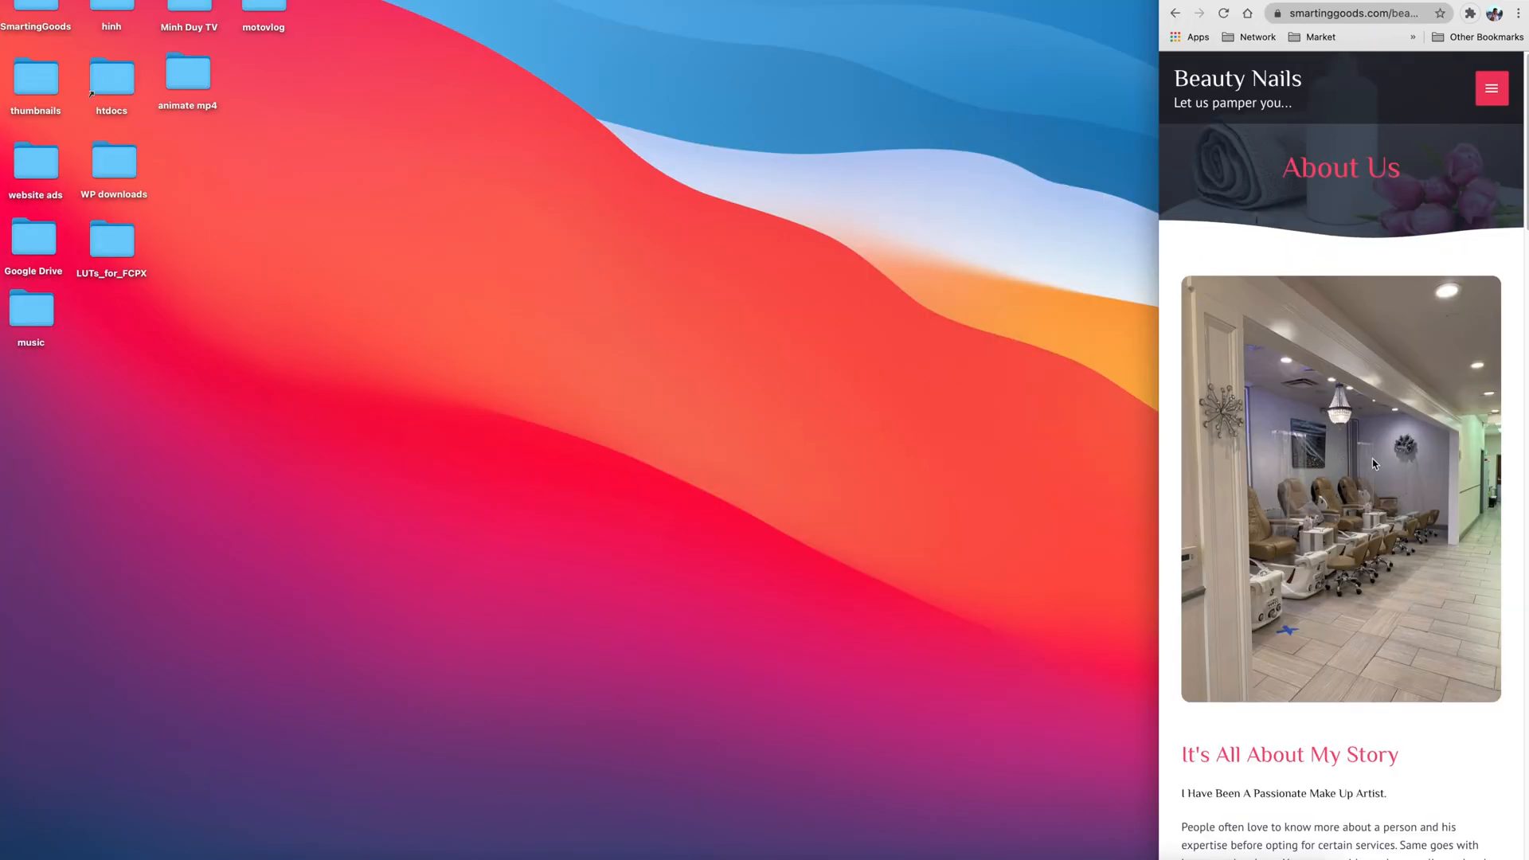
scroll("down", 3)
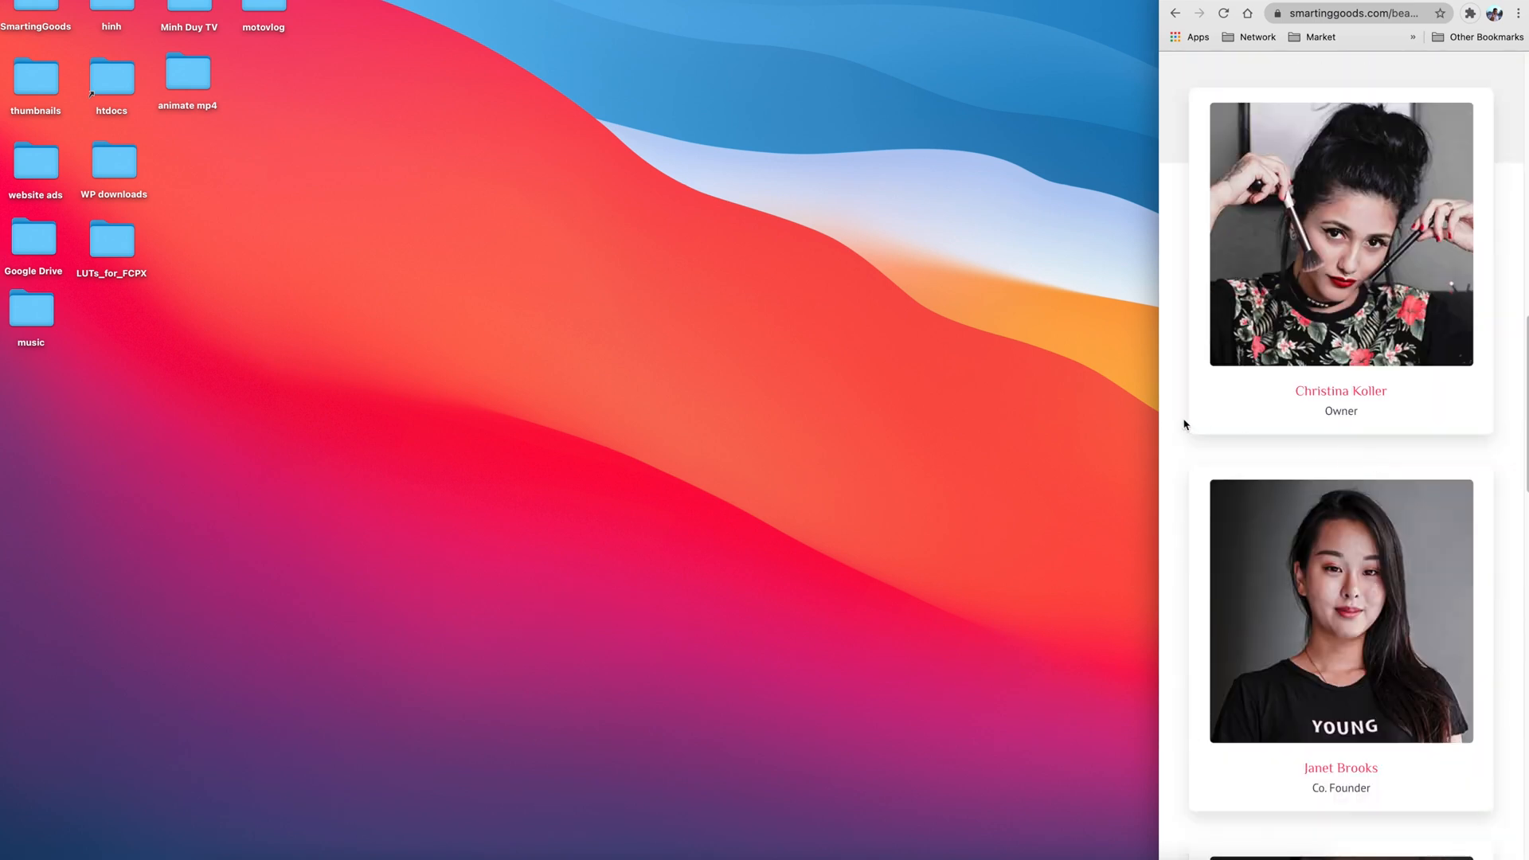
mouse_move(1126, 414)
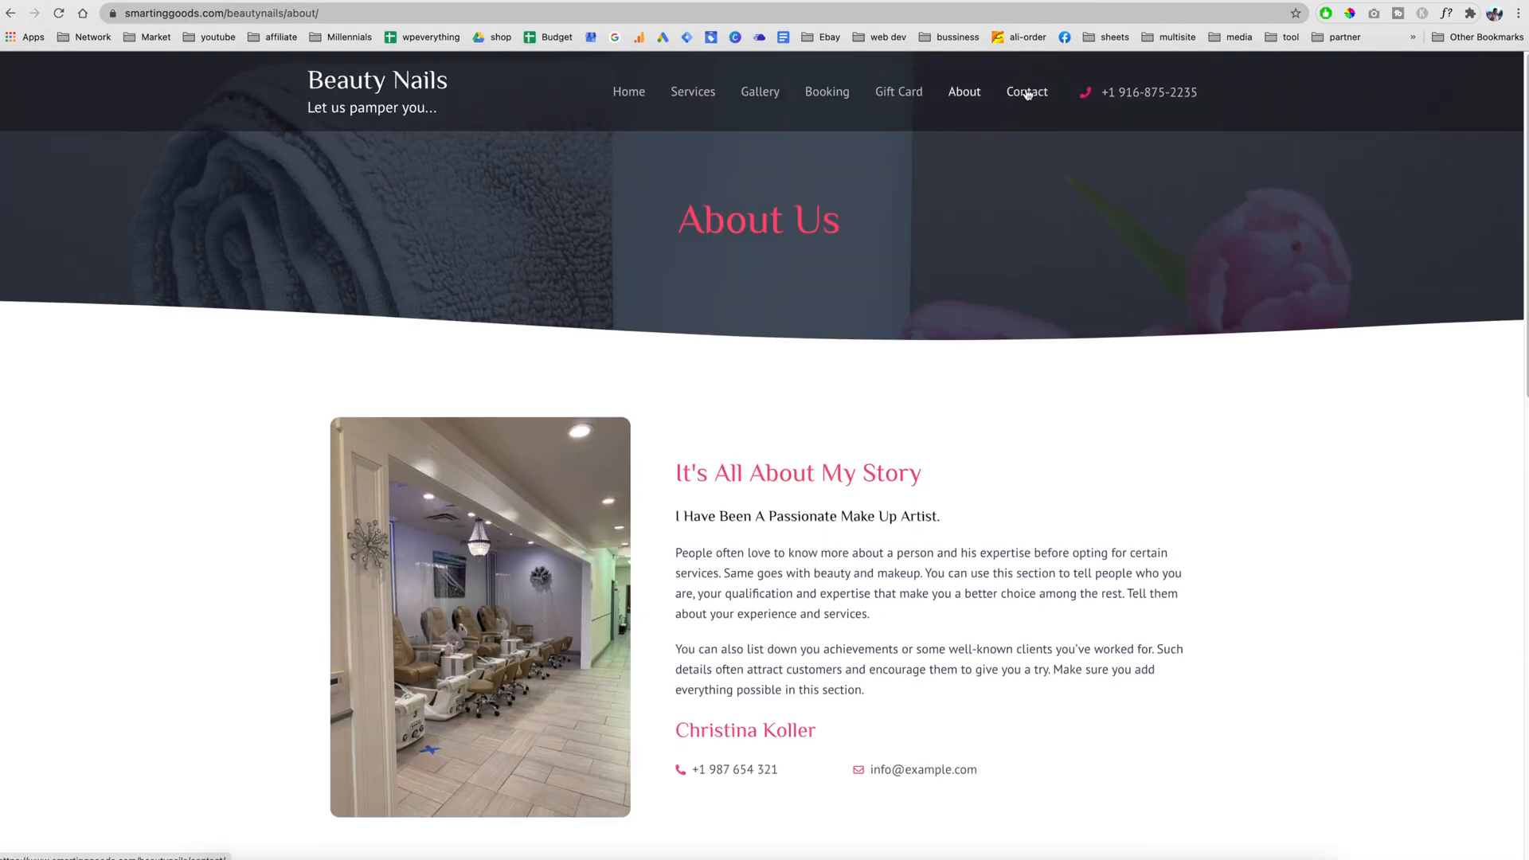
- Open Contact and scroll through the Get In Touch form and Chevy Chase map
left_click(1026, 92)
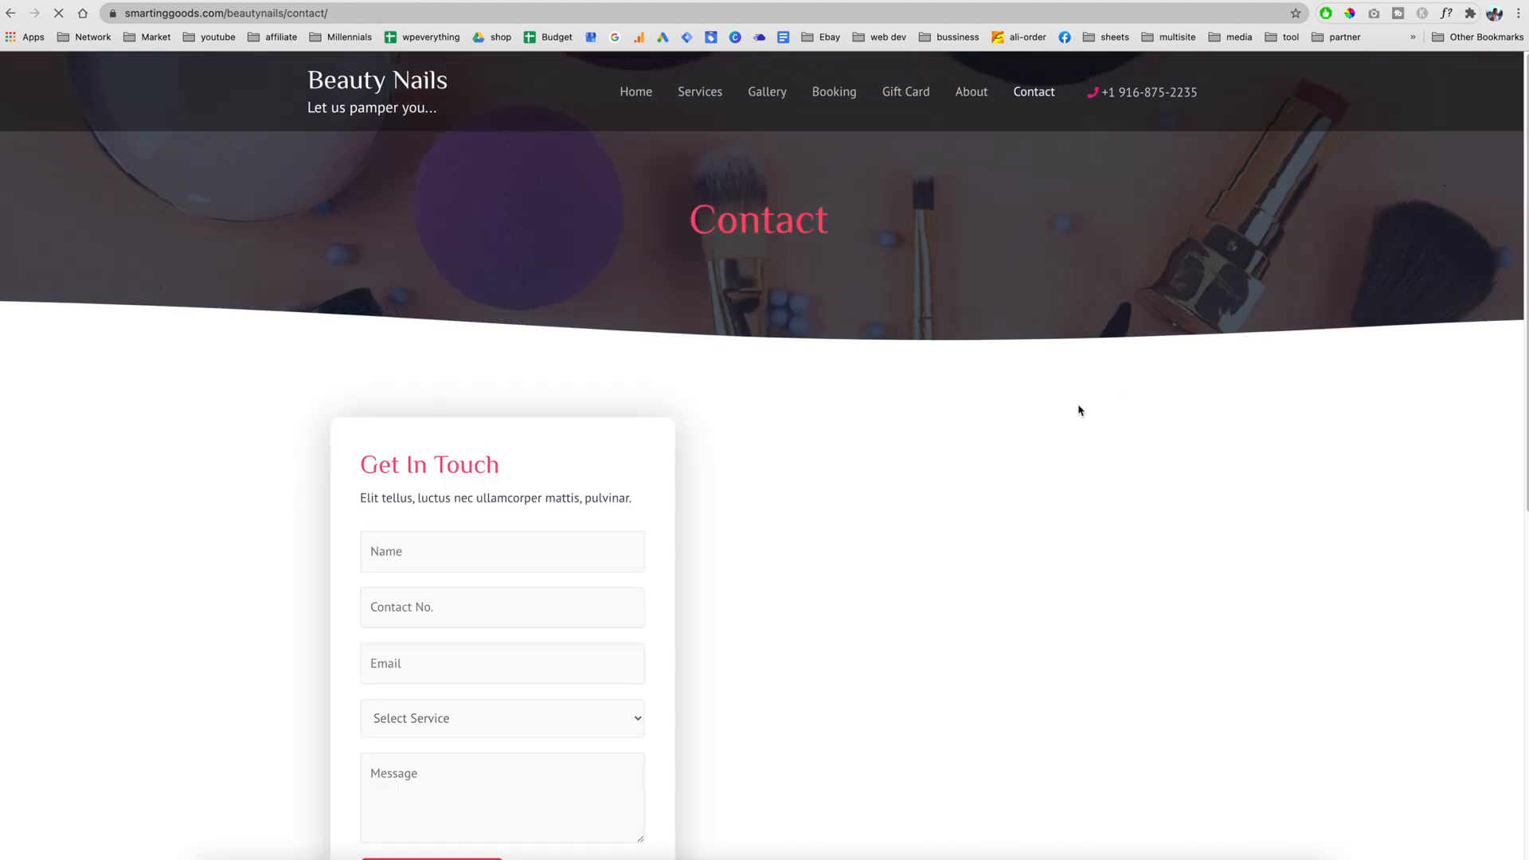
scroll("down", 3)
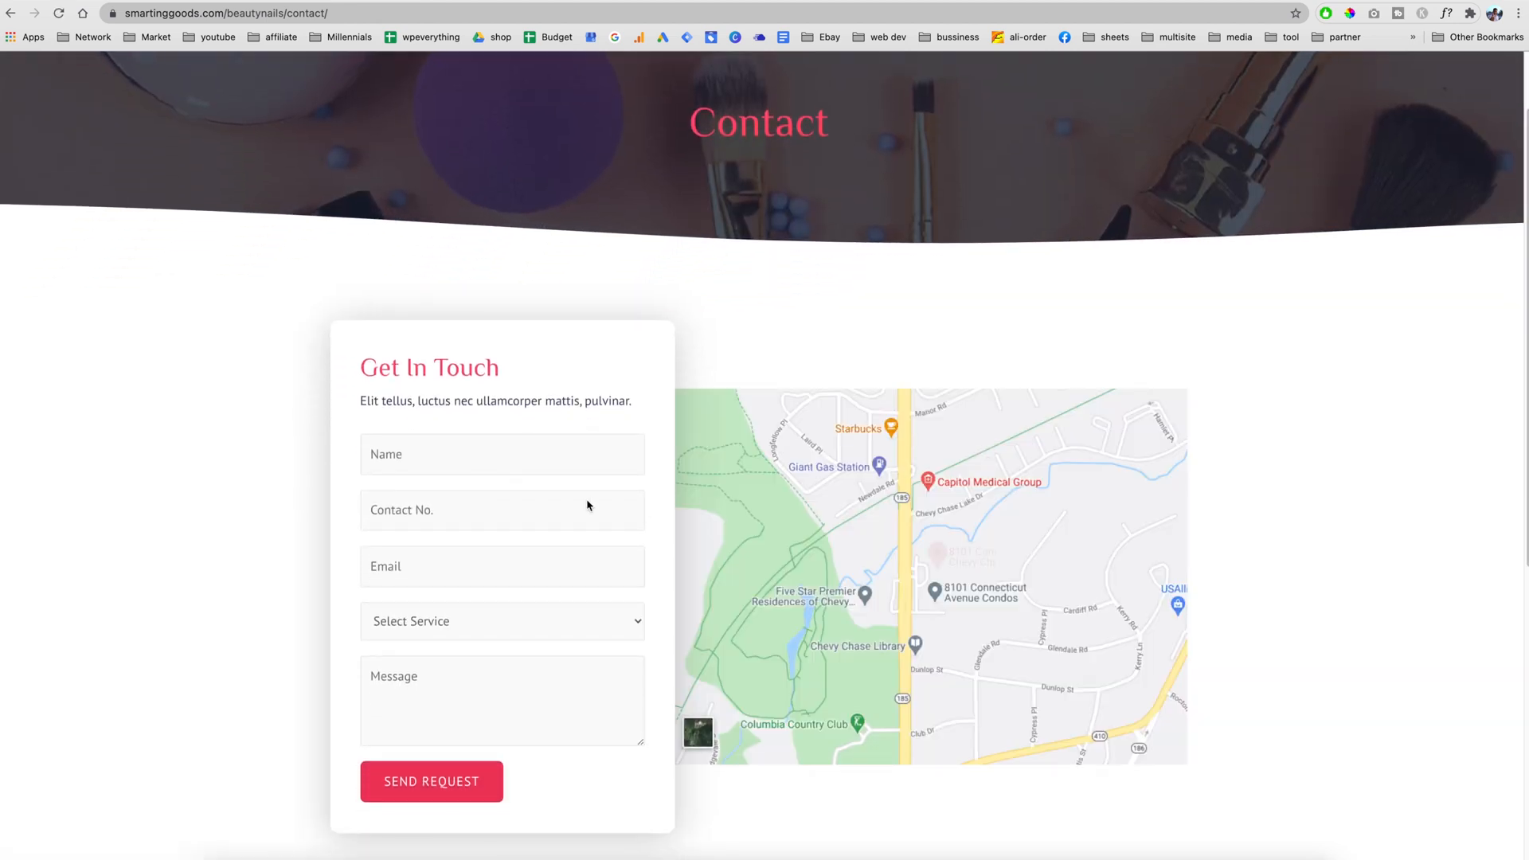
scroll("down", 3)
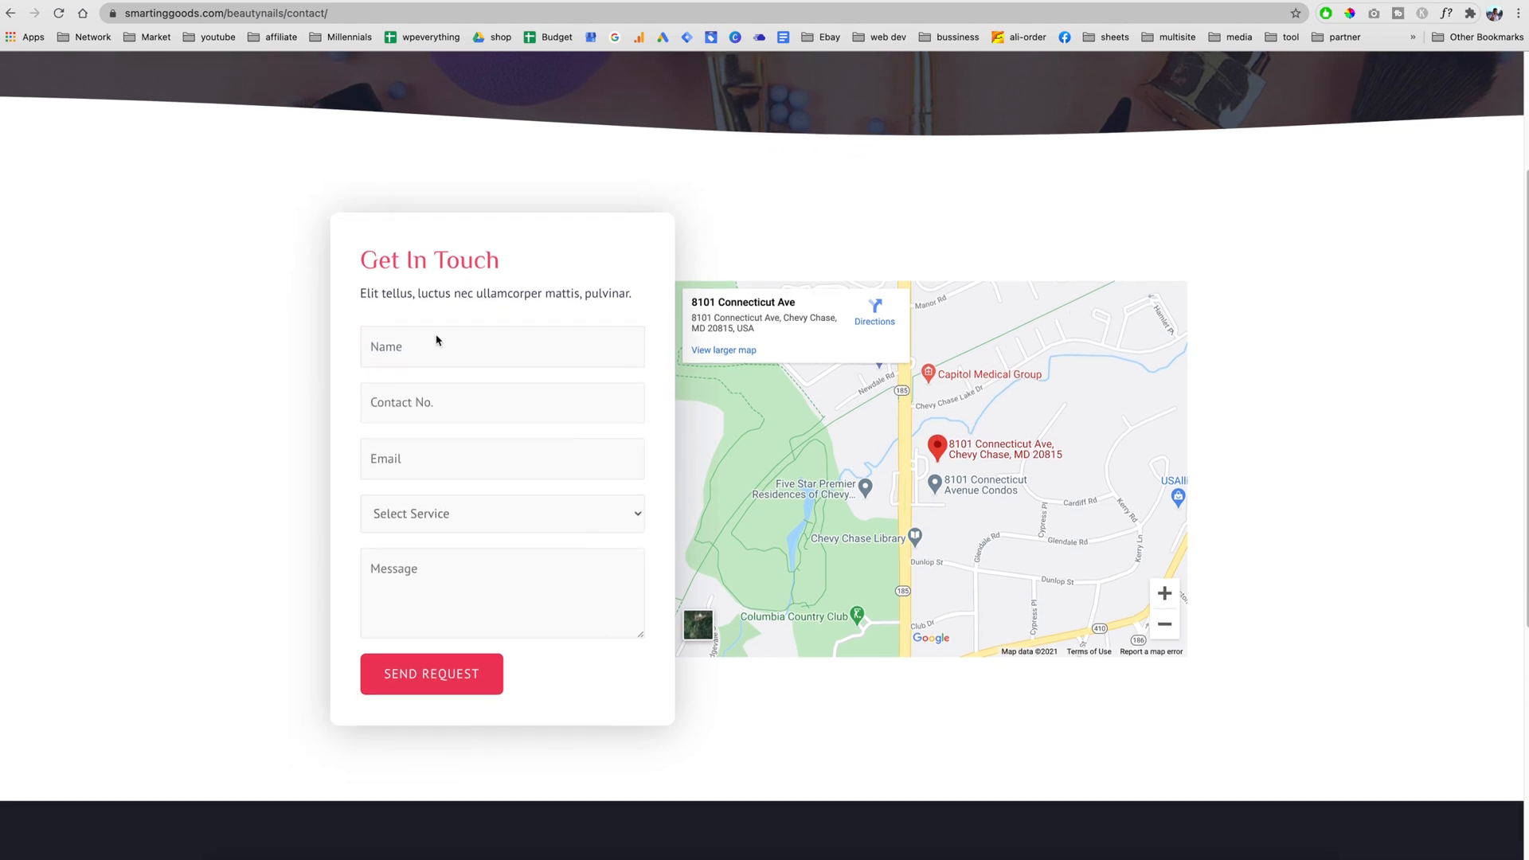
scroll("down", 3)
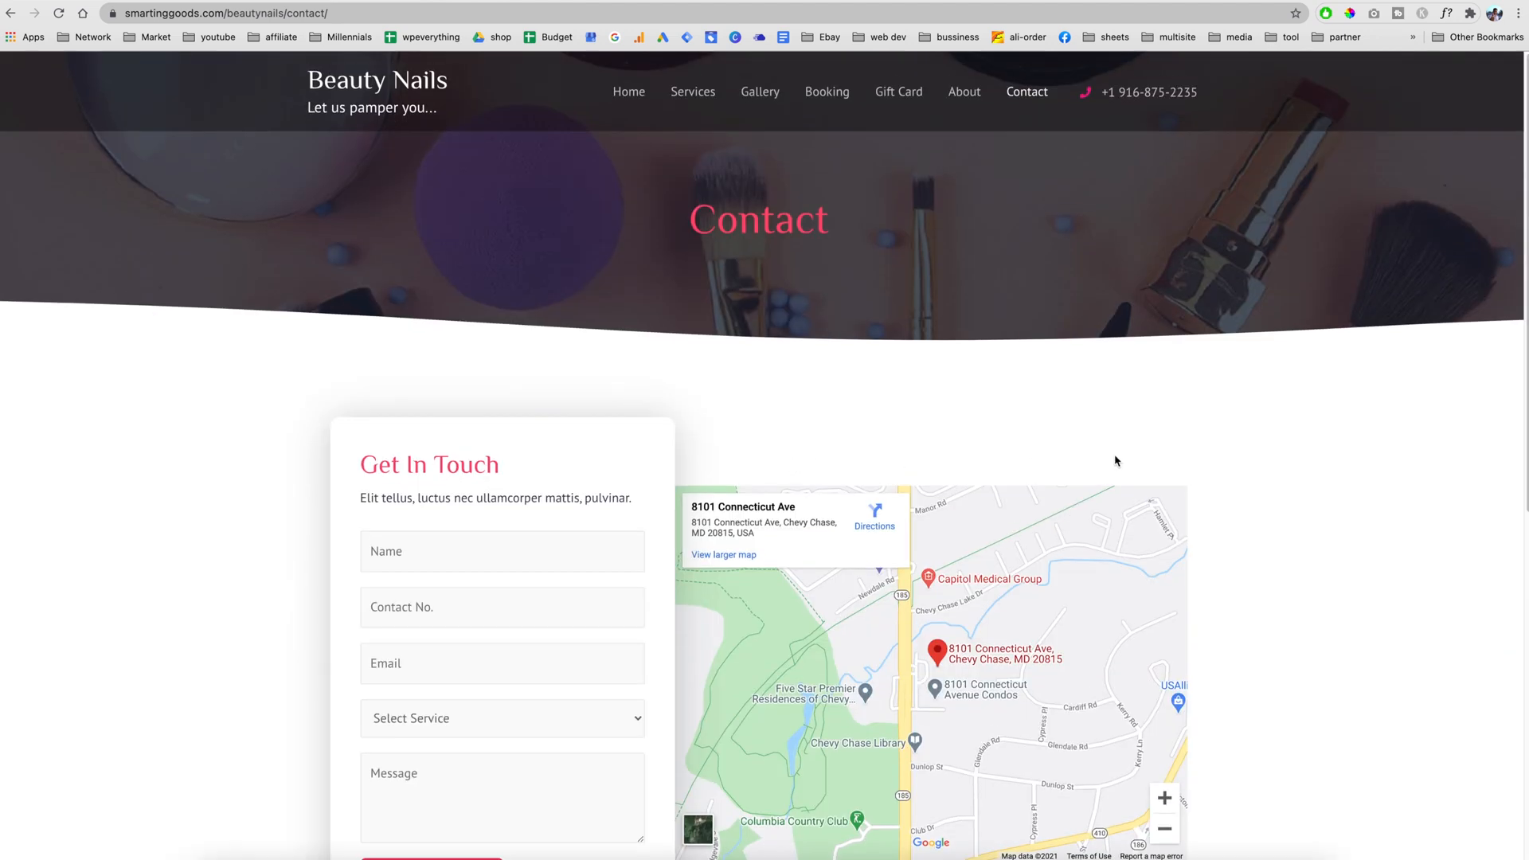
mouse_move(901, 113)
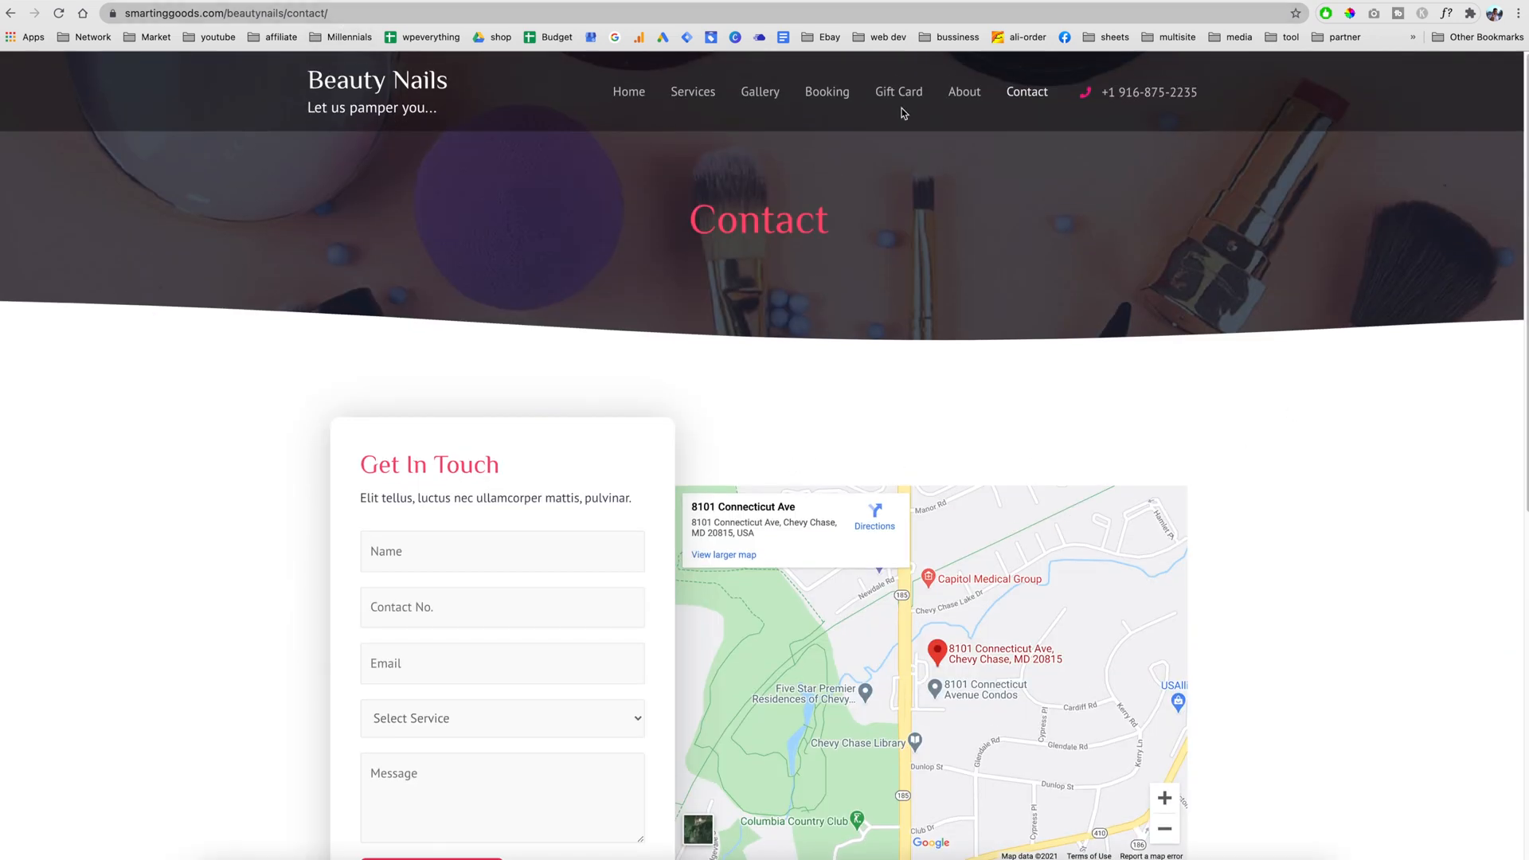
left_click(628, 92)
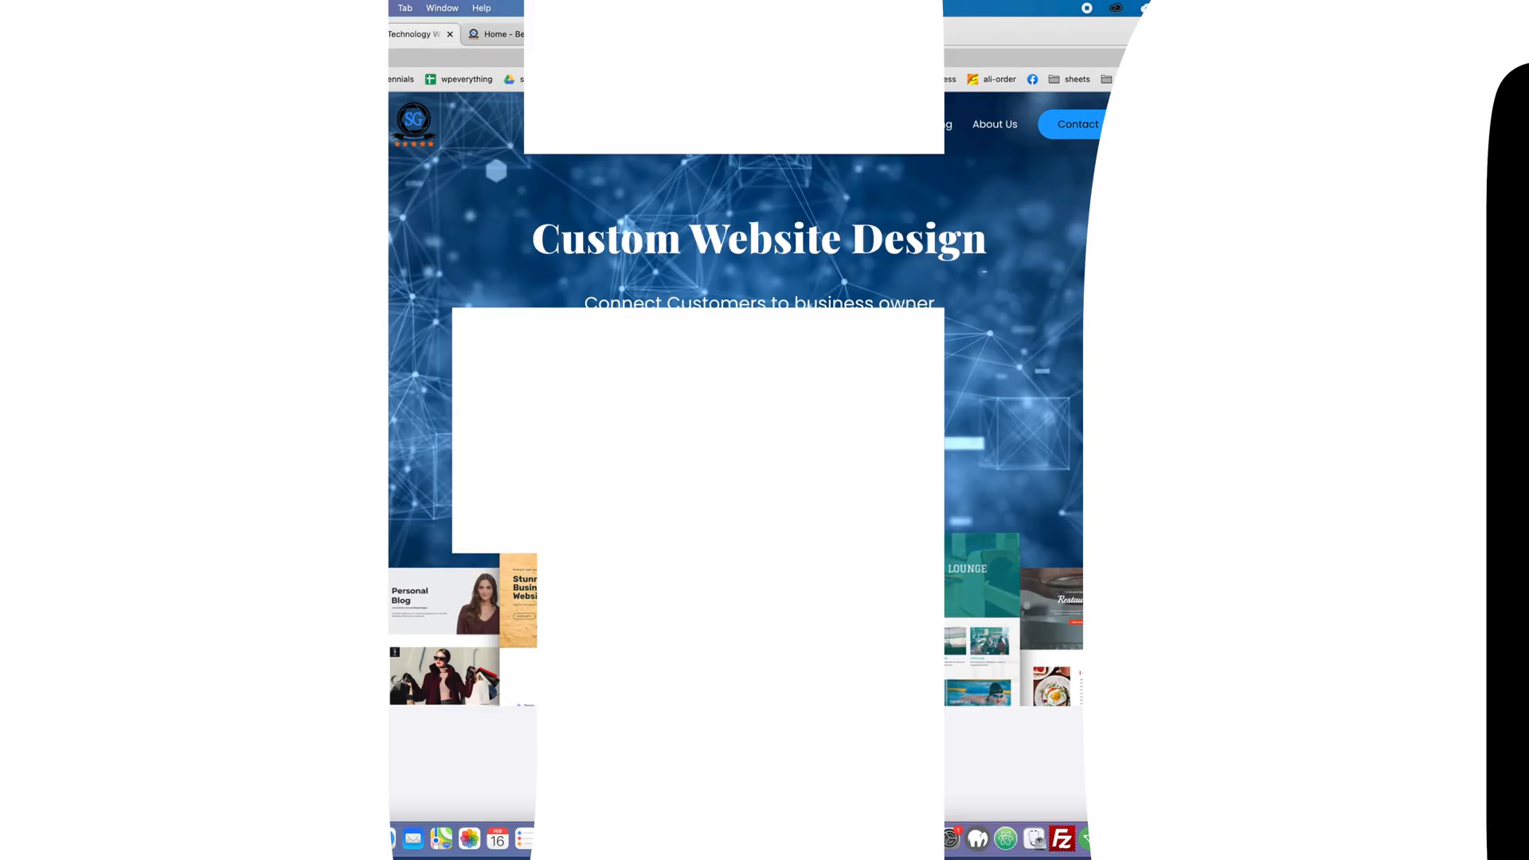
- Switch to SmartingGoods, open the Theme Library and scroll through the templates
double_click(605, 239)
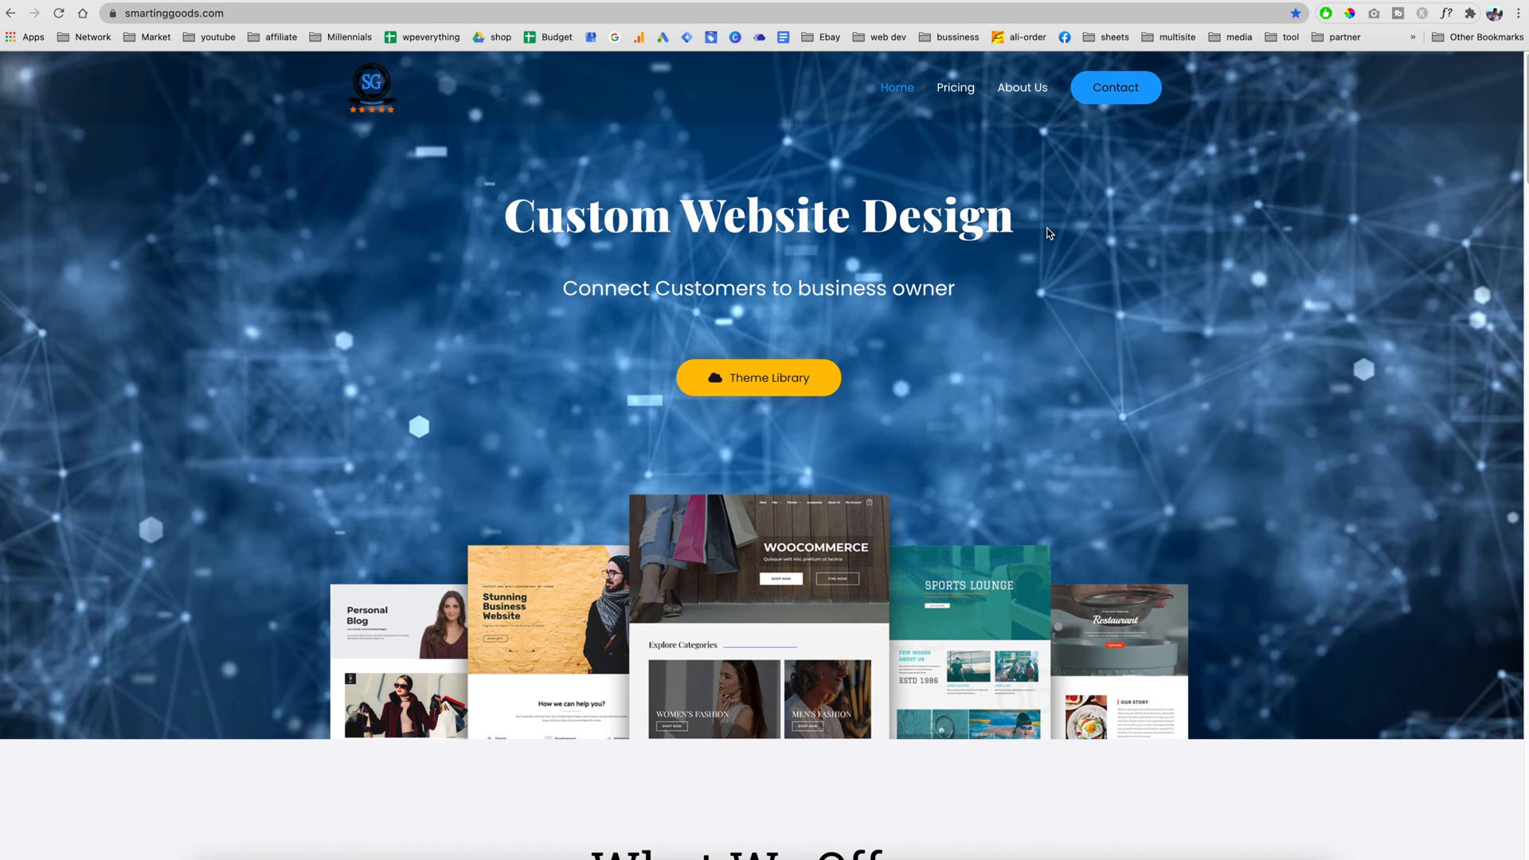
left_click(757, 378)
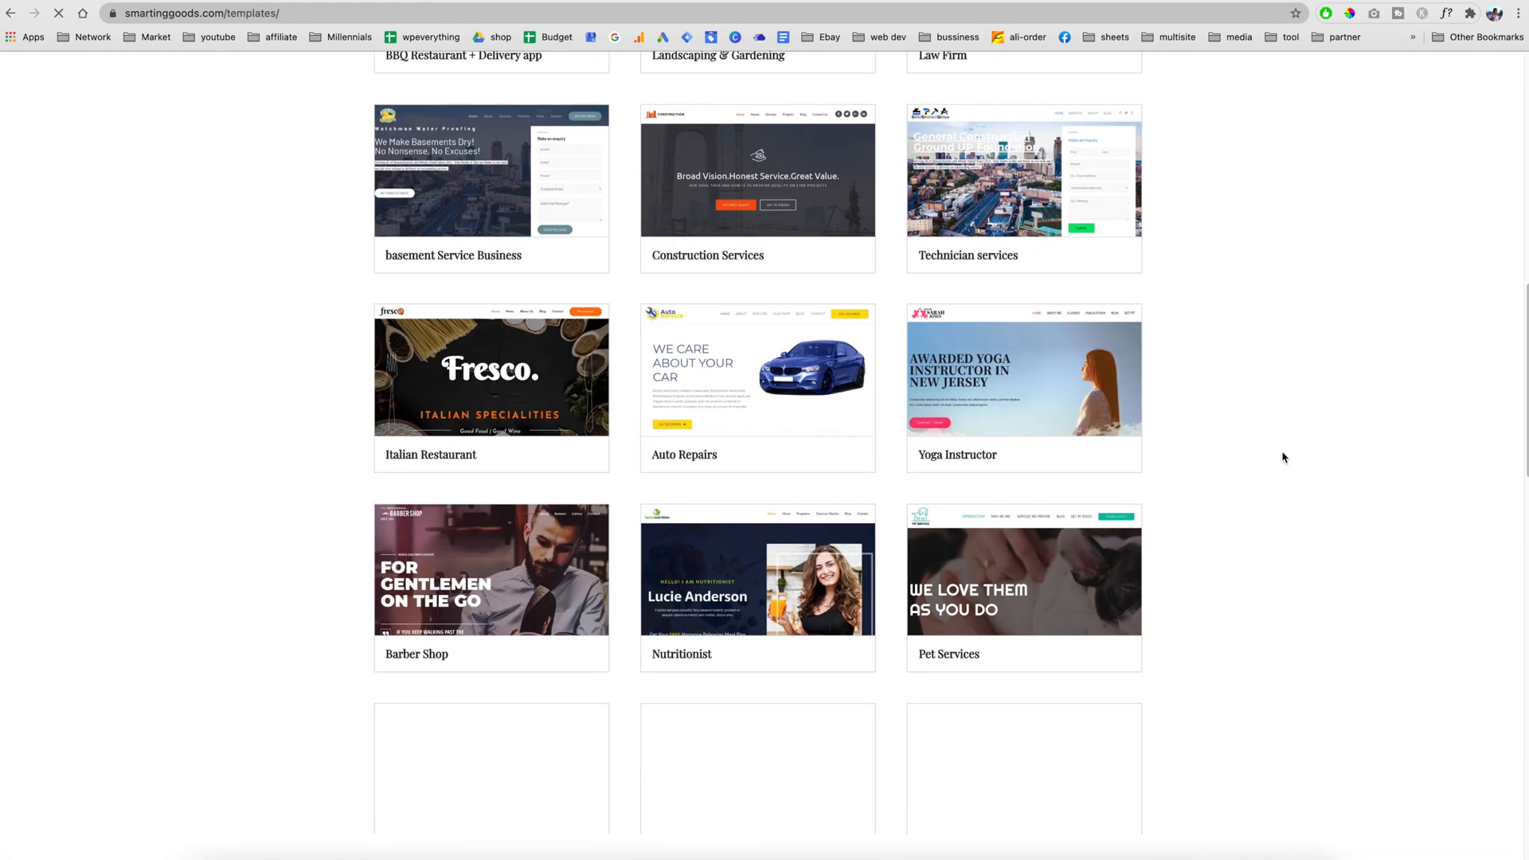
scroll("down", 3)
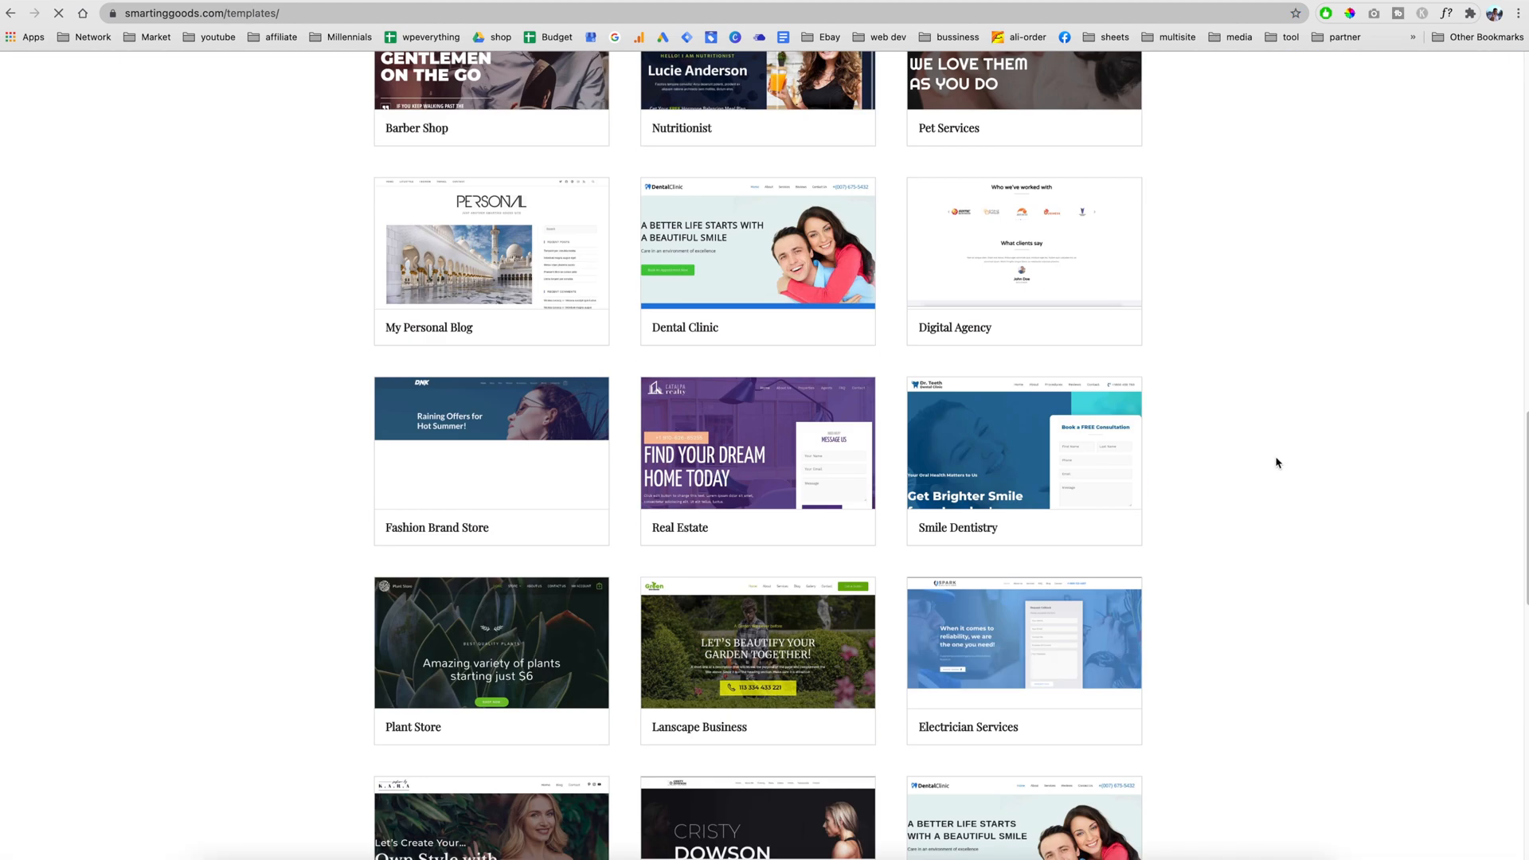
scroll("down", 3)
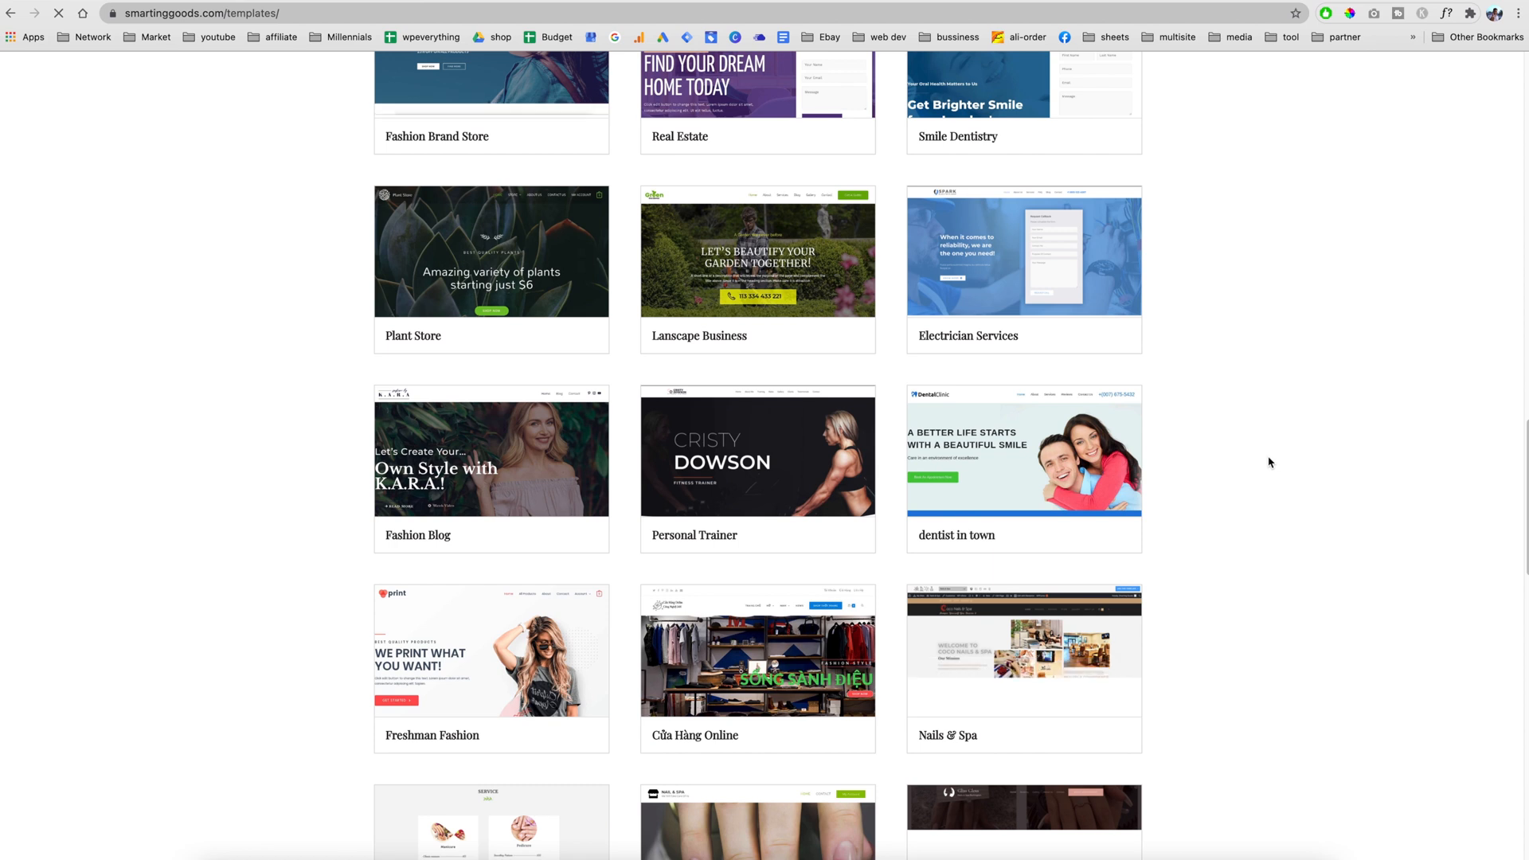
scroll("down", 3)
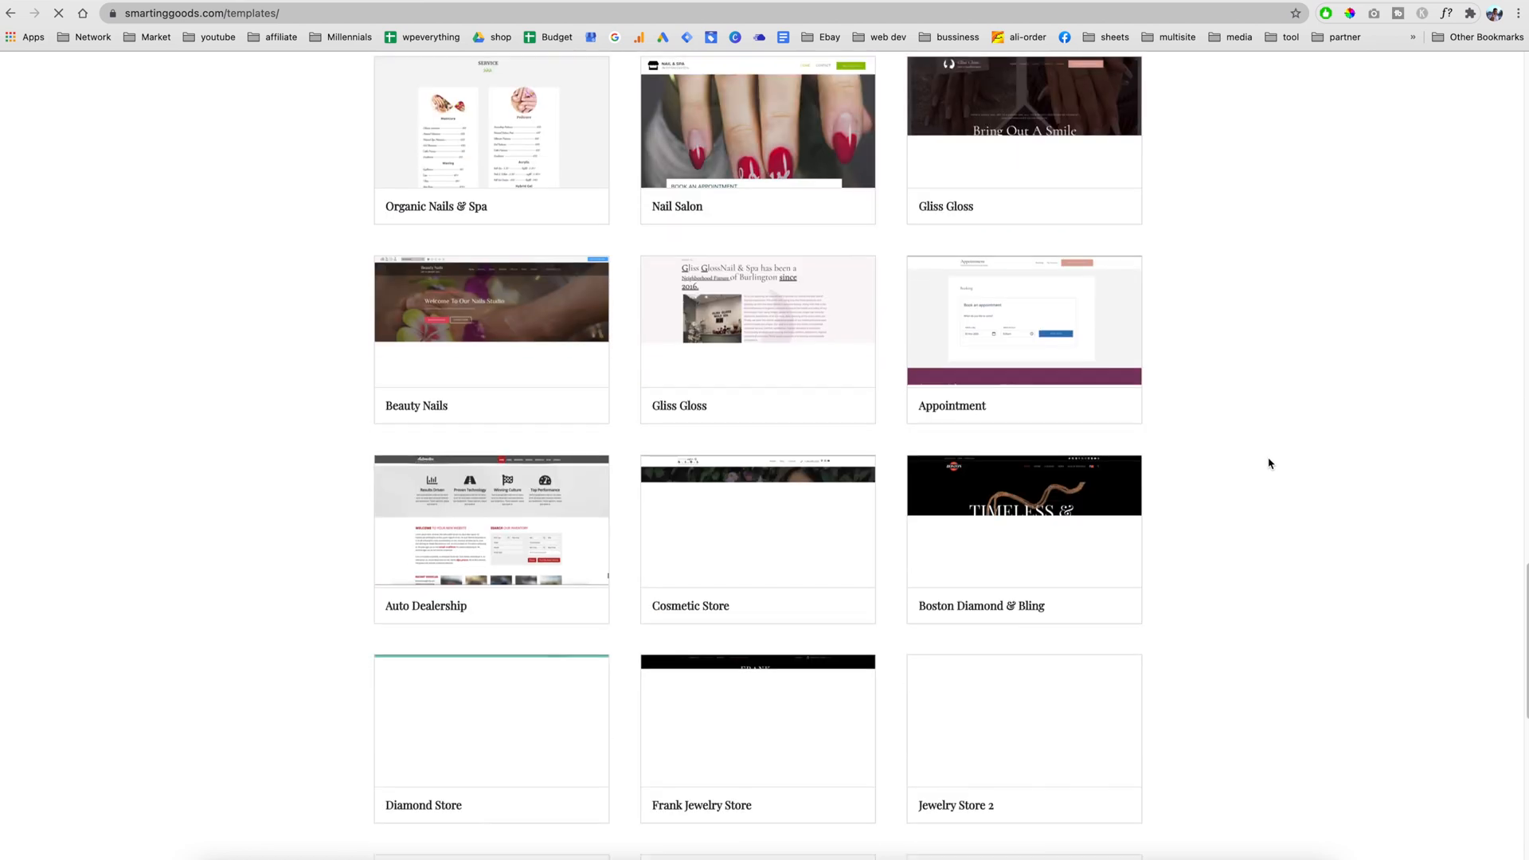
scroll("down", 3)
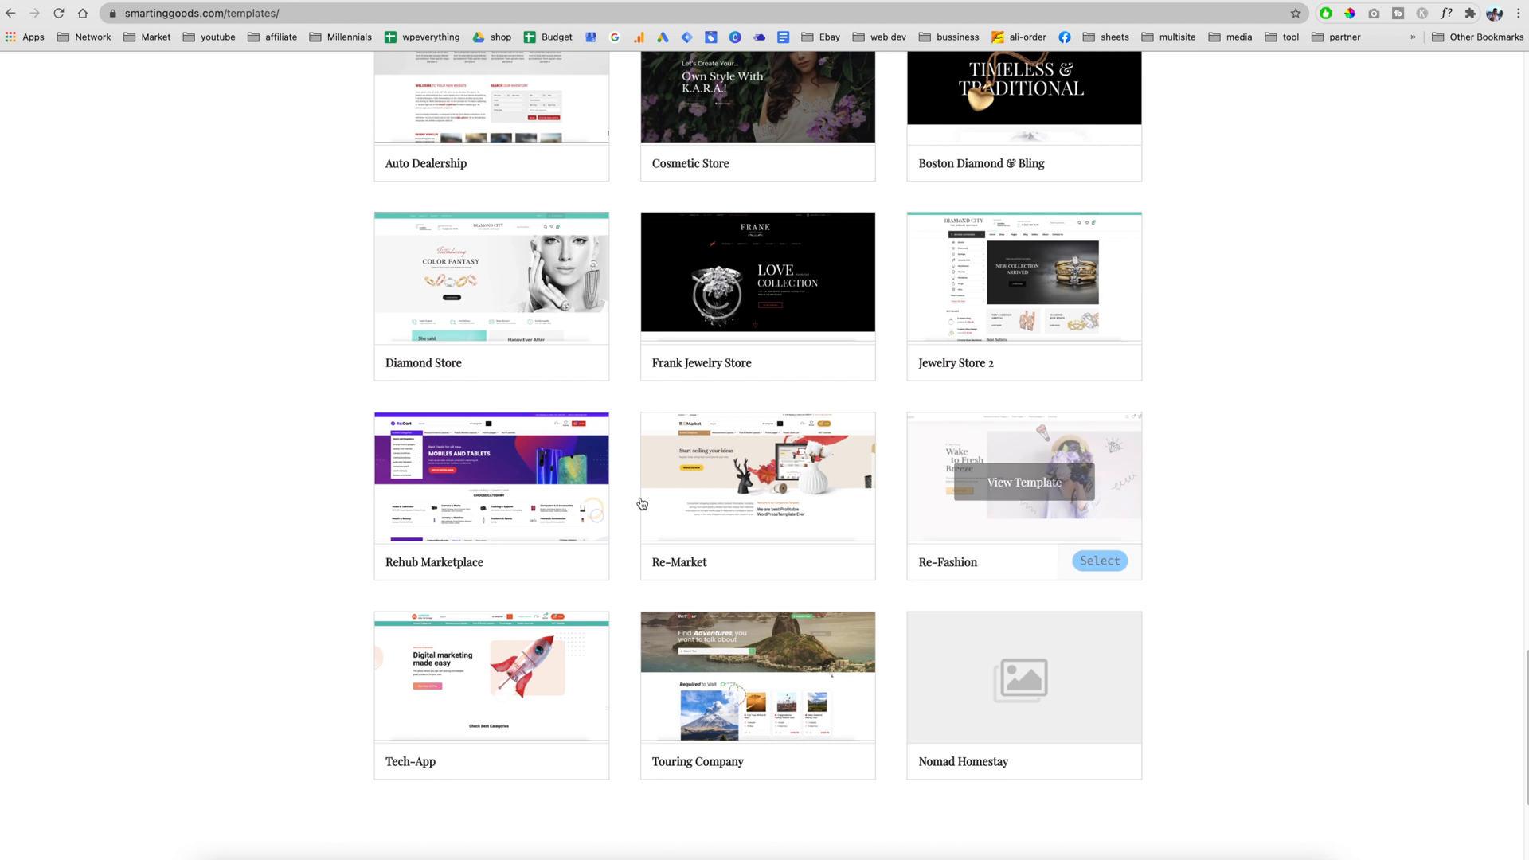
scroll("up", 3)
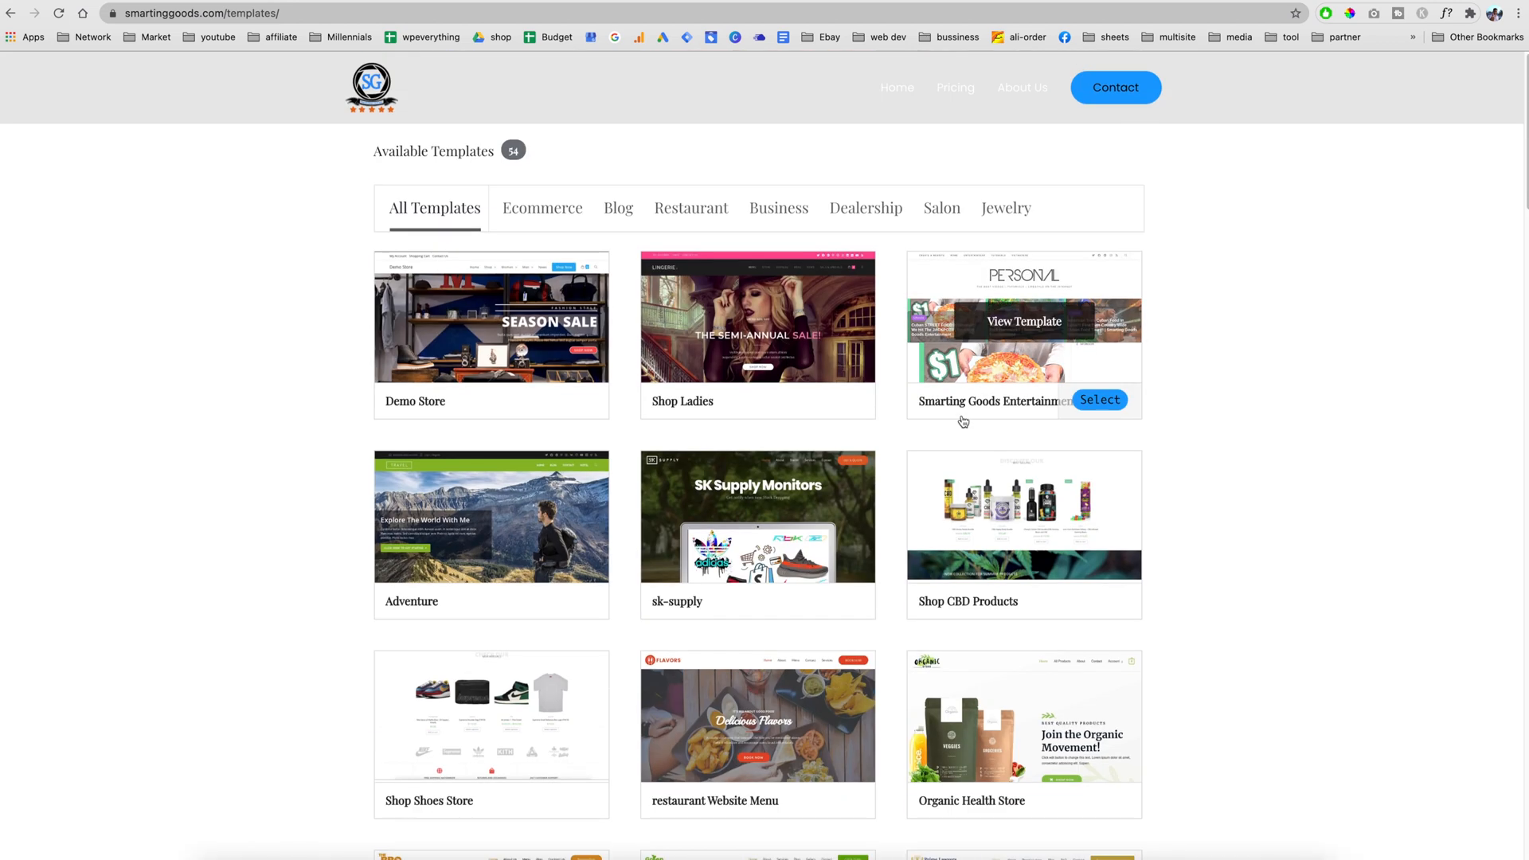
- Filter templates by Business, then Restaurant, then Salon to show six Salon templates
left_click(778, 208)
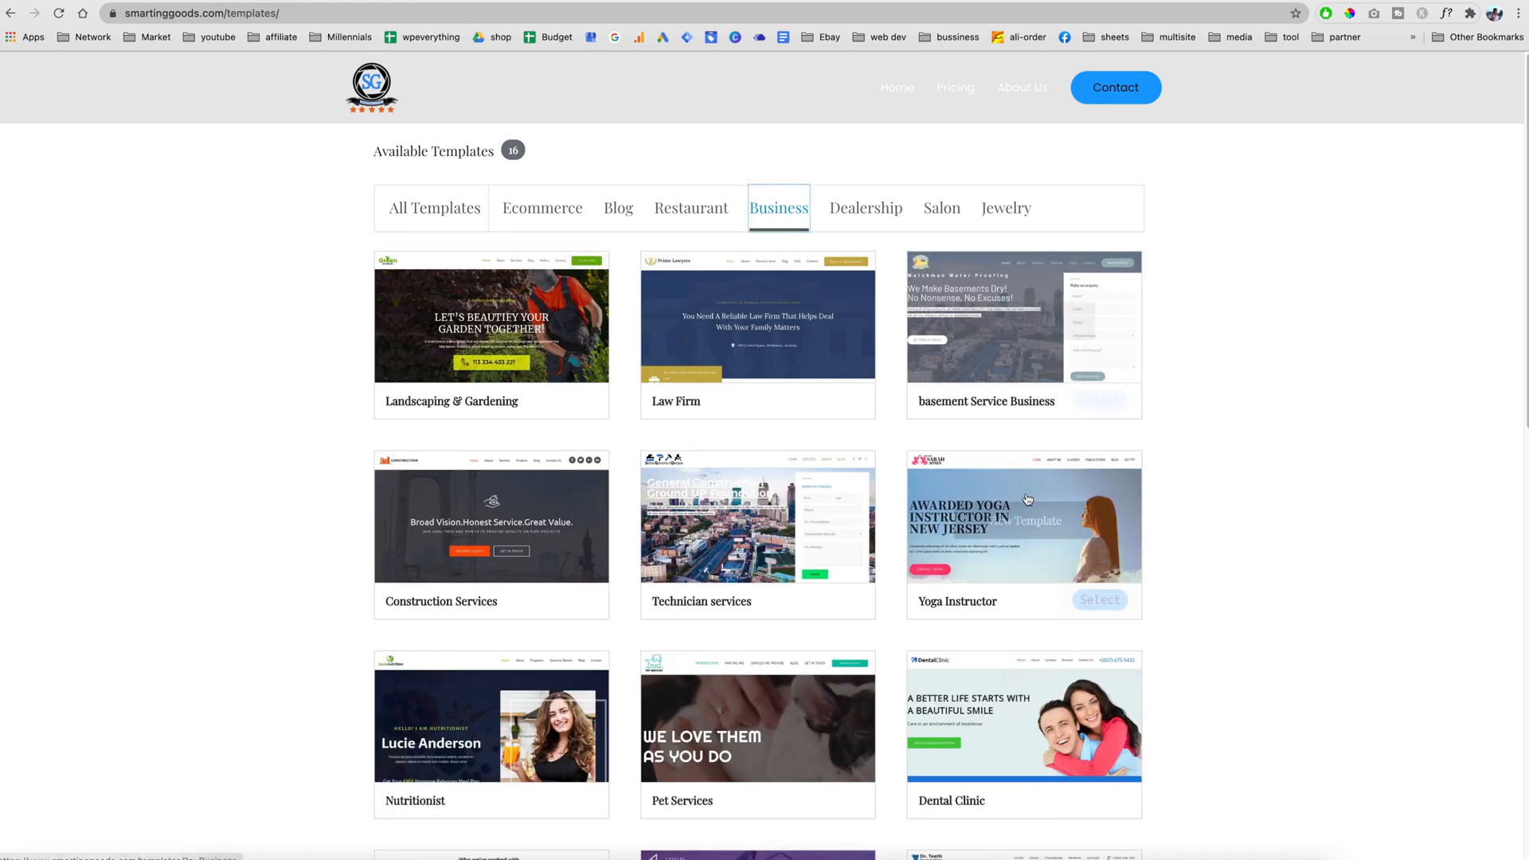
left_click(696, 207)
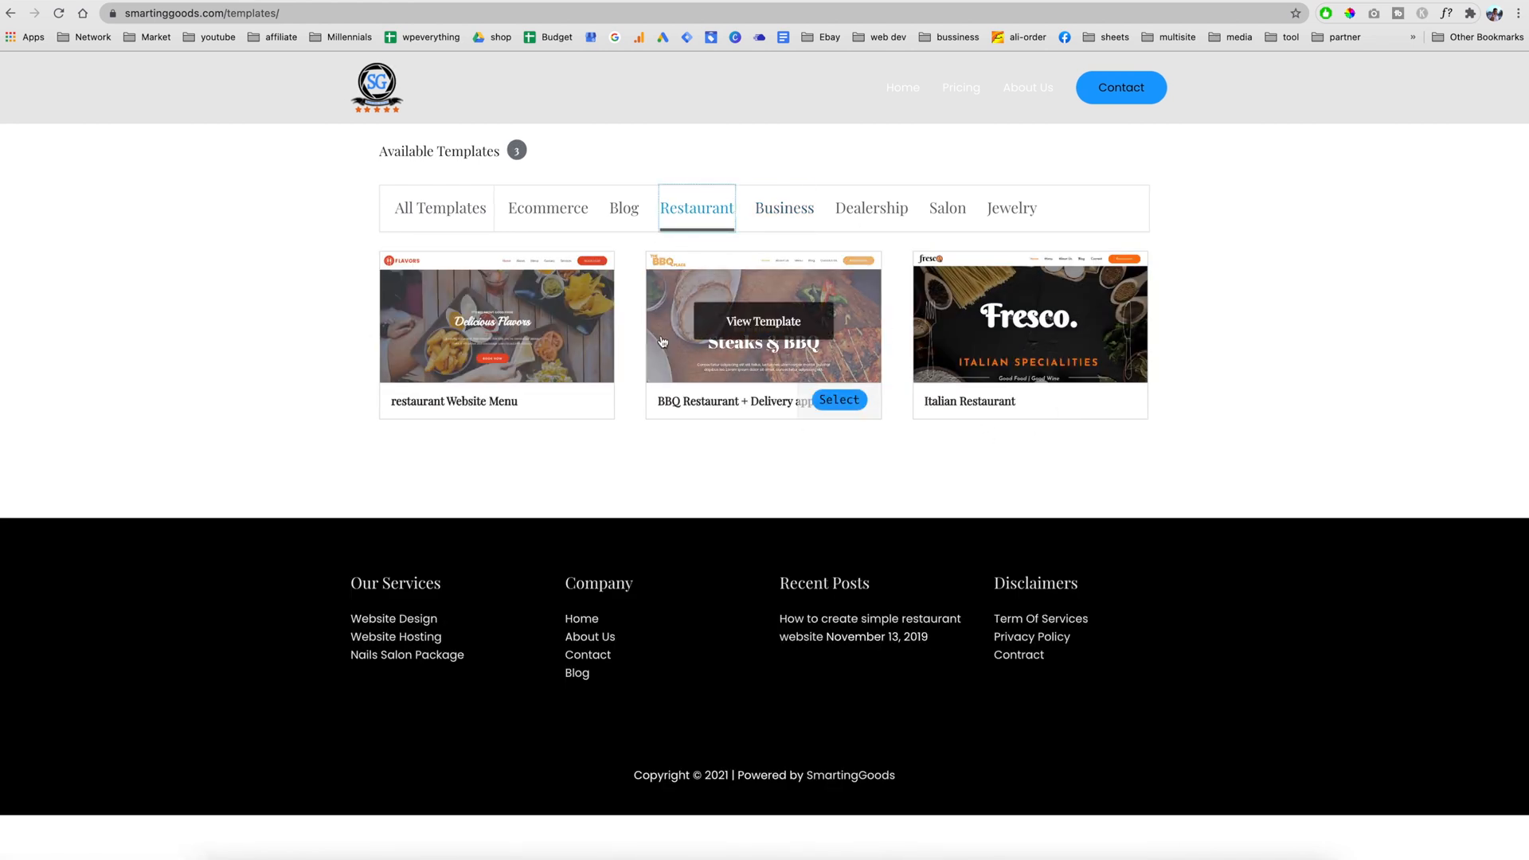
left_click(939, 207)
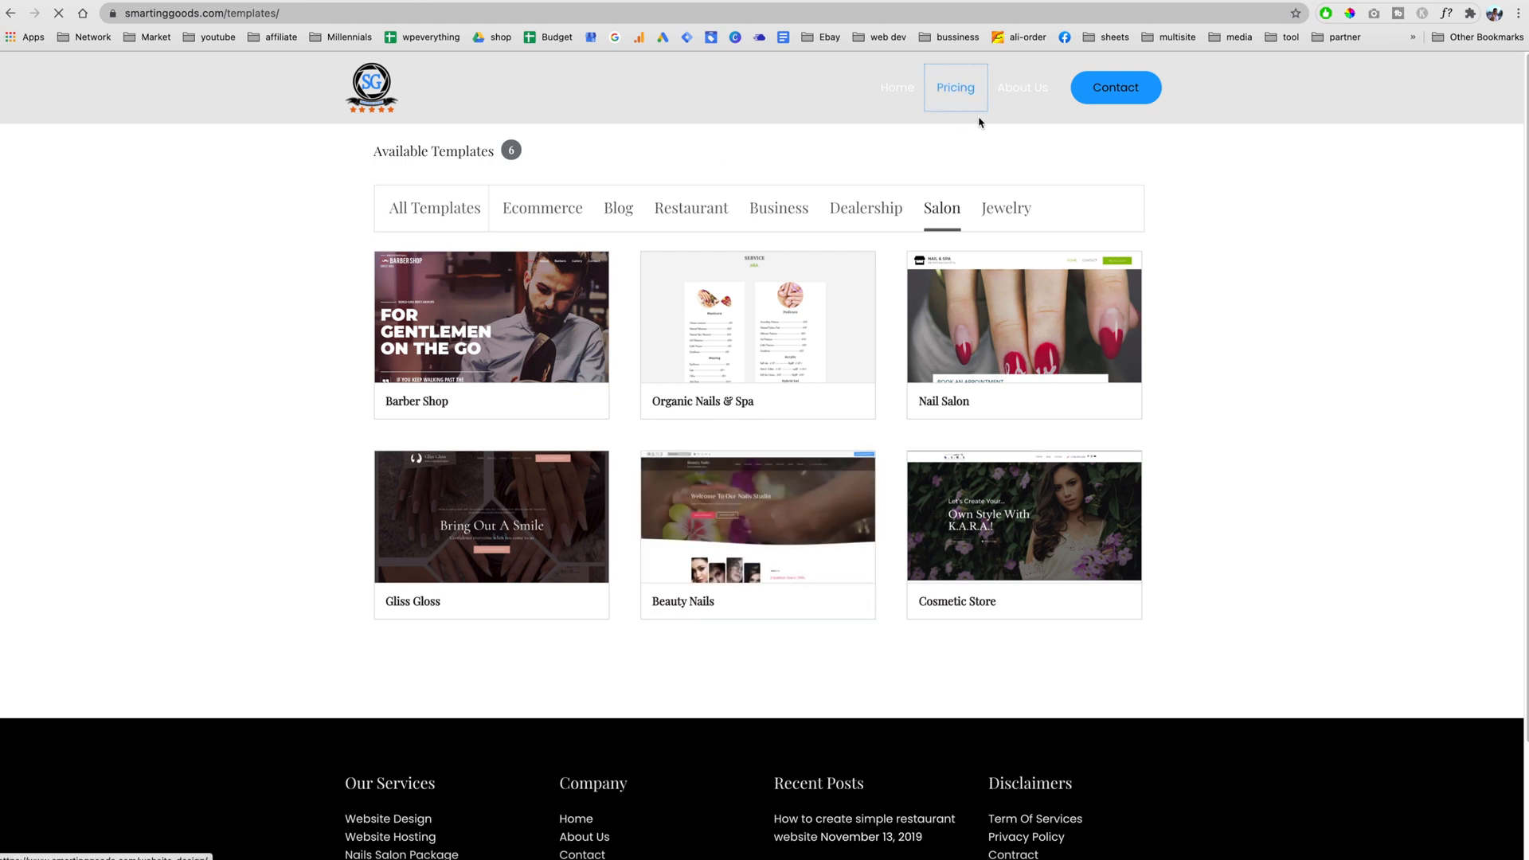
- Select the $30/month Basic plan on the SmartingGoods pricing page
left_click(955, 88)
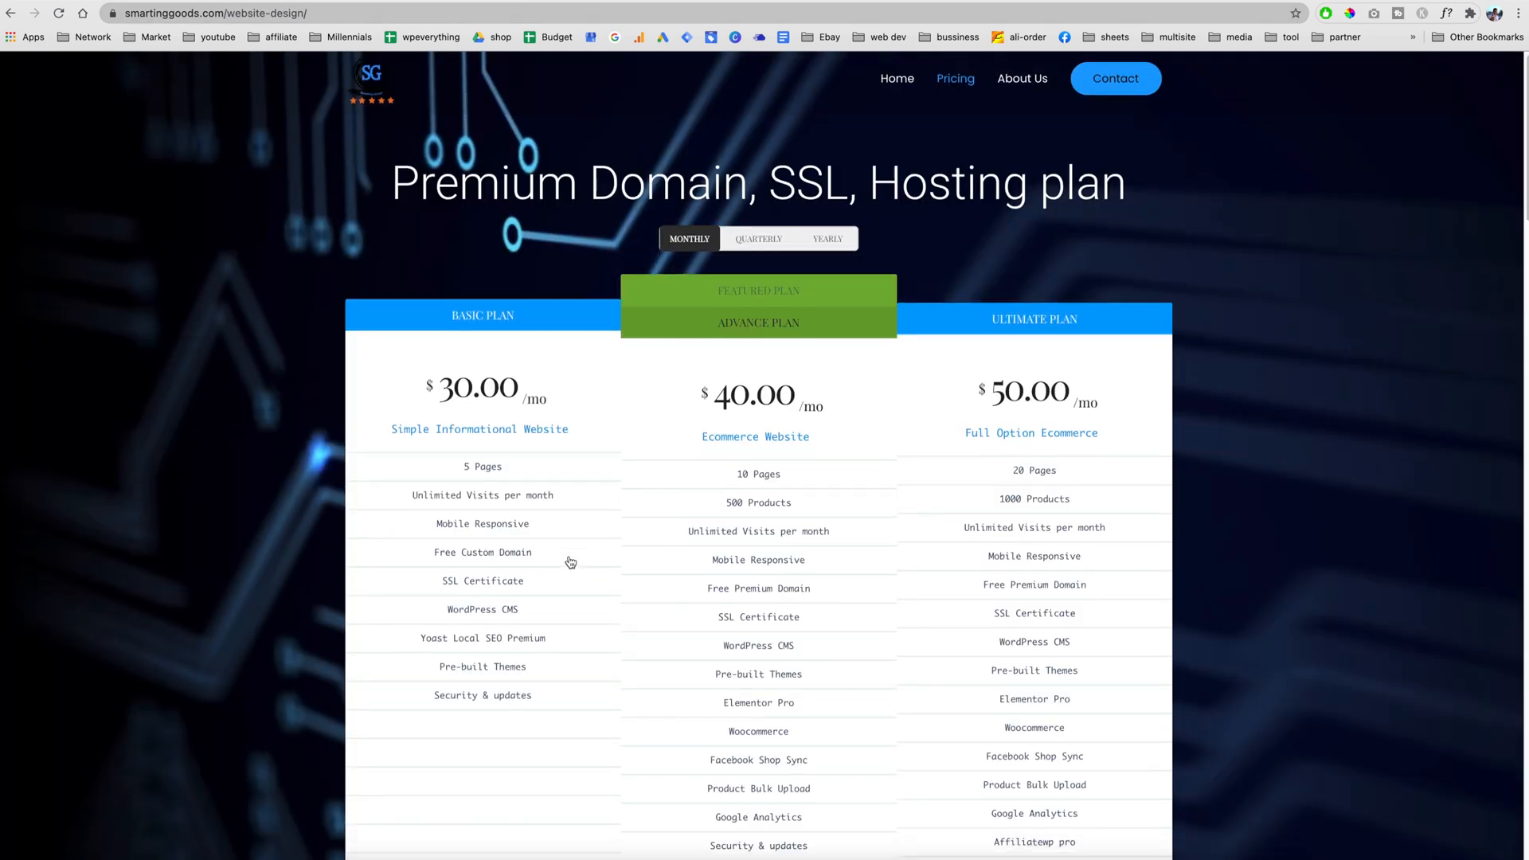
scroll("down", 3)
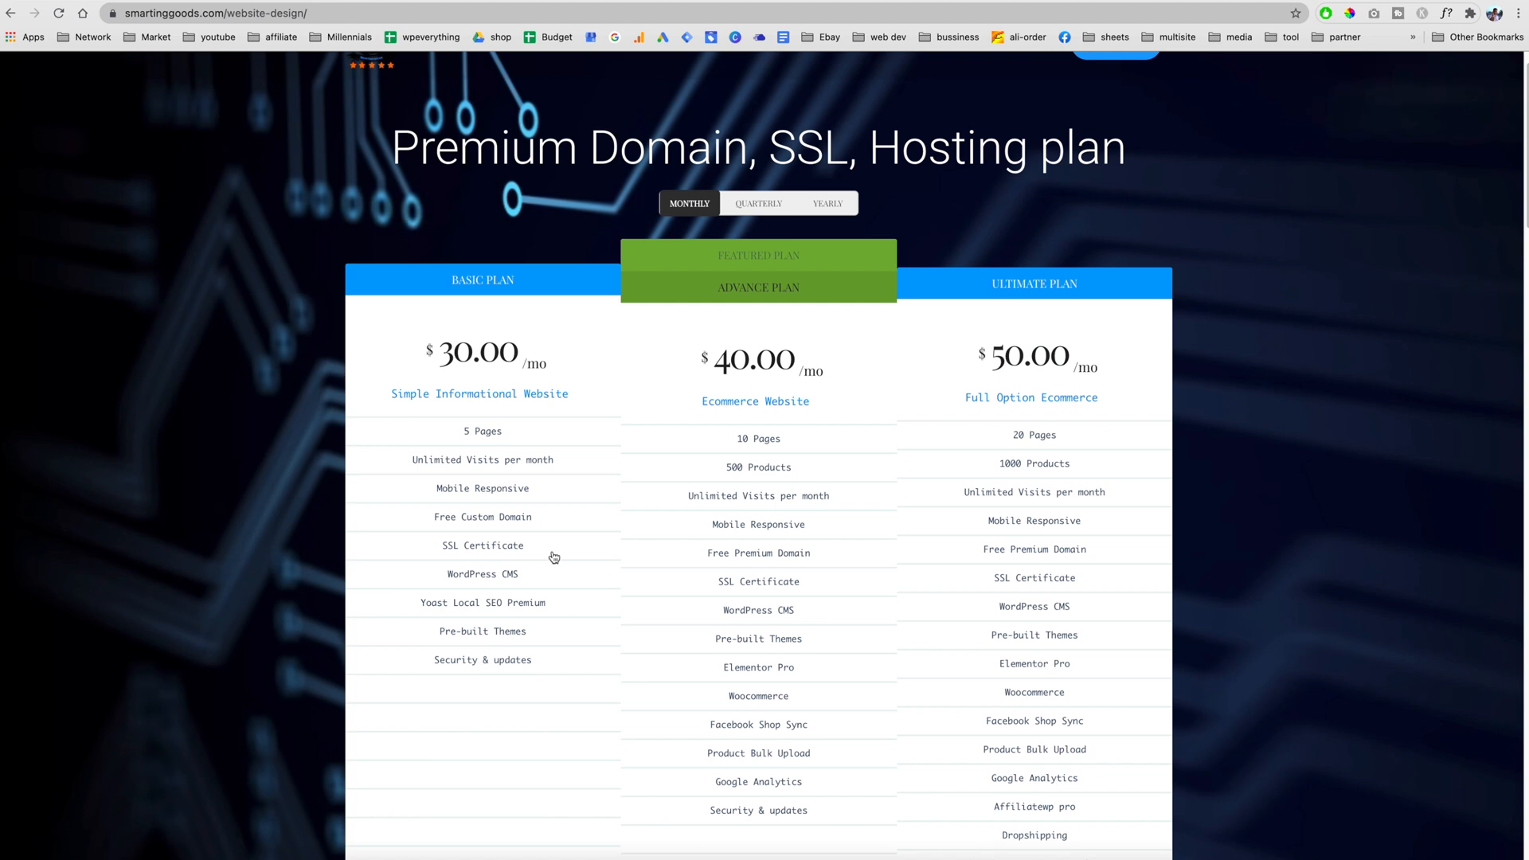
scroll("down", 3)
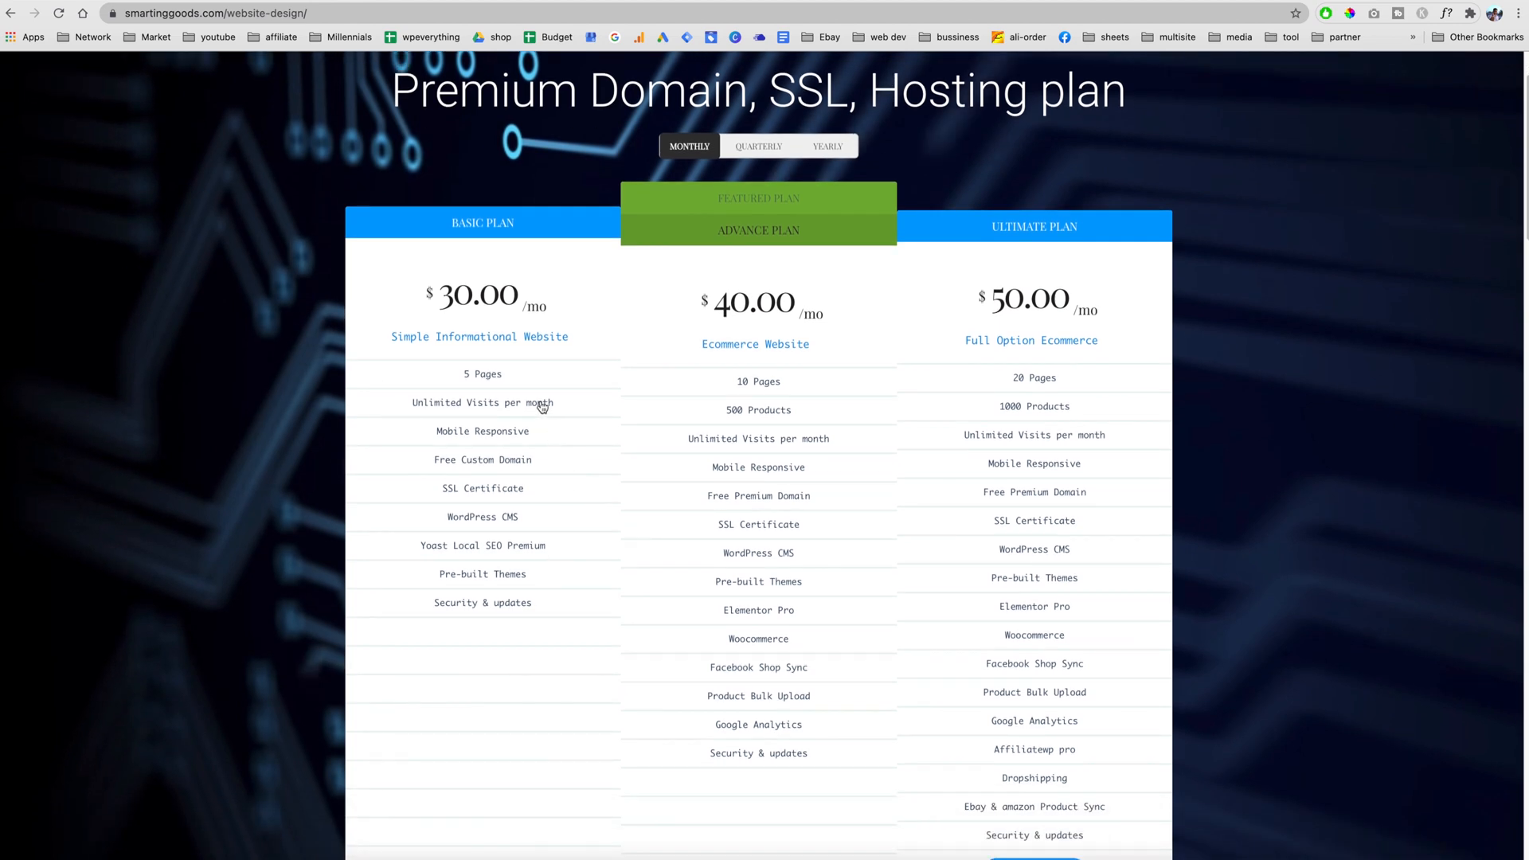
mouse_move(605, 497)
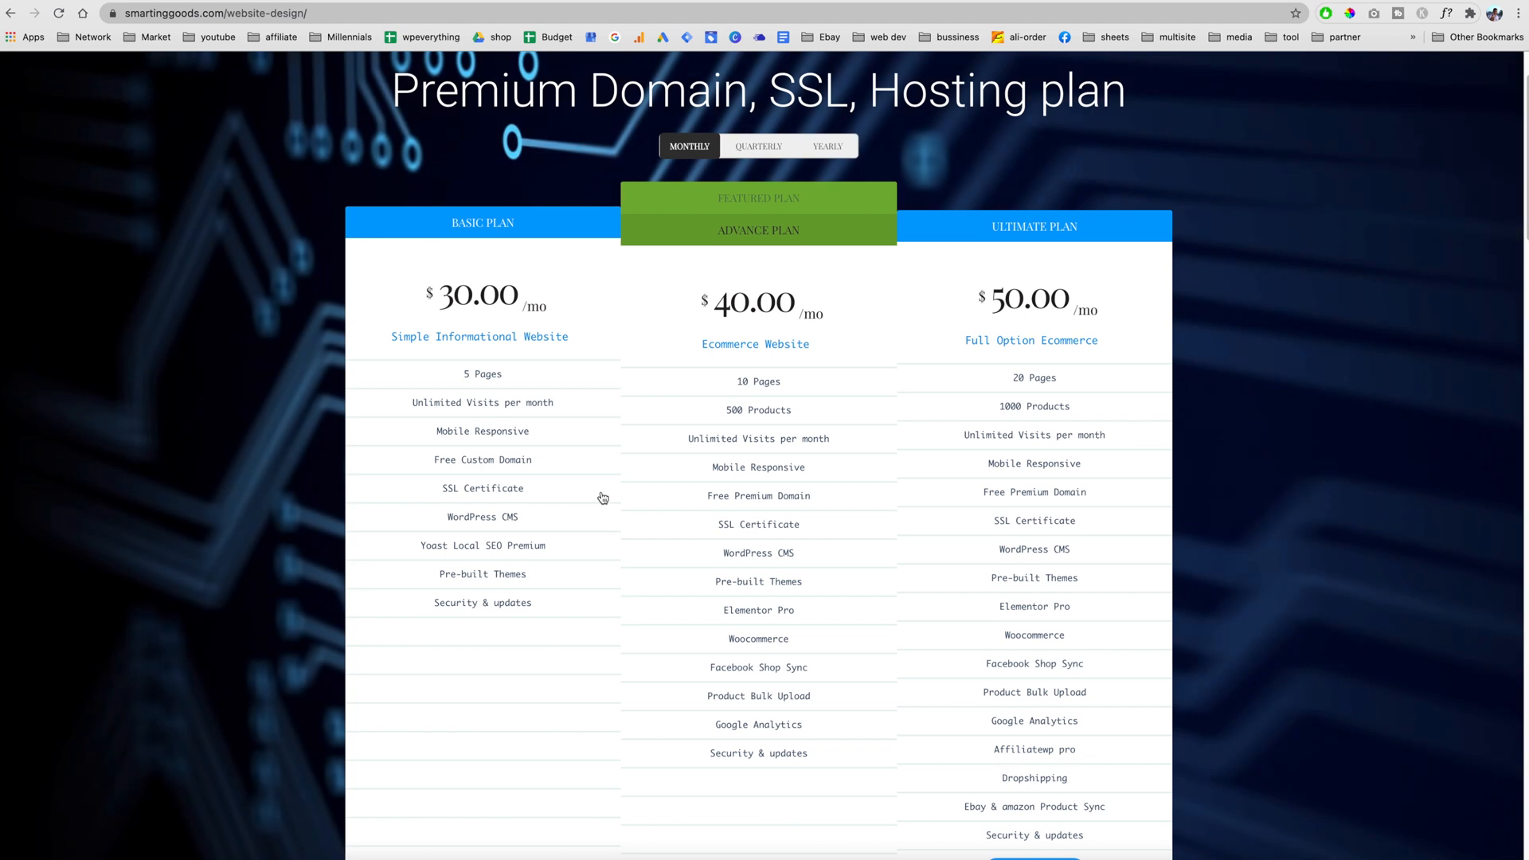
mouse_move(600, 496)
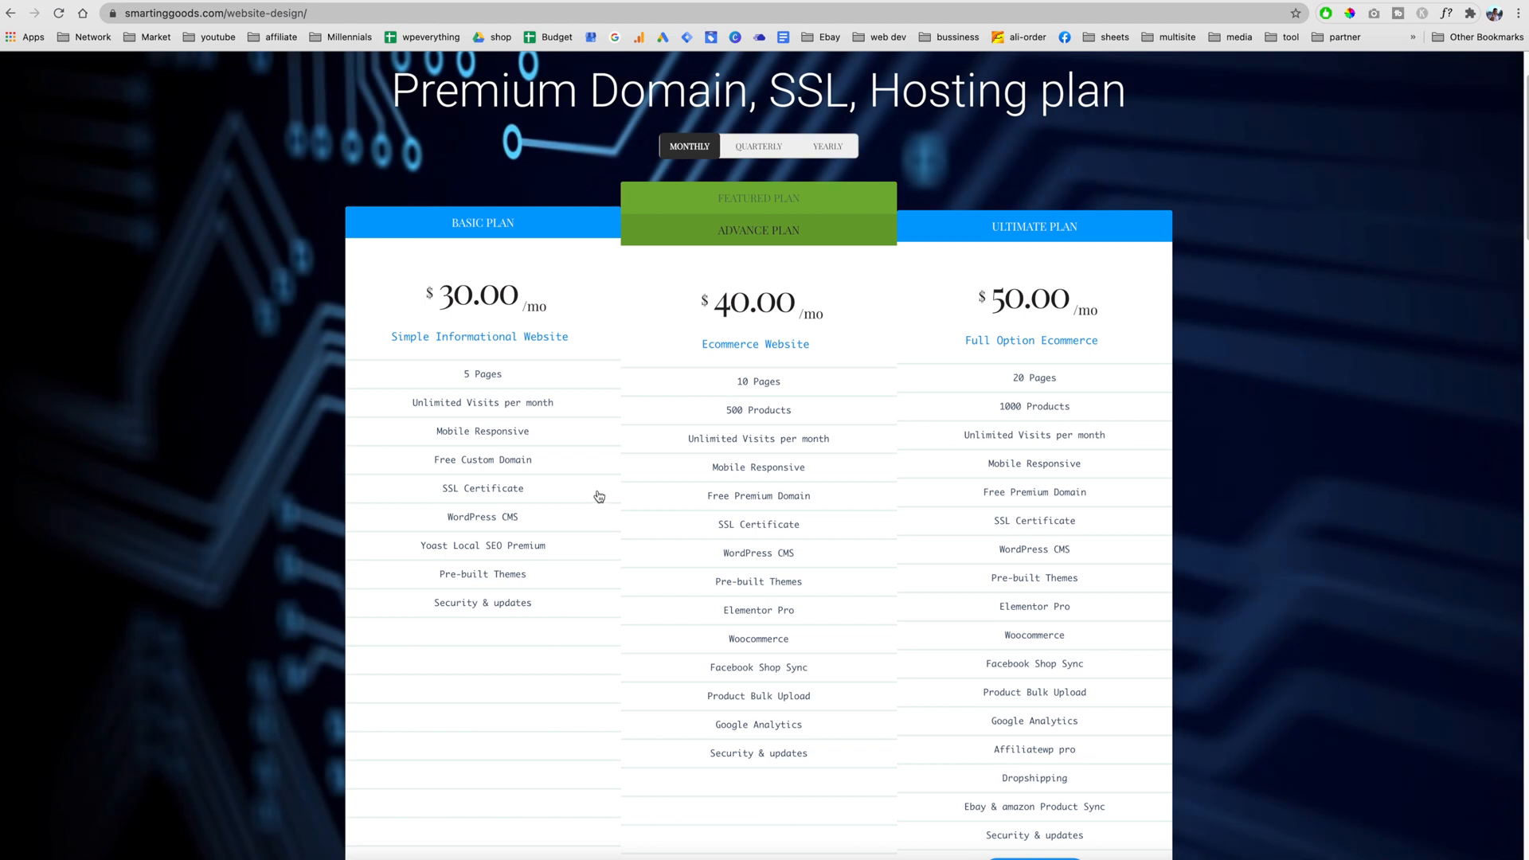
scroll("down", 3)
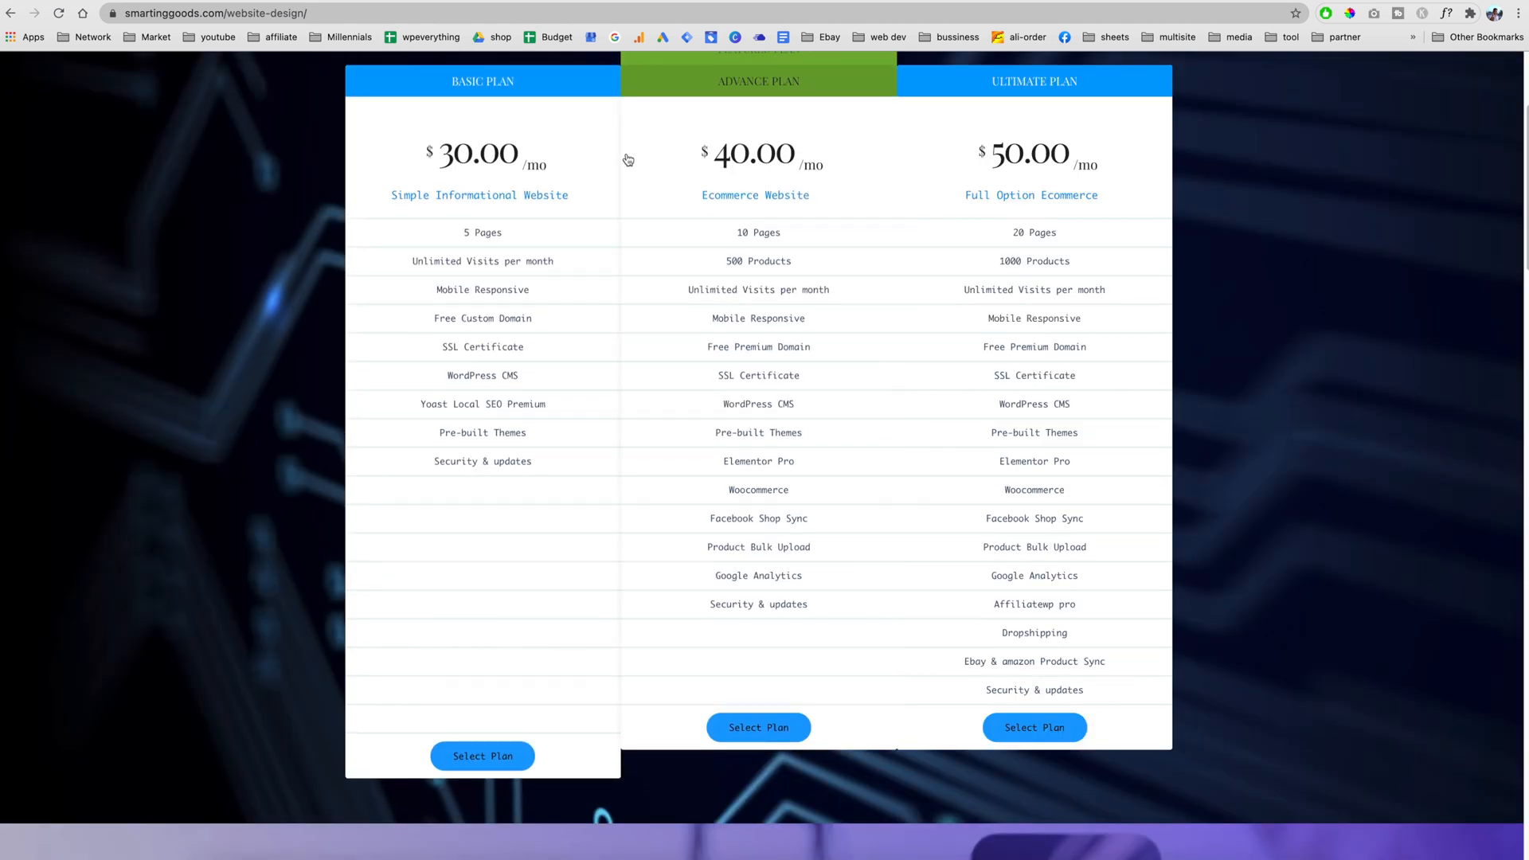
scroll("down", 3)
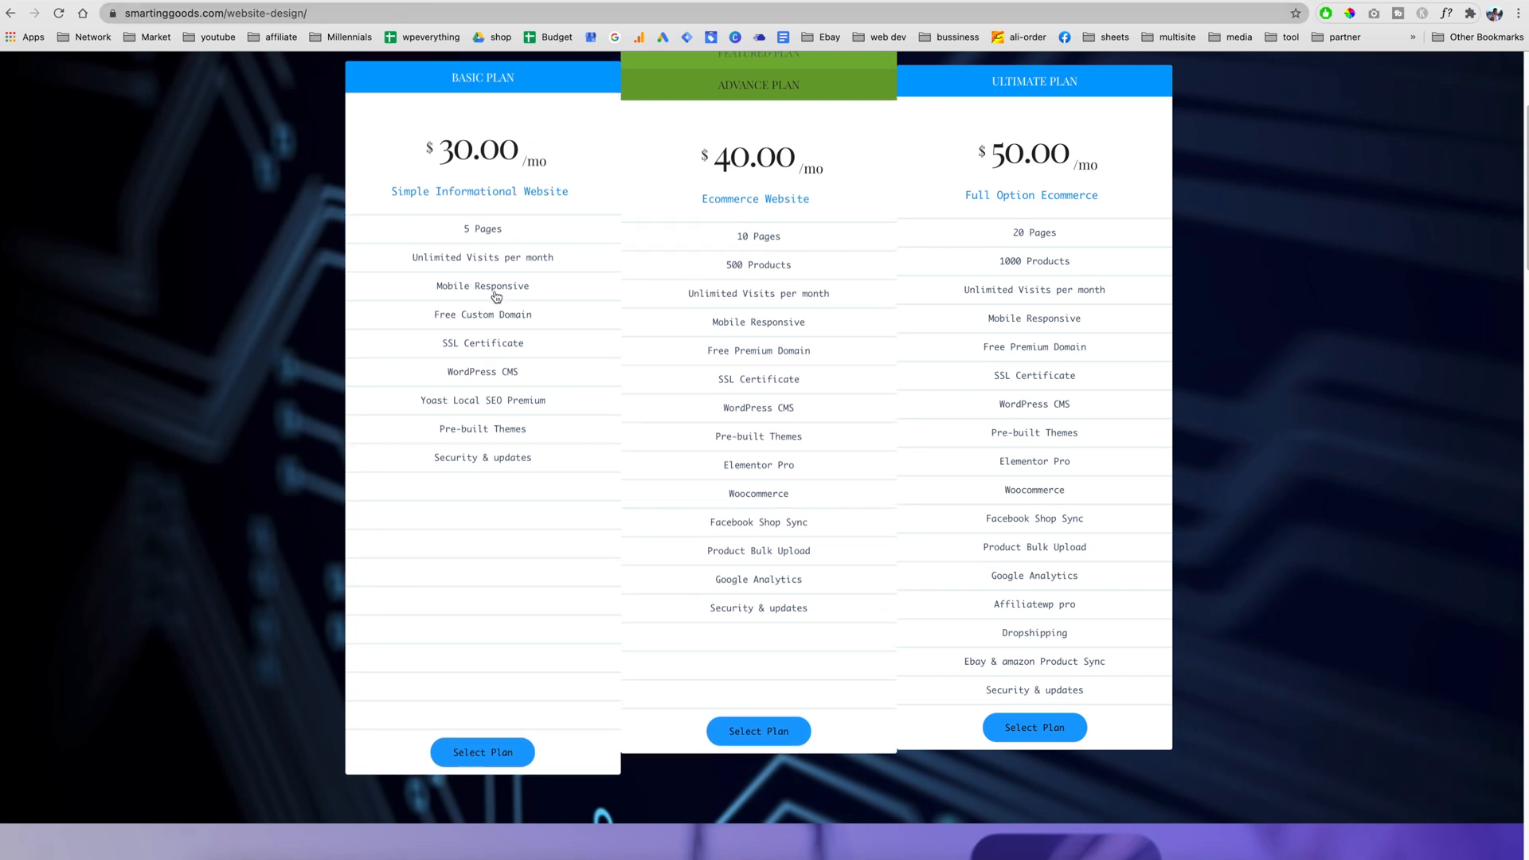
mouse_move(521, 329)
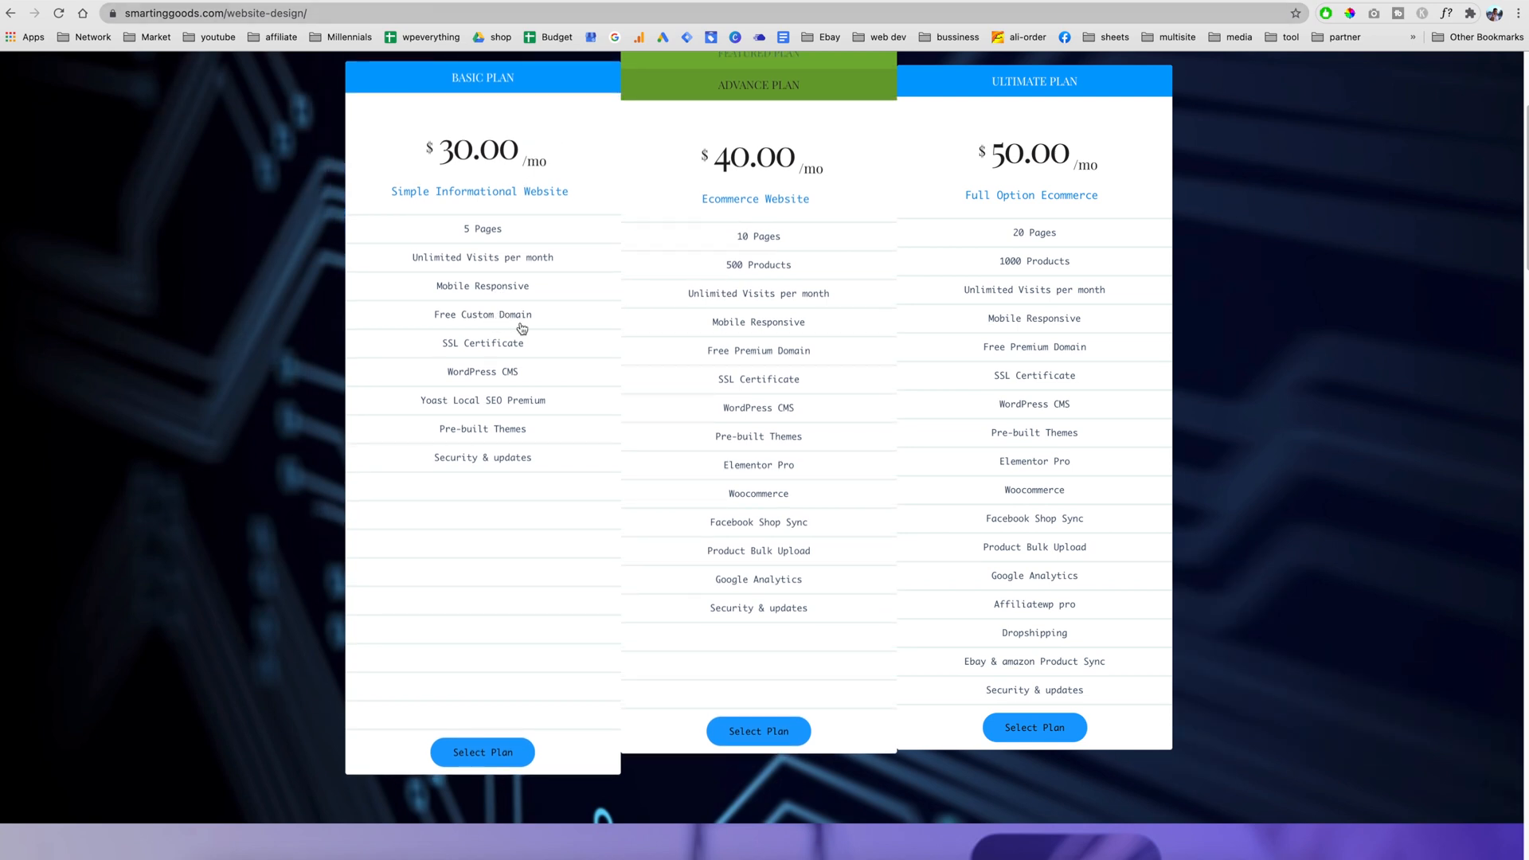
mouse_move(508, 348)
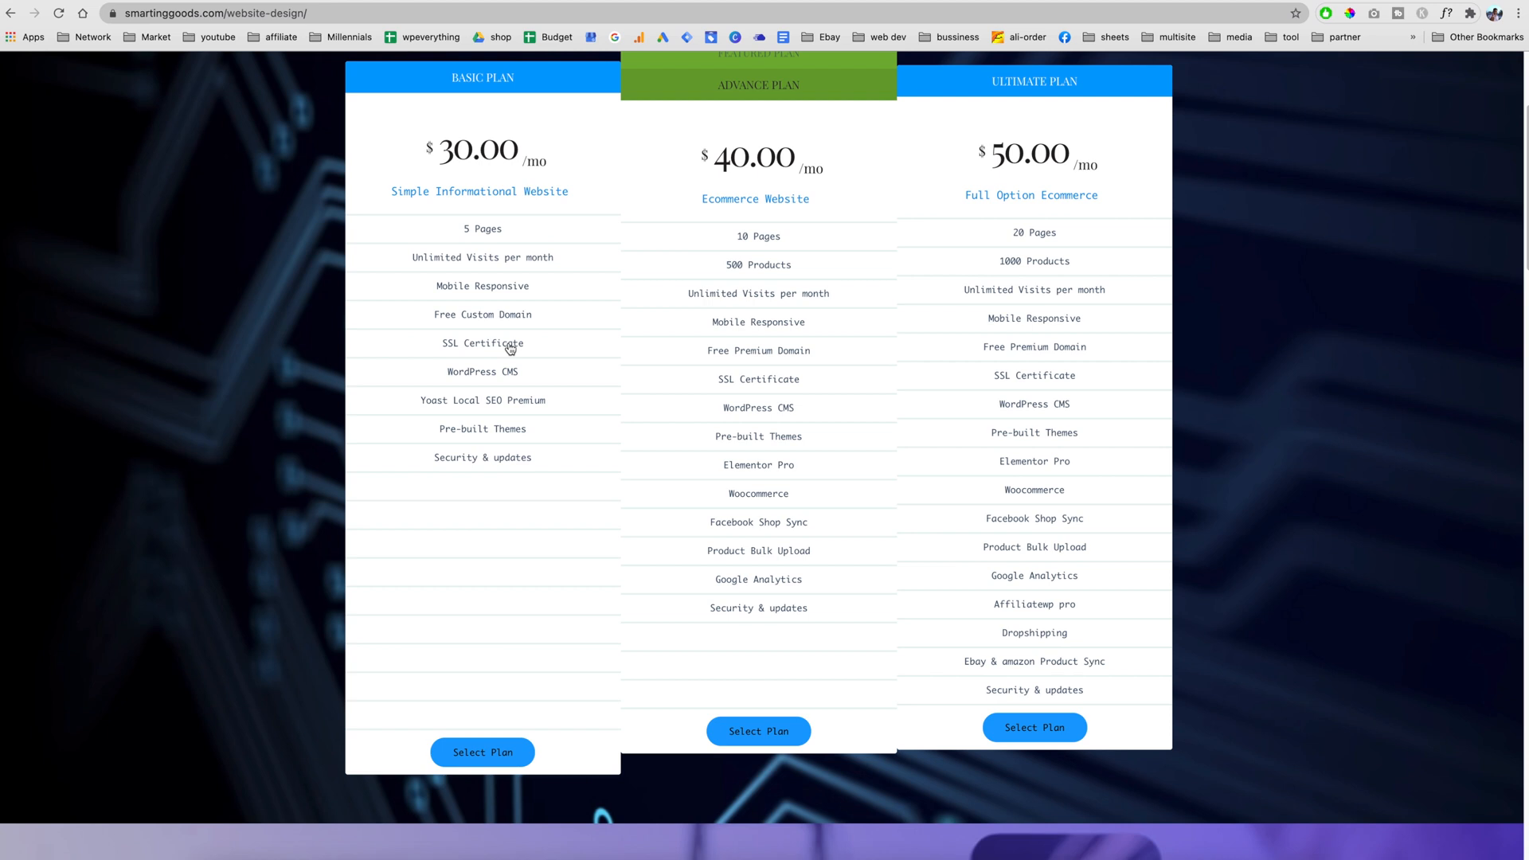
mouse_move(474, 377)
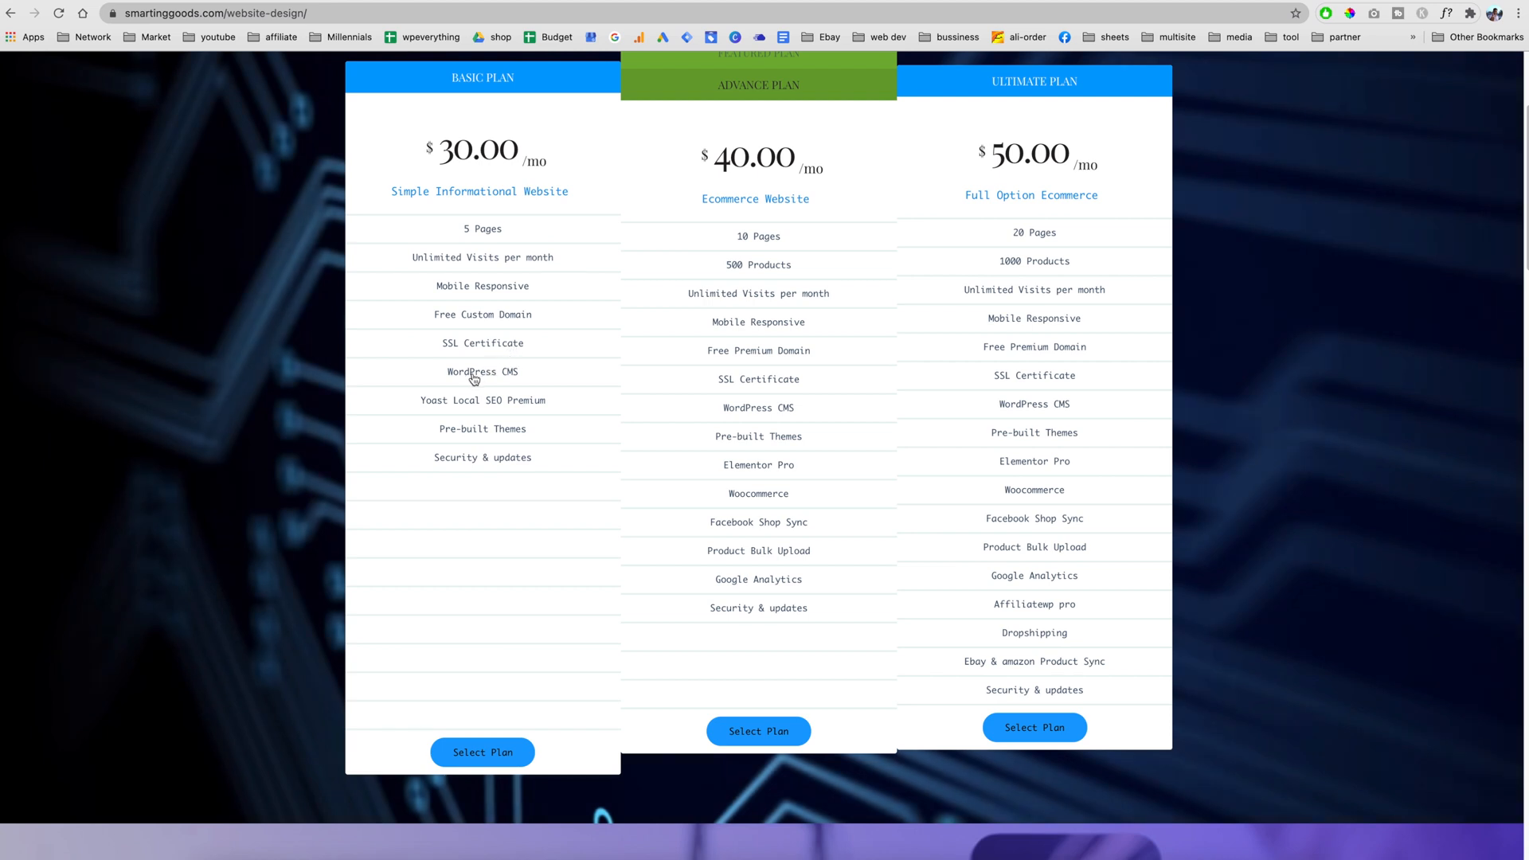
mouse_move(505, 381)
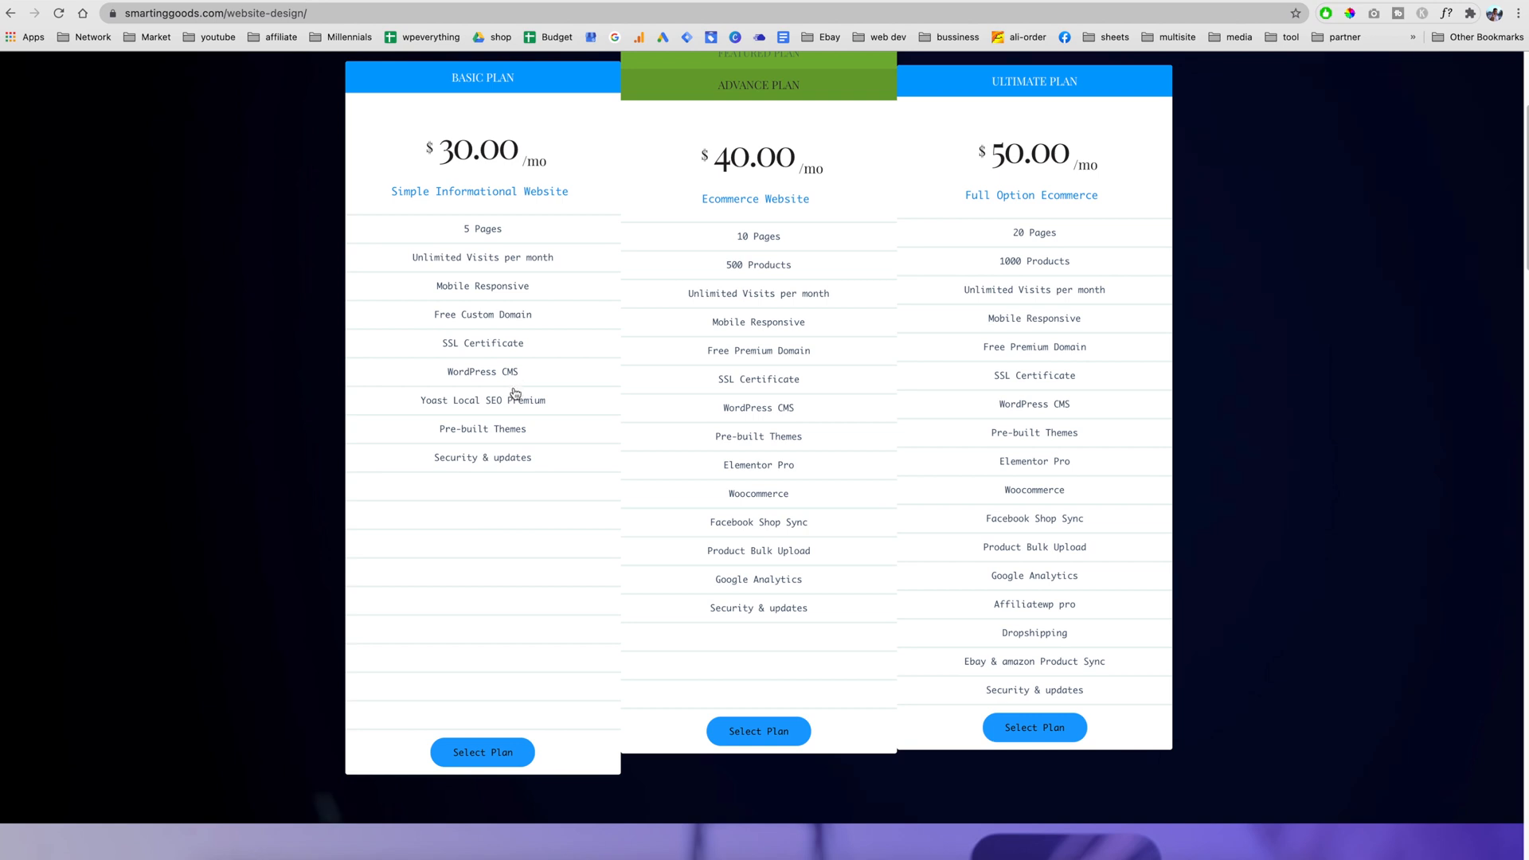
mouse_move(471, 413)
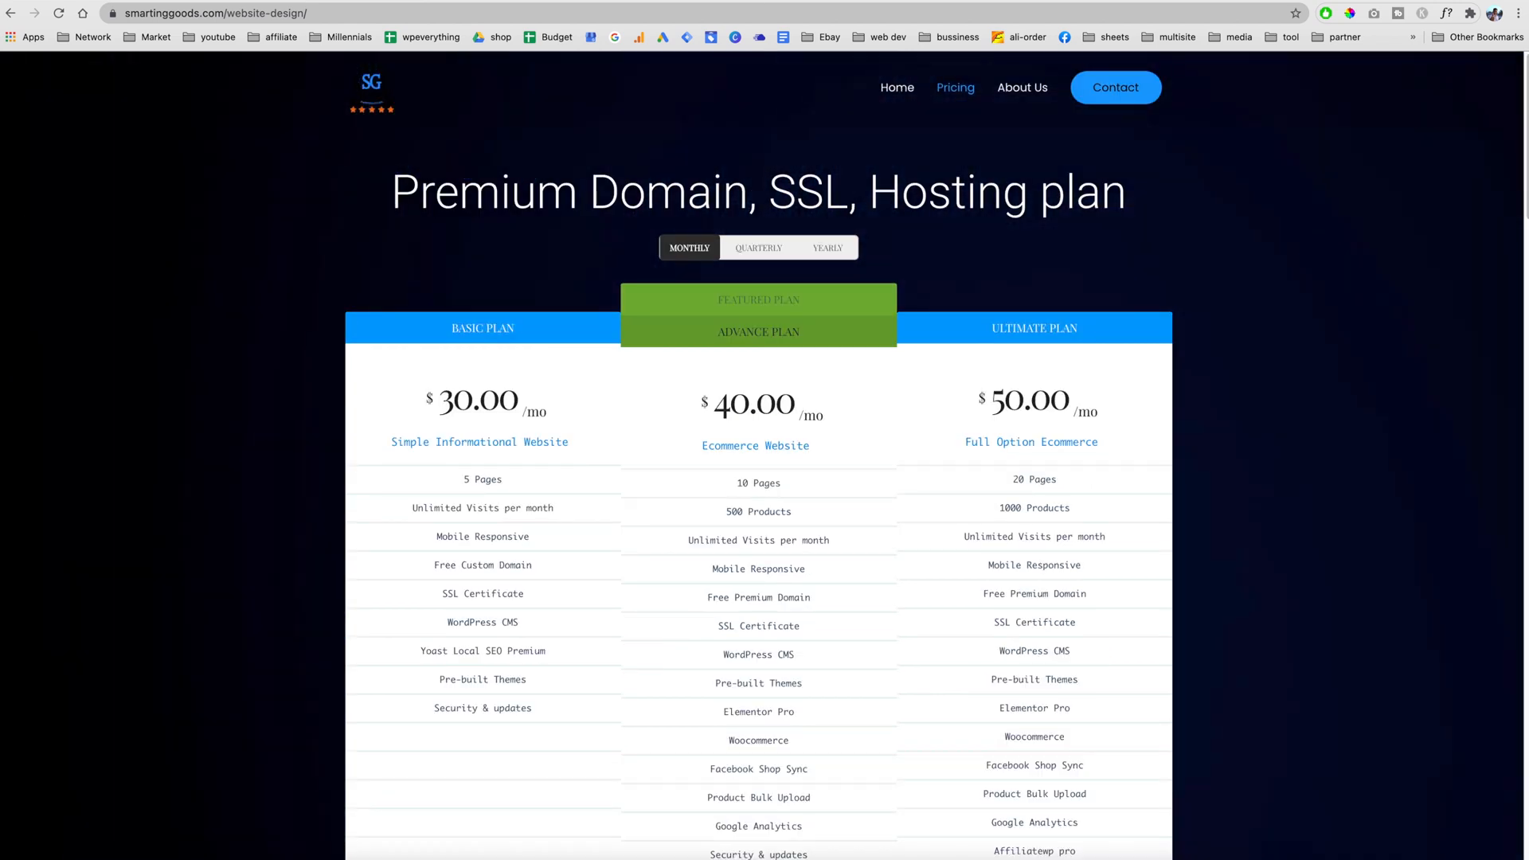
scroll("down", 3)
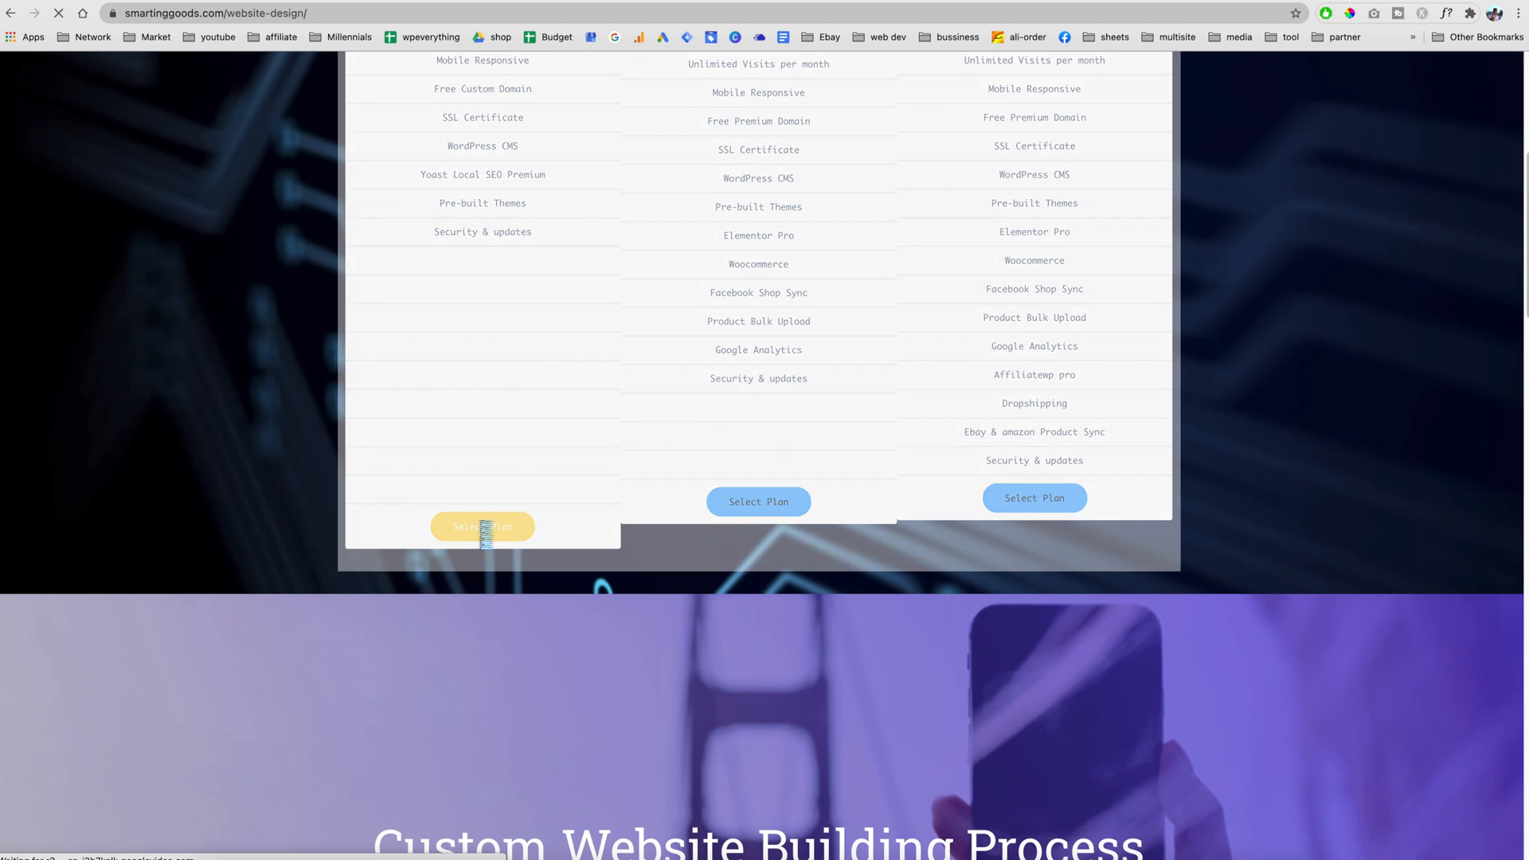
left_click(481, 527)
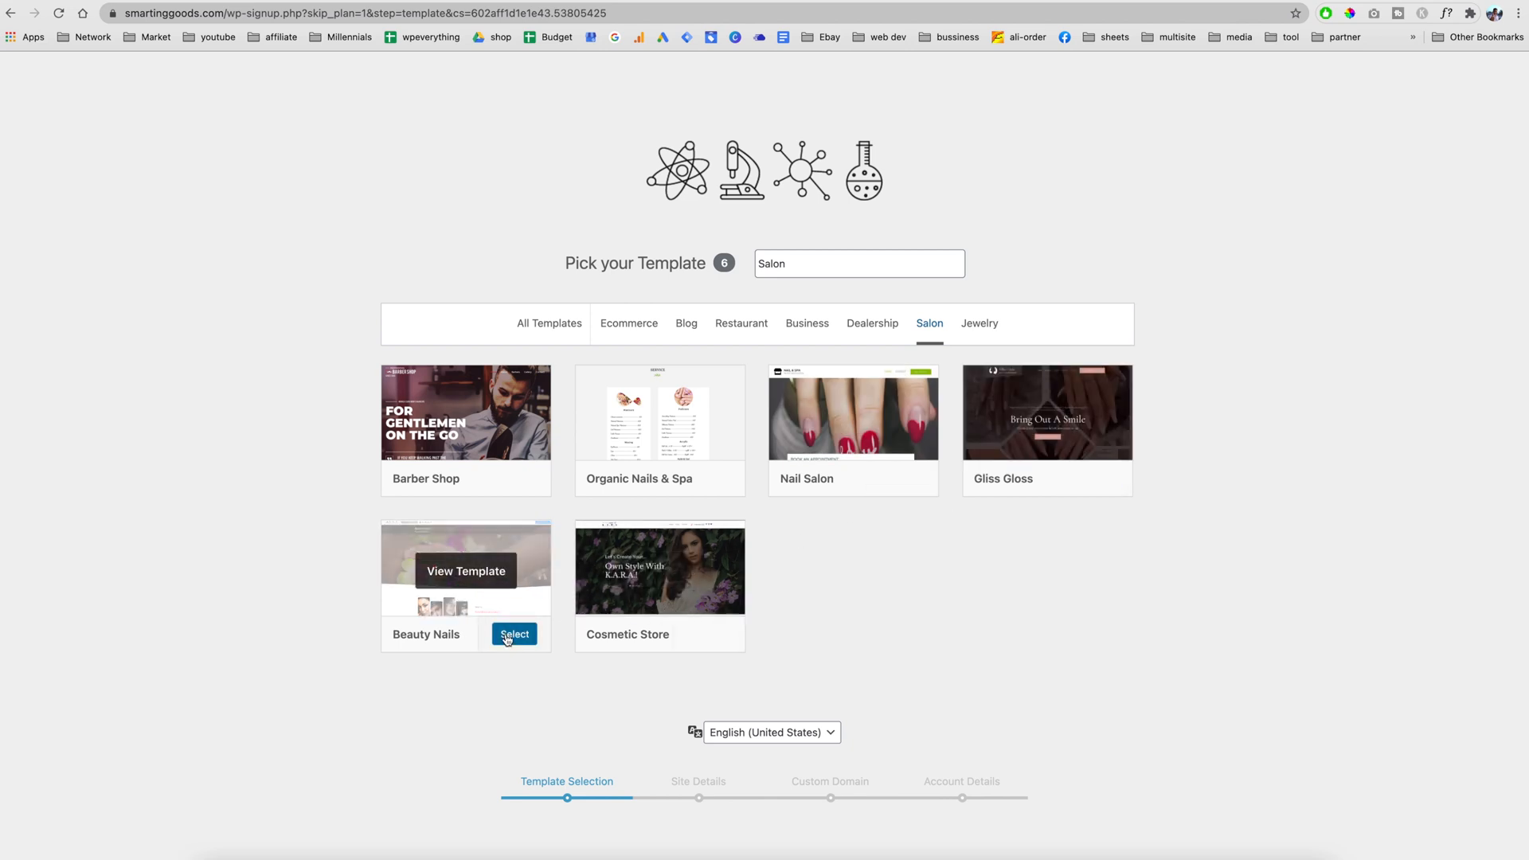
- Choose the Beauty Nails template and enter Nails Salon as the site title
left_click(513, 634)
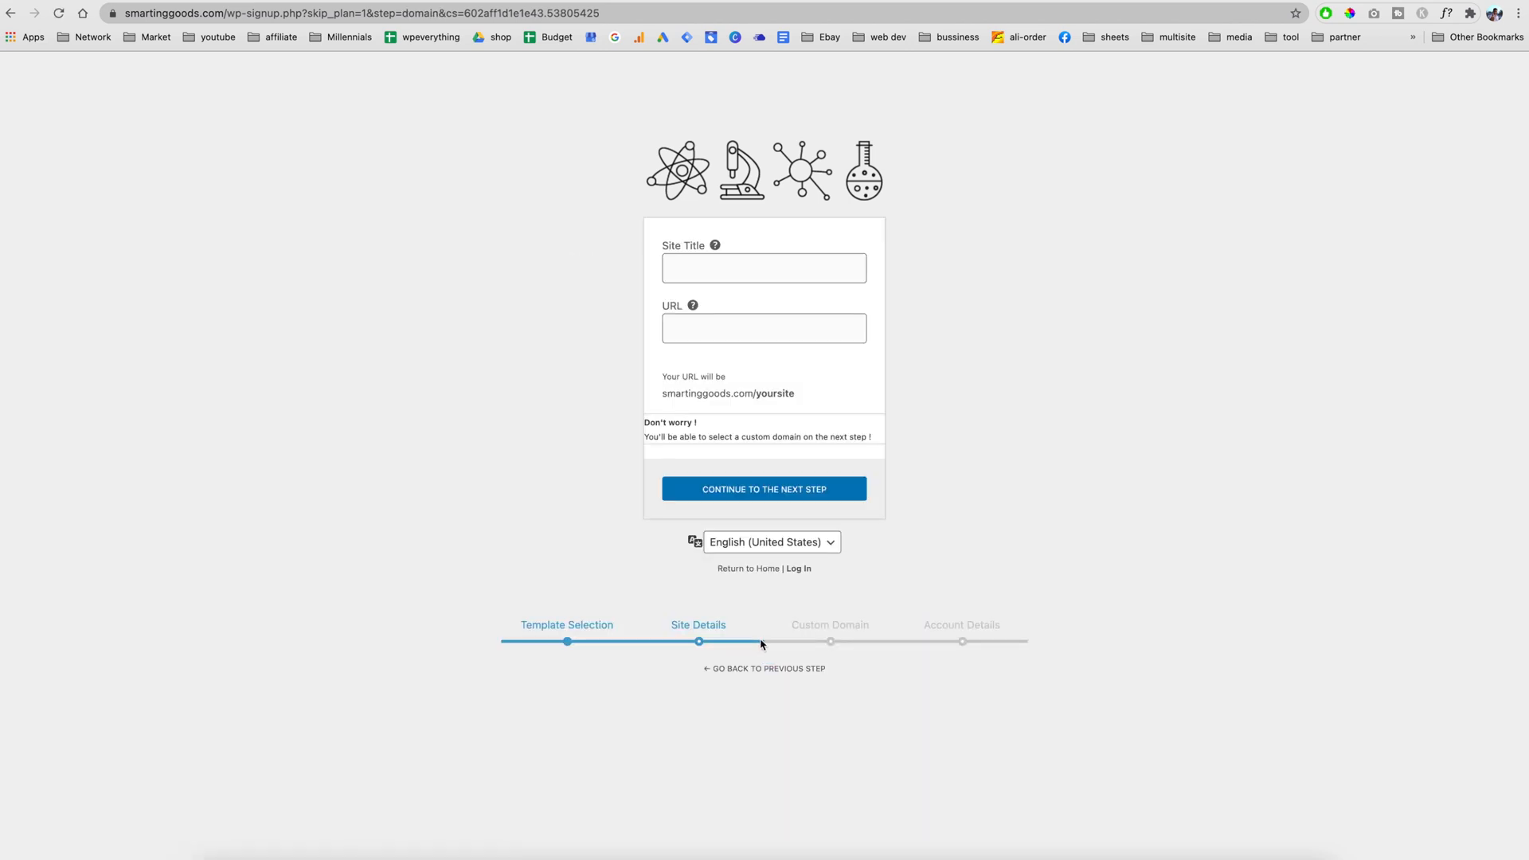
left_click(763, 268)
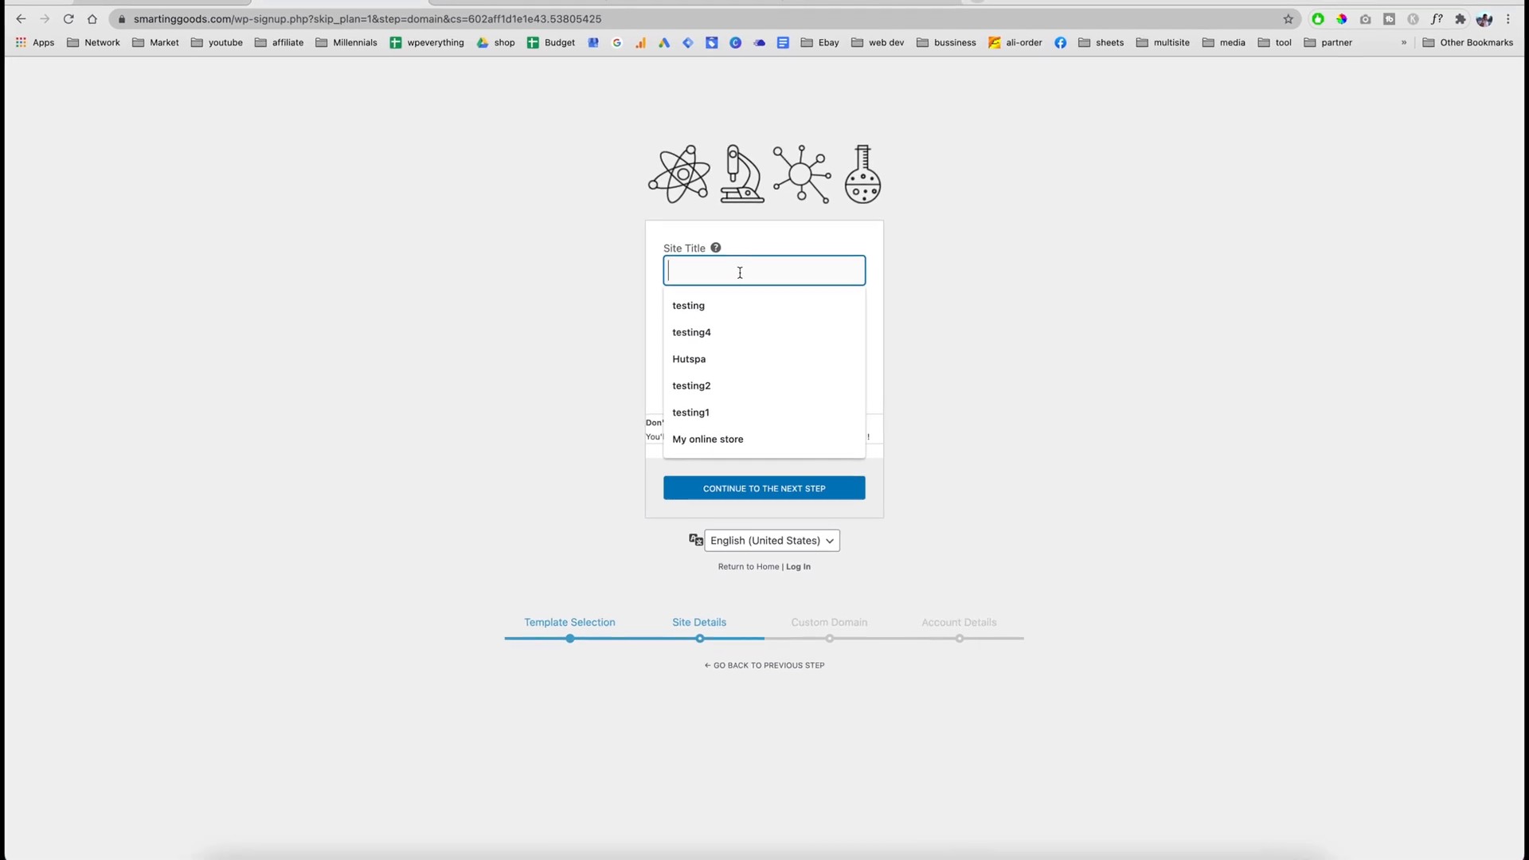
type("Nails Salon")
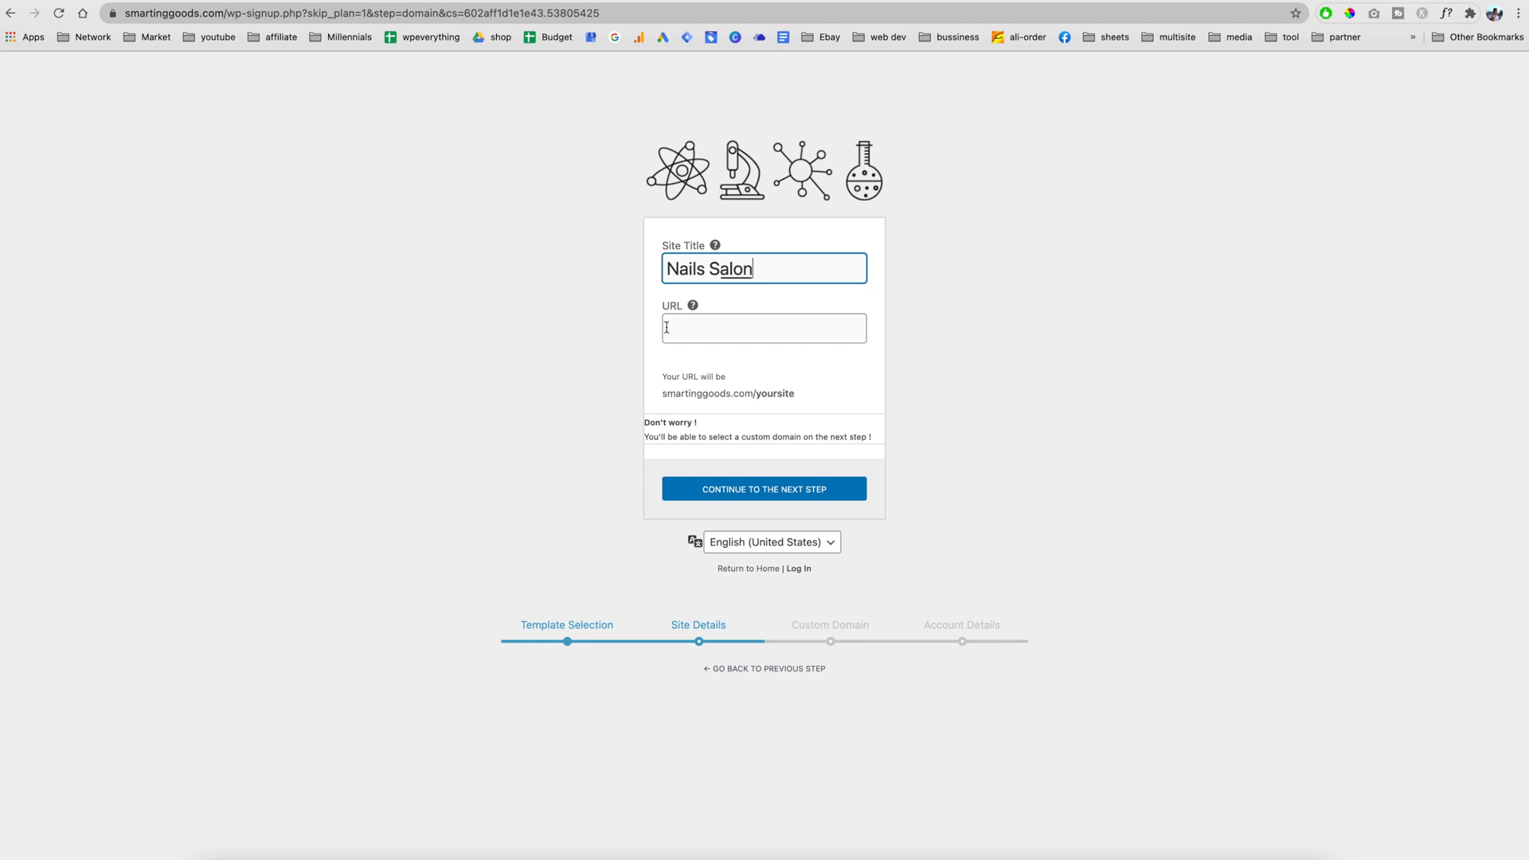
left_click(763, 327)
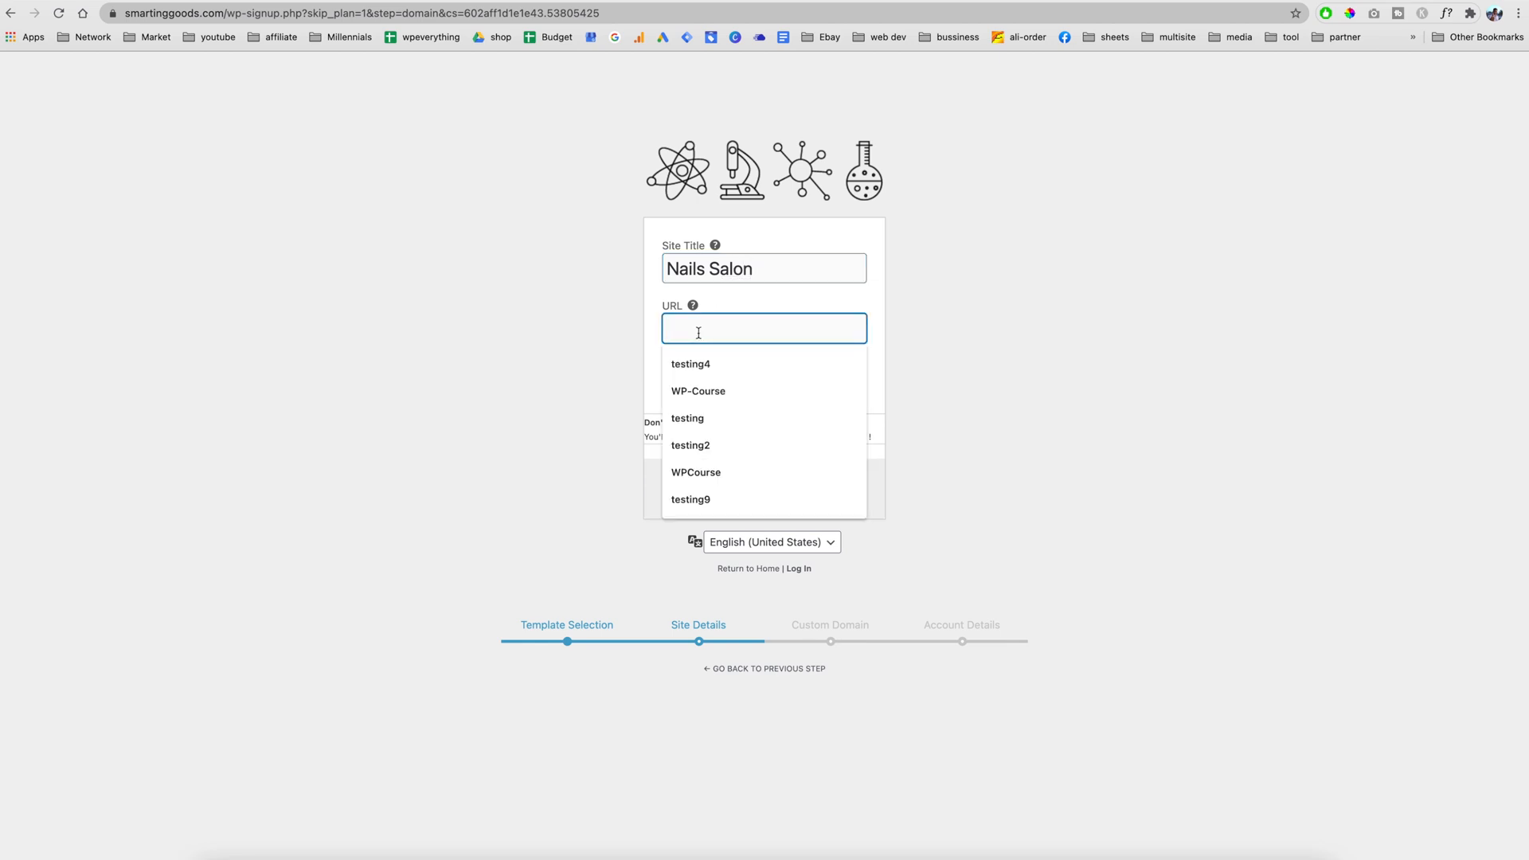
left_click(505, 399)
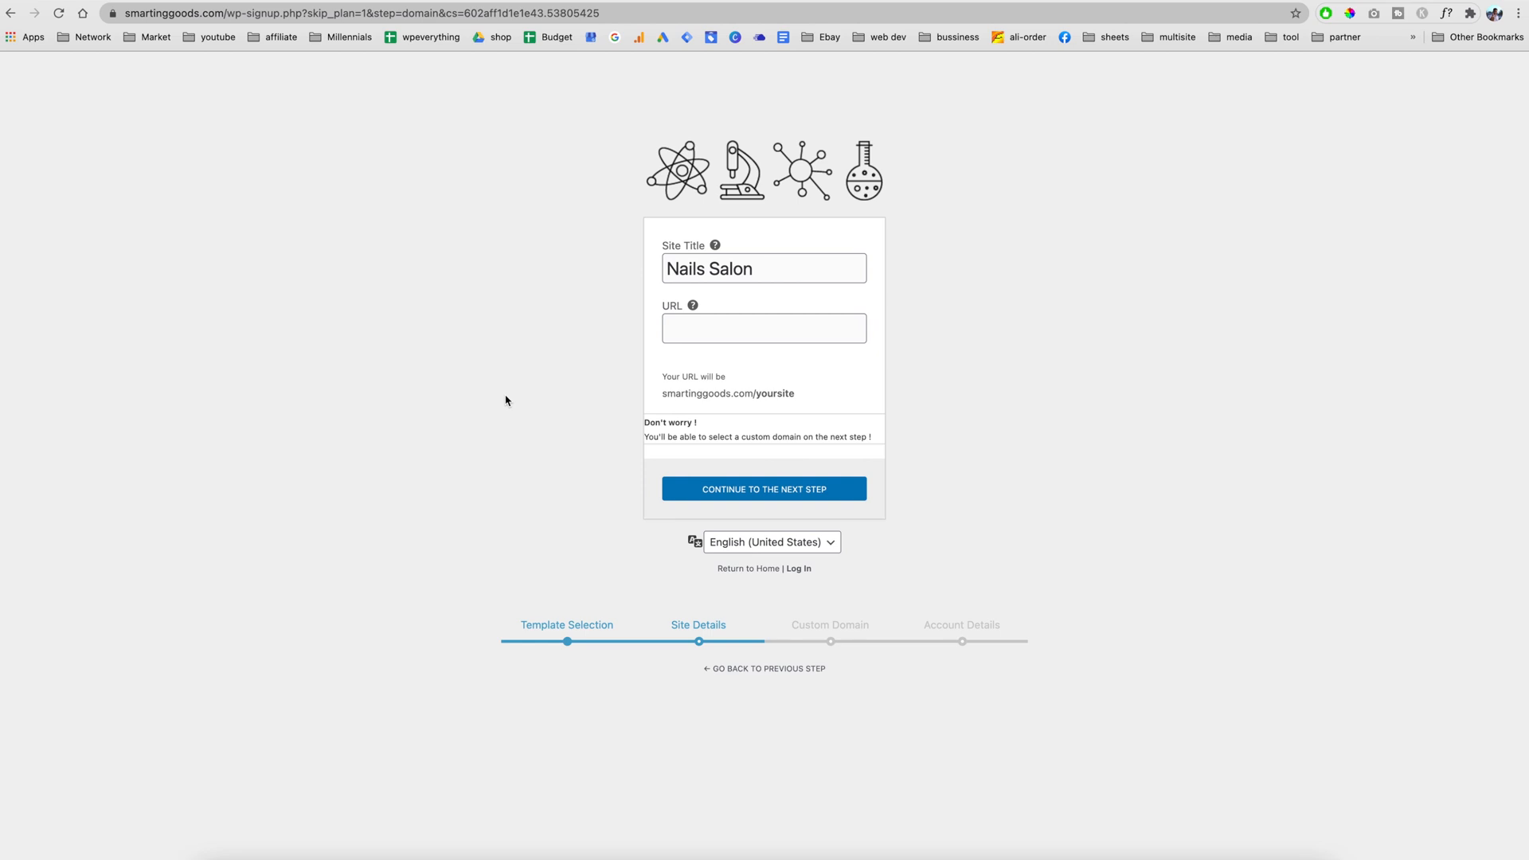
double_click(774, 392)
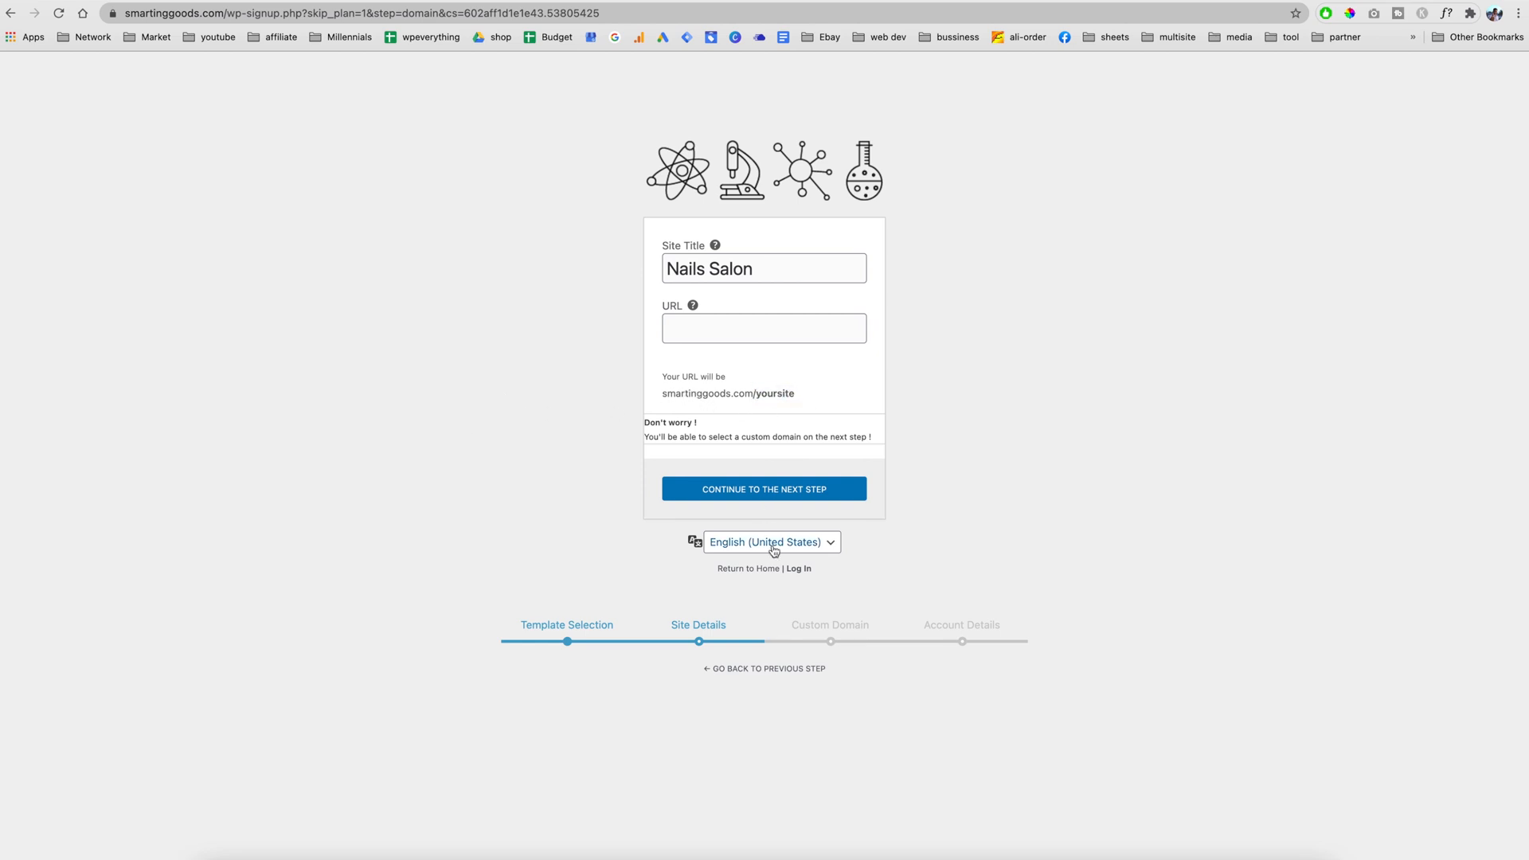
left_click(764, 489)
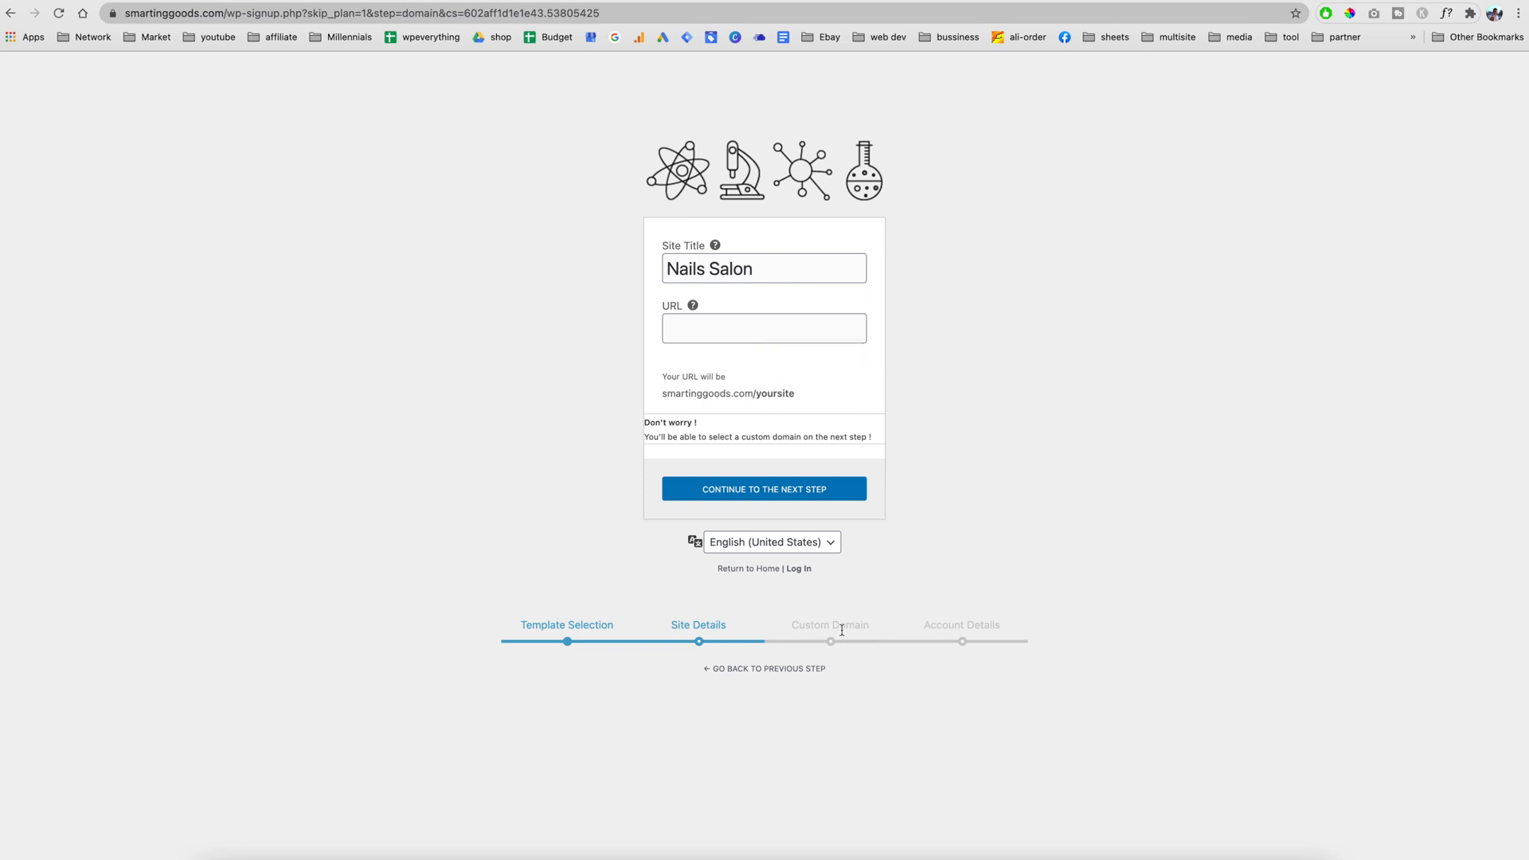
- Enter bostonnails as the site URL and submit the site details
left_click(764, 328)
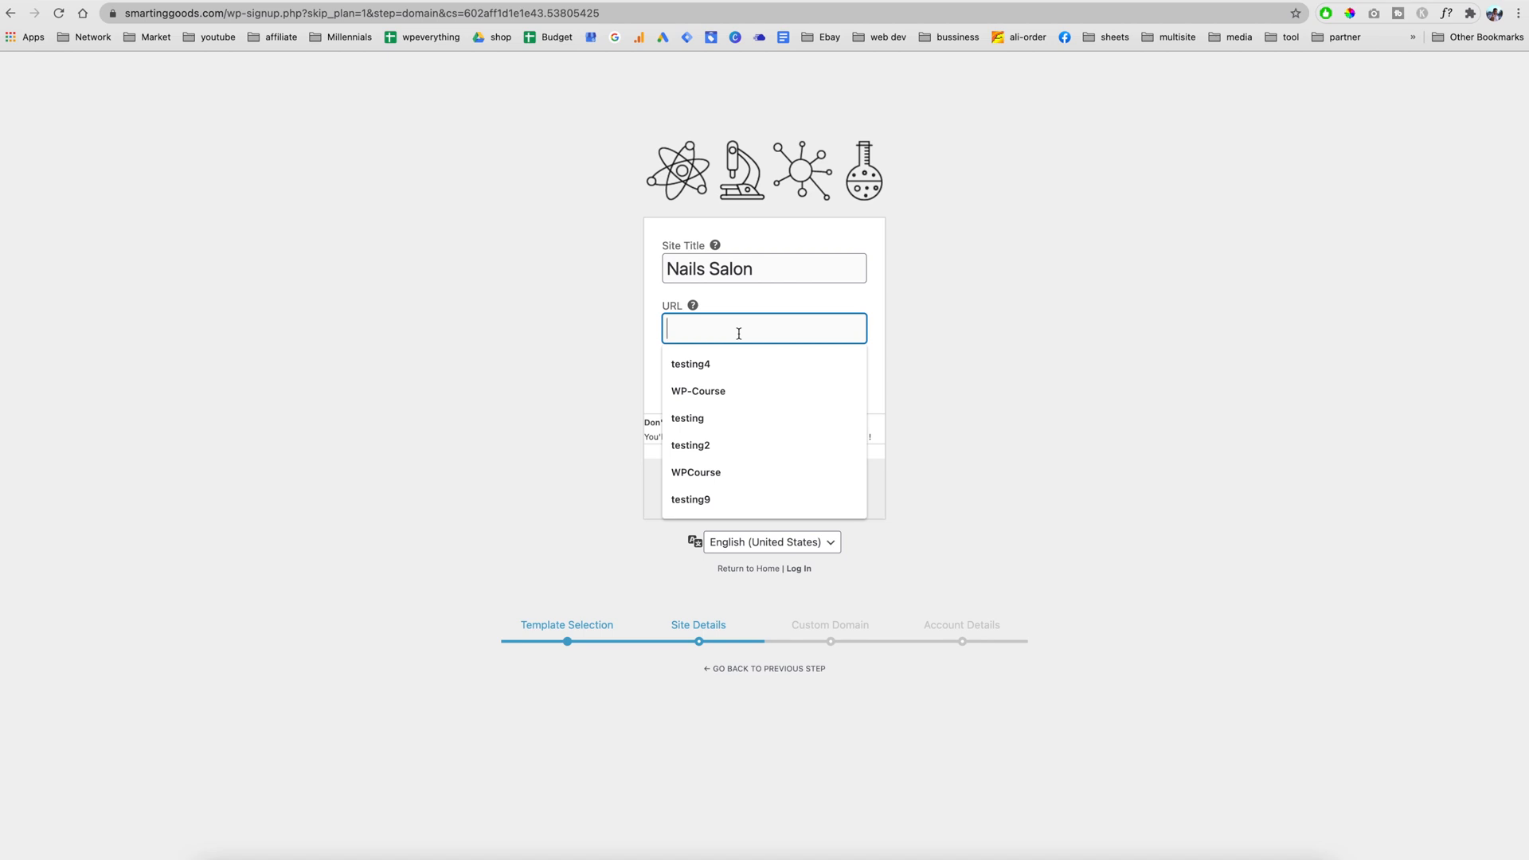
type("bostonnails")
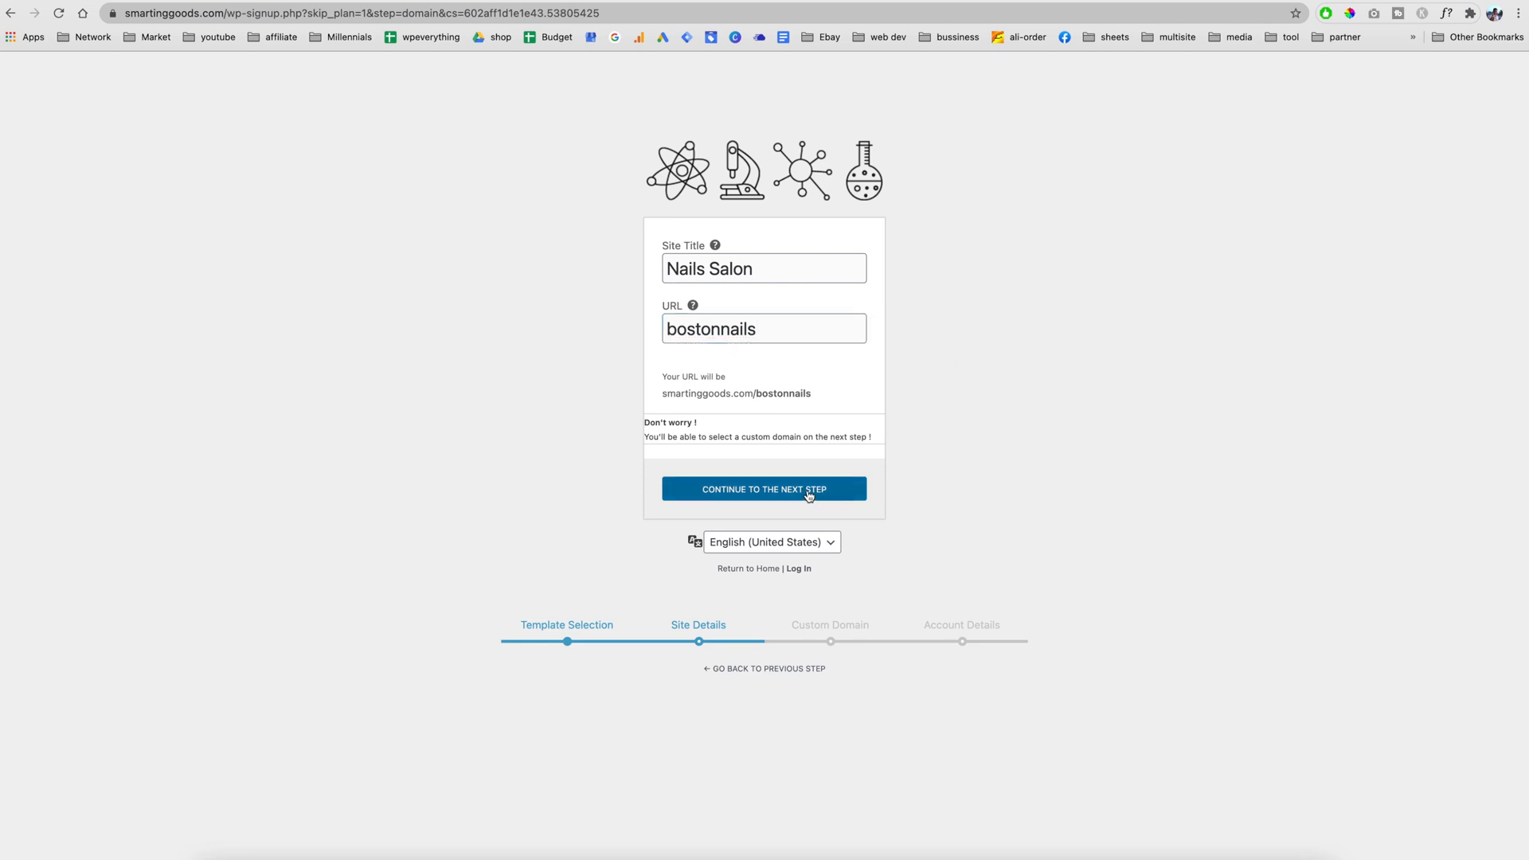
left_click(764, 488)
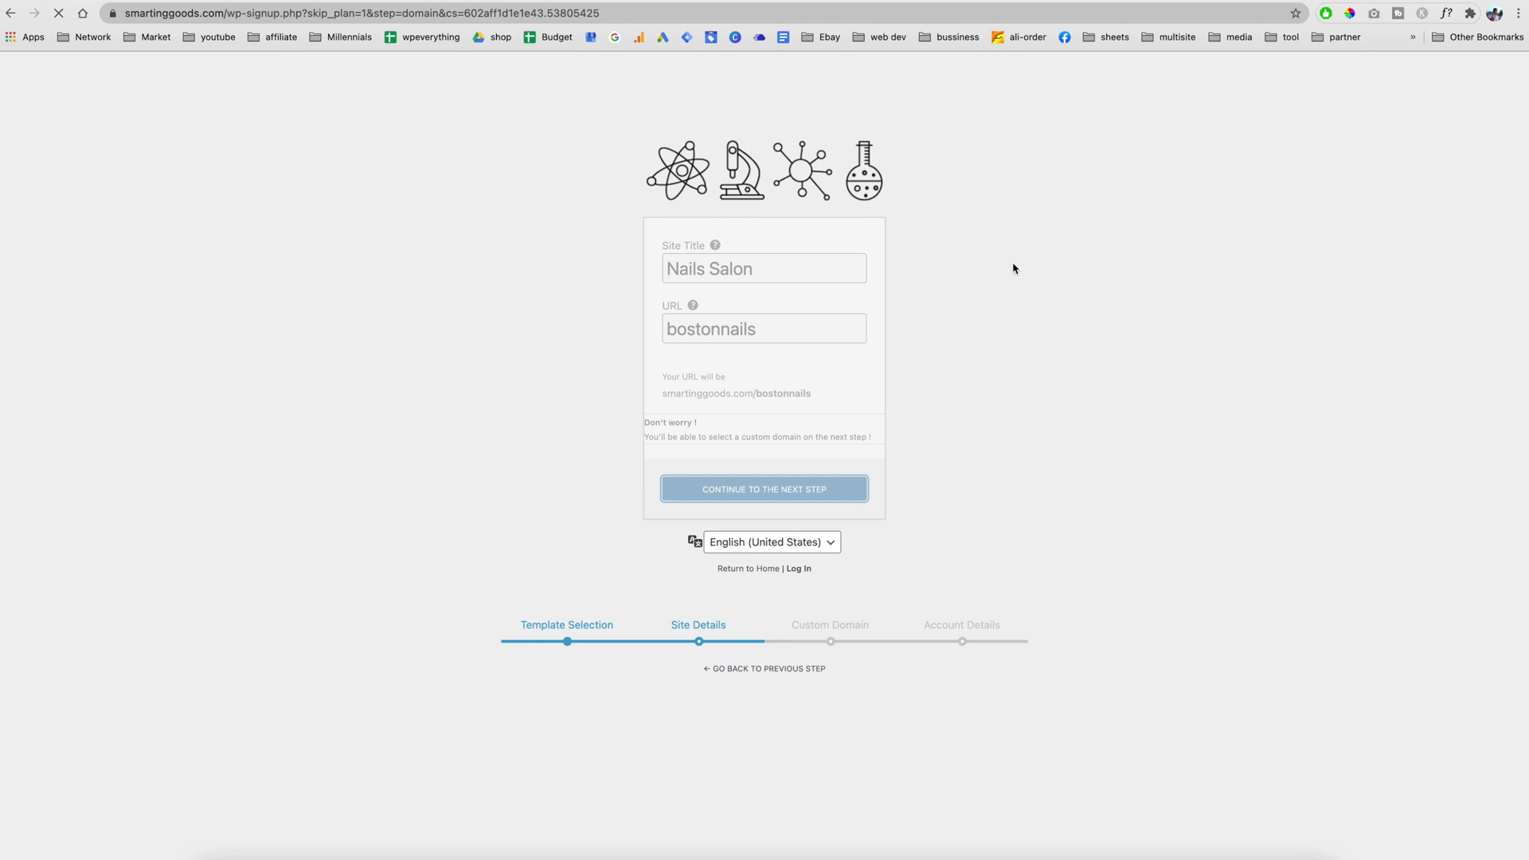
- Pick the free bostonnails.net domain and continue to the account details step
left_click(764, 488)
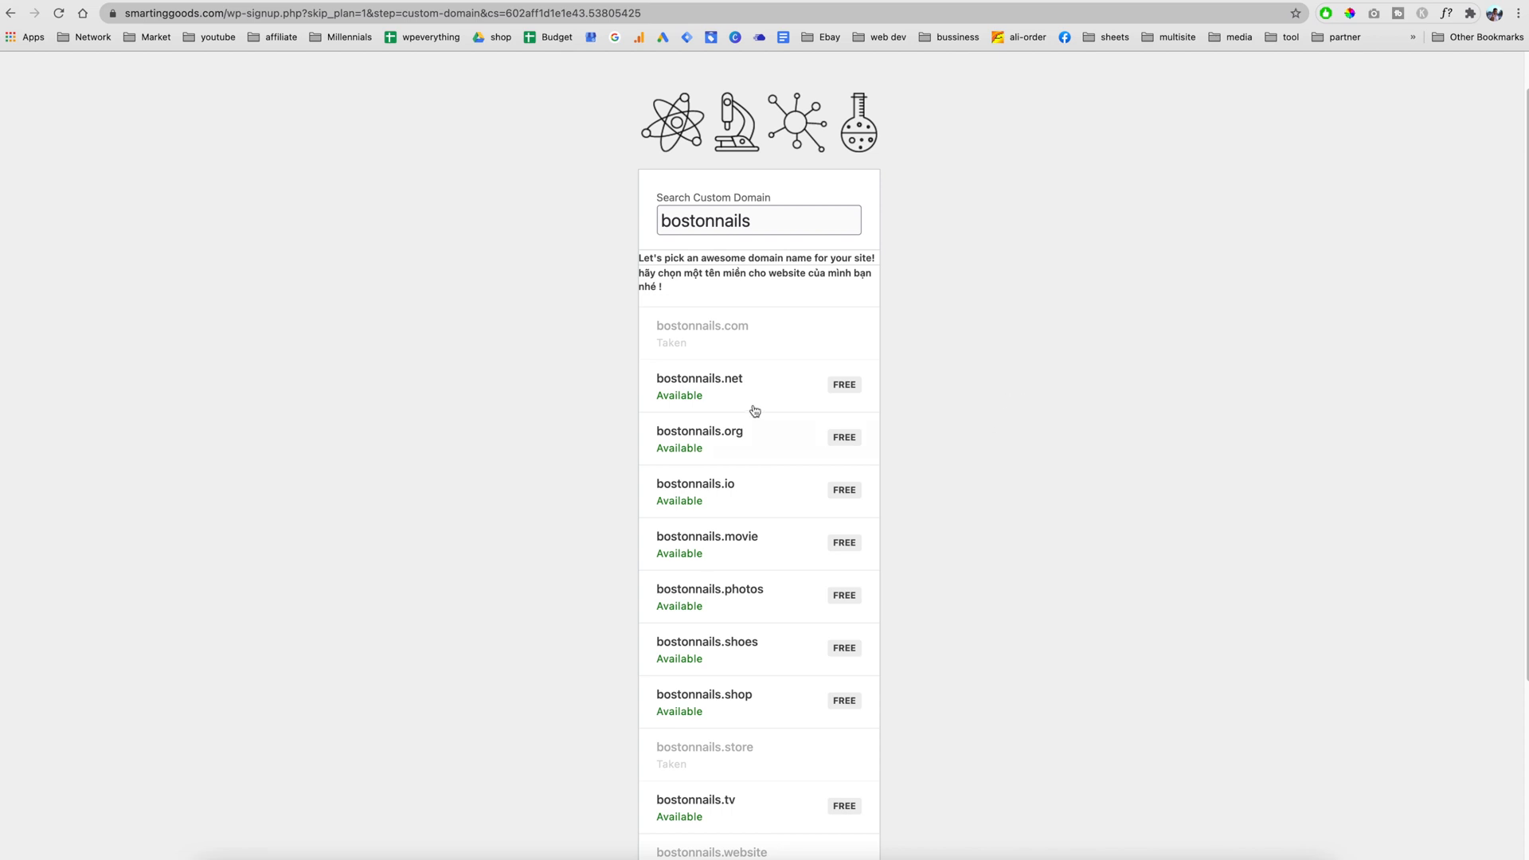
mouse_move(707, 388)
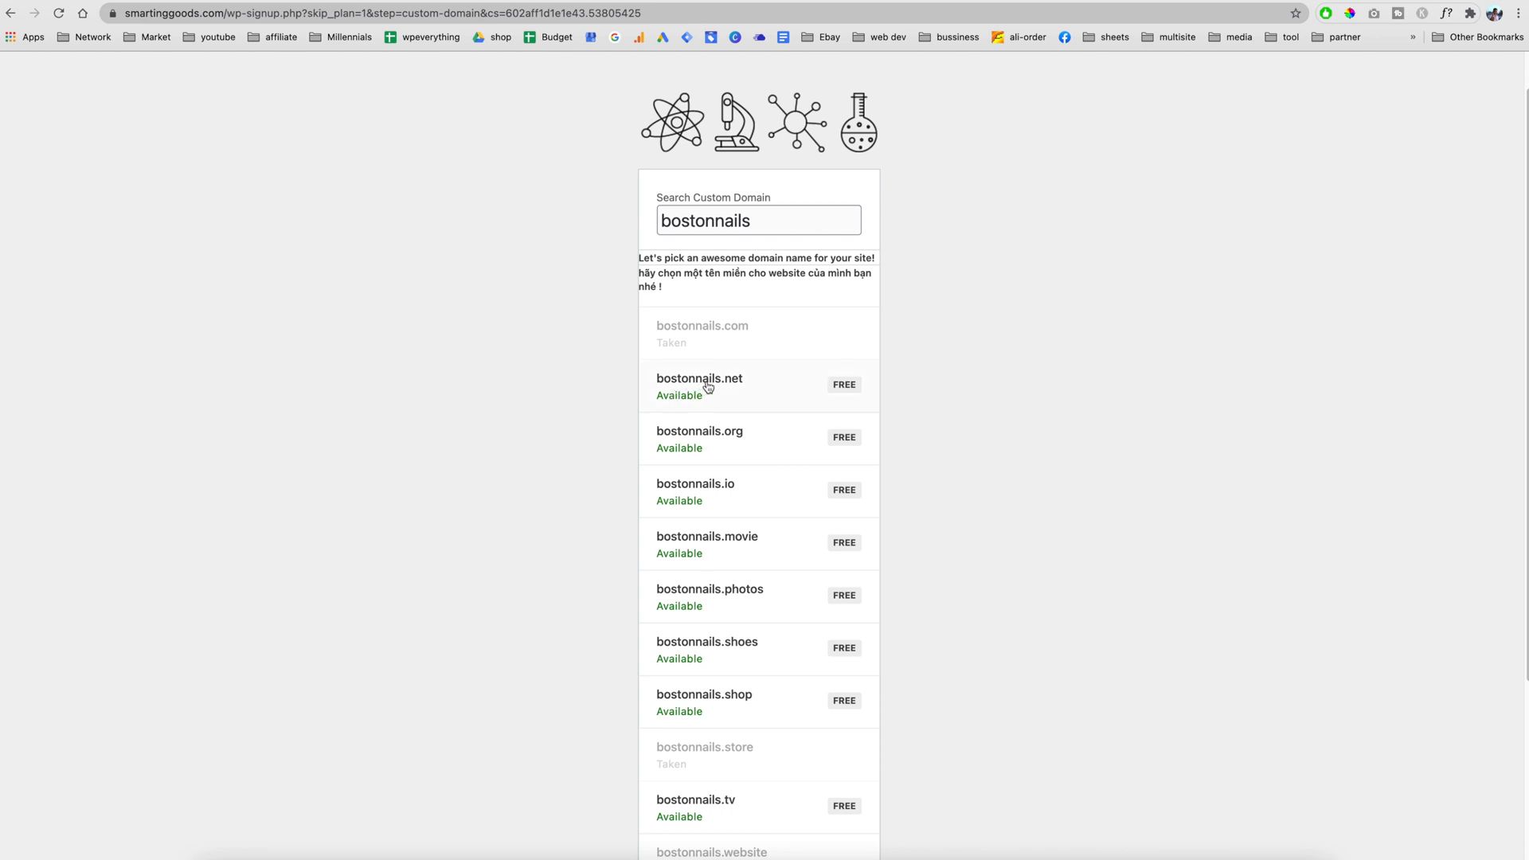
mouse_move(857, 401)
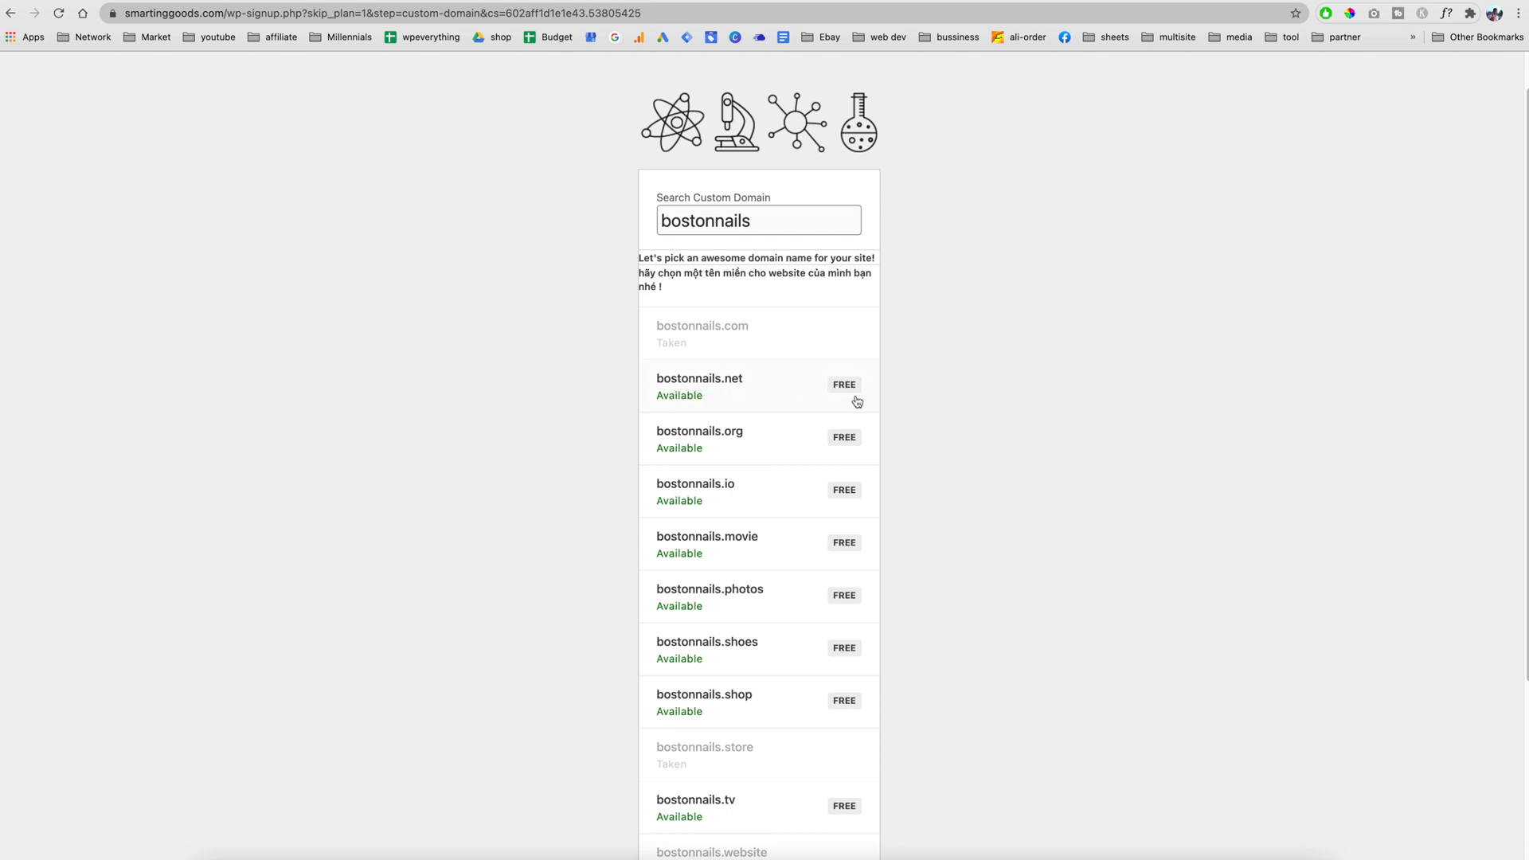
left_click(742, 383)
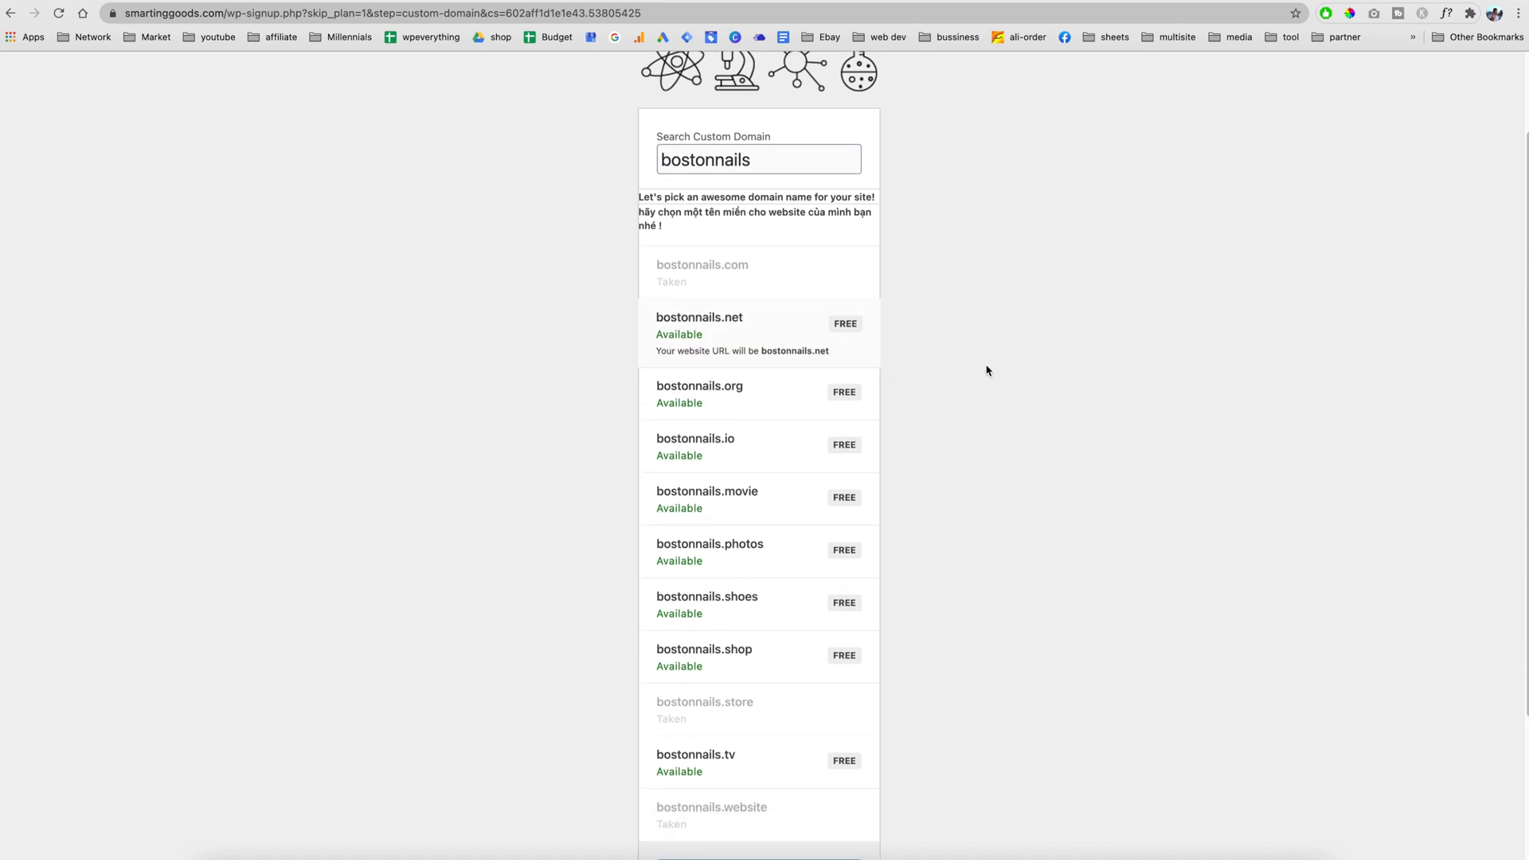
scroll("down", 3)
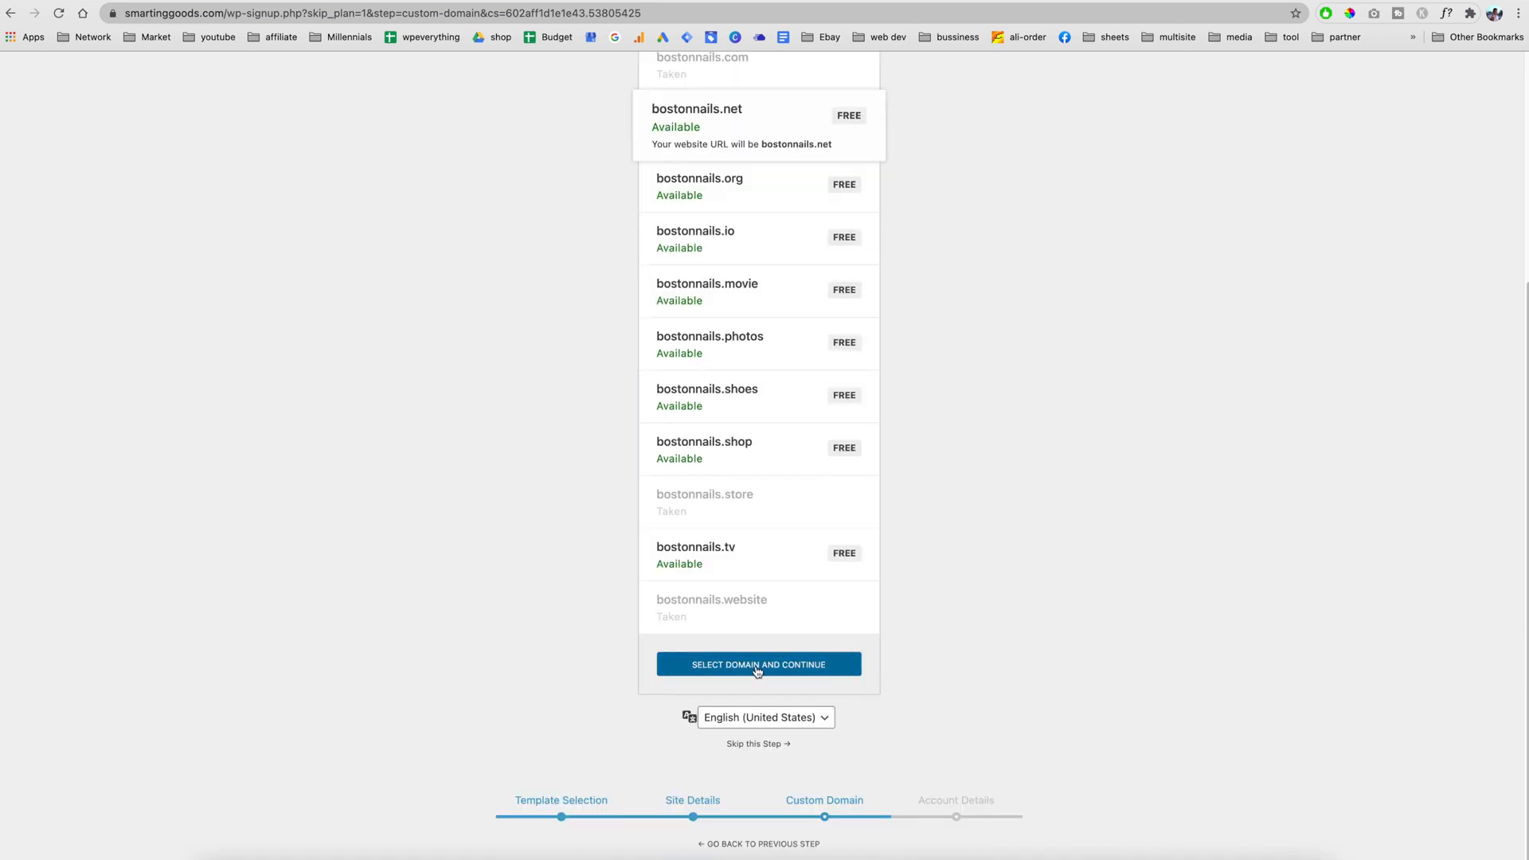
mouse_move(911, 717)
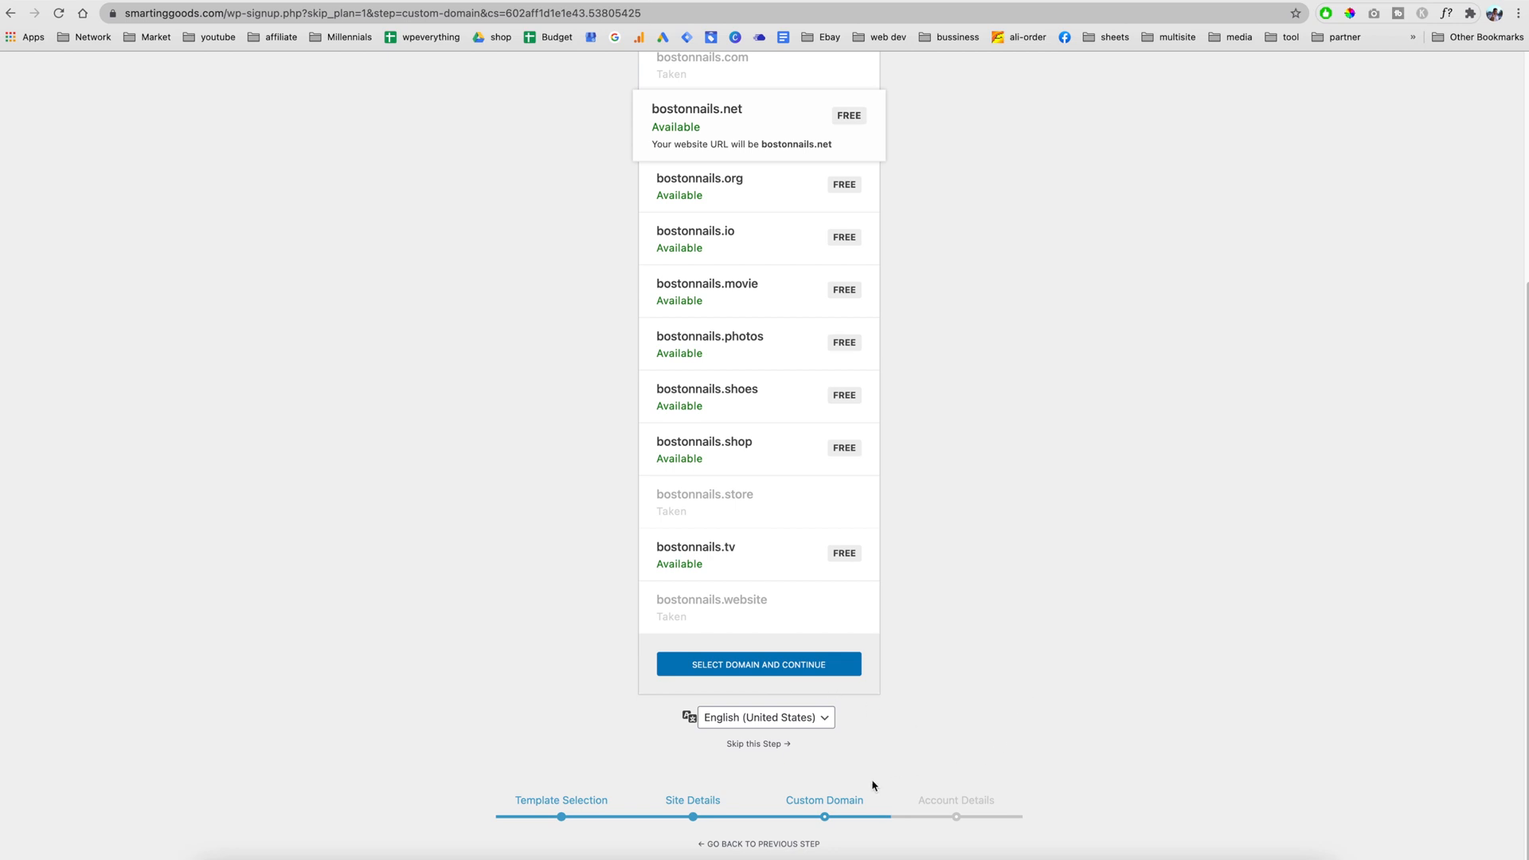
mouse_move(780, 755)
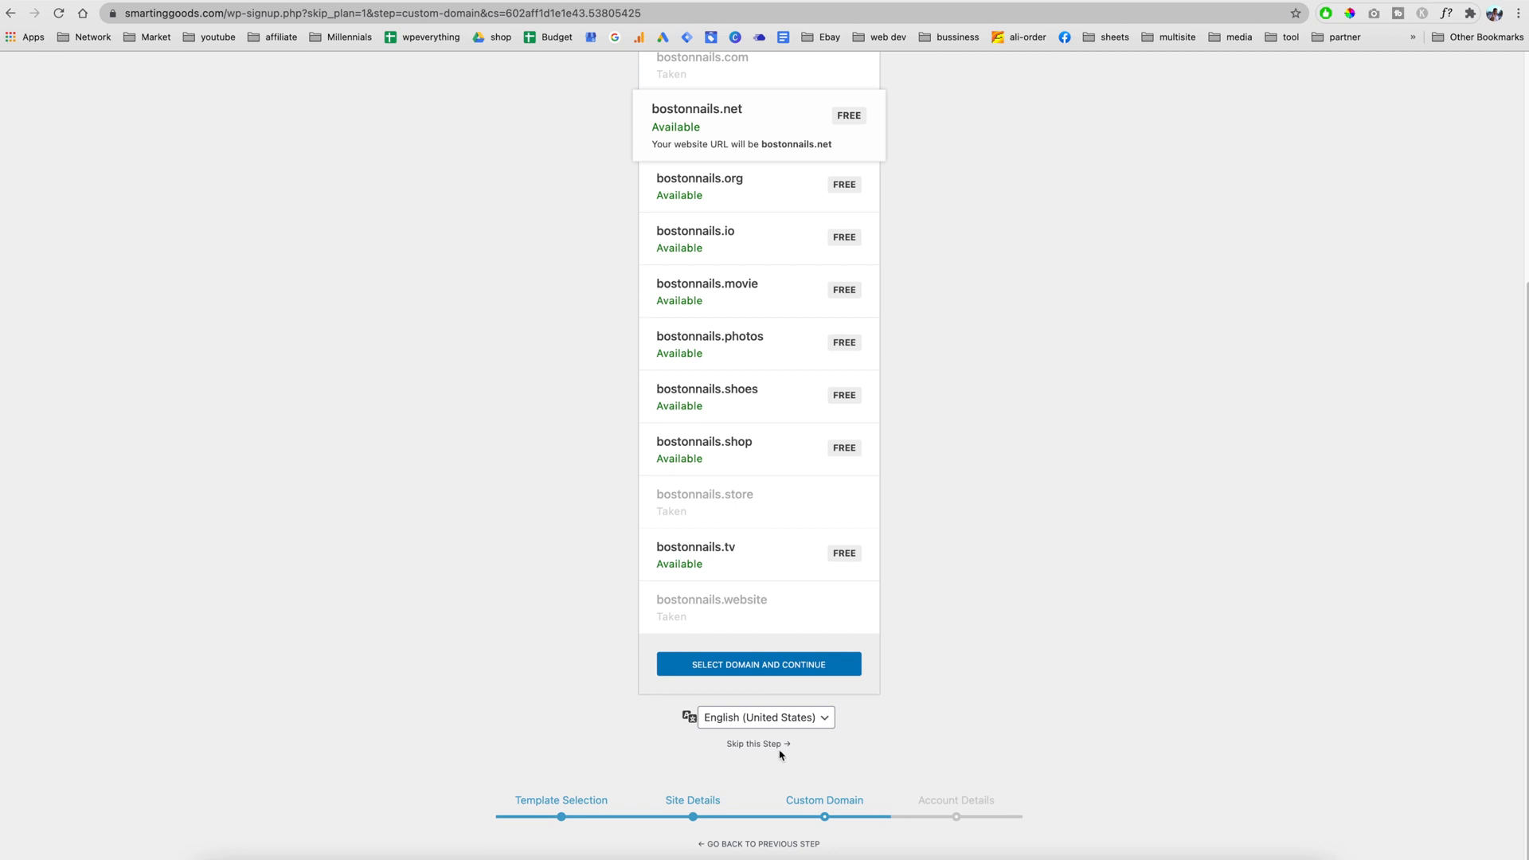
left_click(757, 664)
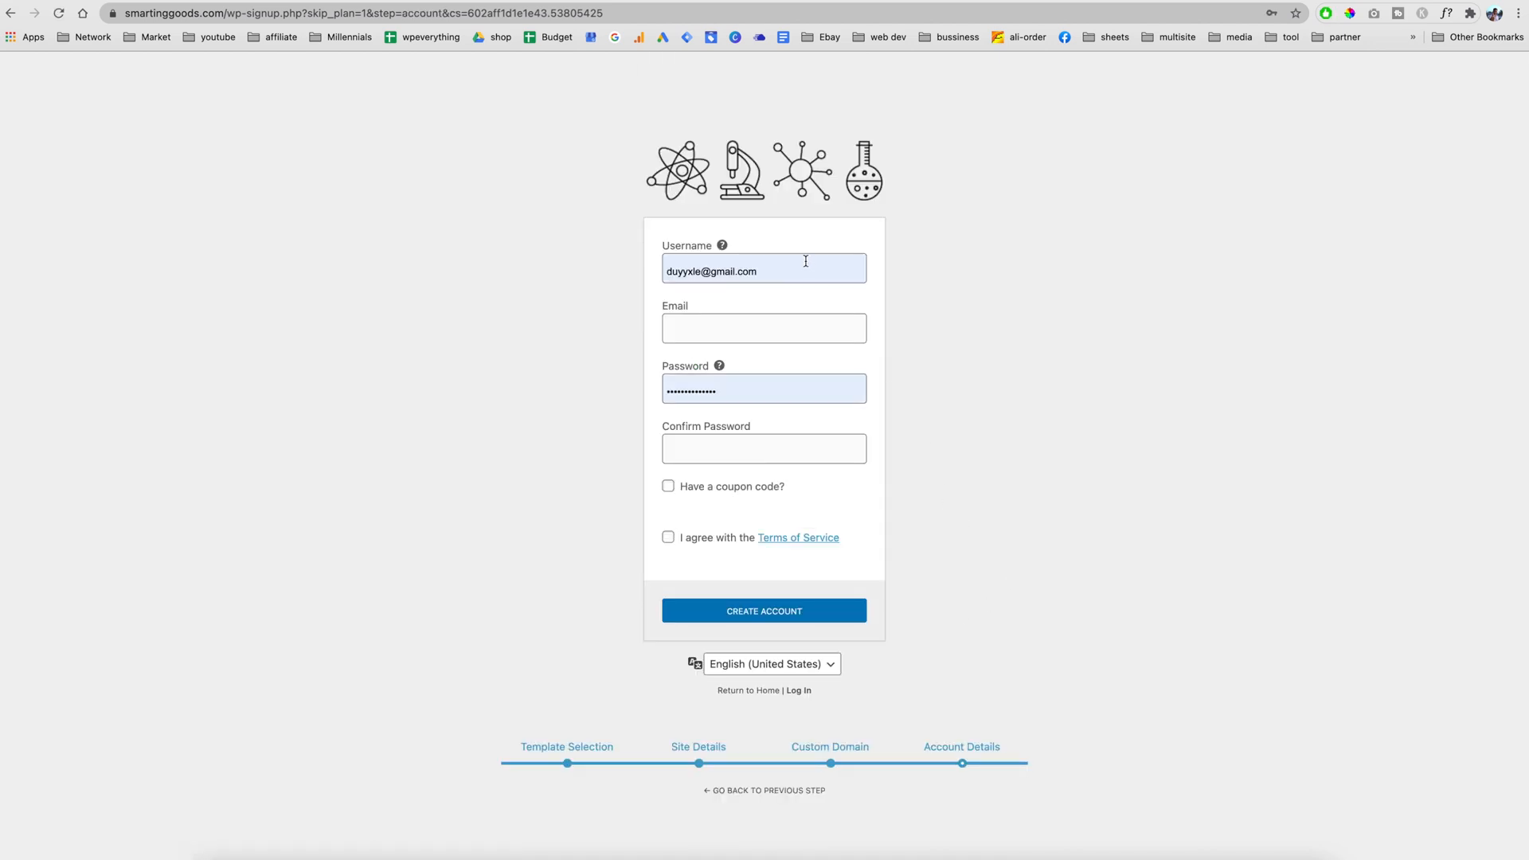
left_click(764, 268)
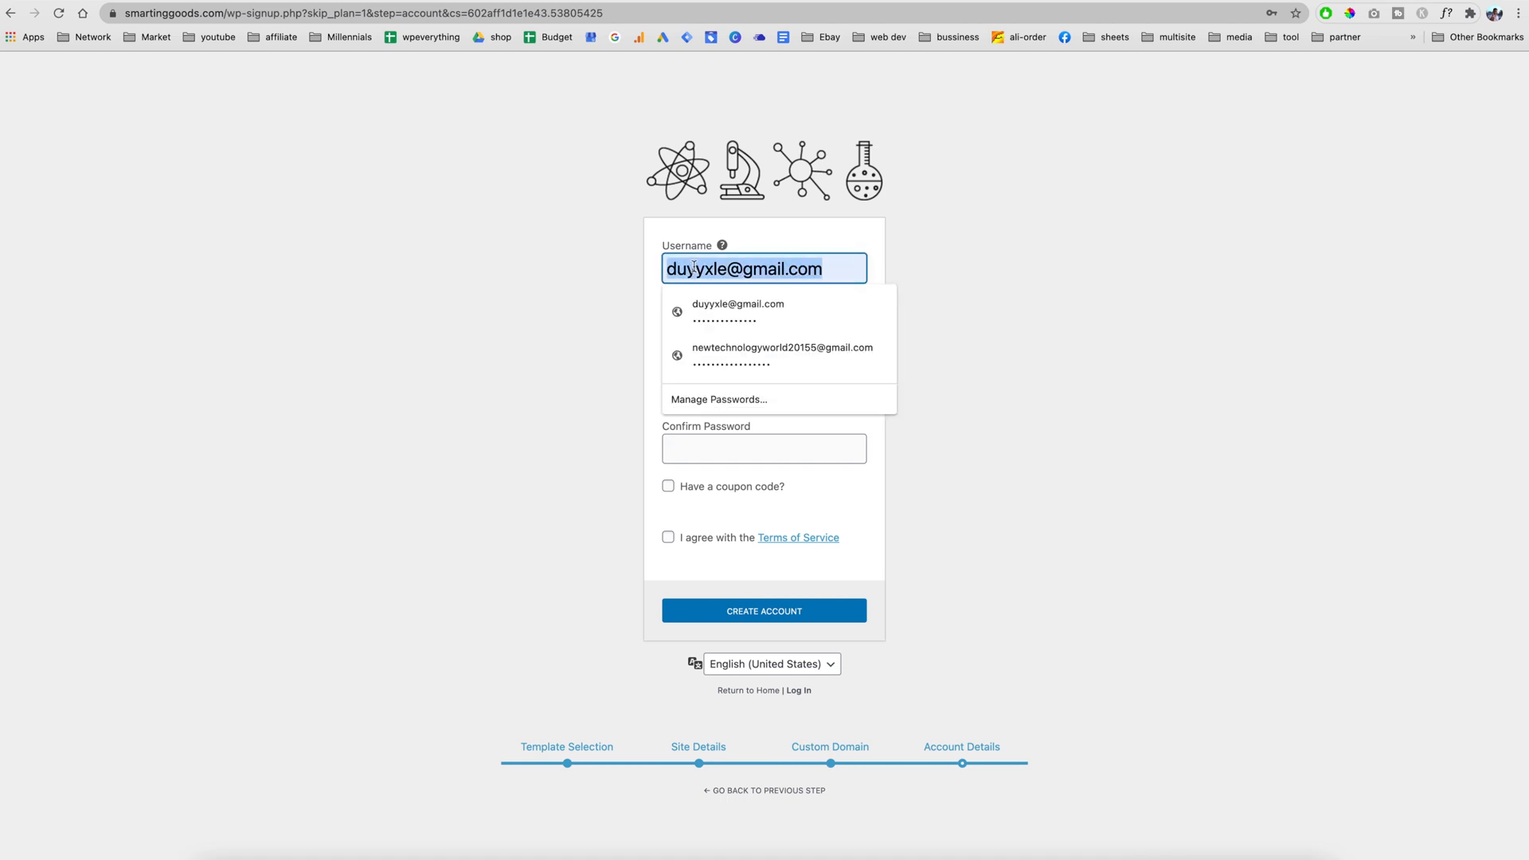
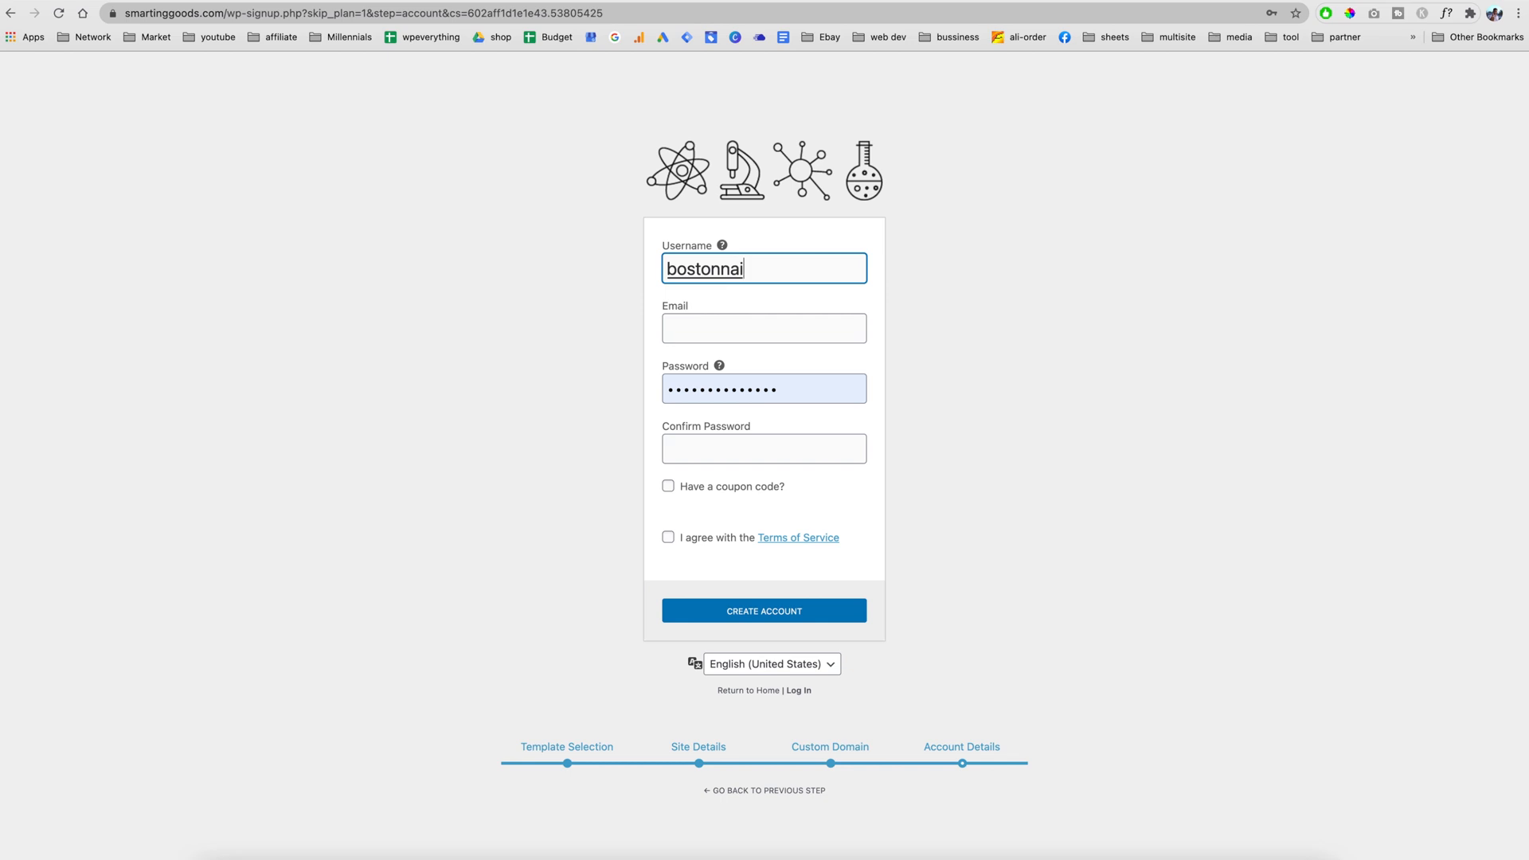
left_click(764, 327)
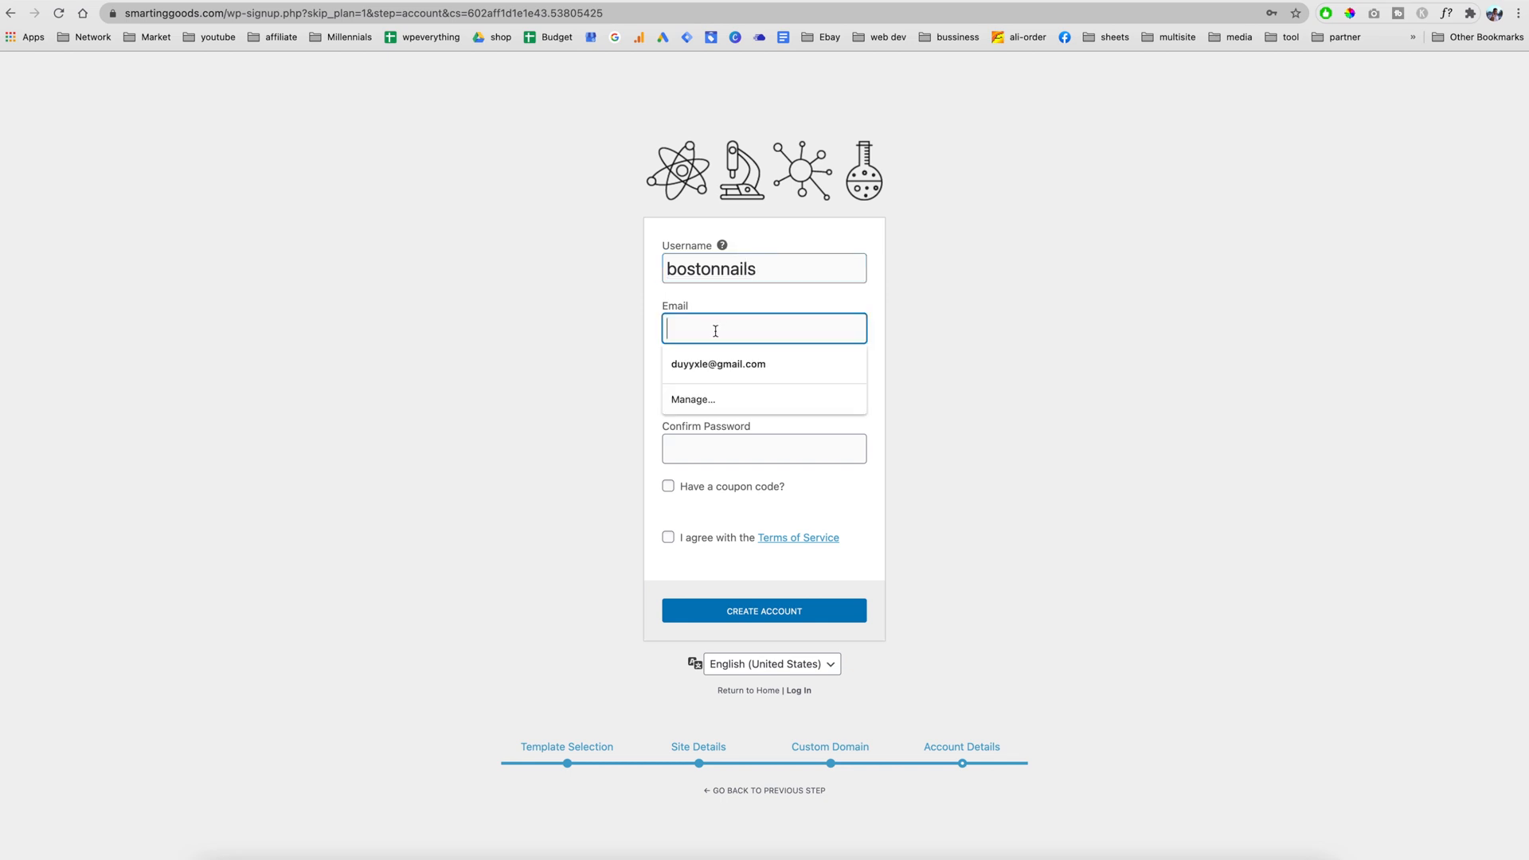
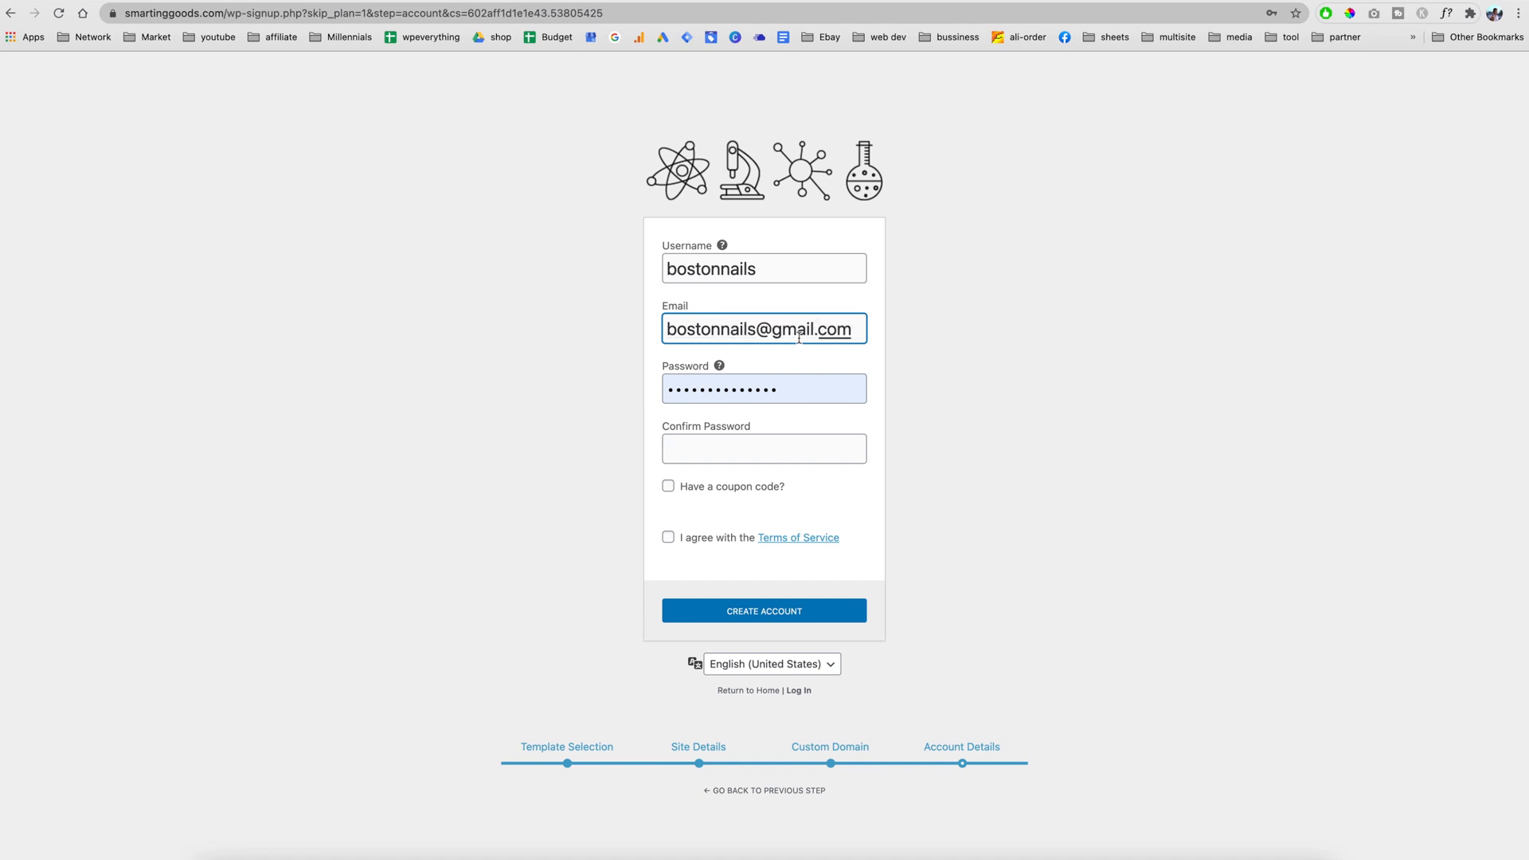
- Confirm the password, keep the coupon field hidden, accept the Terms, and create the account
left_click(763, 388)
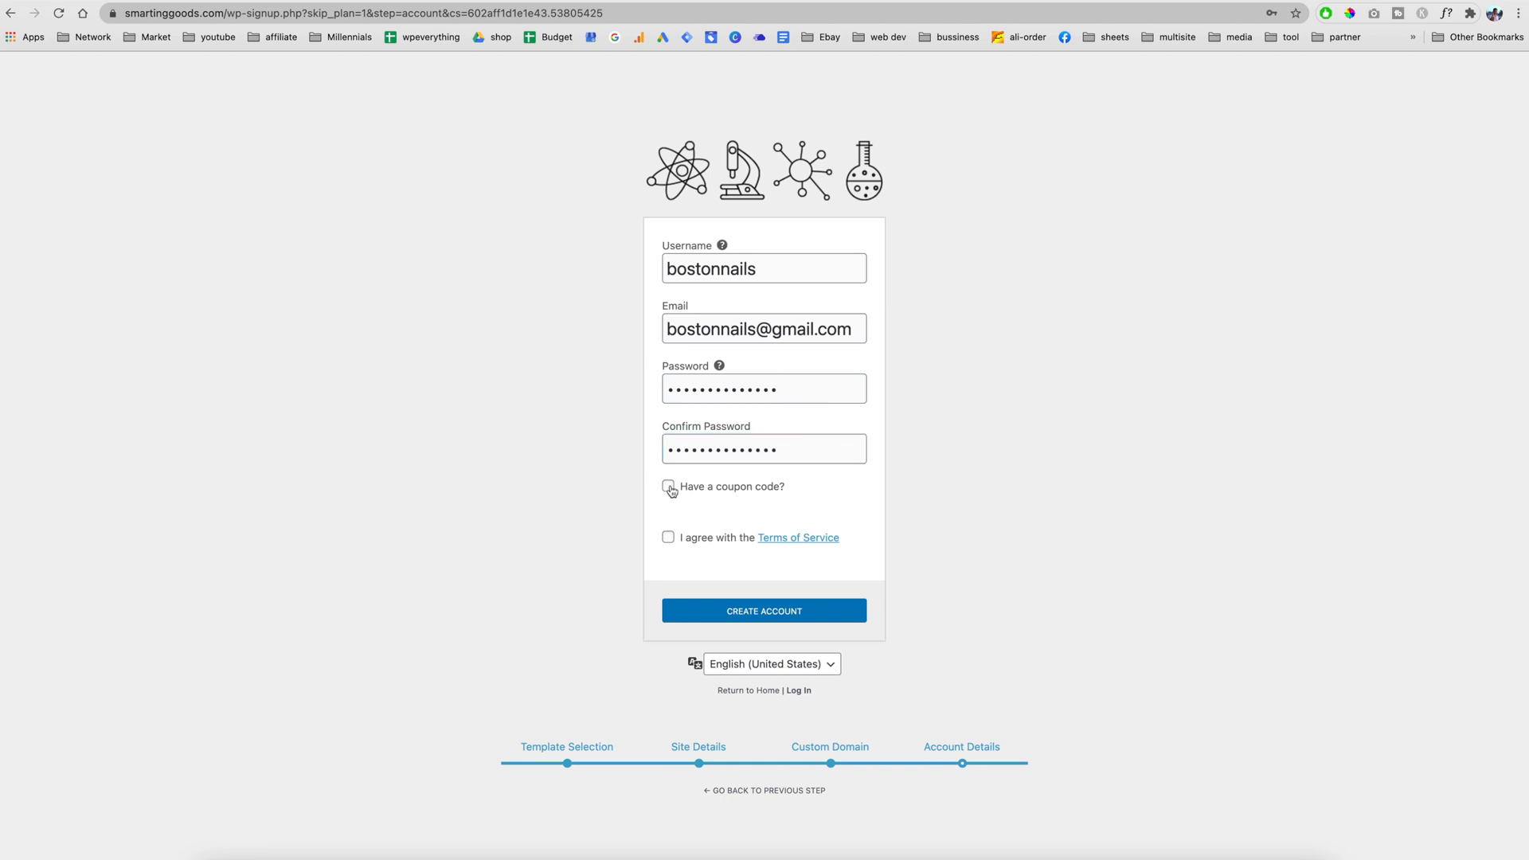
left_click(664, 487)
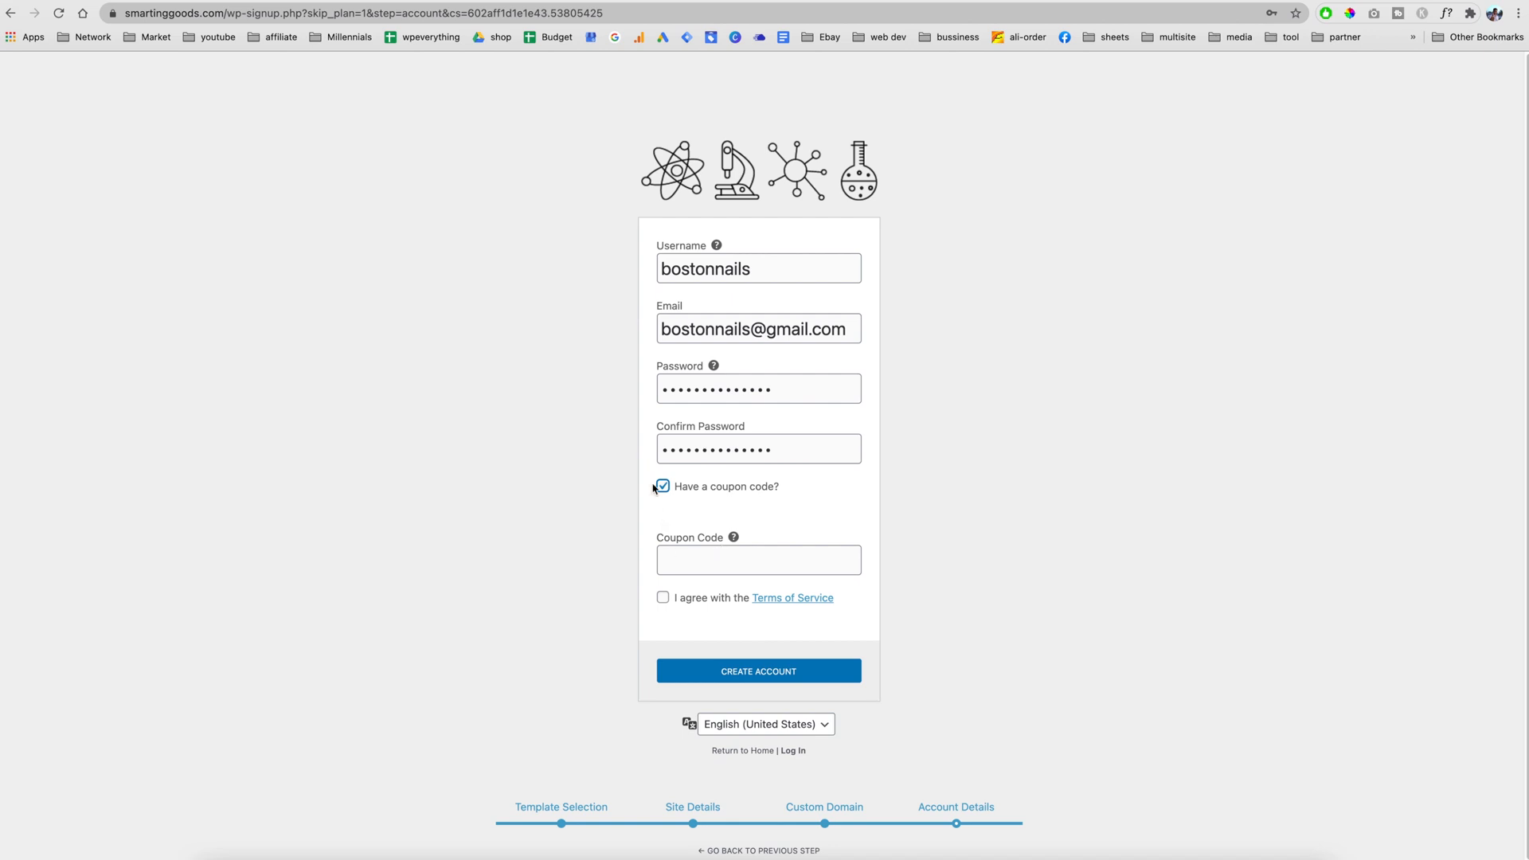
left_click(662, 485)
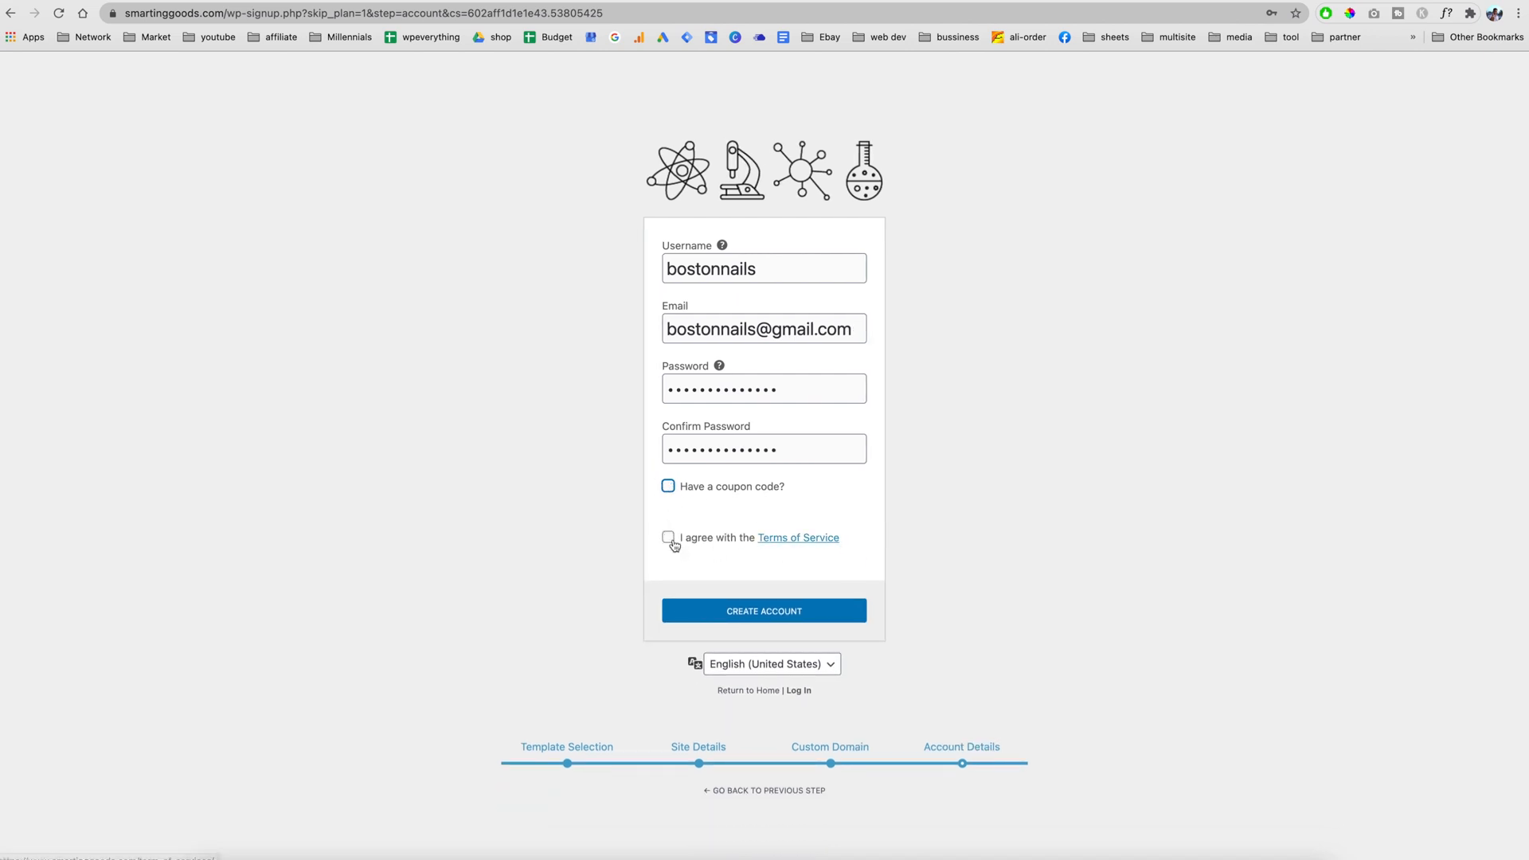
left_click(668, 538)
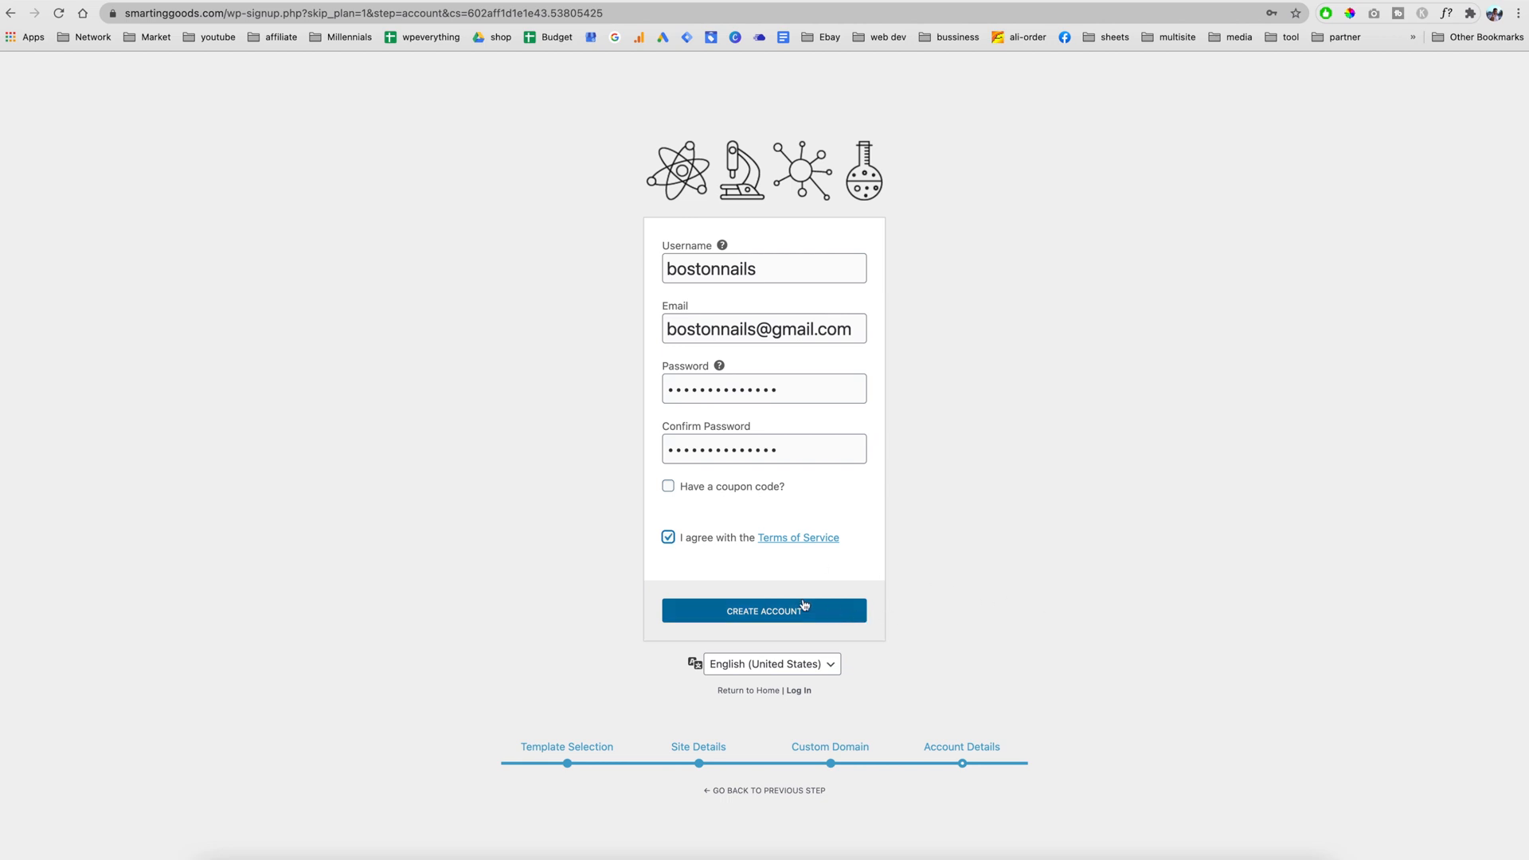
left_click(764, 611)
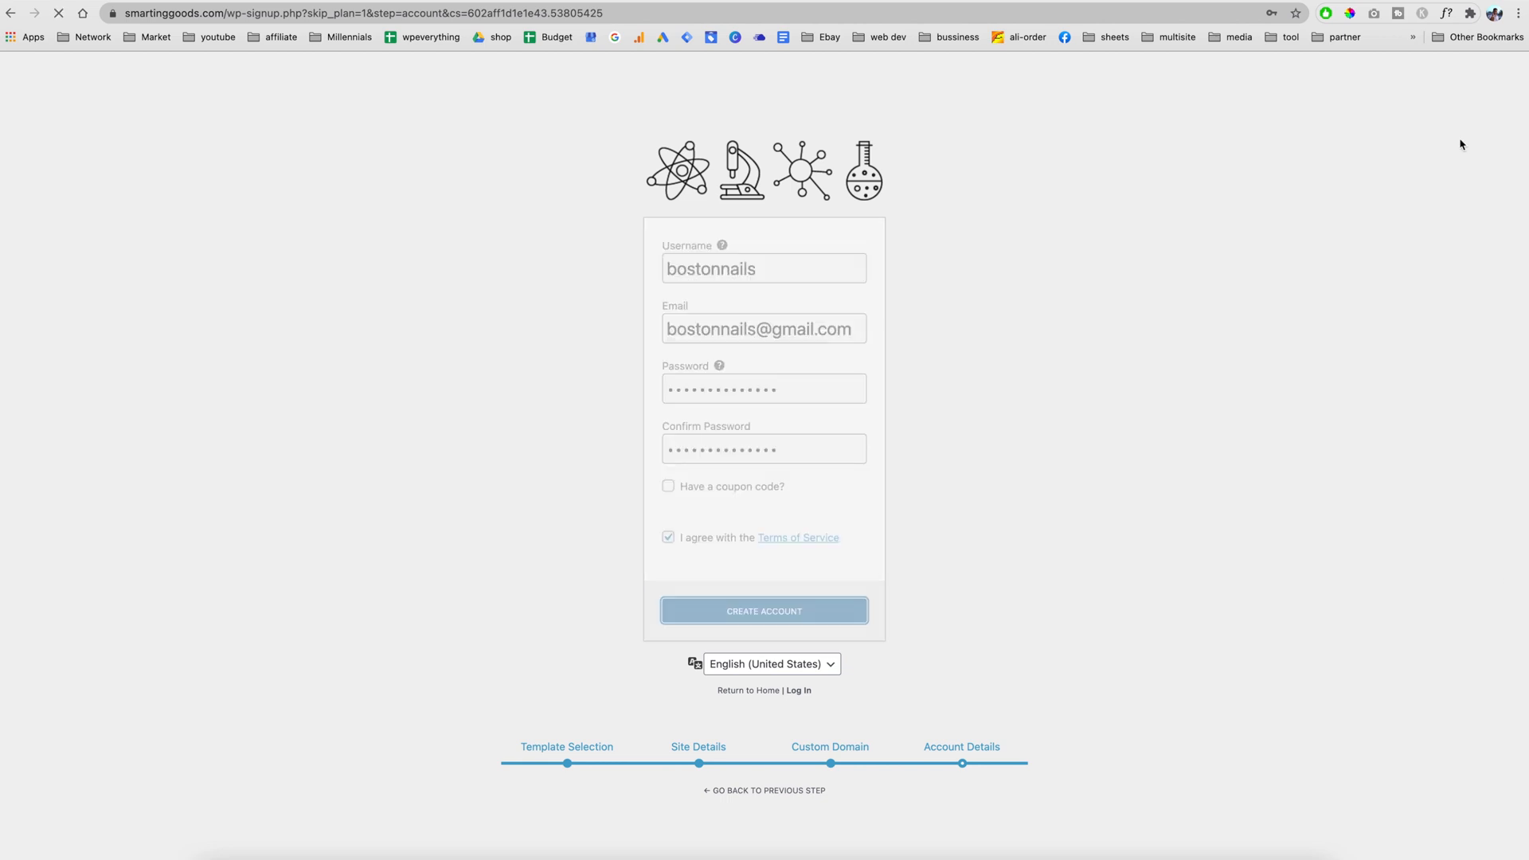
- Skip Activate Website and go to the Account Page without payment
left_click(764, 610)
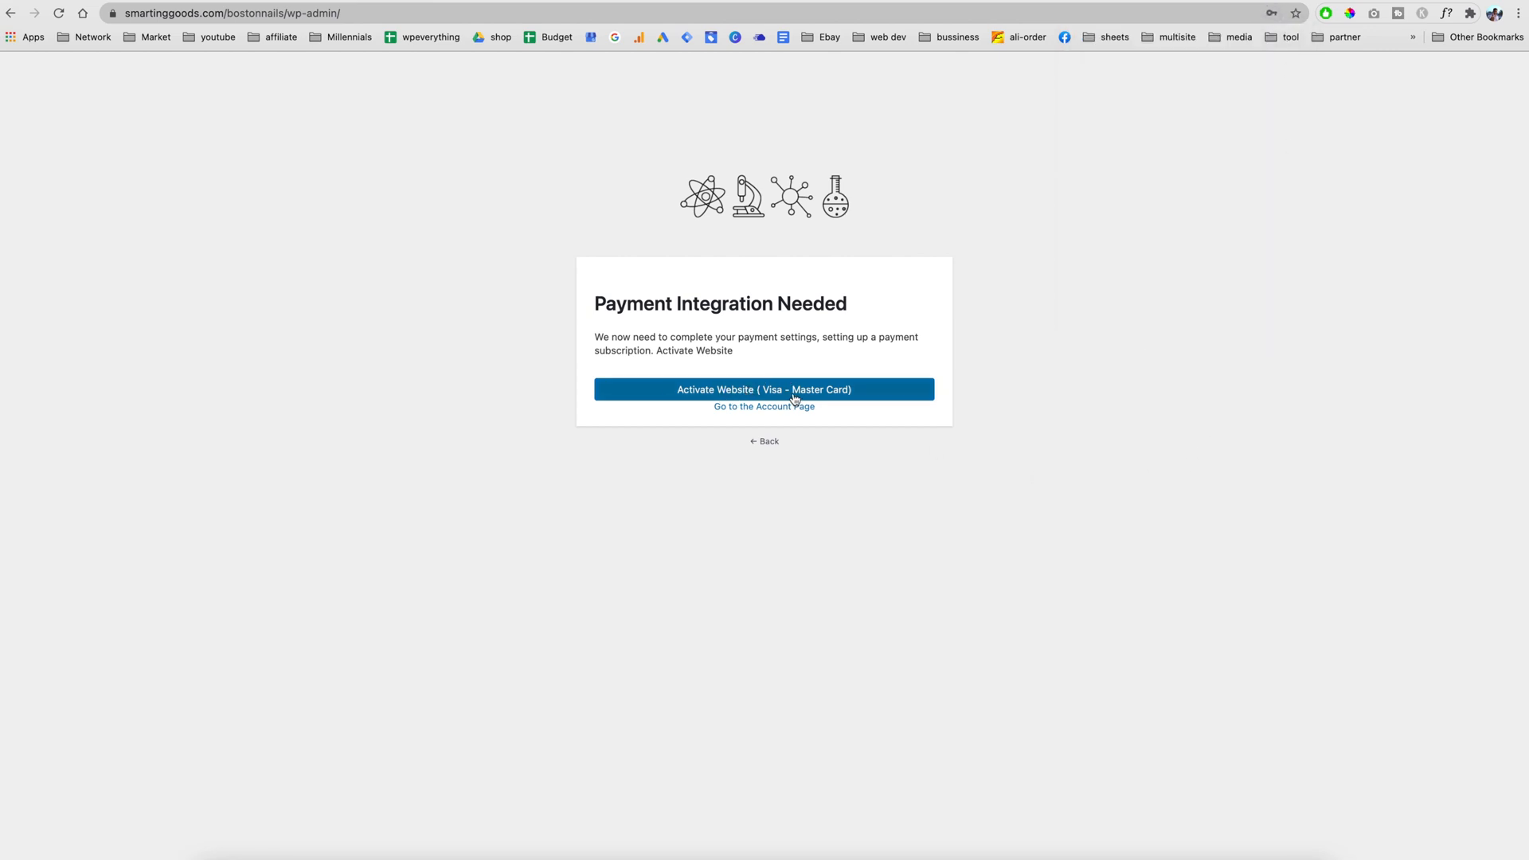
left_click(763, 390)
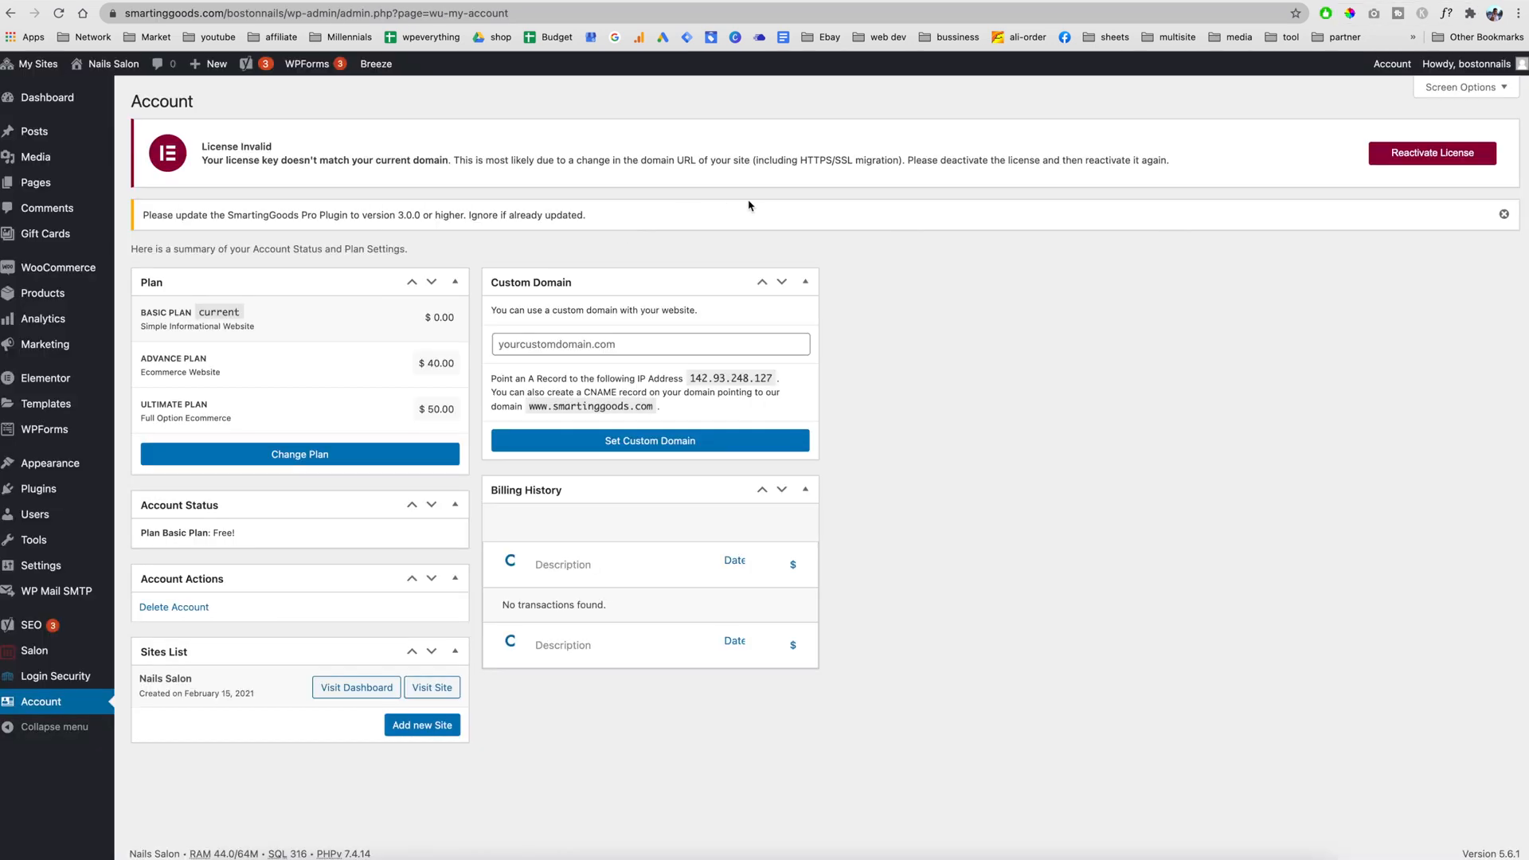
mouse_move(865, 210)
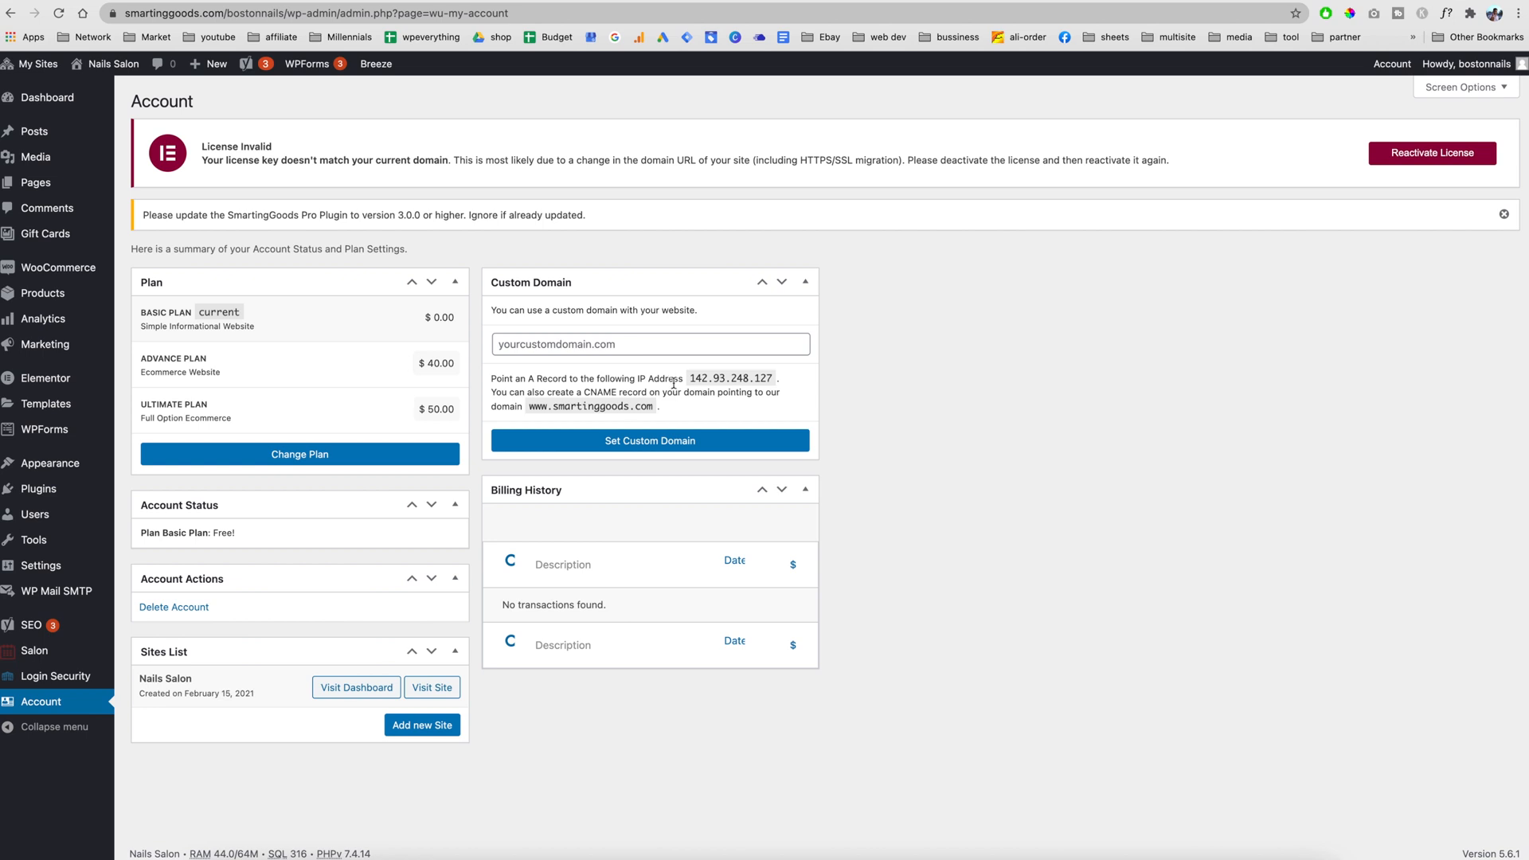
mouse_move(43, 96)
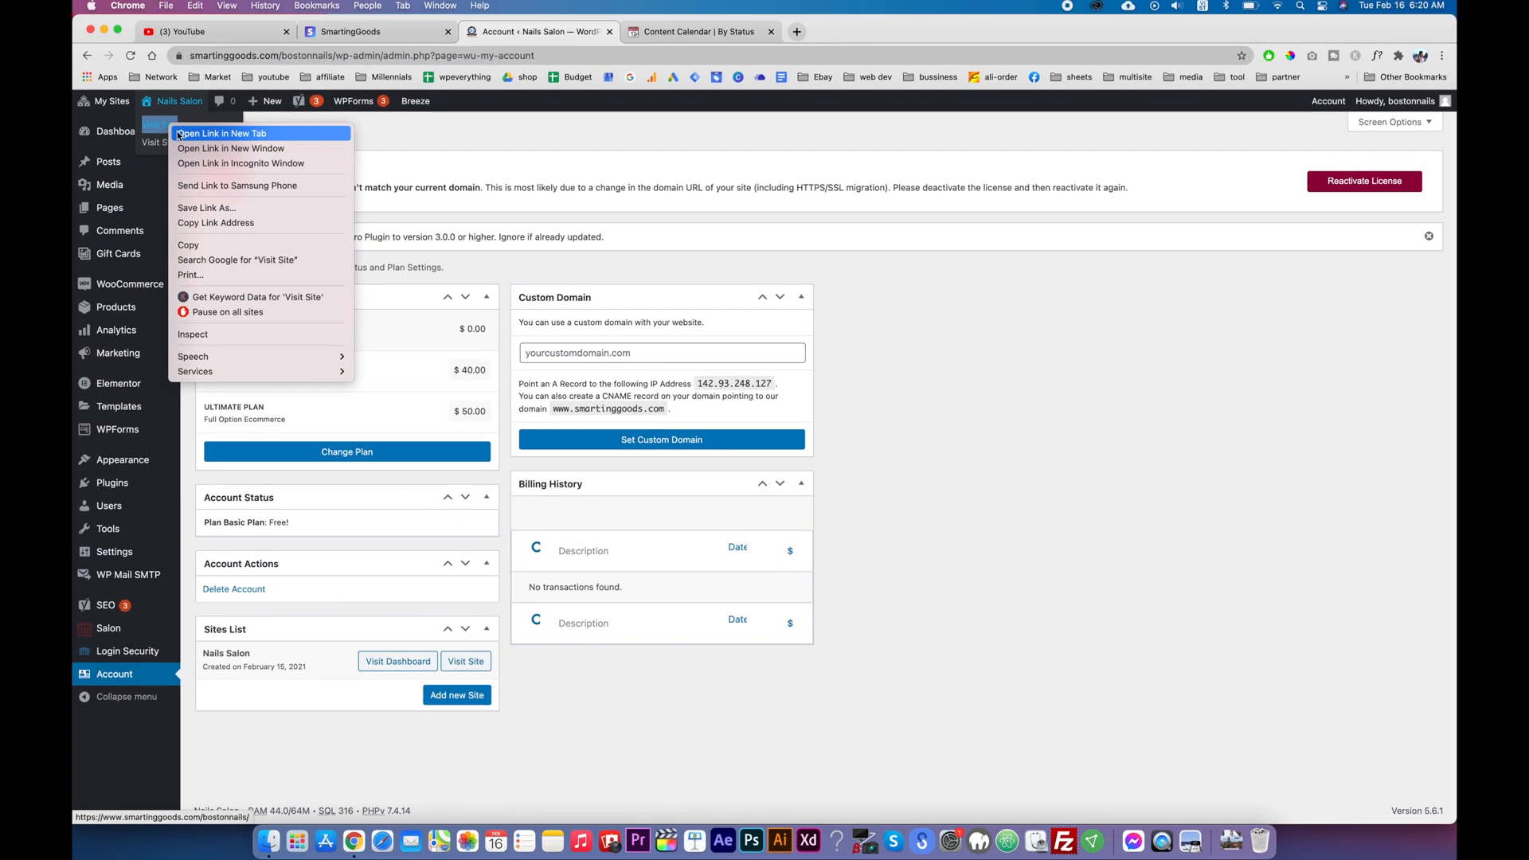
- Open the Home – Nails Salon page in a new tab and scroll from banner to footer
left_click(220, 134)
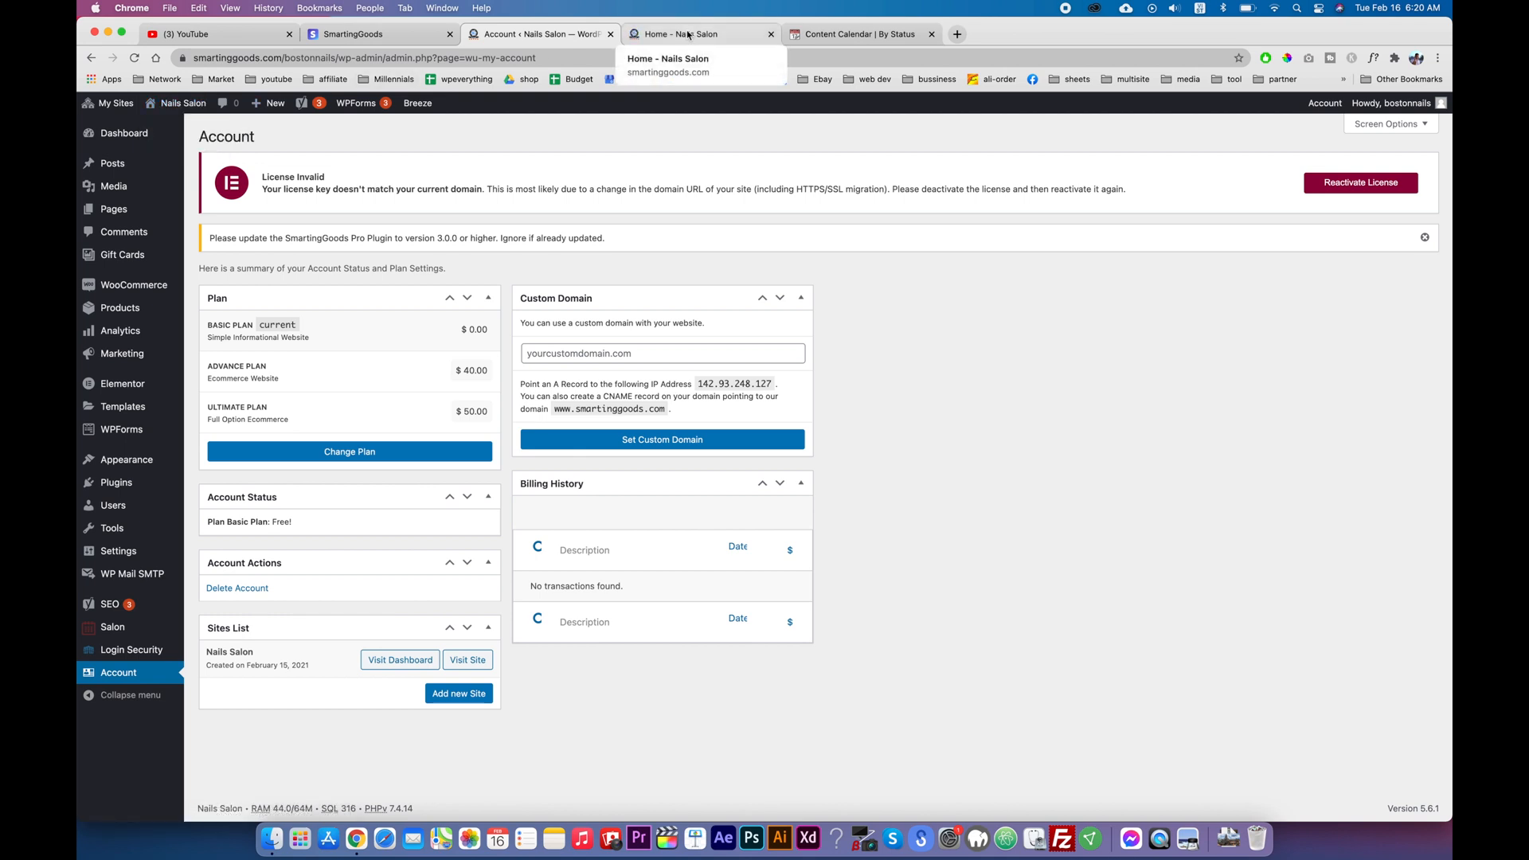
left_click(699, 34)
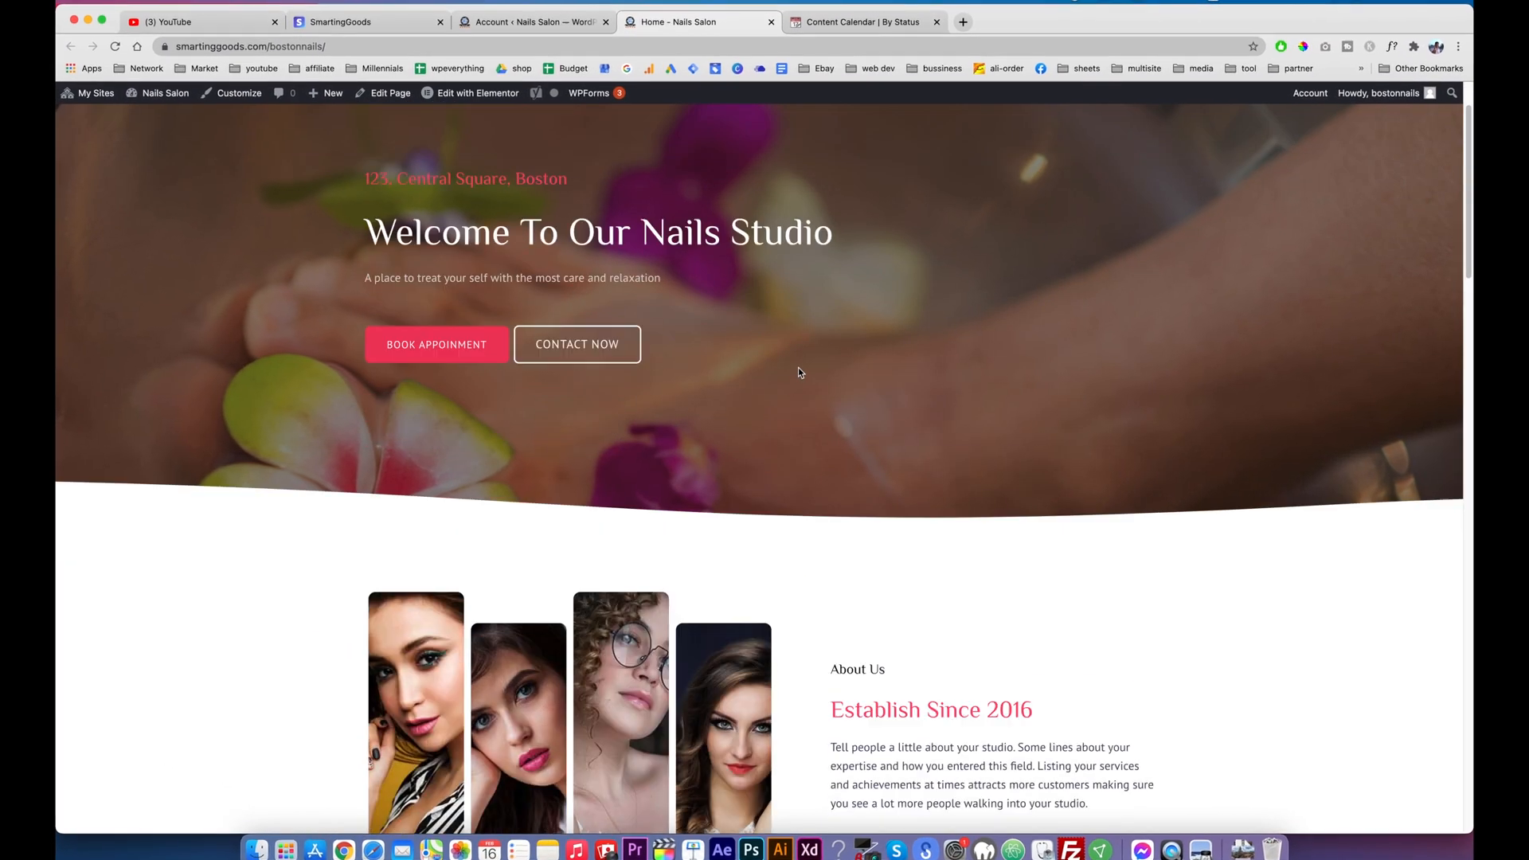
scroll("down", 3)
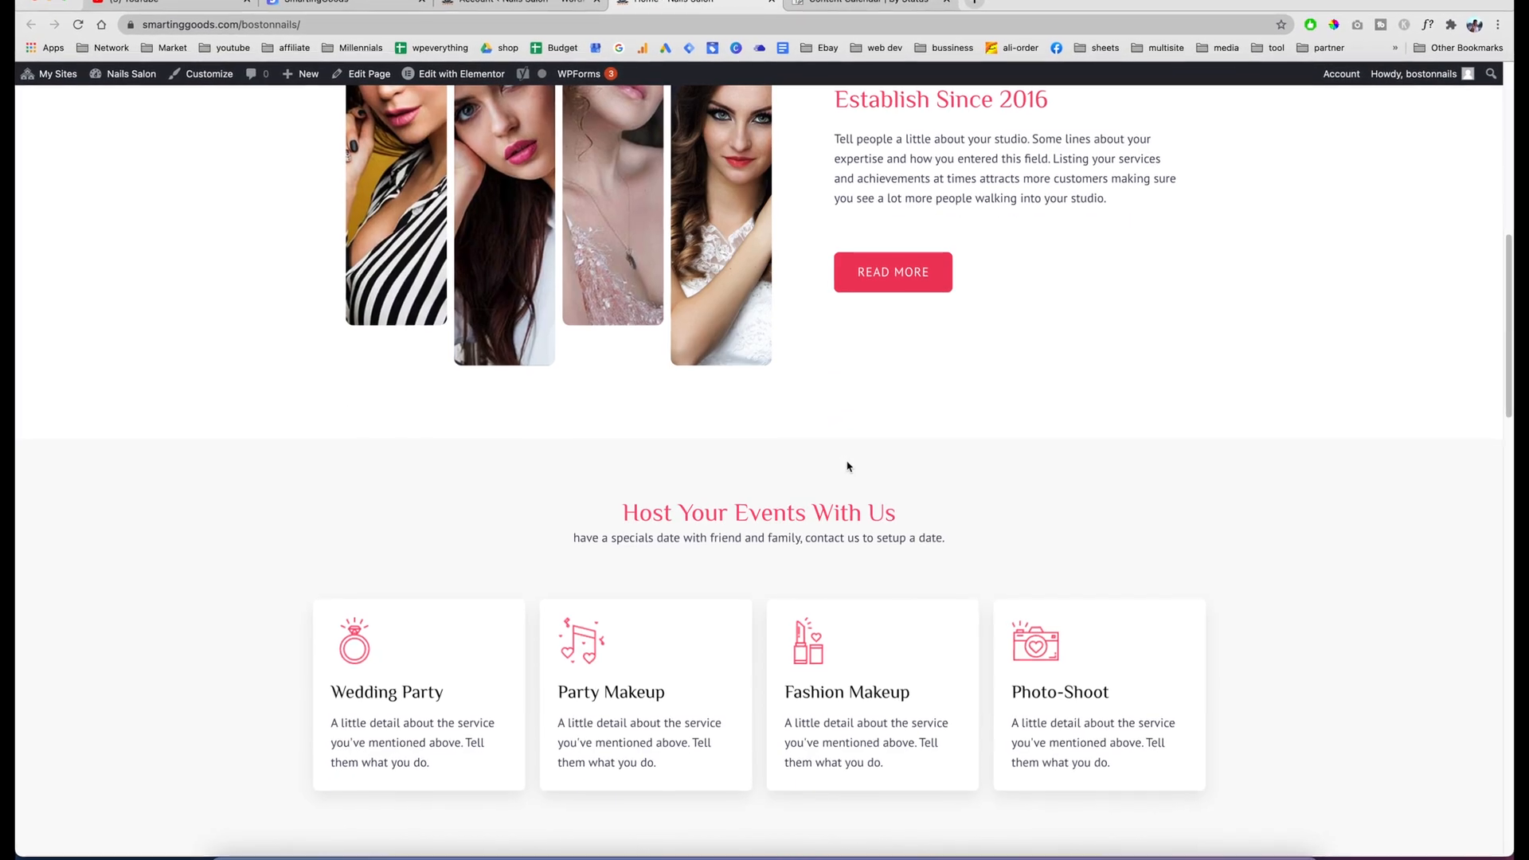
scroll("down", 3)
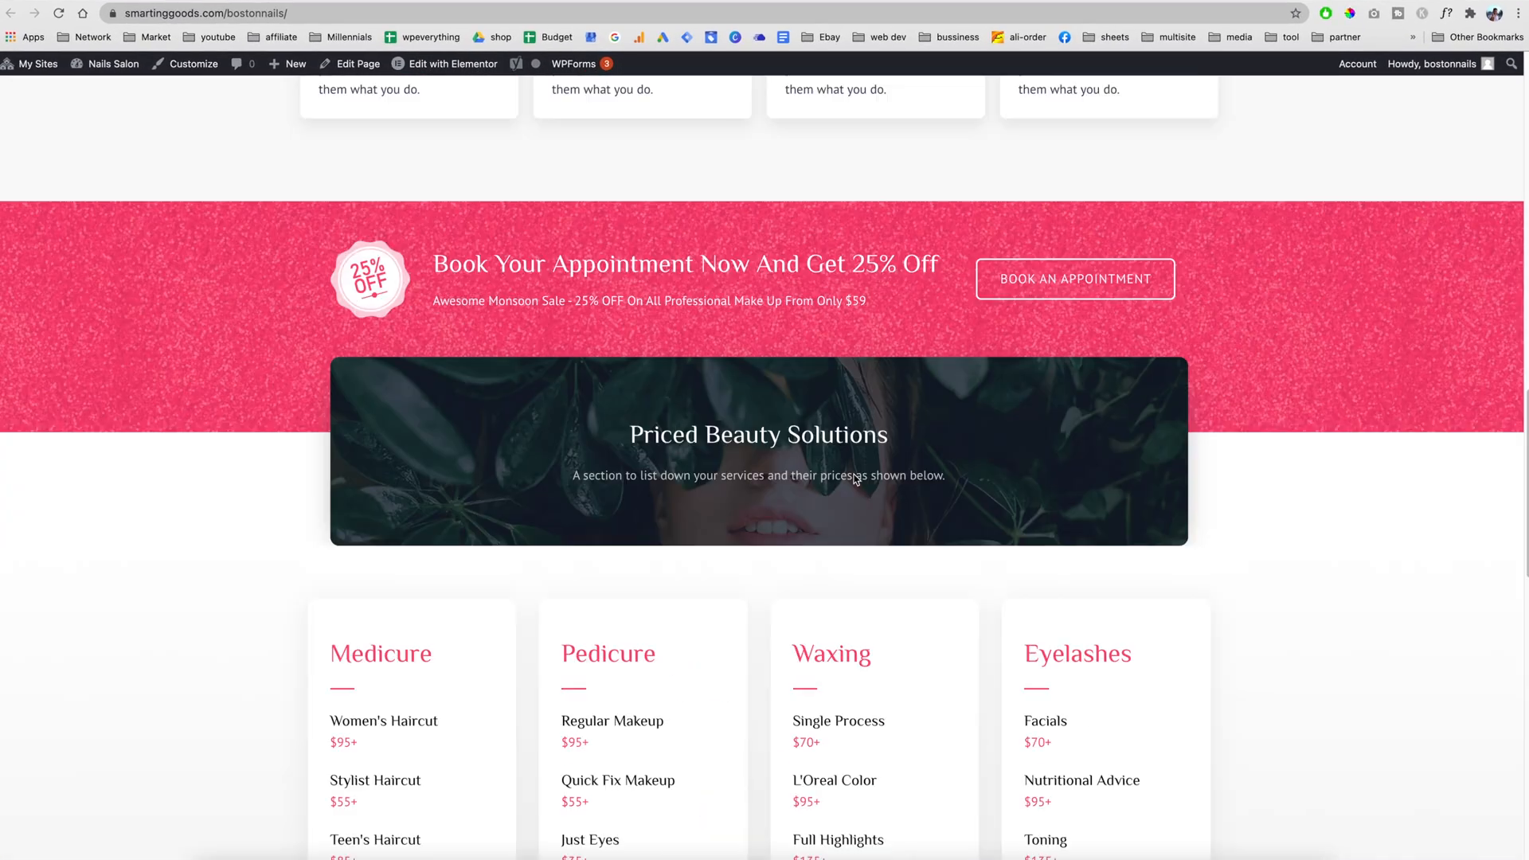
scroll("up", 3)
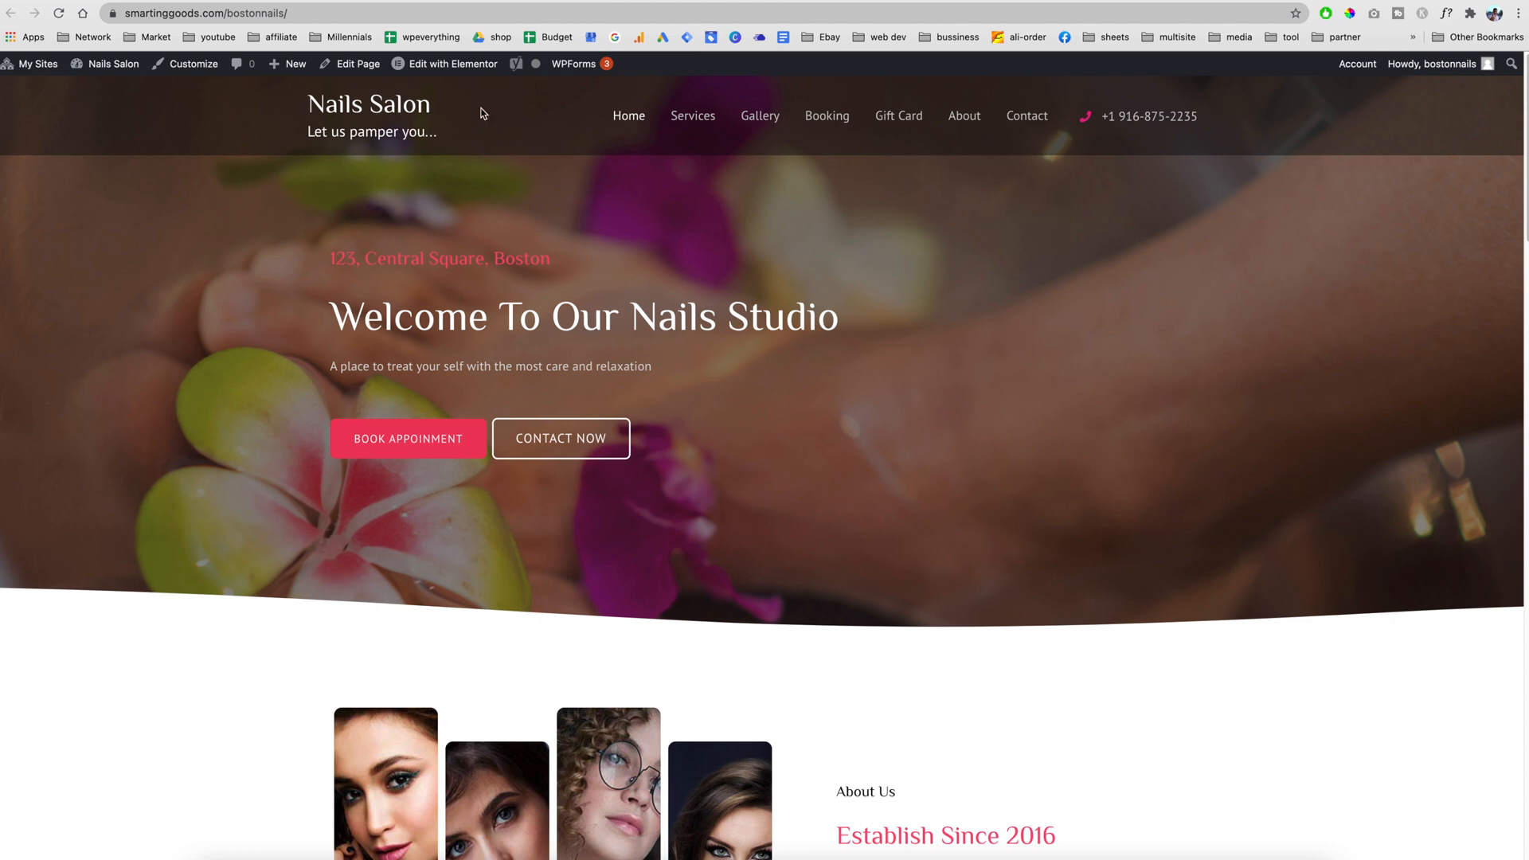
mouse_move(422, 396)
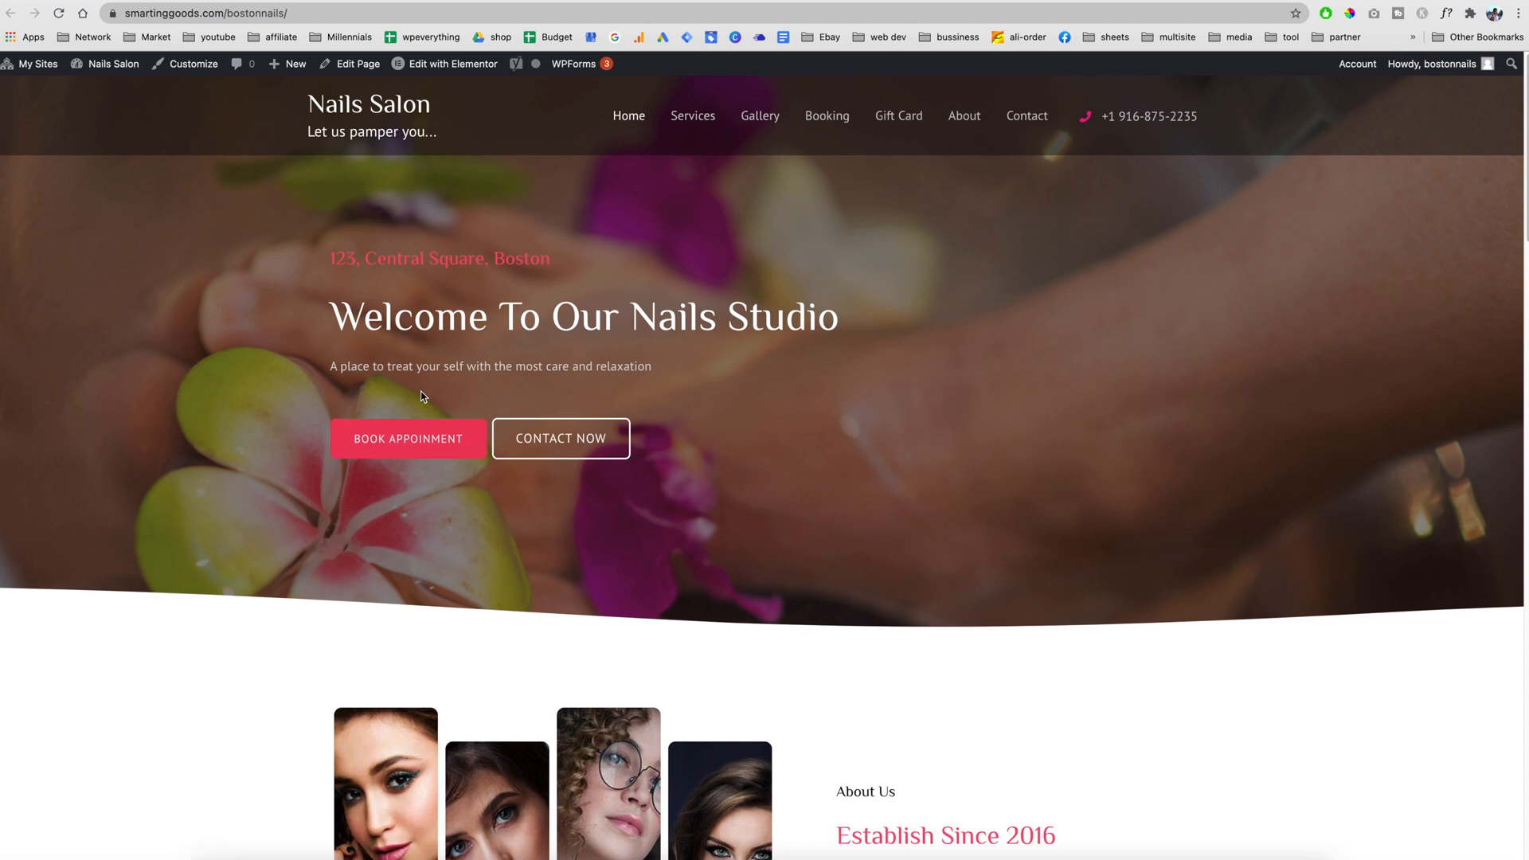
scroll("down", 3)
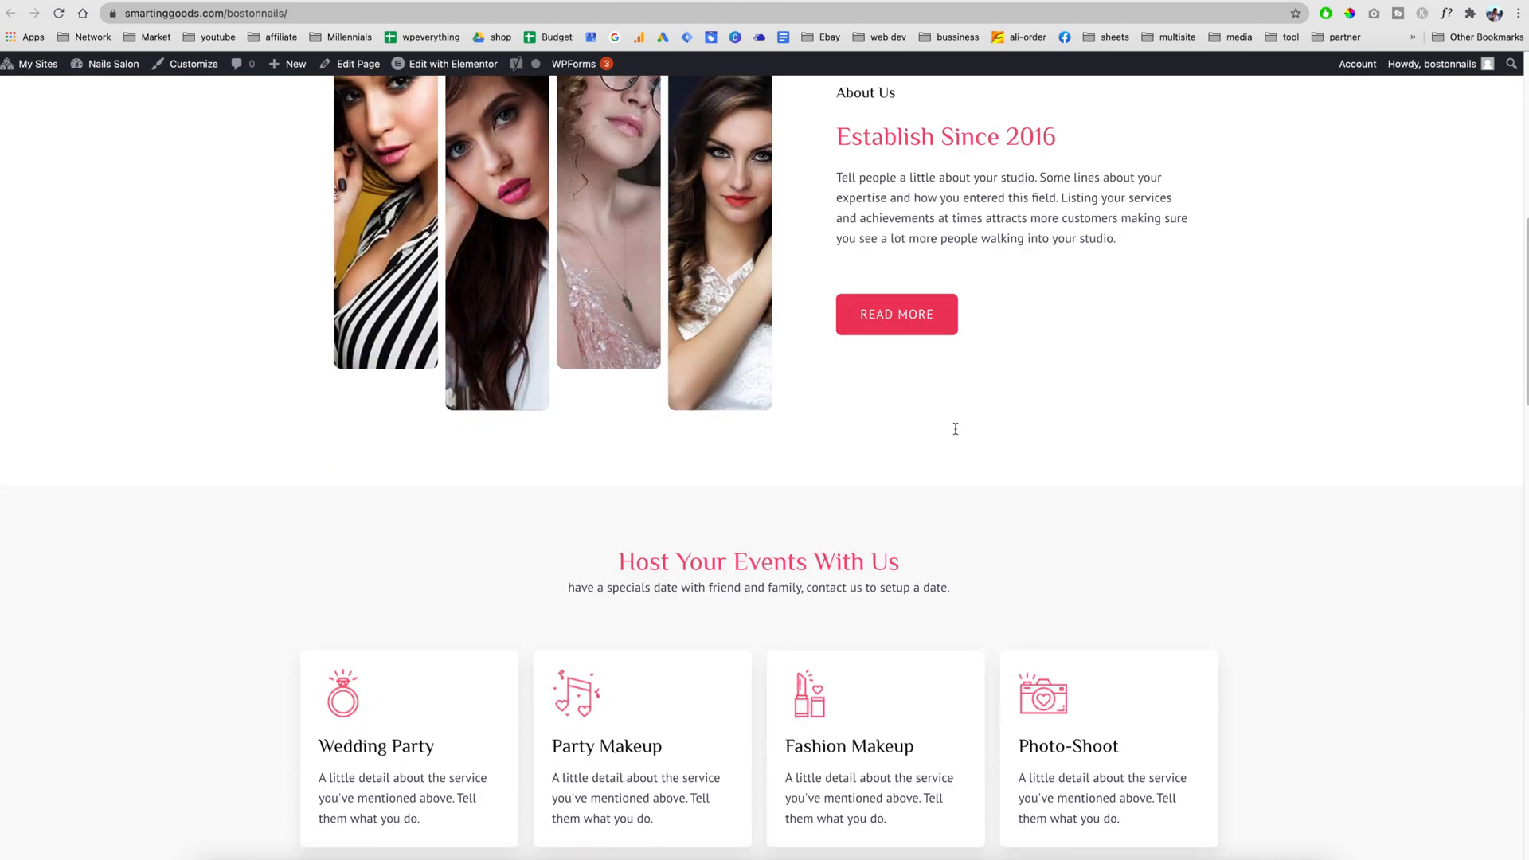
scroll("up", 3)
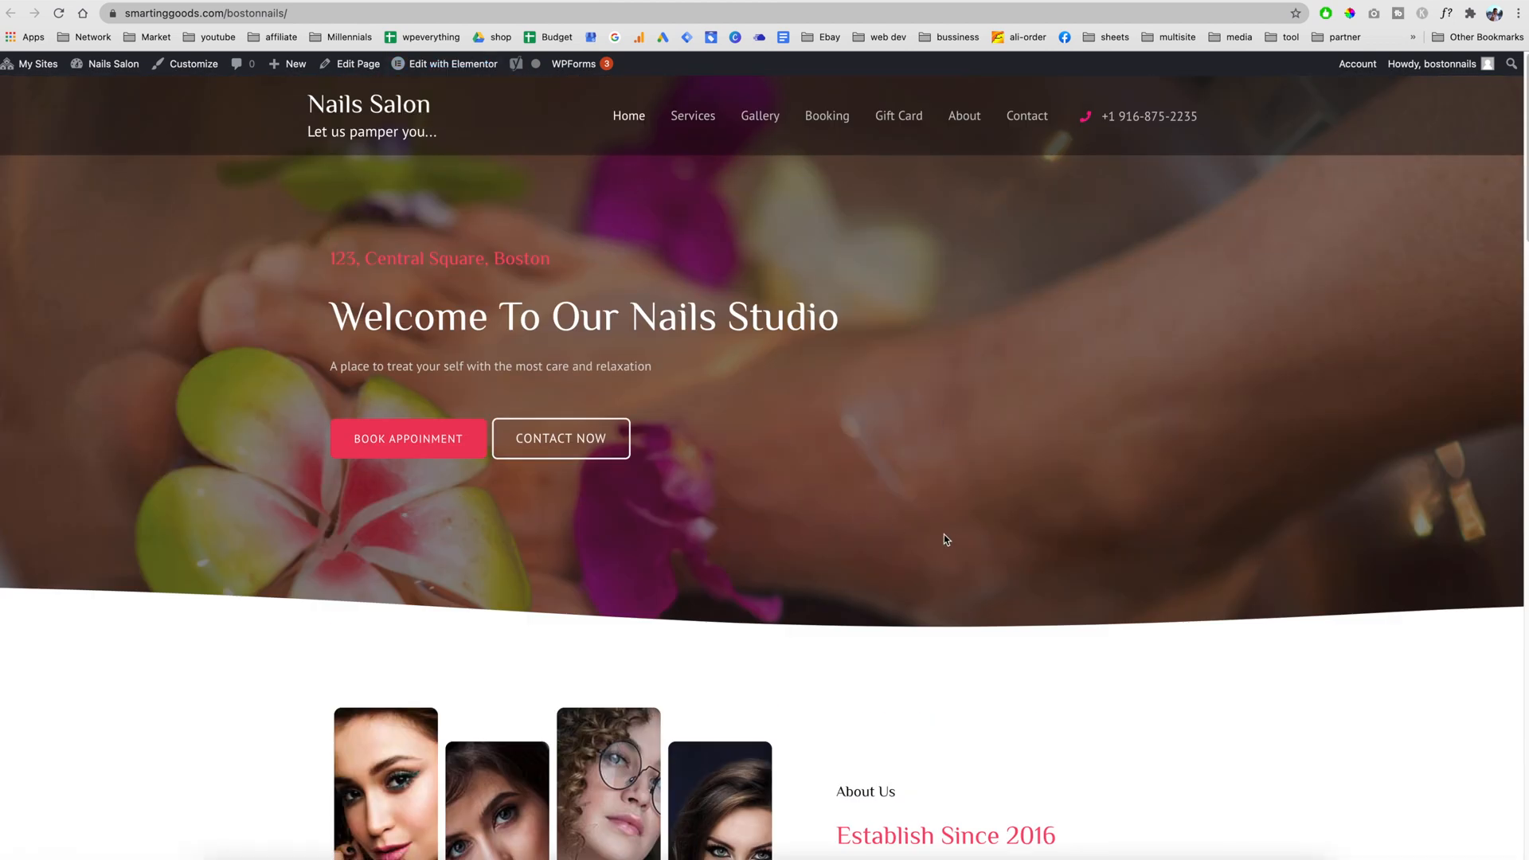
mouse_move(954, 543)
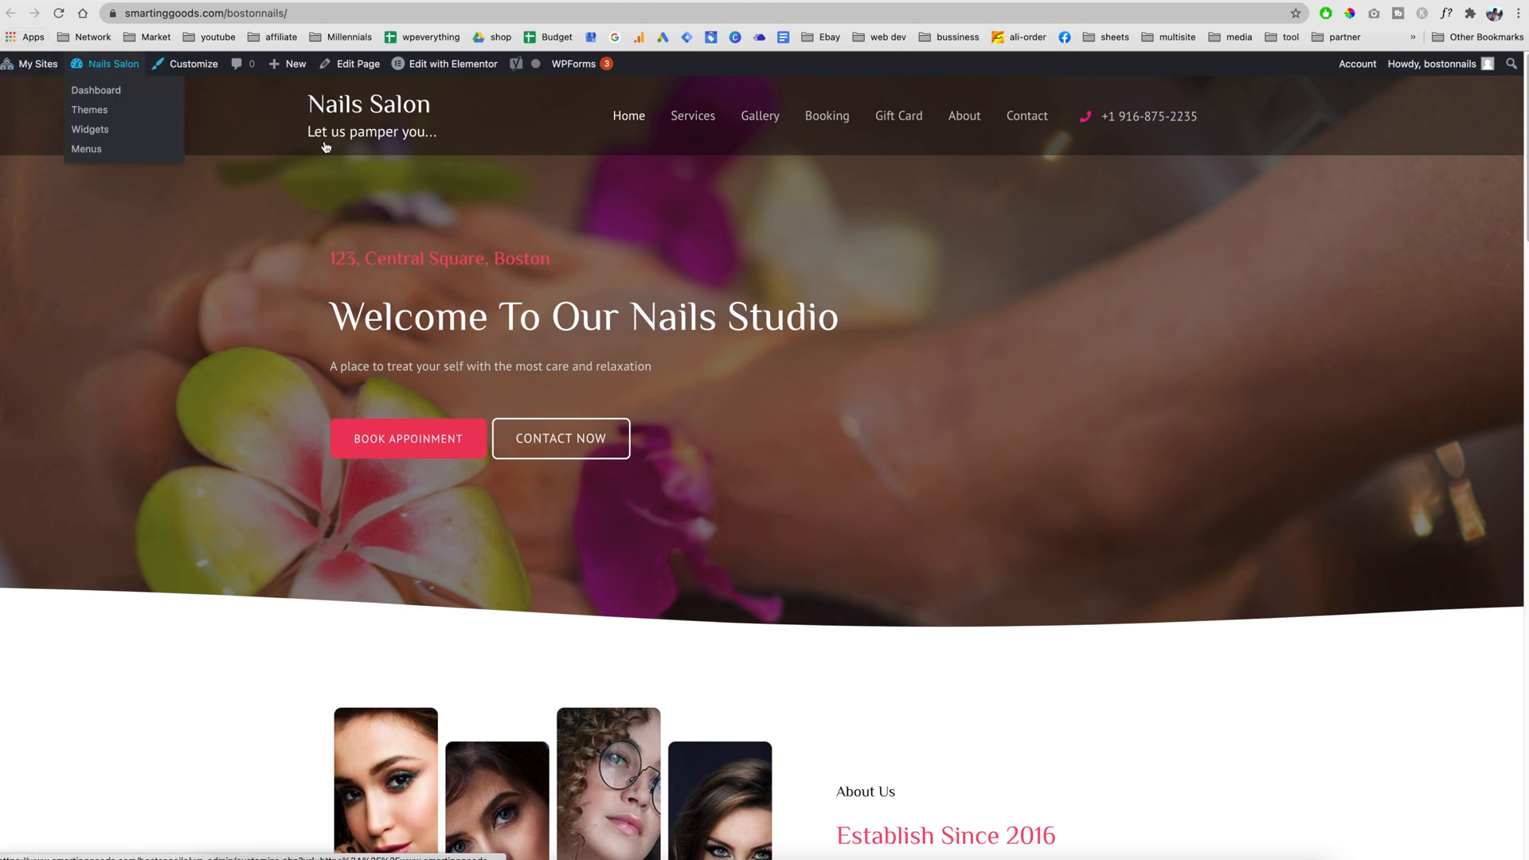
mouse_move(670, 165)
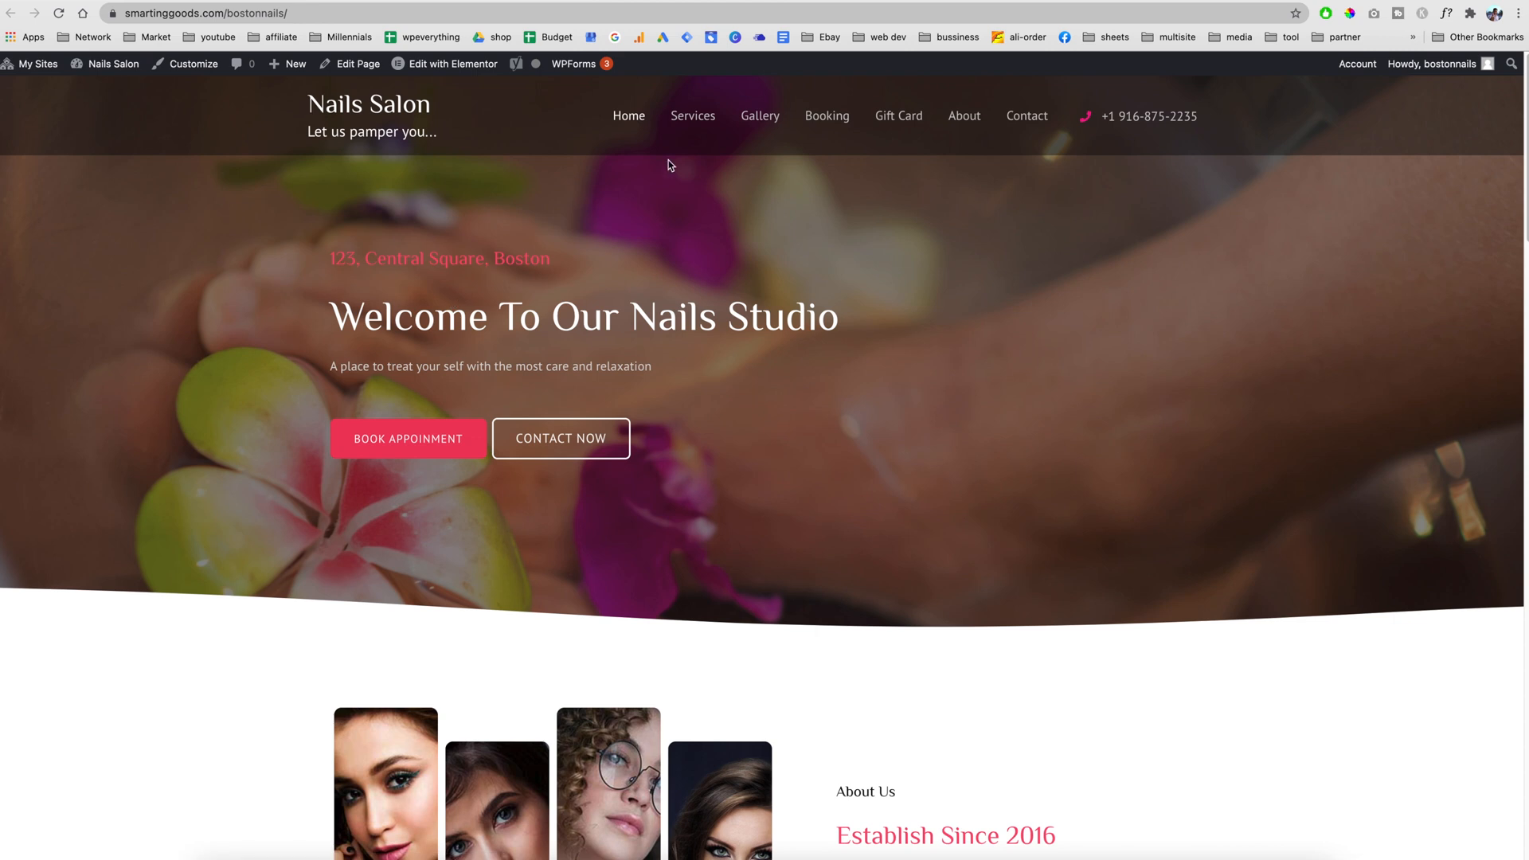
scroll("down", 3)
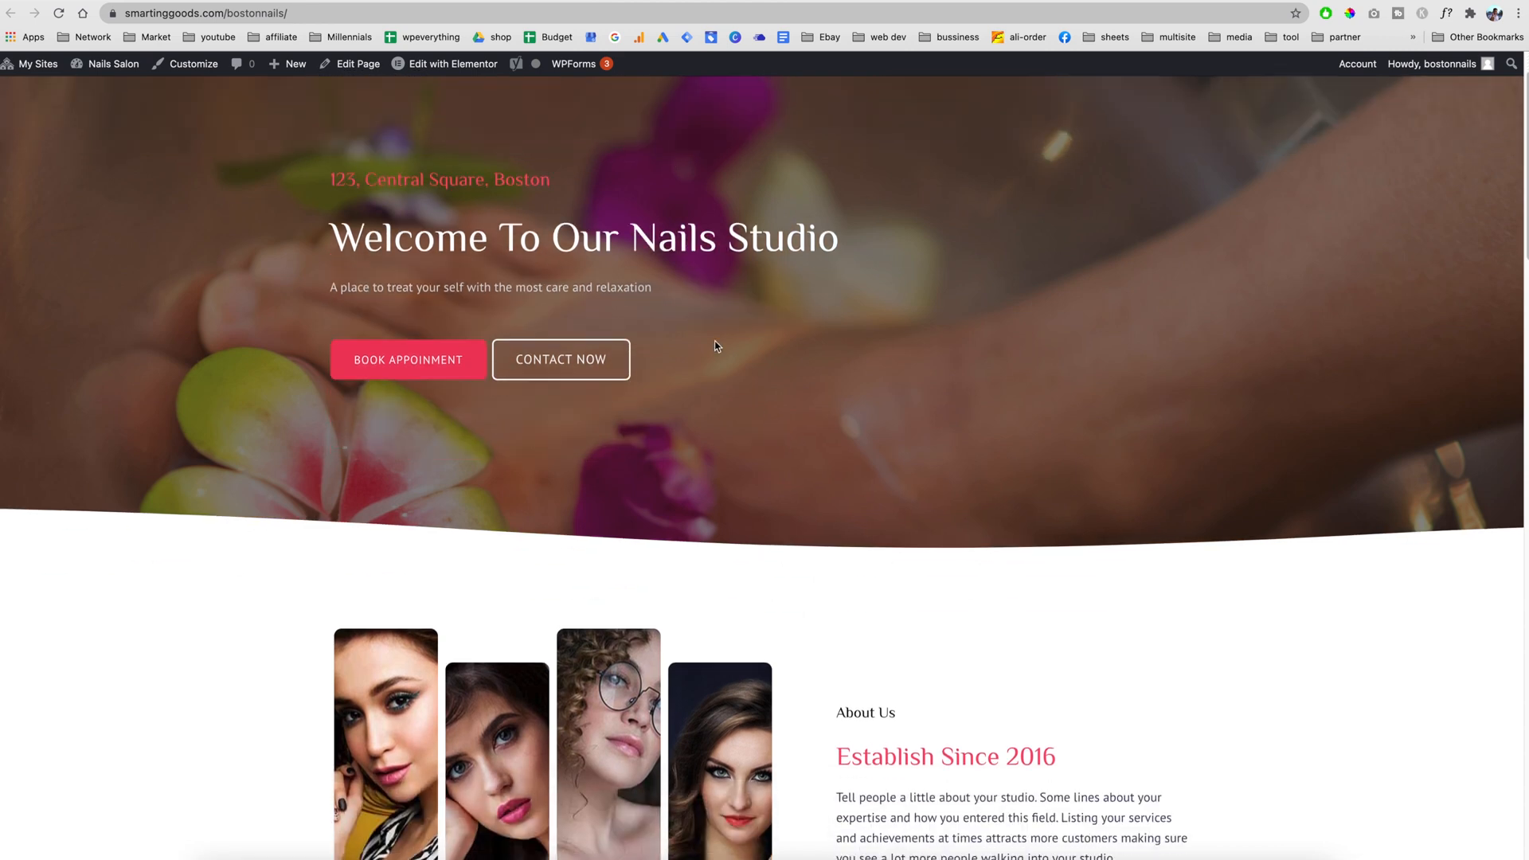
scroll("down", 3)
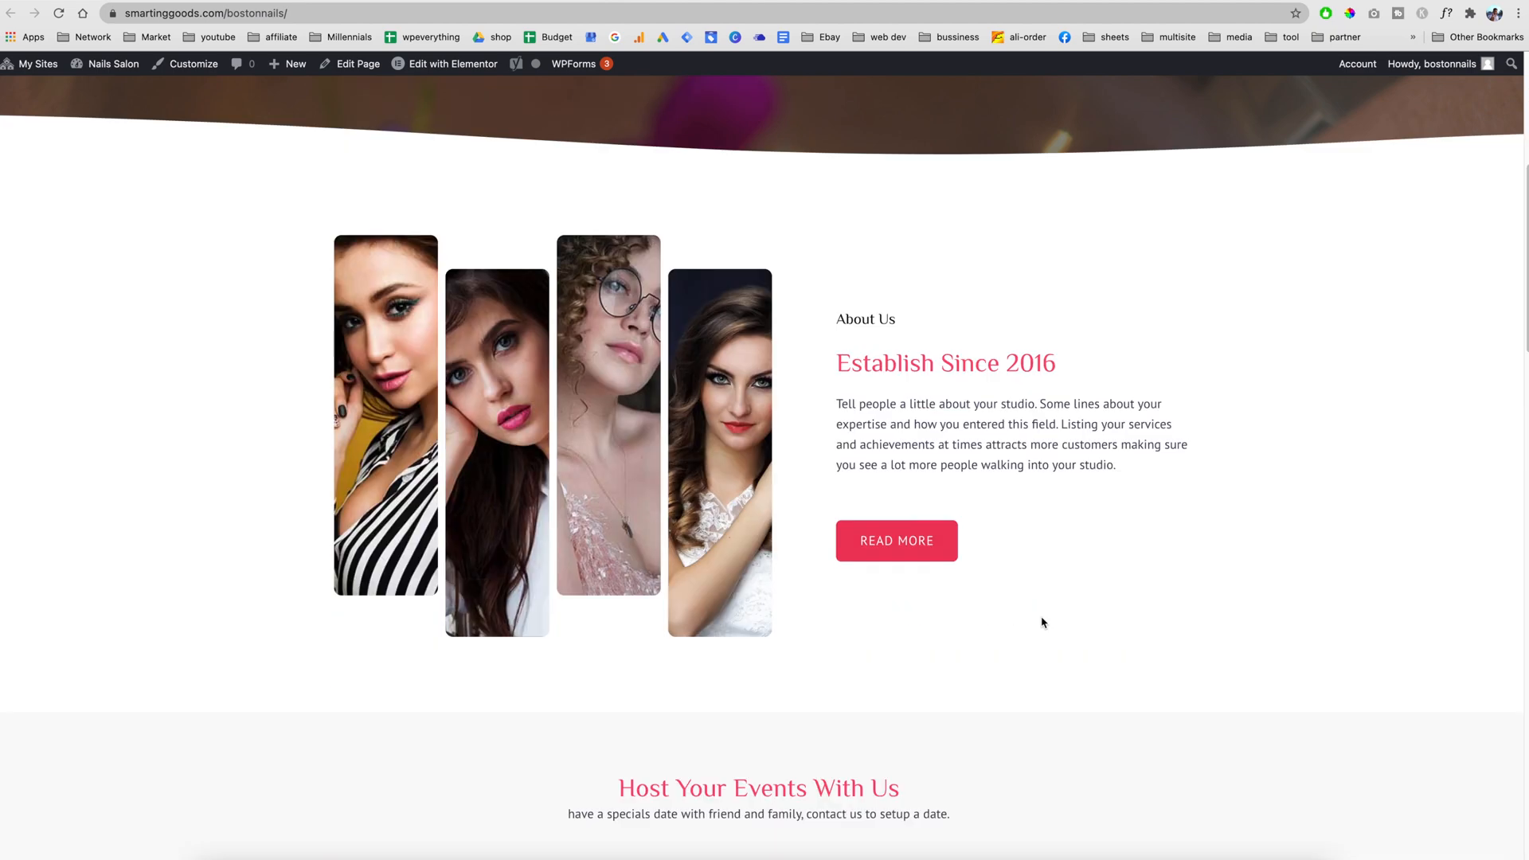
scroll("down", 3)
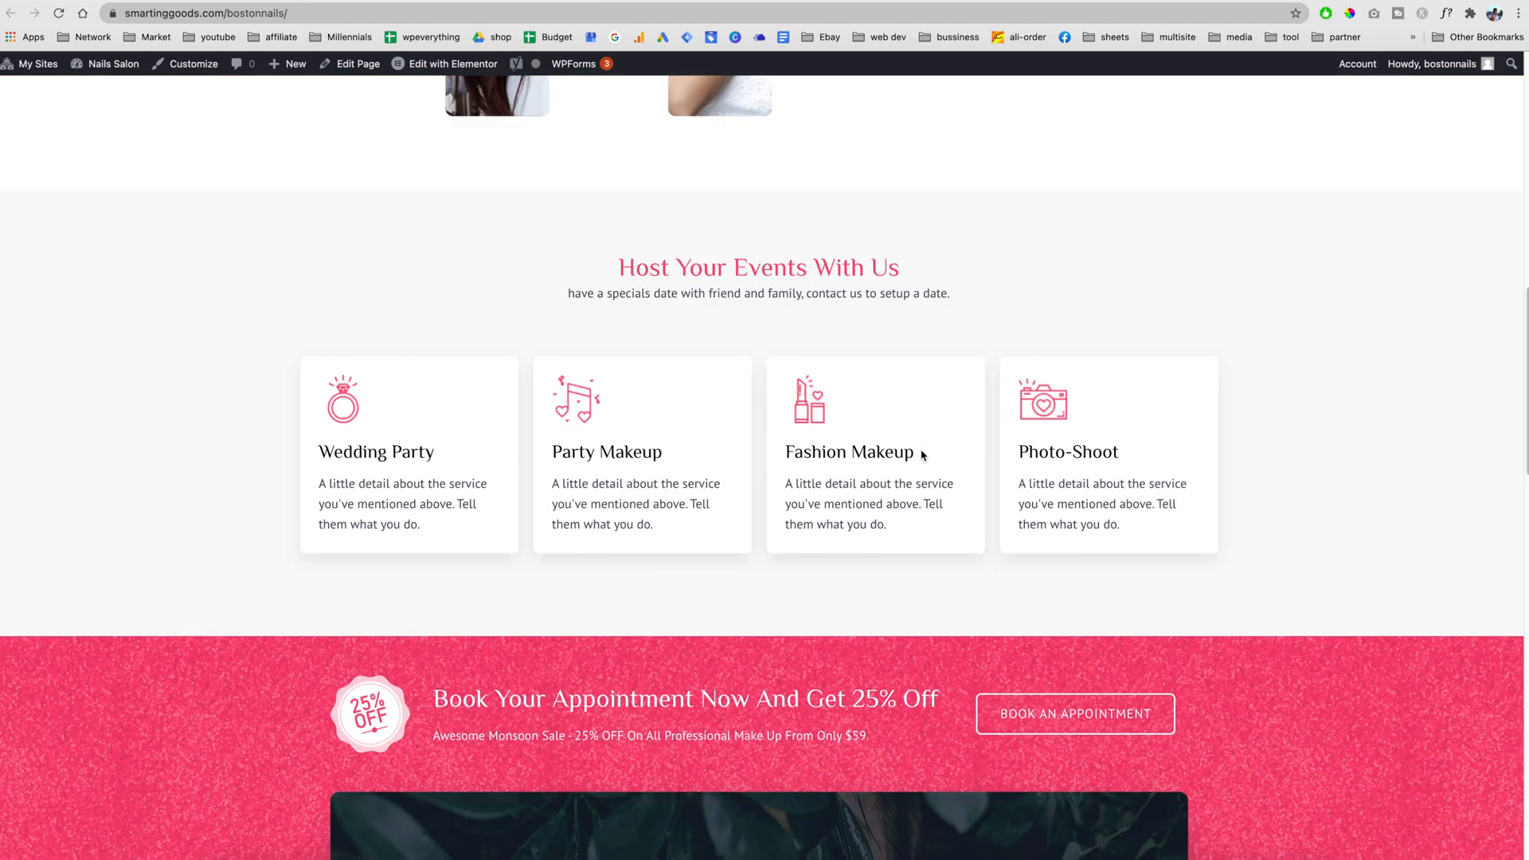
scroll("down", 3)
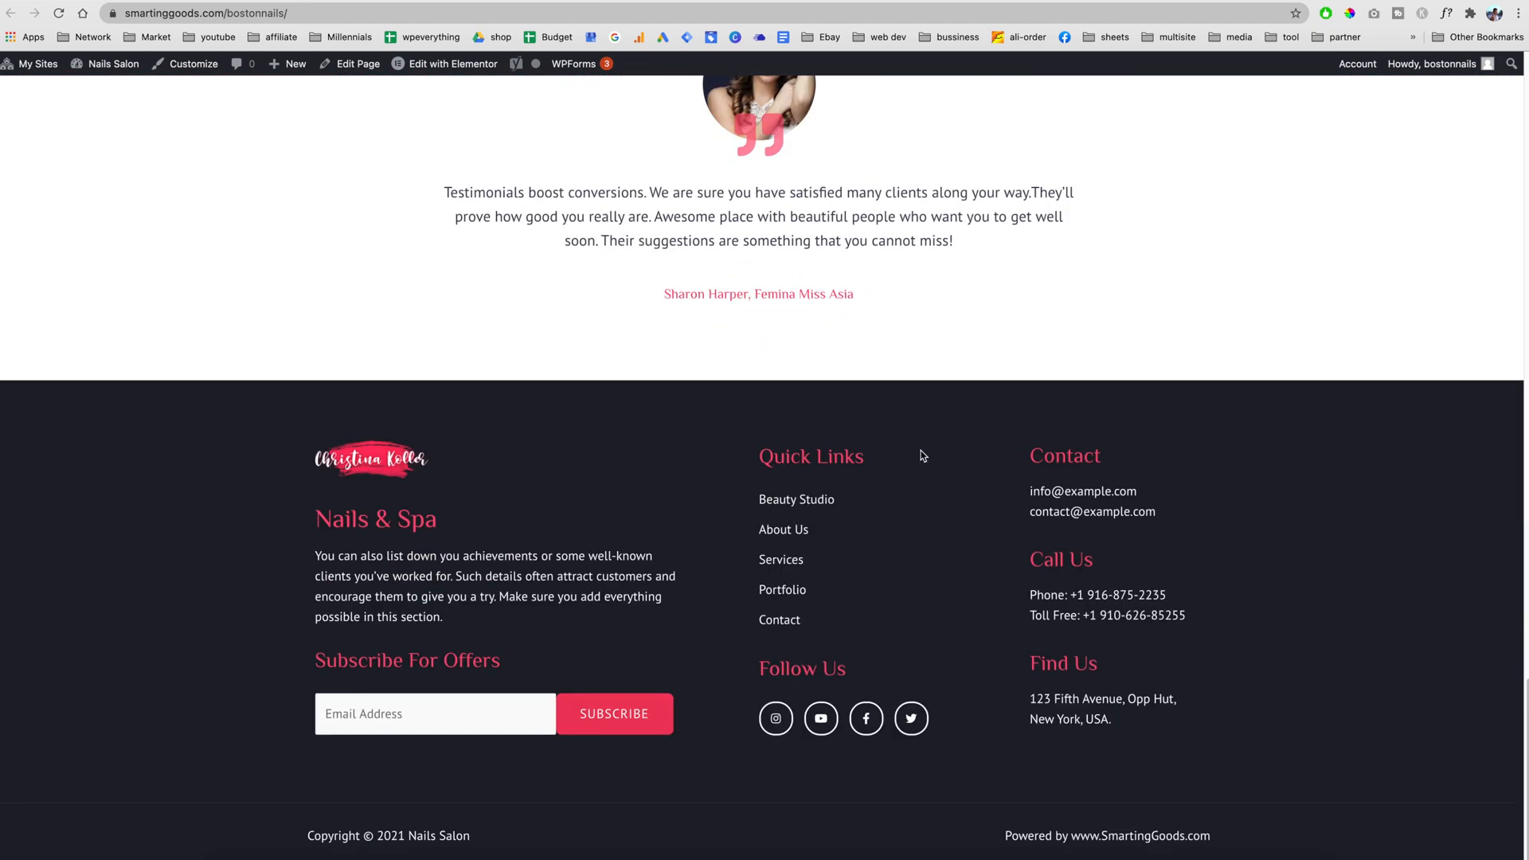
scroll("up", 3)
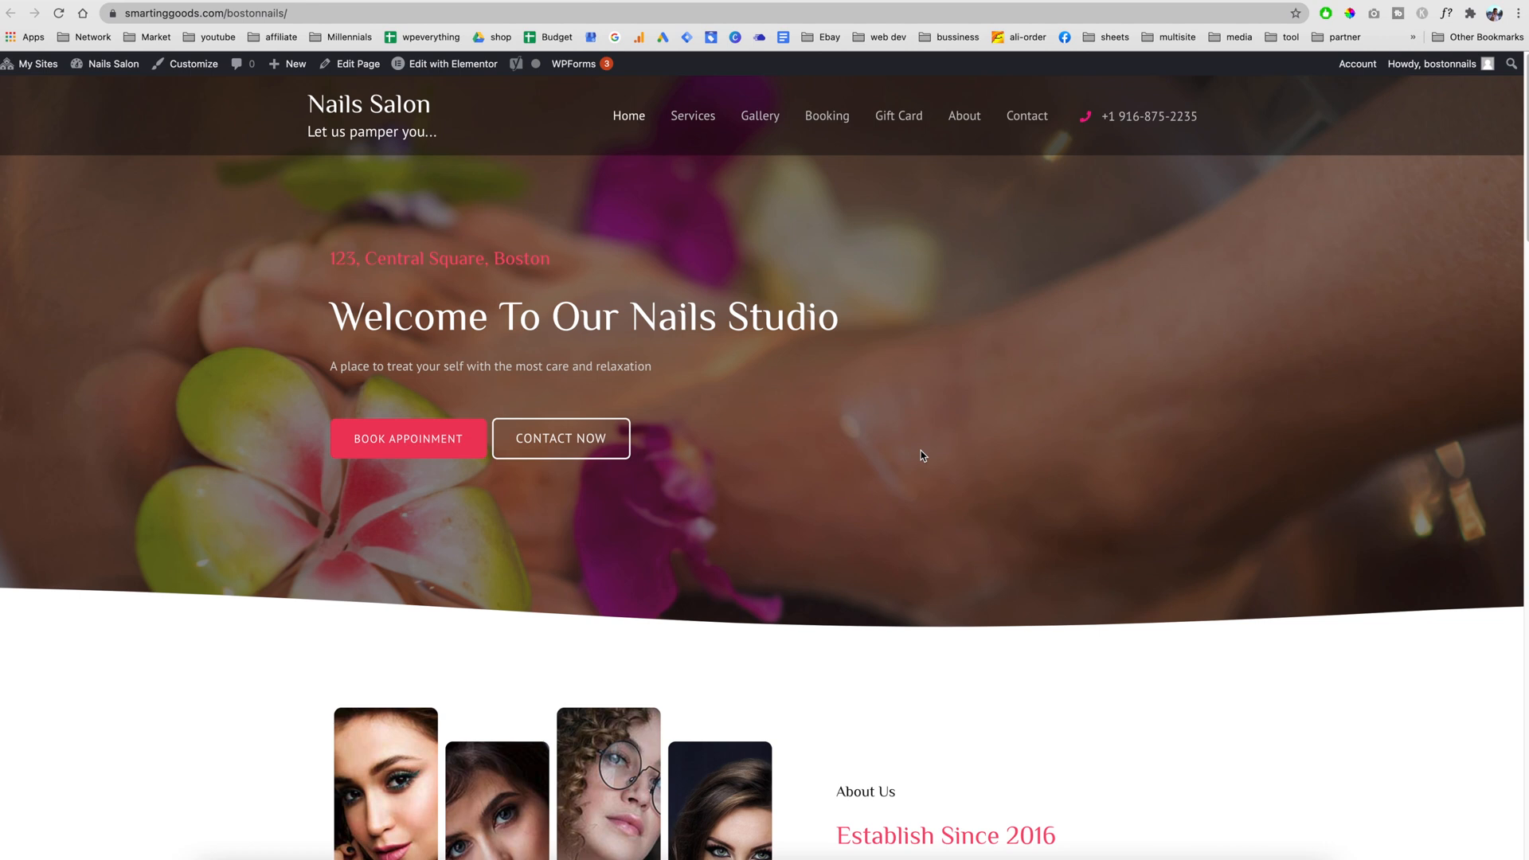
mouse_move(1065, 220)
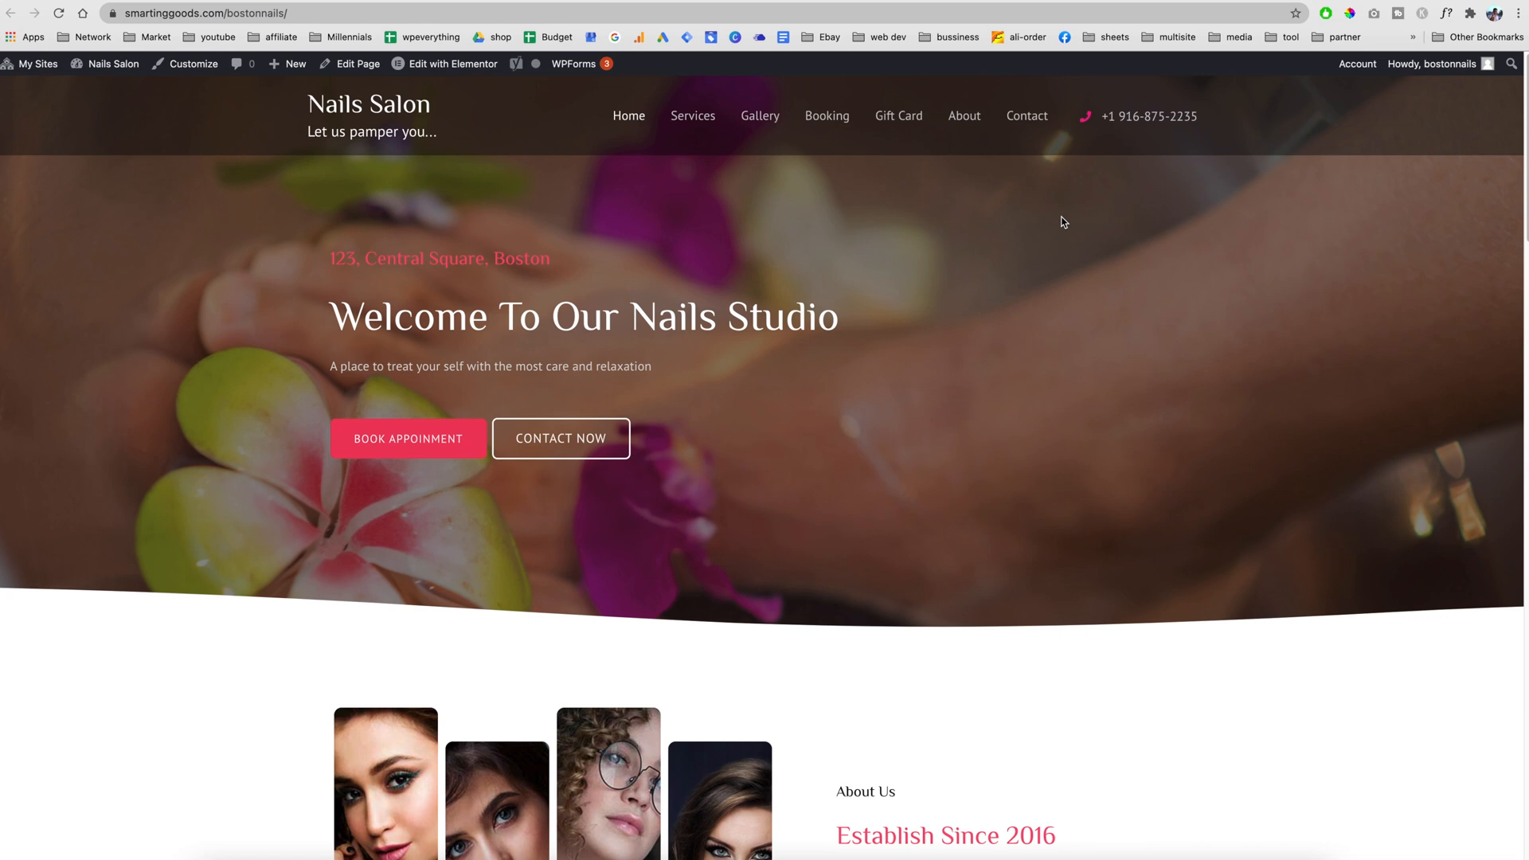
mouse_move(1059, 227)
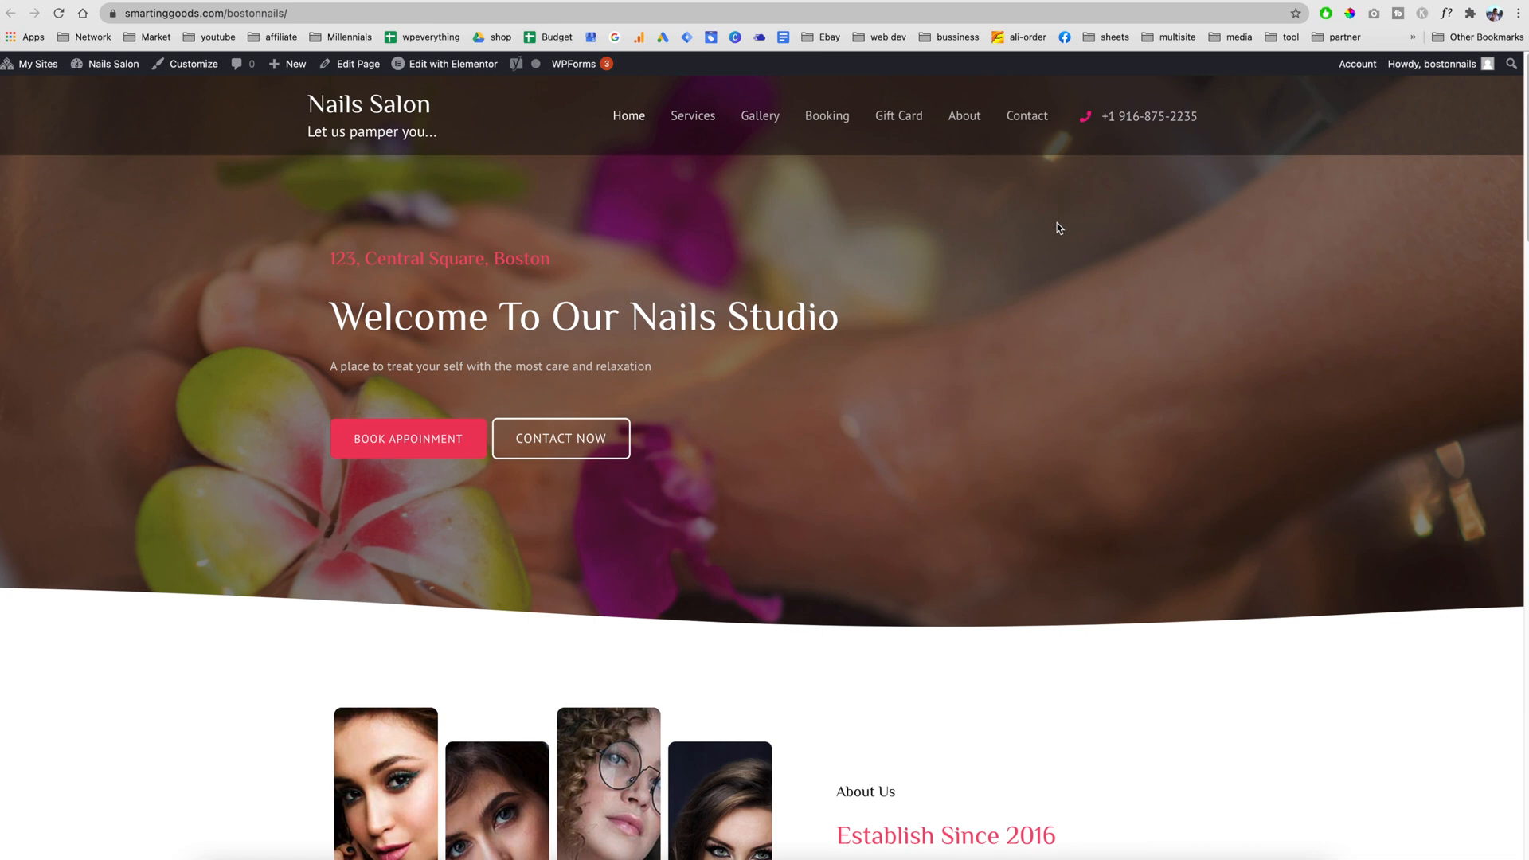